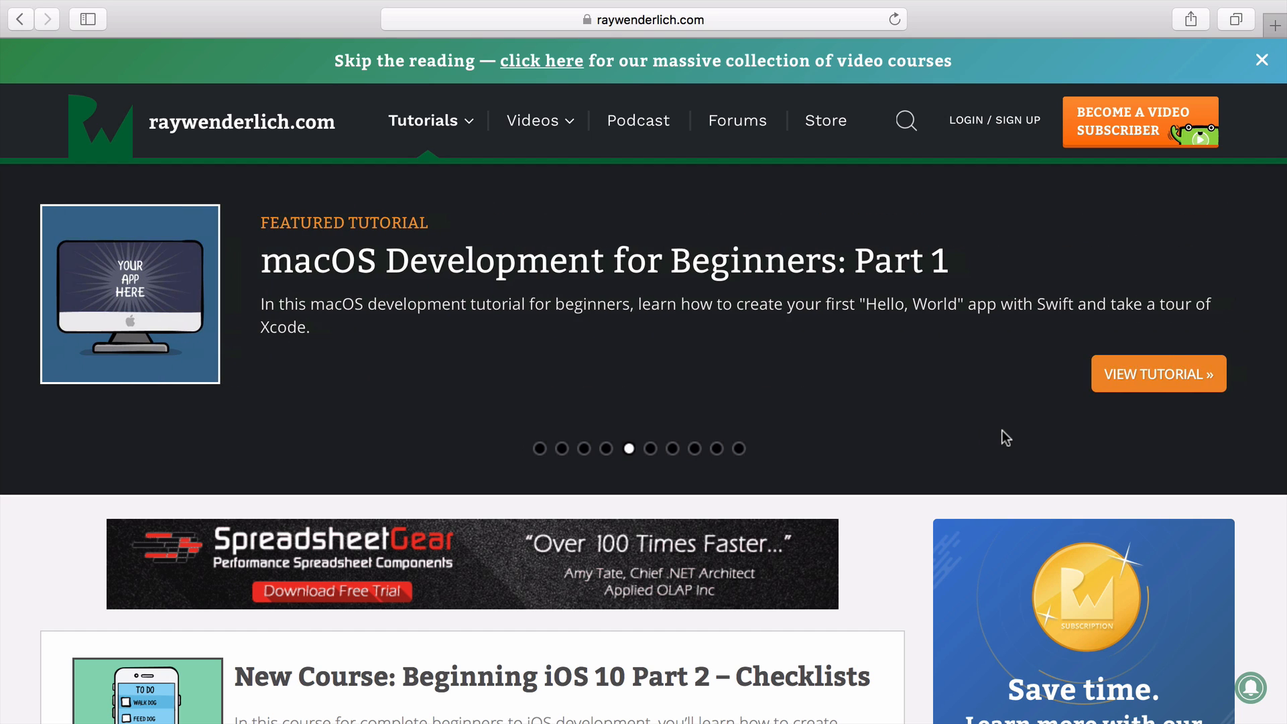
mouse_move(861, 313)
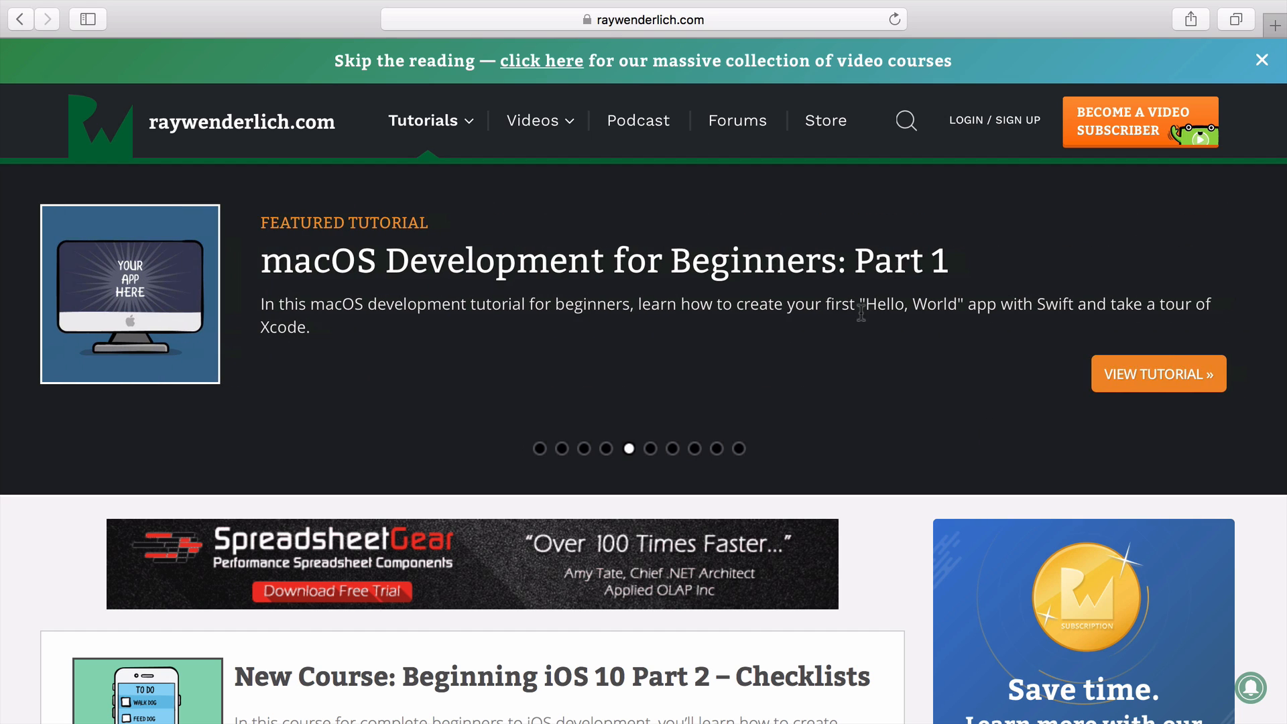
Navigate to the Apple Developer site and go to the Account sign-in page
left_click(647, 19)
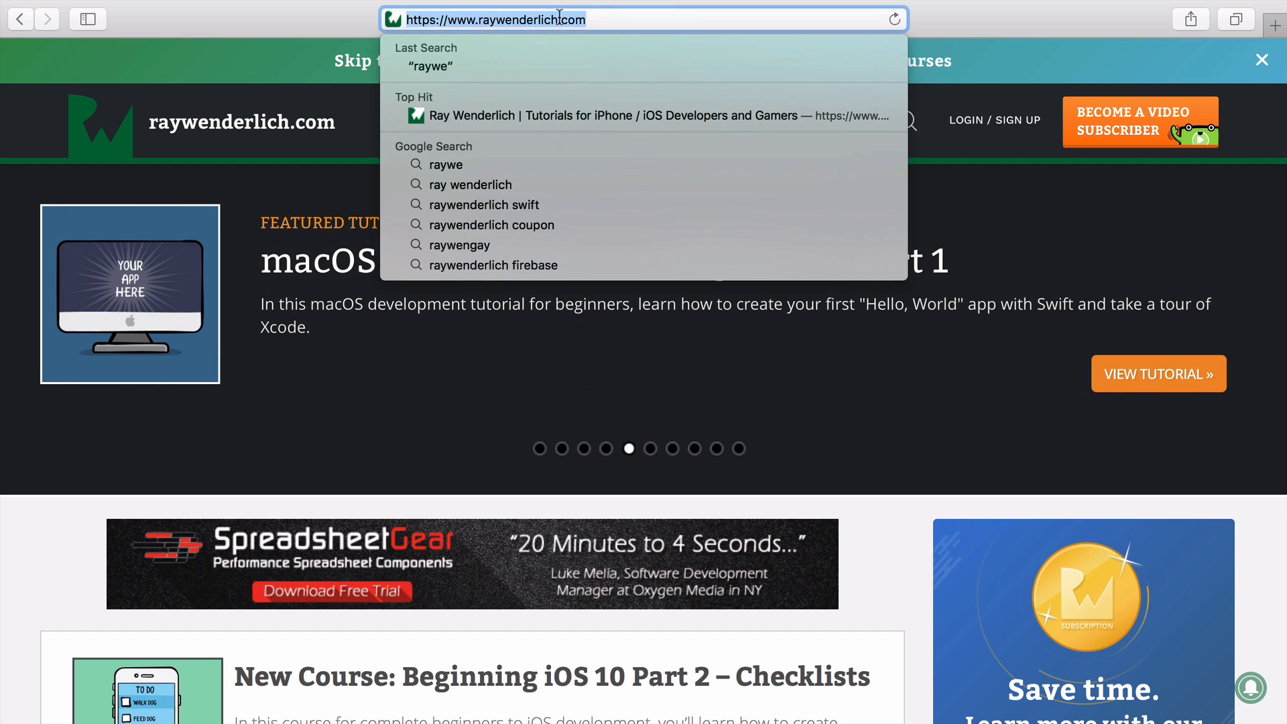
type("dev")
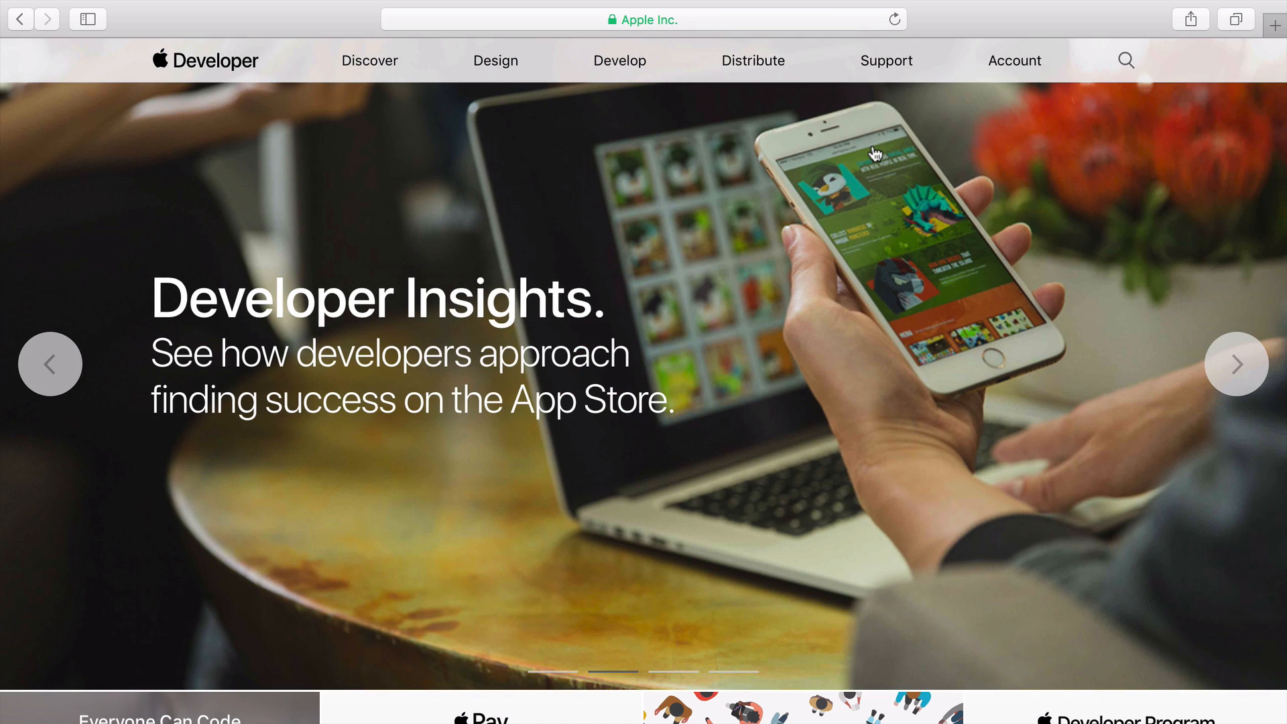
left_click(1014, 60)
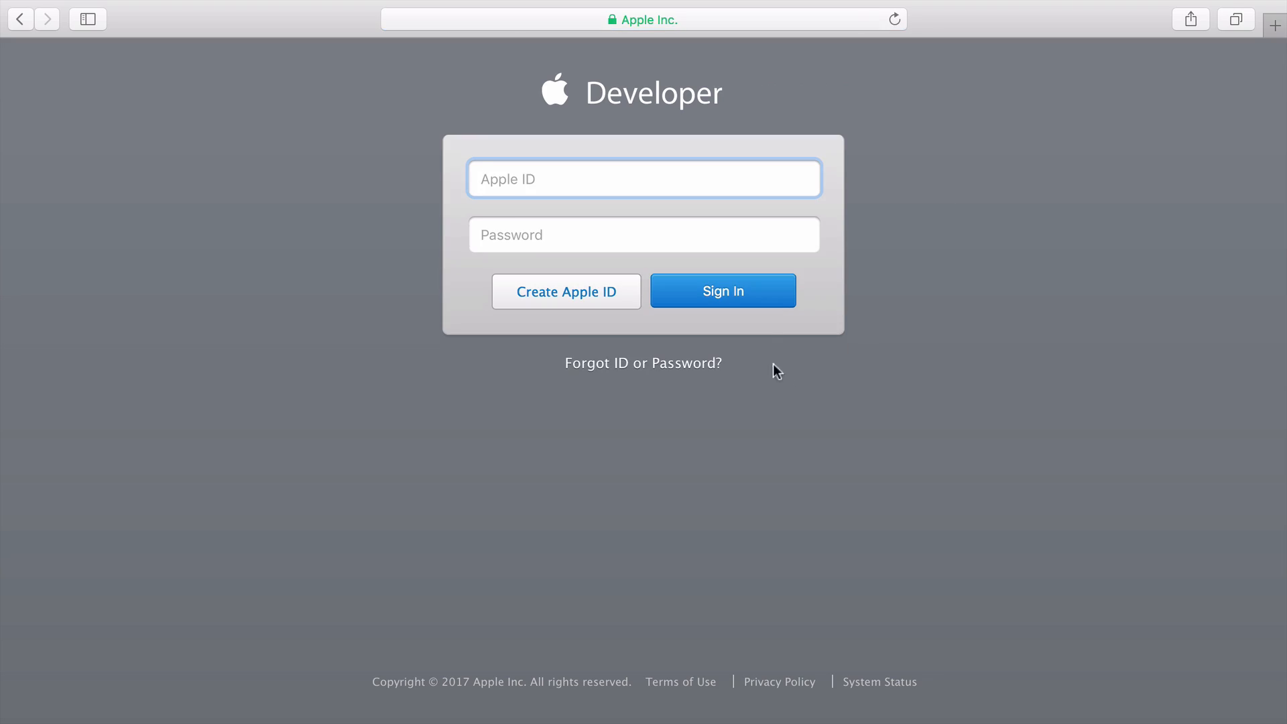
mouse_move(777, 304)
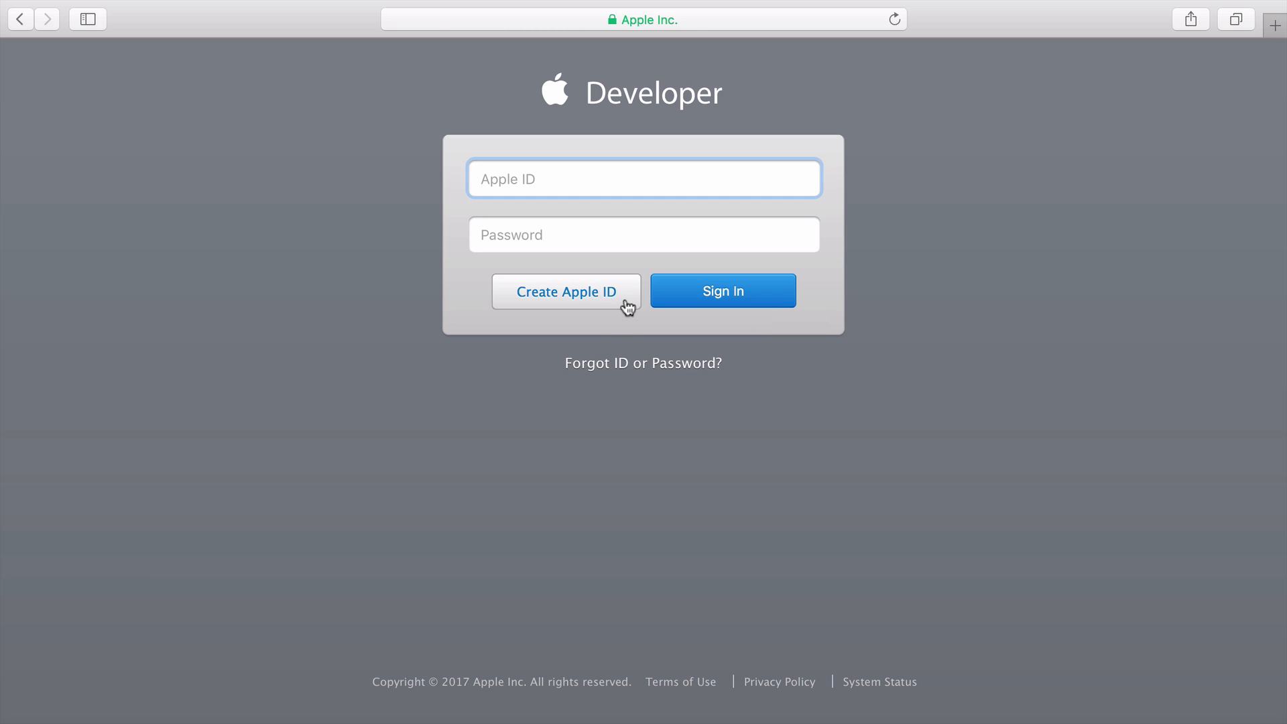
left_click(566, 291)
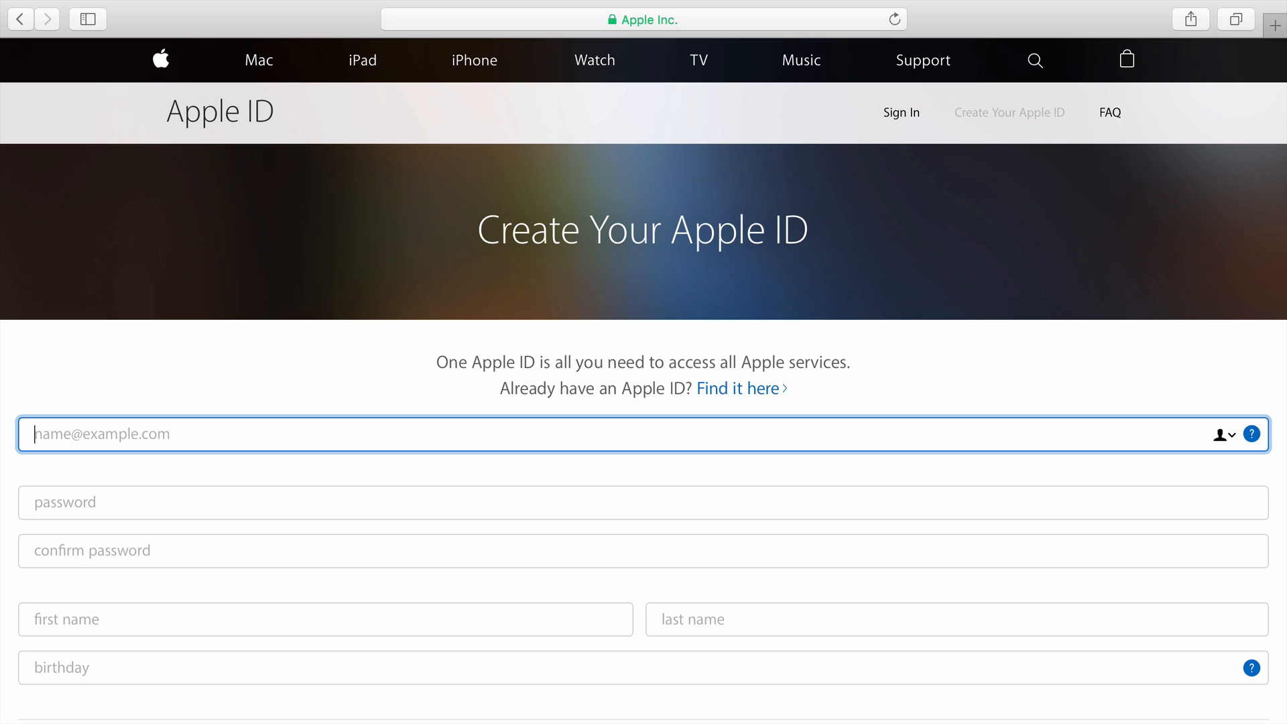
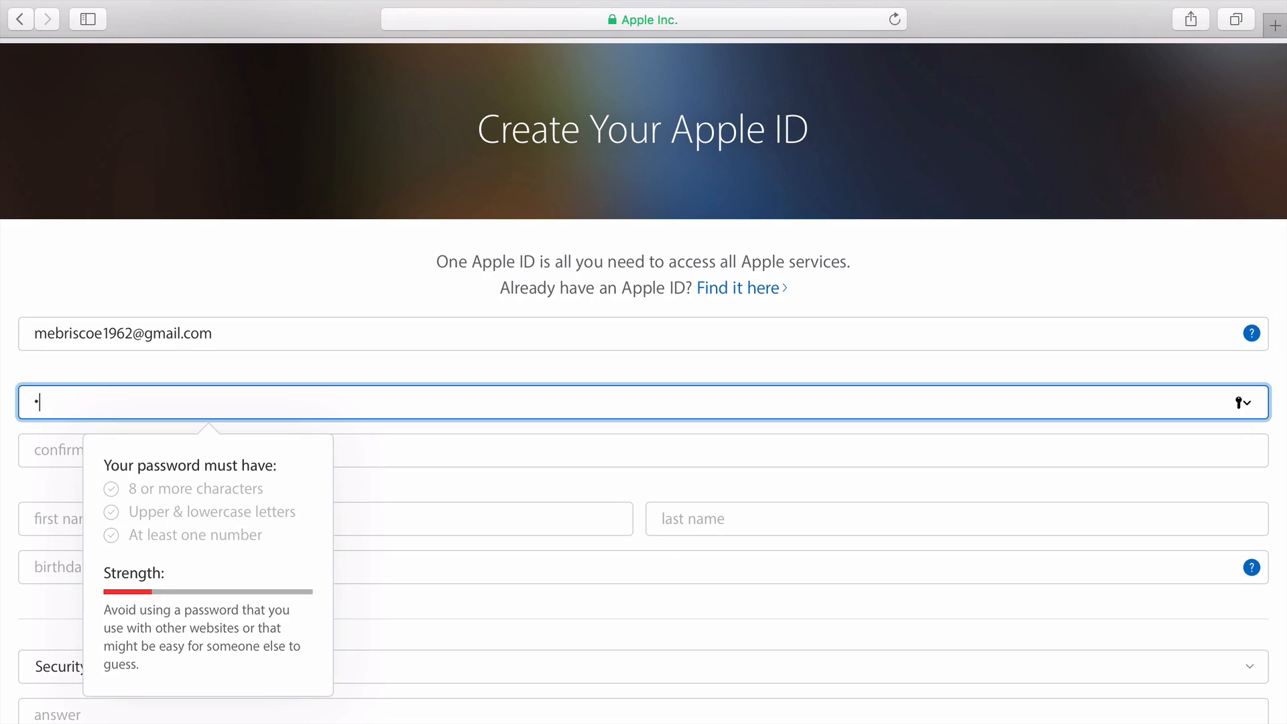
type("password")
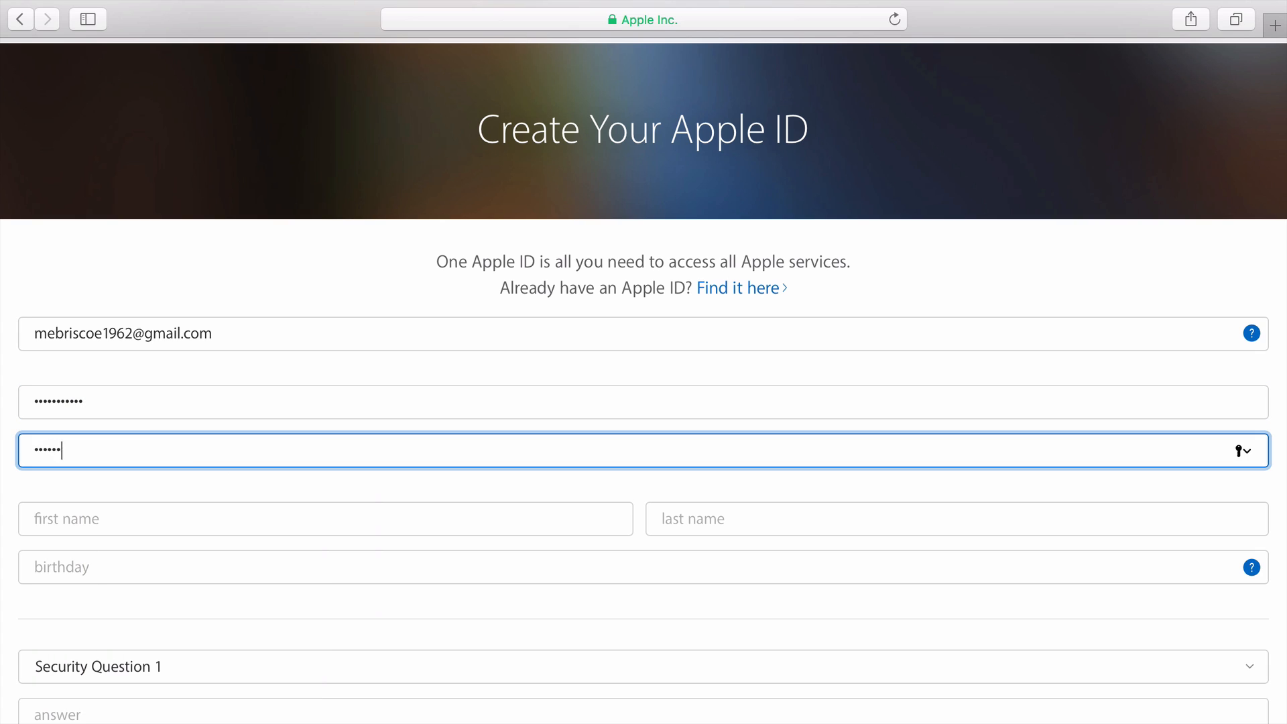
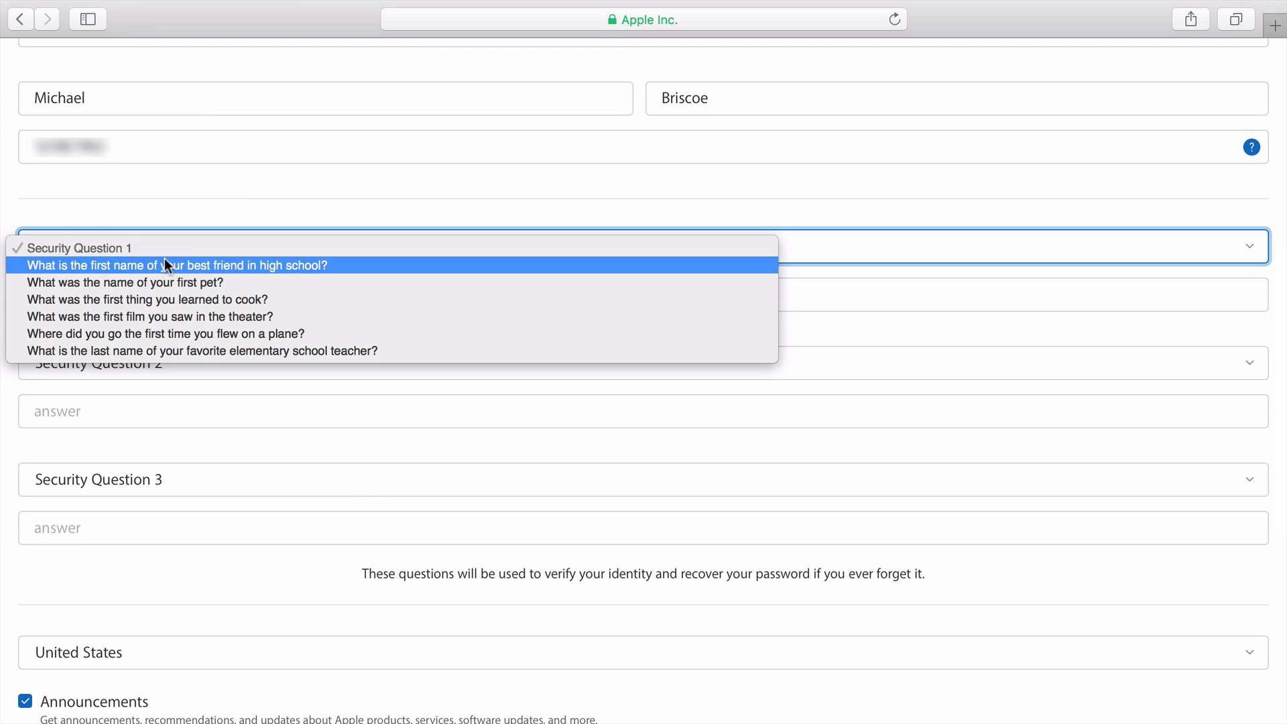
Choose the best-friend and favorite-singer security questions and enter verification code 7HPH
left_click(177, 264)
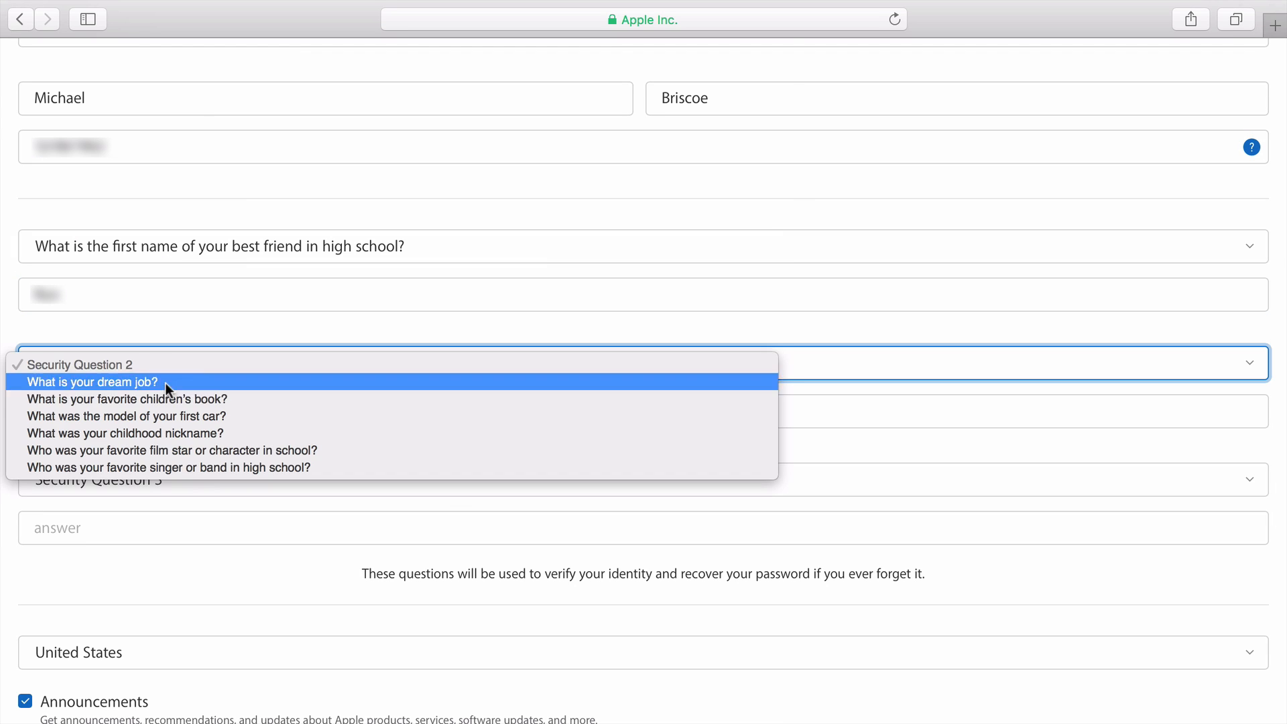
left_click(169, 467)
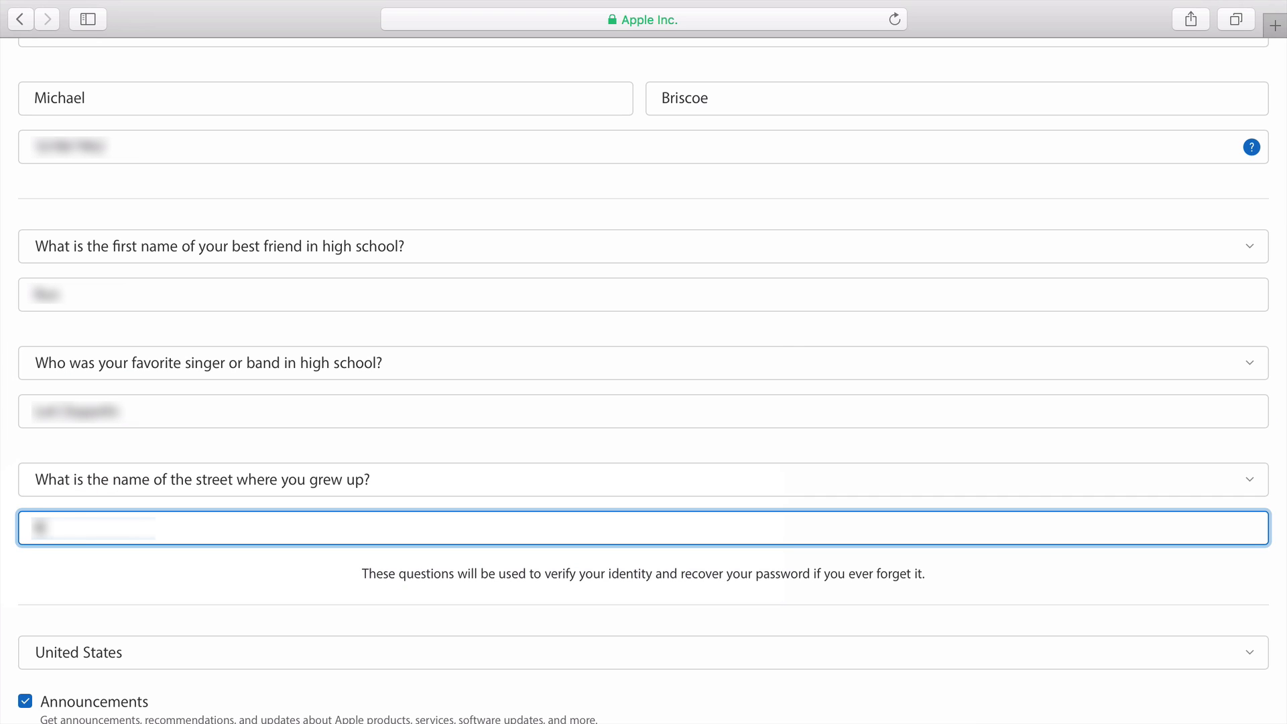
scroll("down", 3)
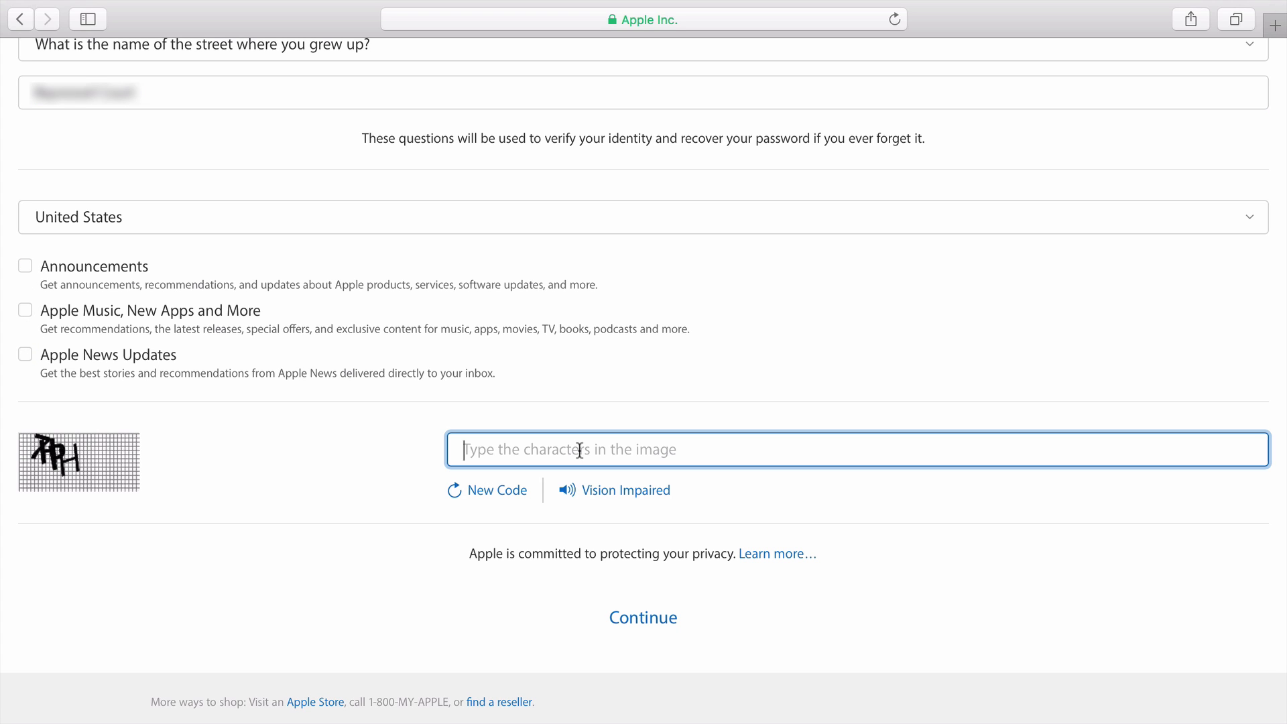
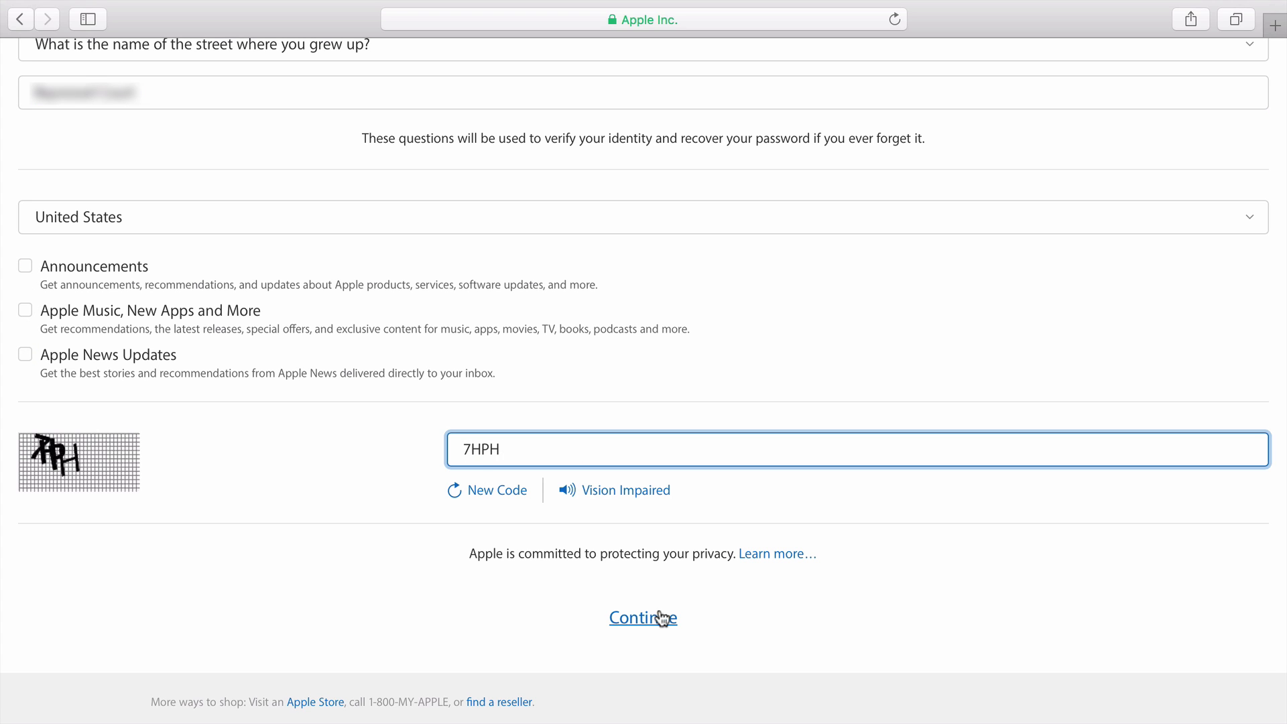
left_click(642, 617)
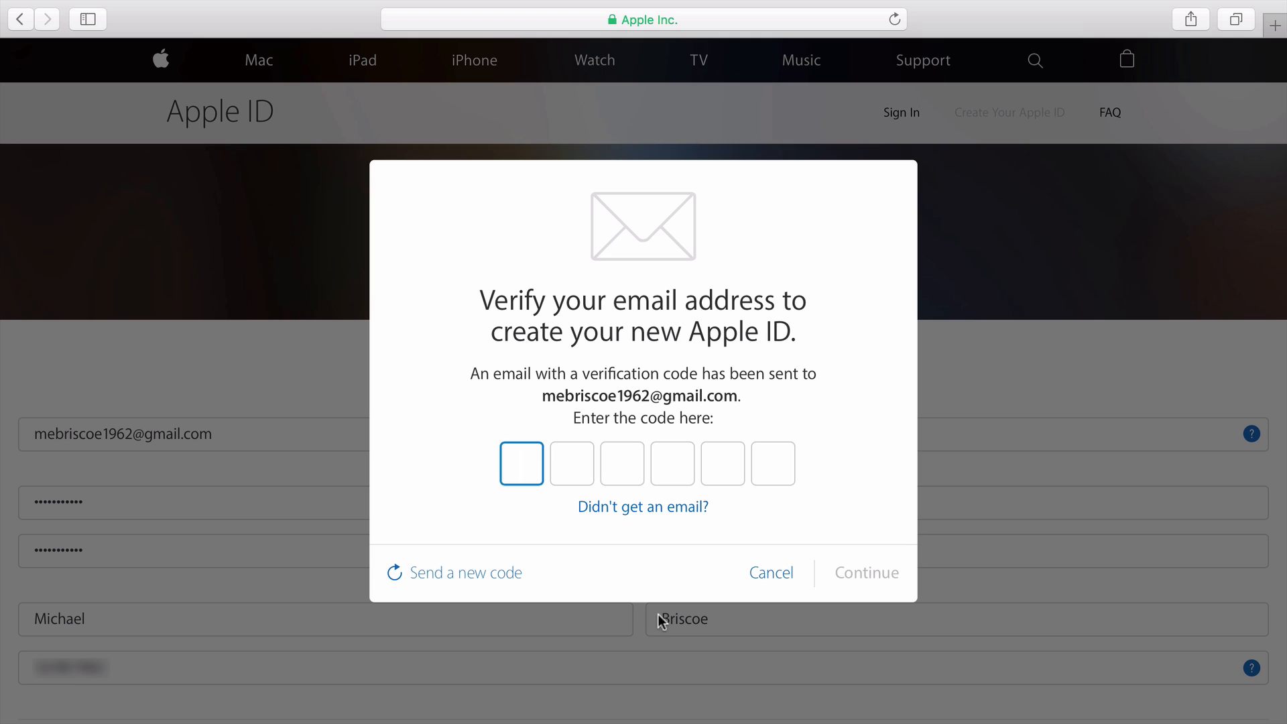
left_click(521, 463)
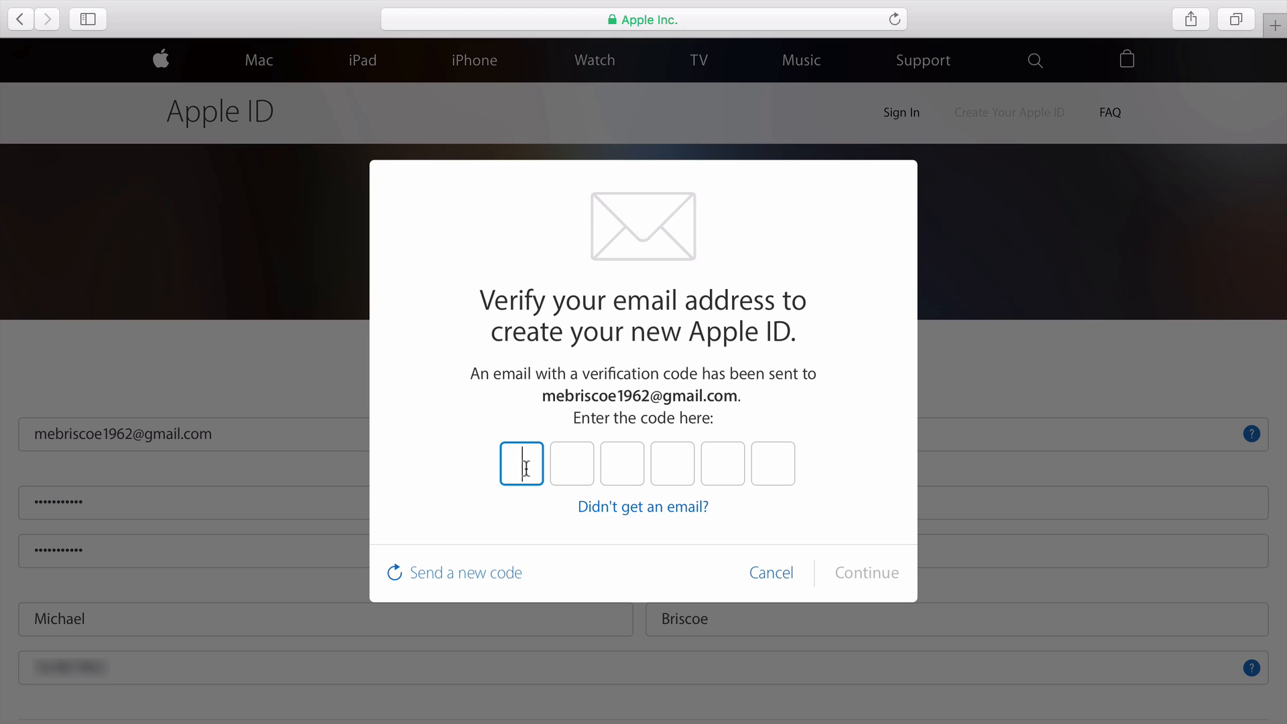
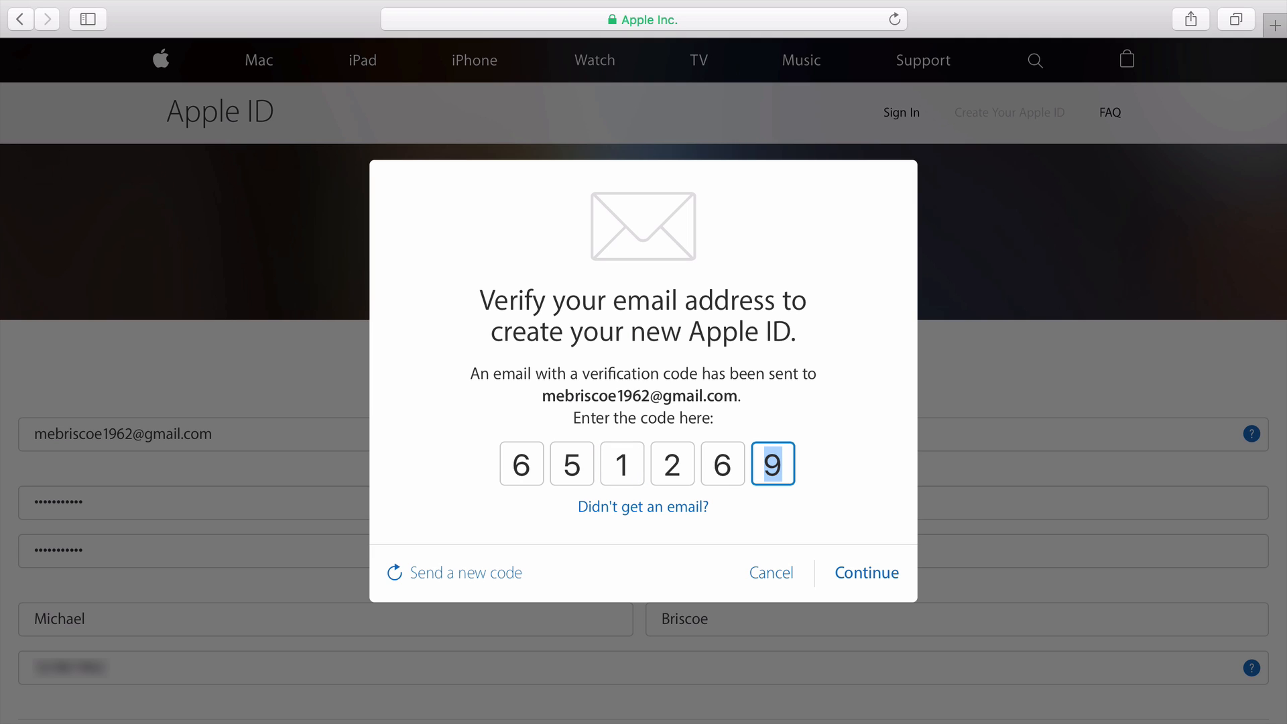
left_click(865, 572)
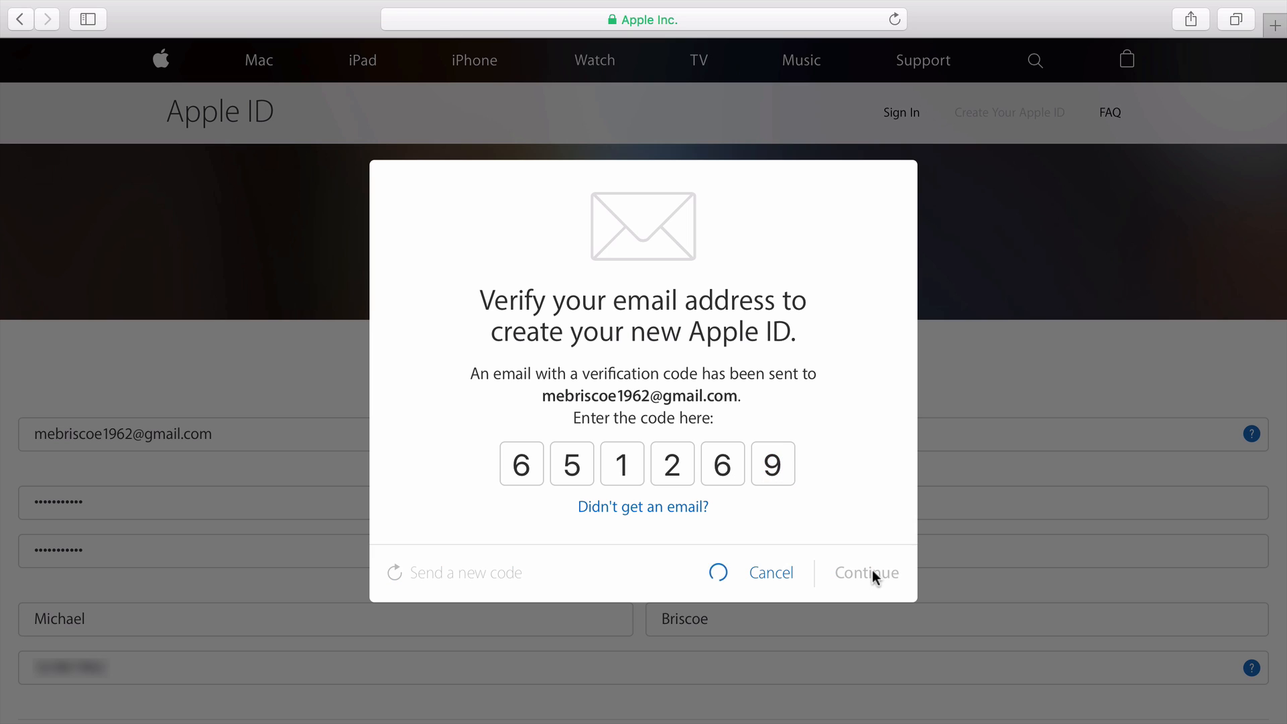
left_click(865, 572)
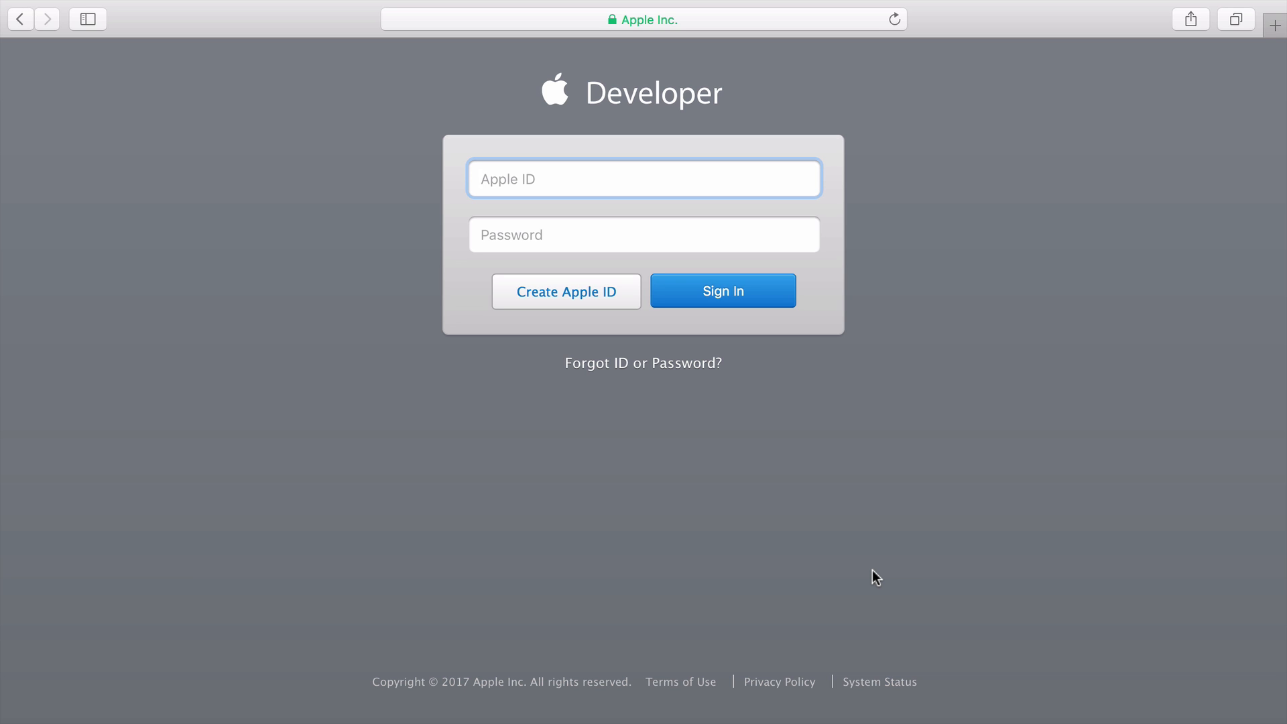
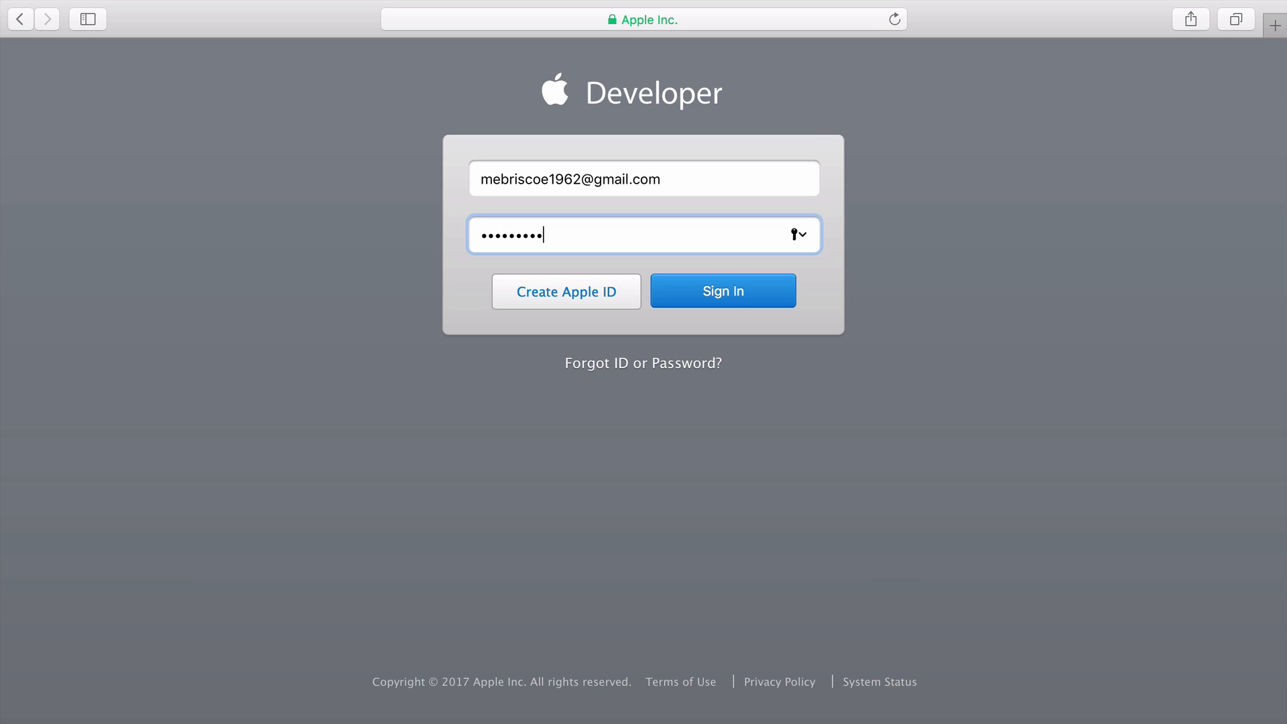
left_click(723, 291)
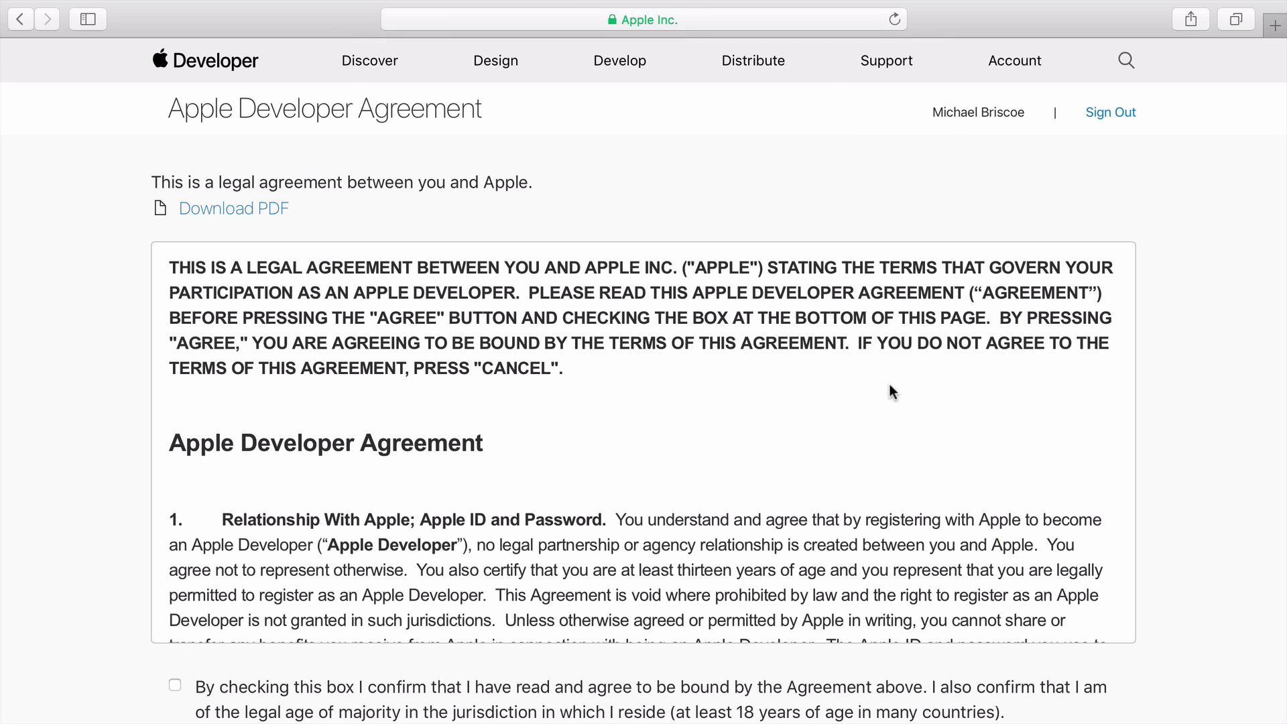
mouse_move(1192, 433)
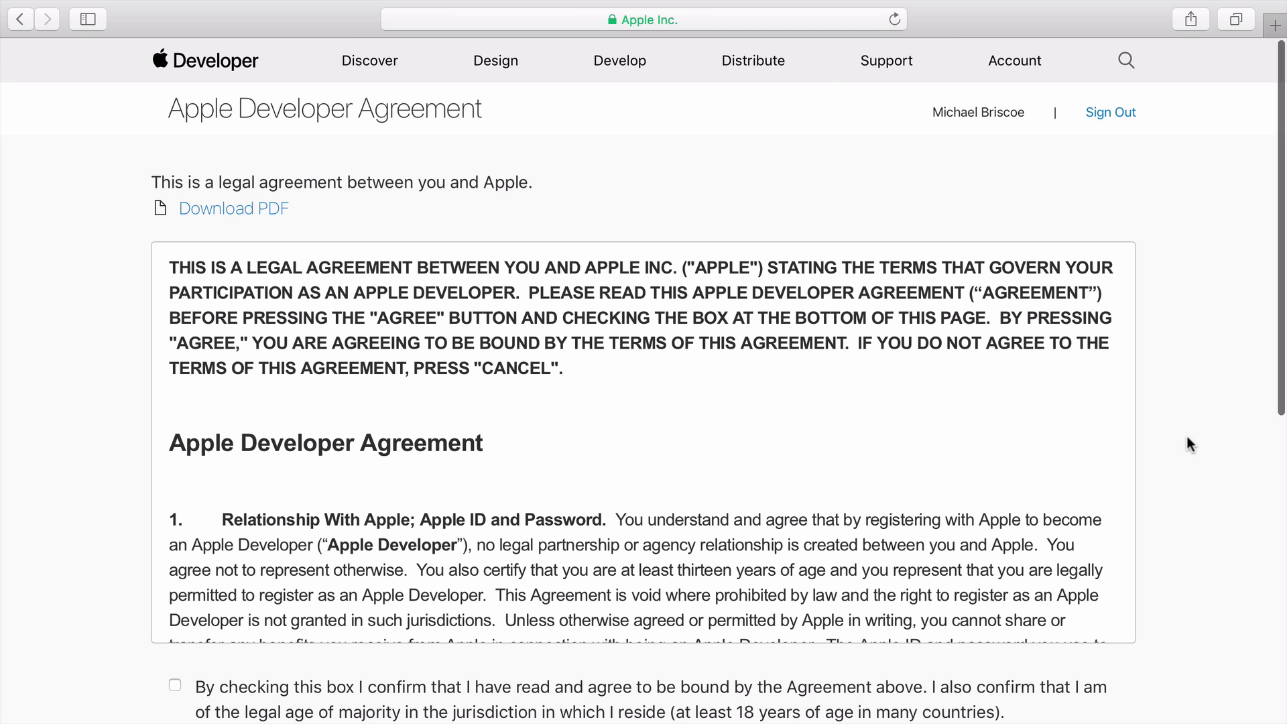
scroll("down", 3)
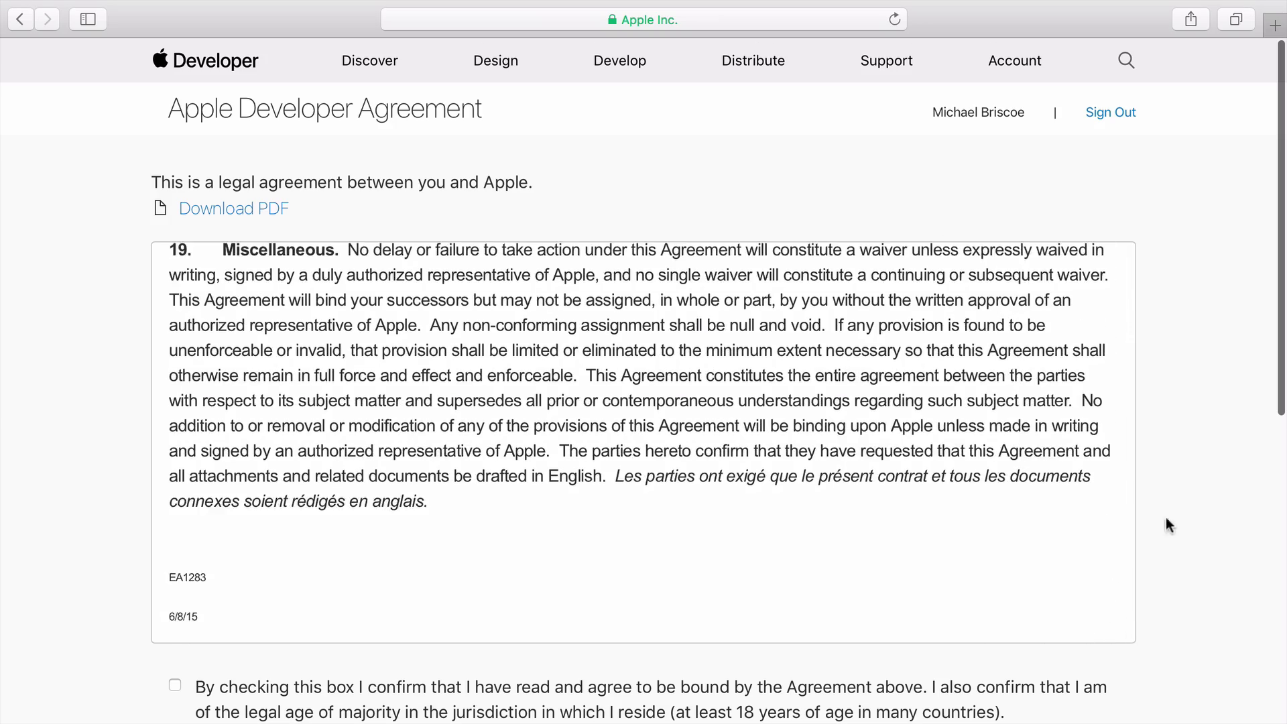
scroll("down", 3)
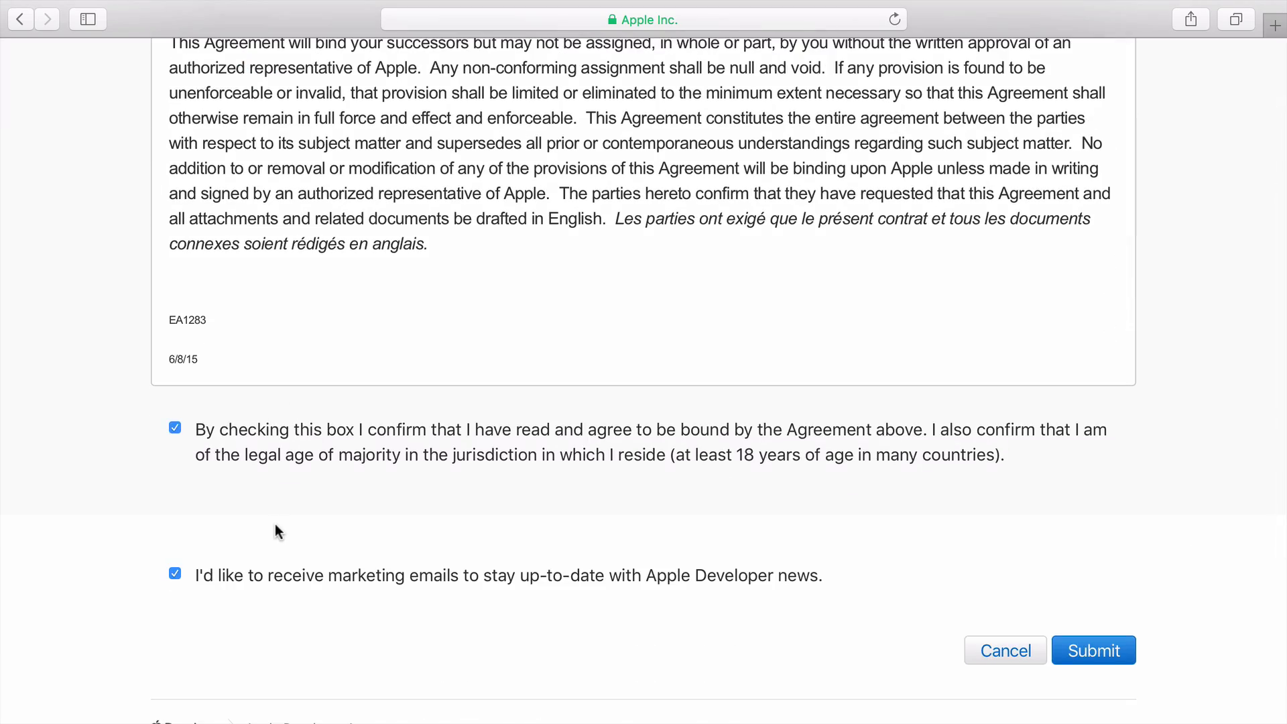
mouse_move(1099, 660)
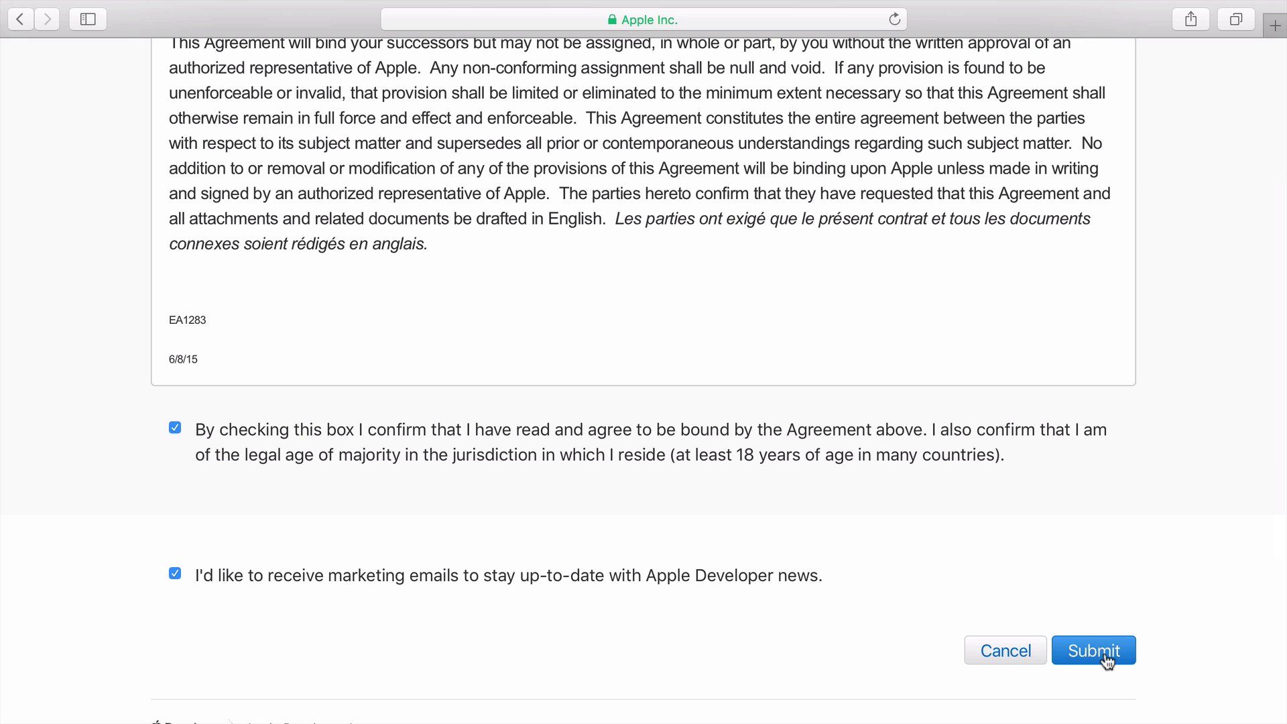
left_click(1093, 650)
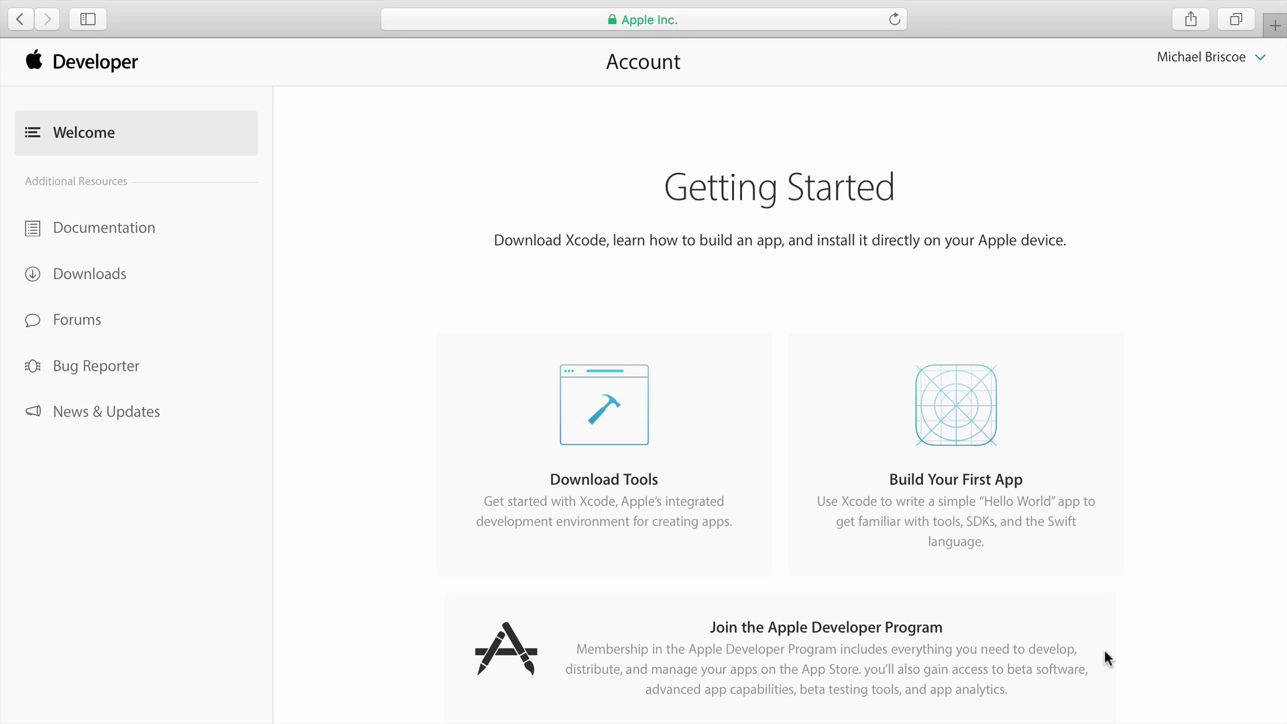
mouse_move(1018, 655)
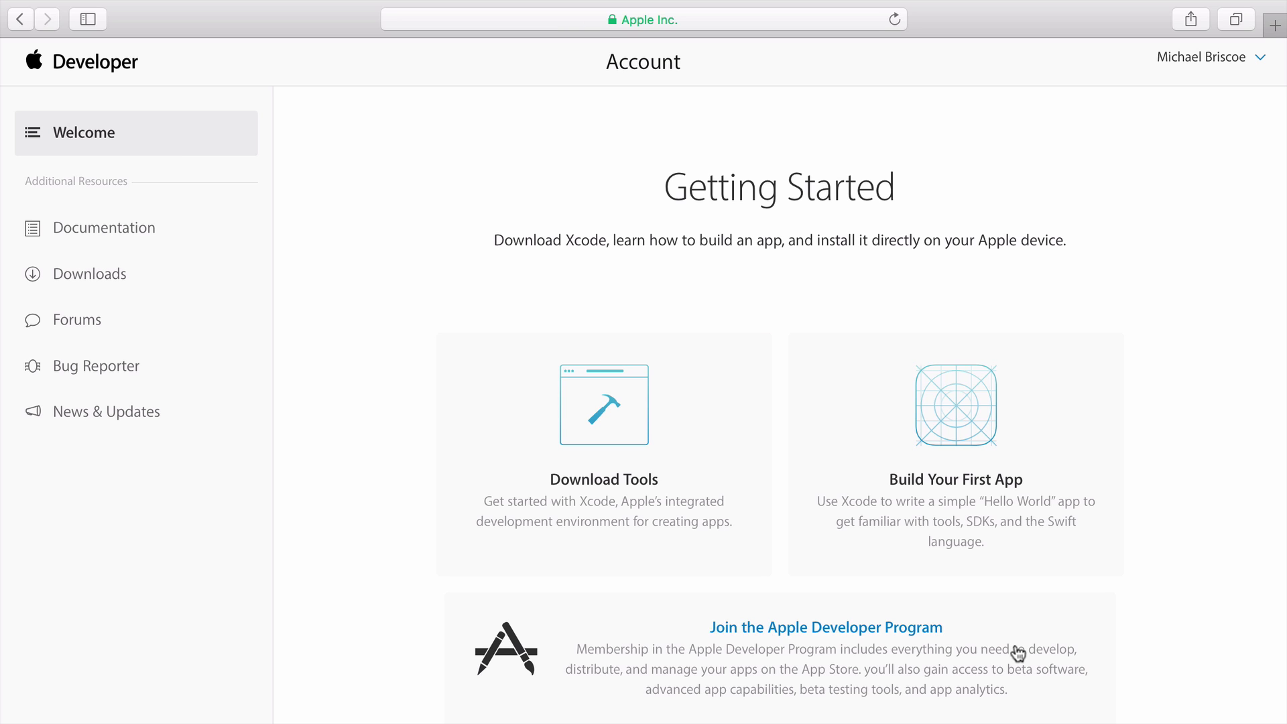
Start Apple Developer Program enrollment and read through the What You Need to Enroll requirements
left_click(825, 627)
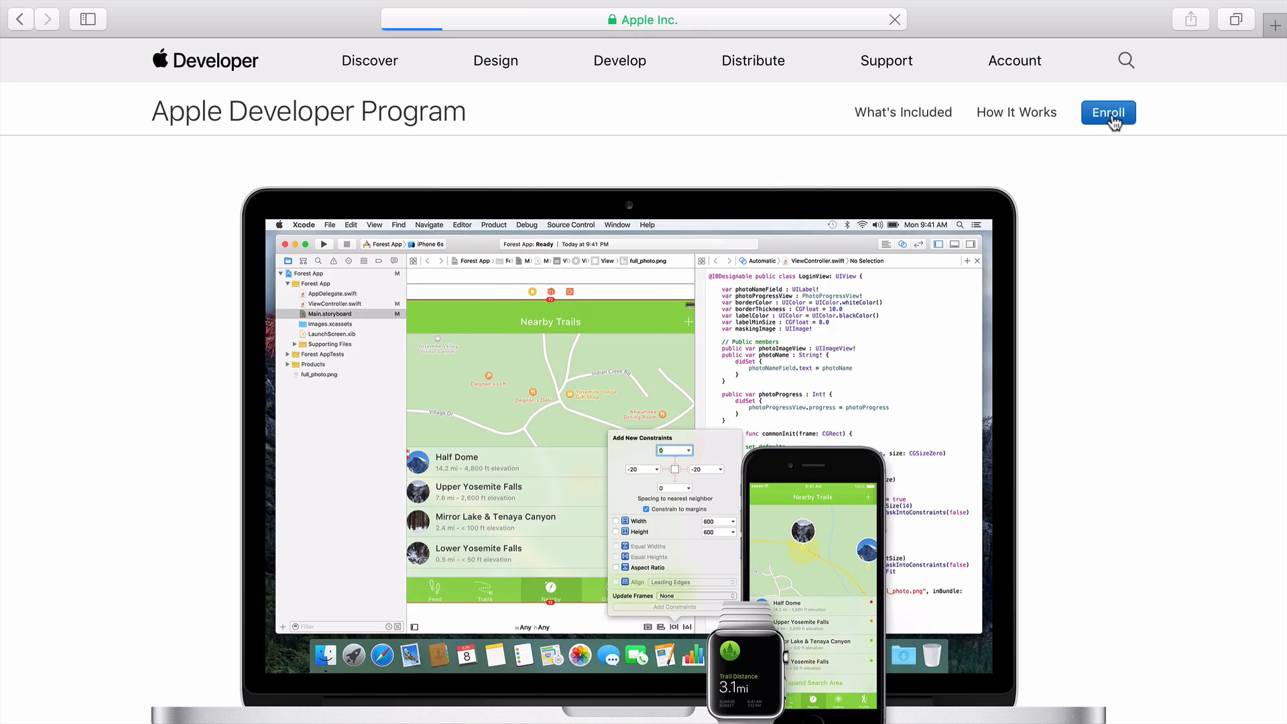
left_click(1107, 113)
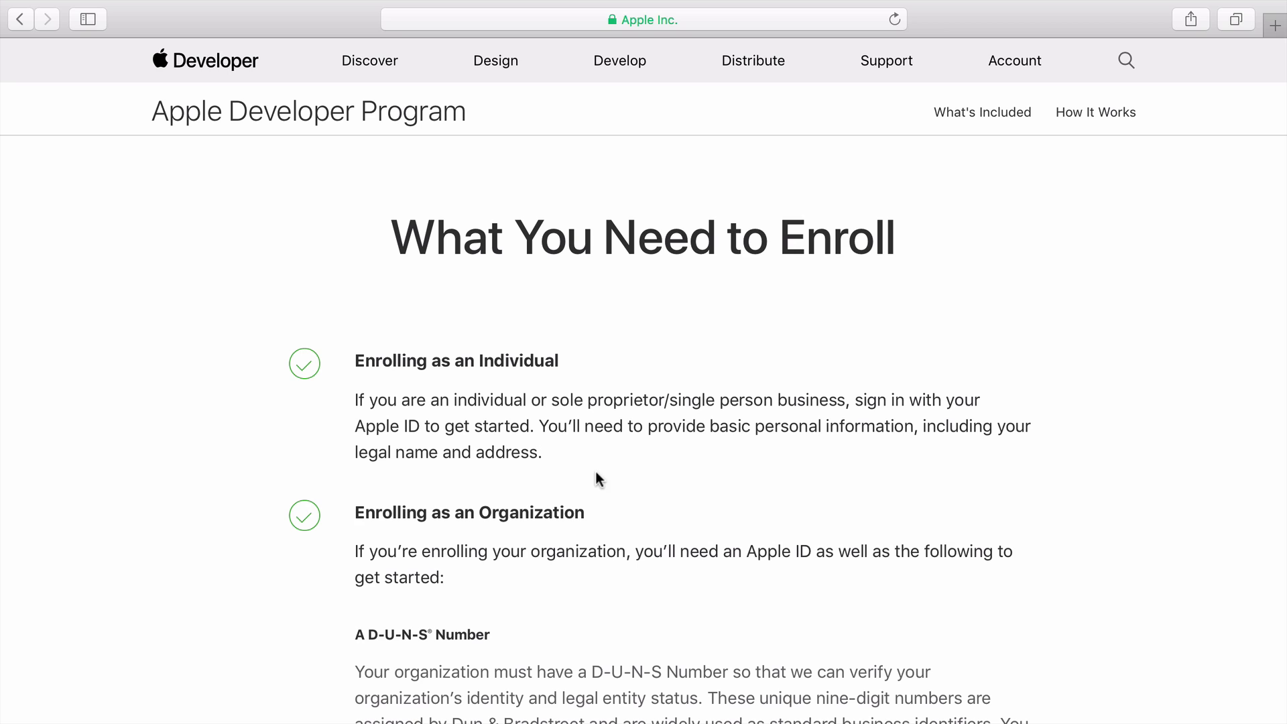
mouse_move(875, 530)
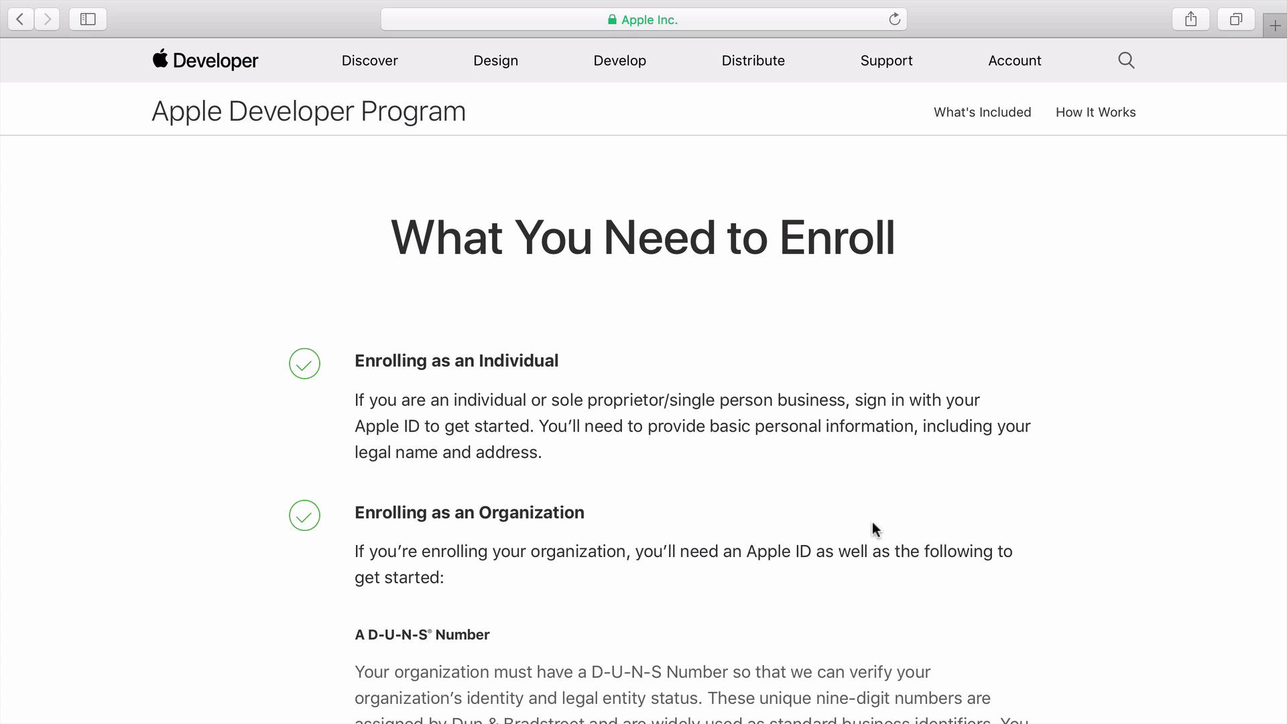
scroll("down", 3)
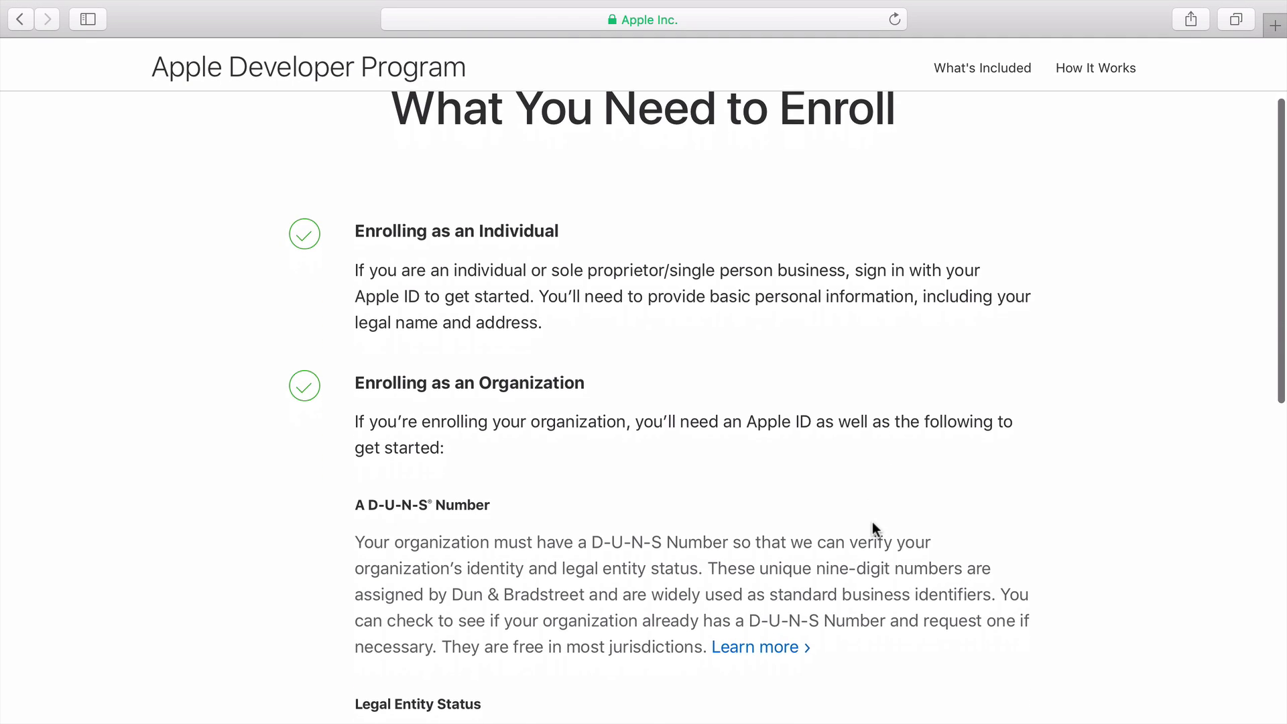
scroll("down", 3)
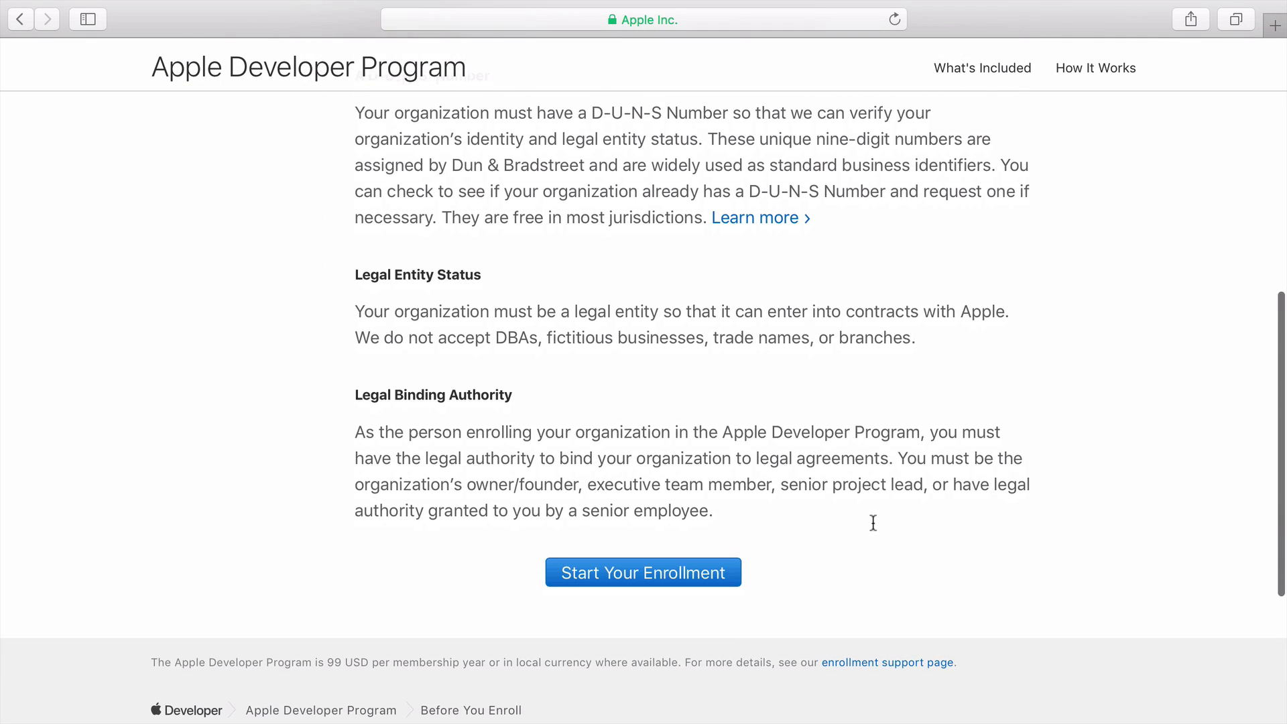
scroll("down", 3)
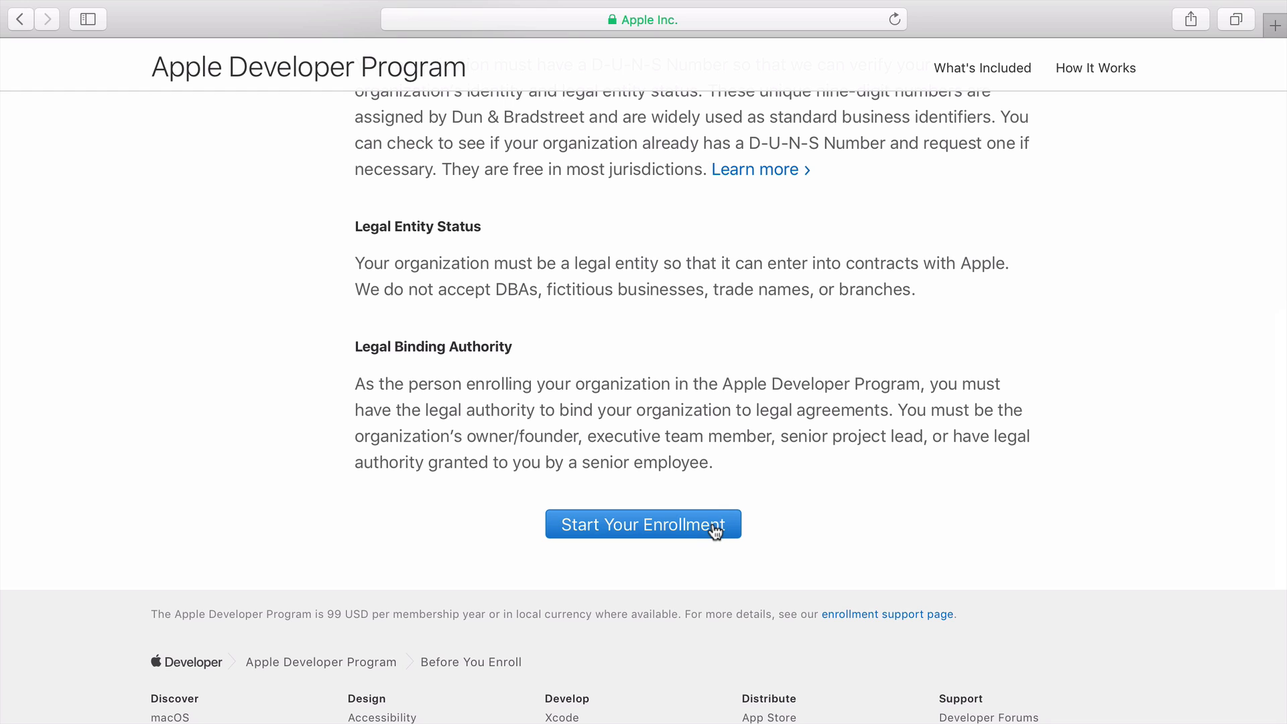
Begin the enrollment form and set entity type to Individual / Sole Proprietor / Single Person Business
left_click(643, 524)
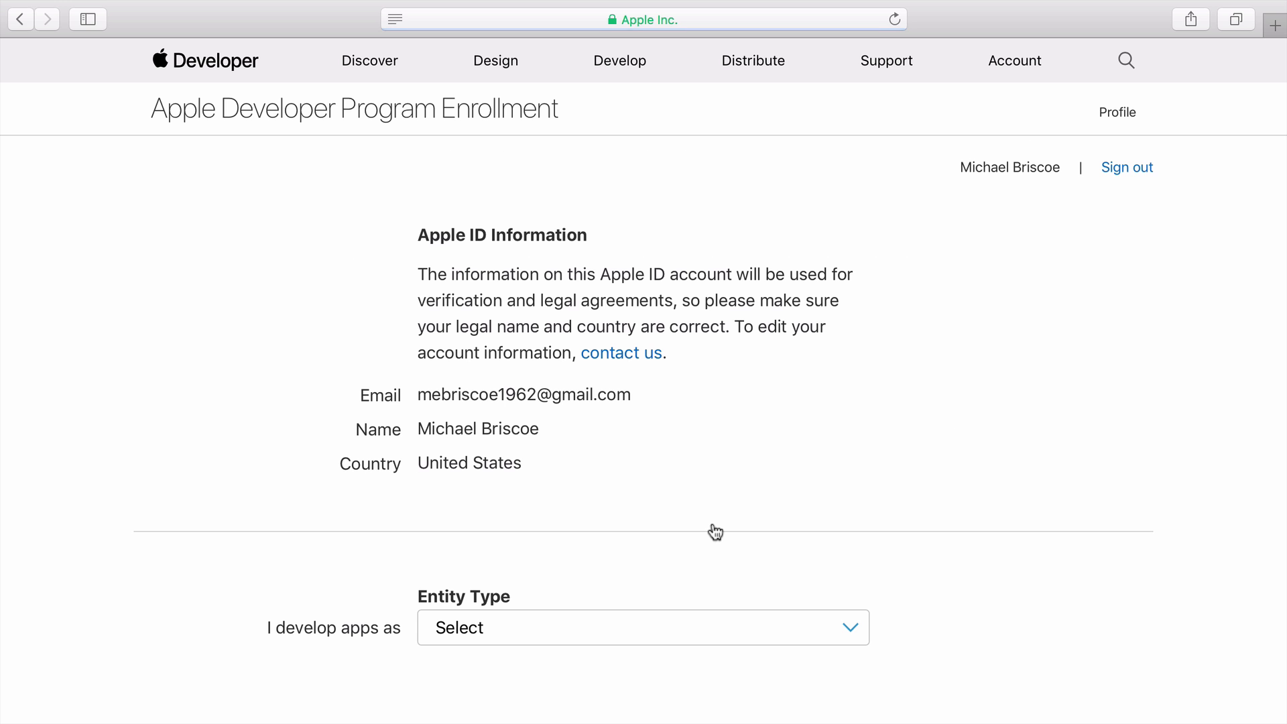
scroll("down", 3)
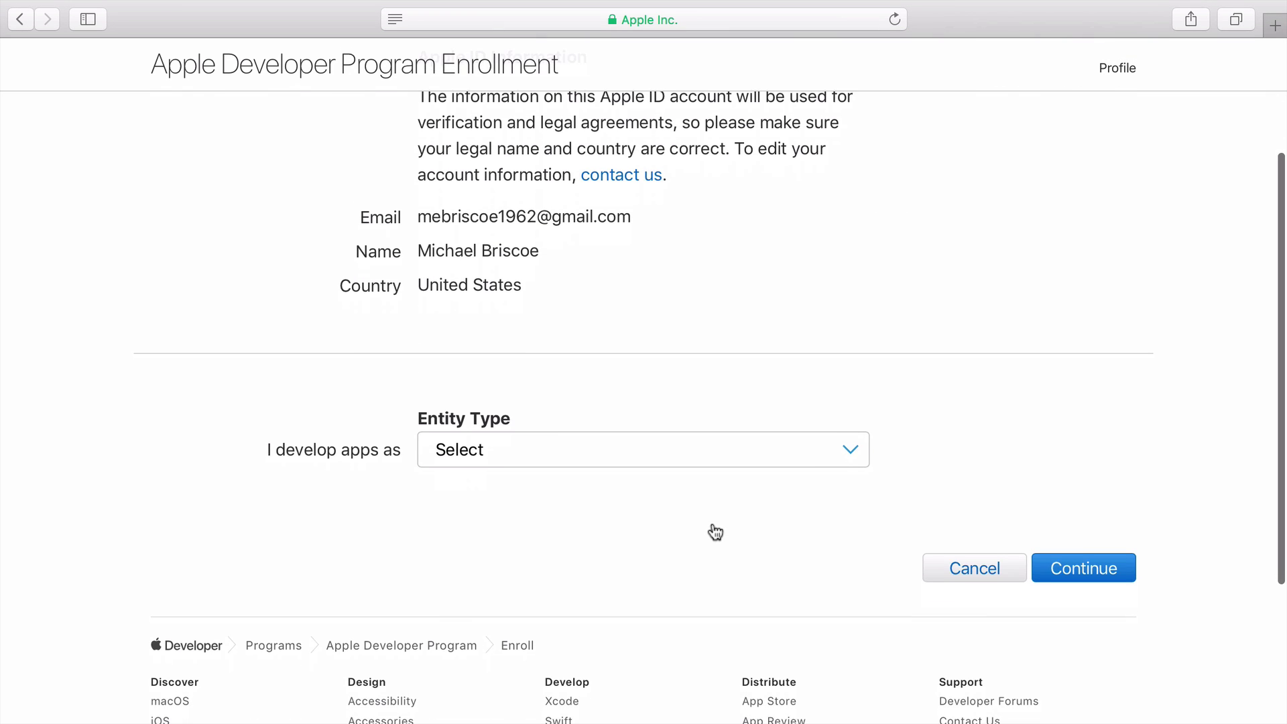
left_click(642, 449)
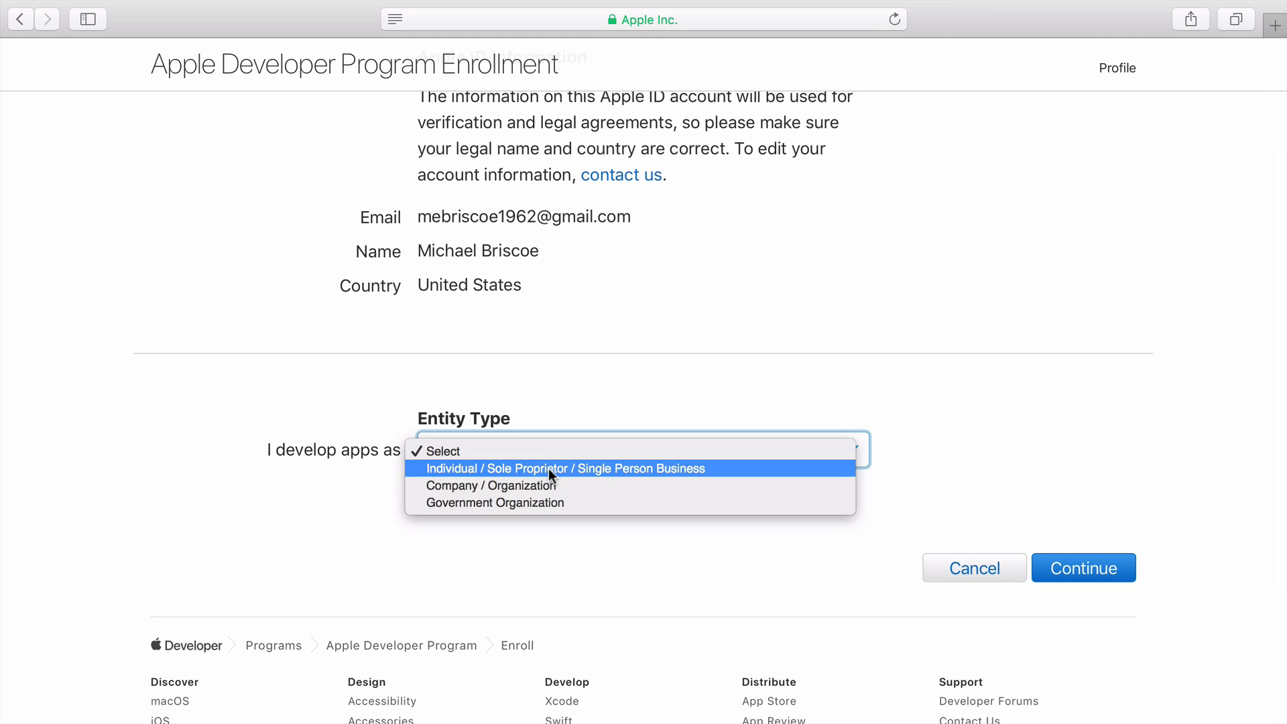
left_click(565, 468)
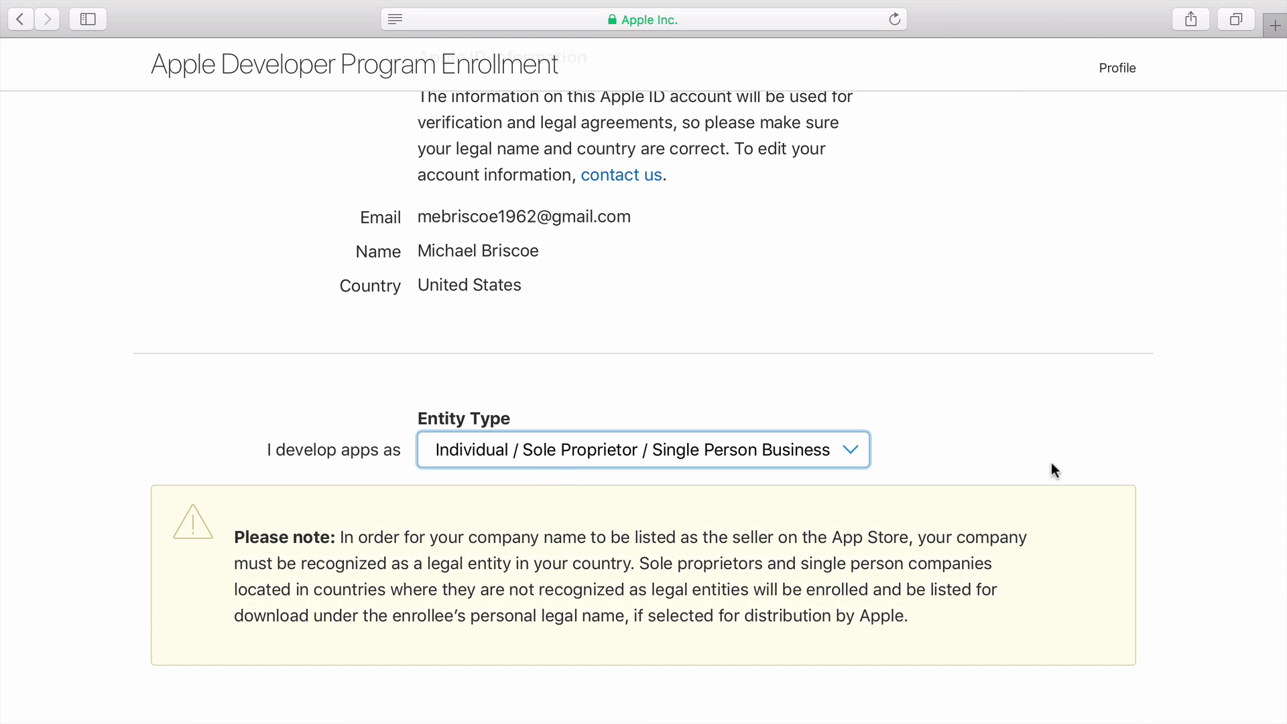
scroll("down", 3)
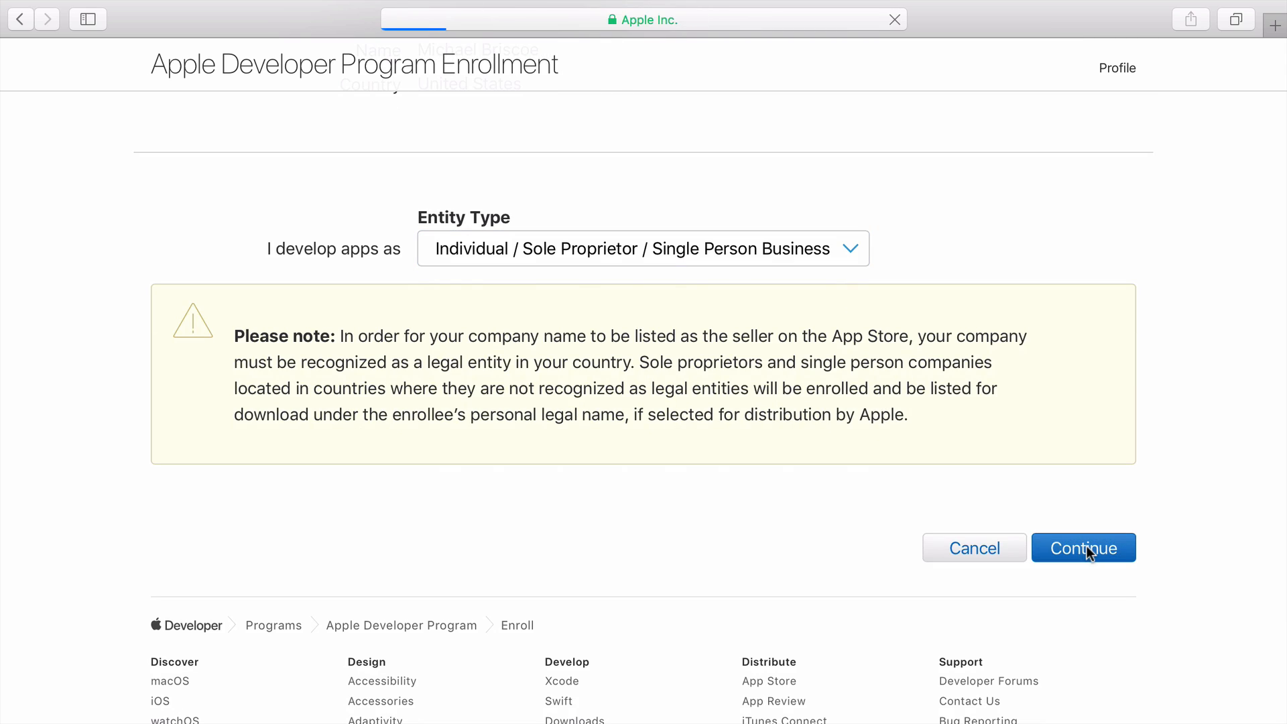
Enter contact details with phone country code 1, phone number and postal code
left_click(1084, 547)
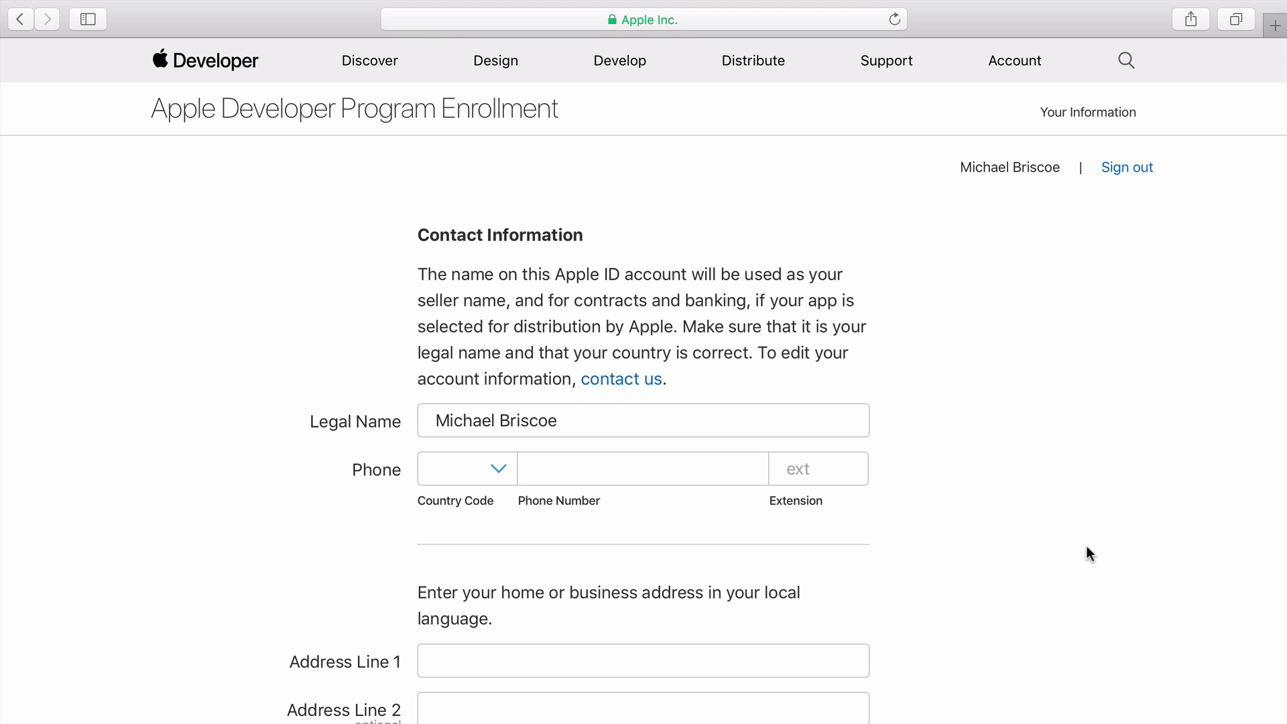
left_click(465, 468)
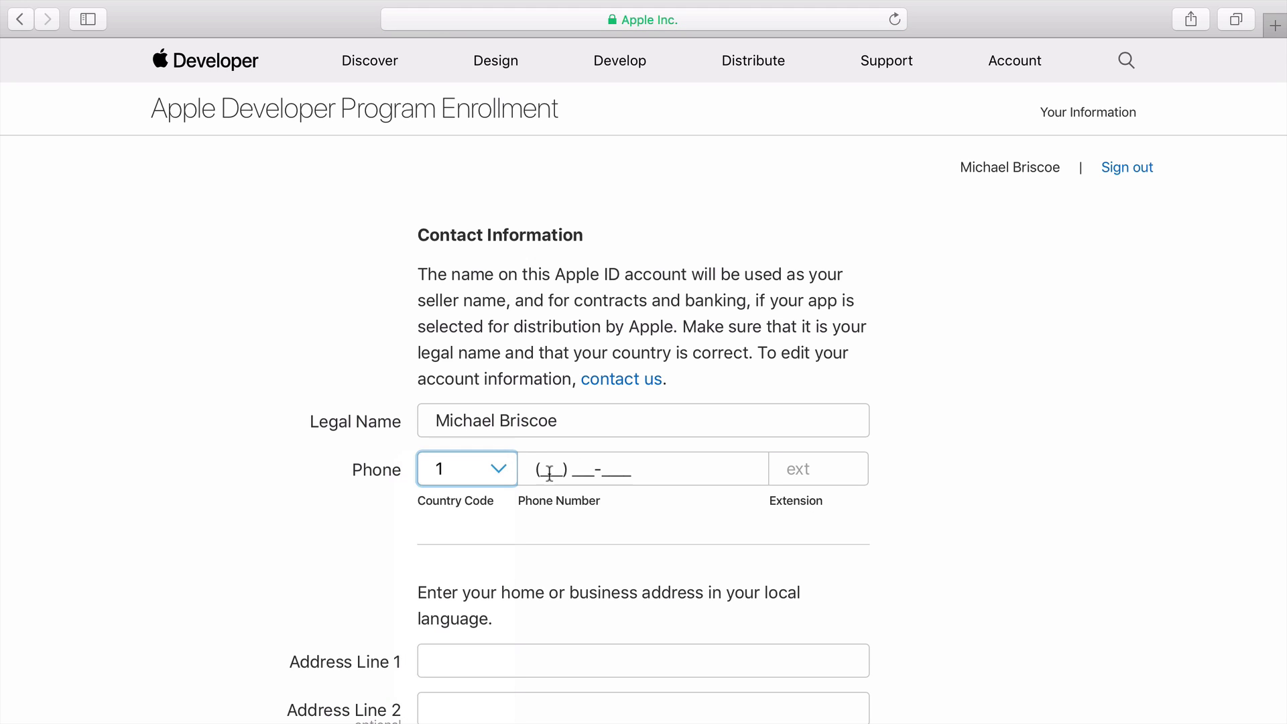
left_click(641, 468)
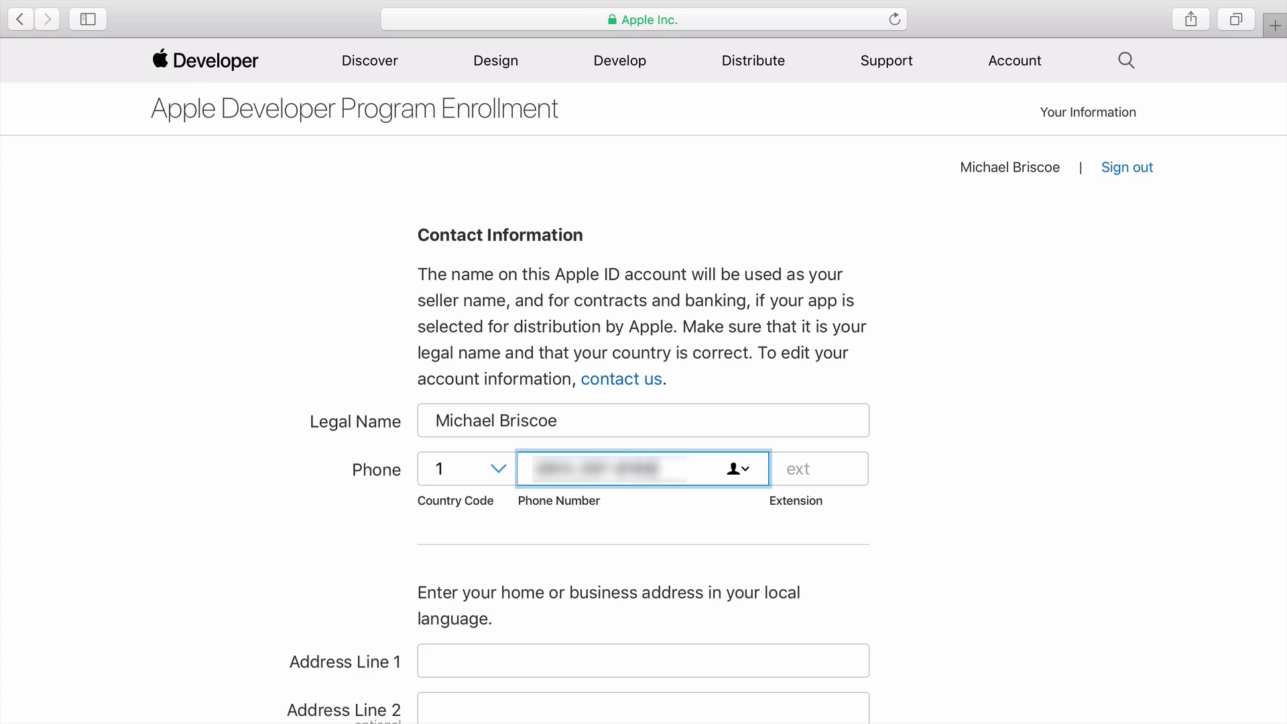
scroll("down", 3)
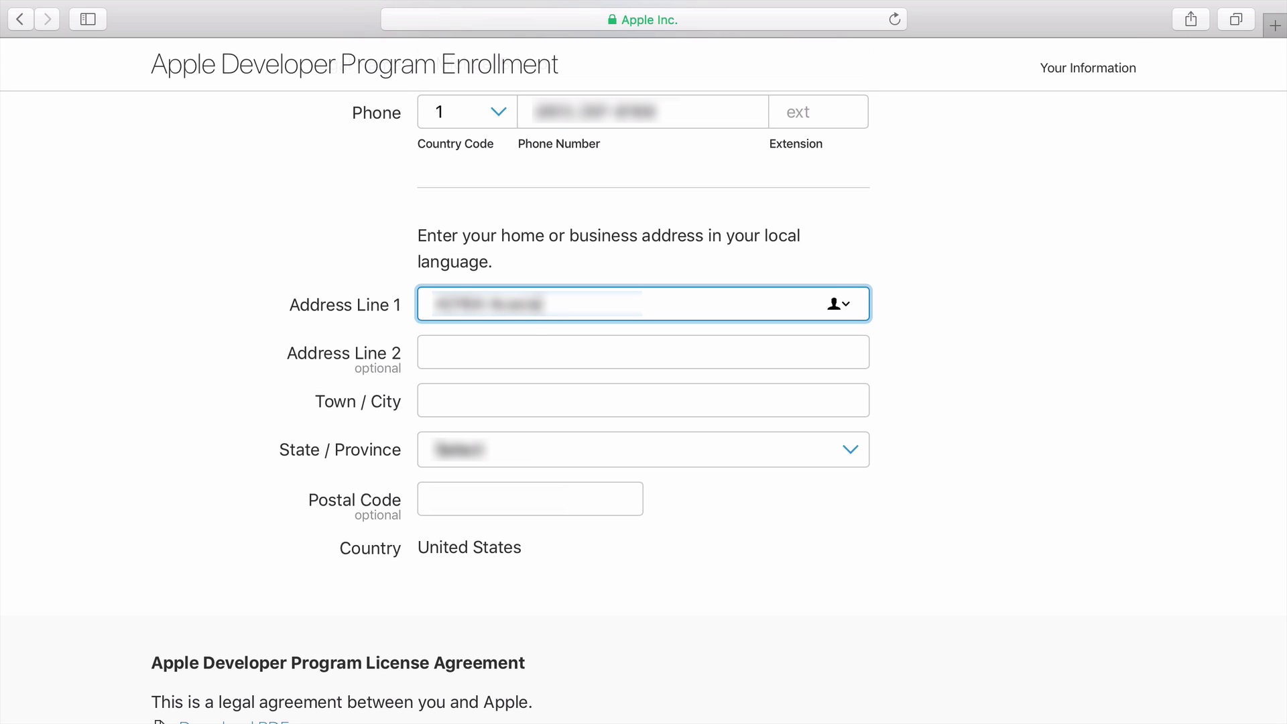
left_click(530, 499)
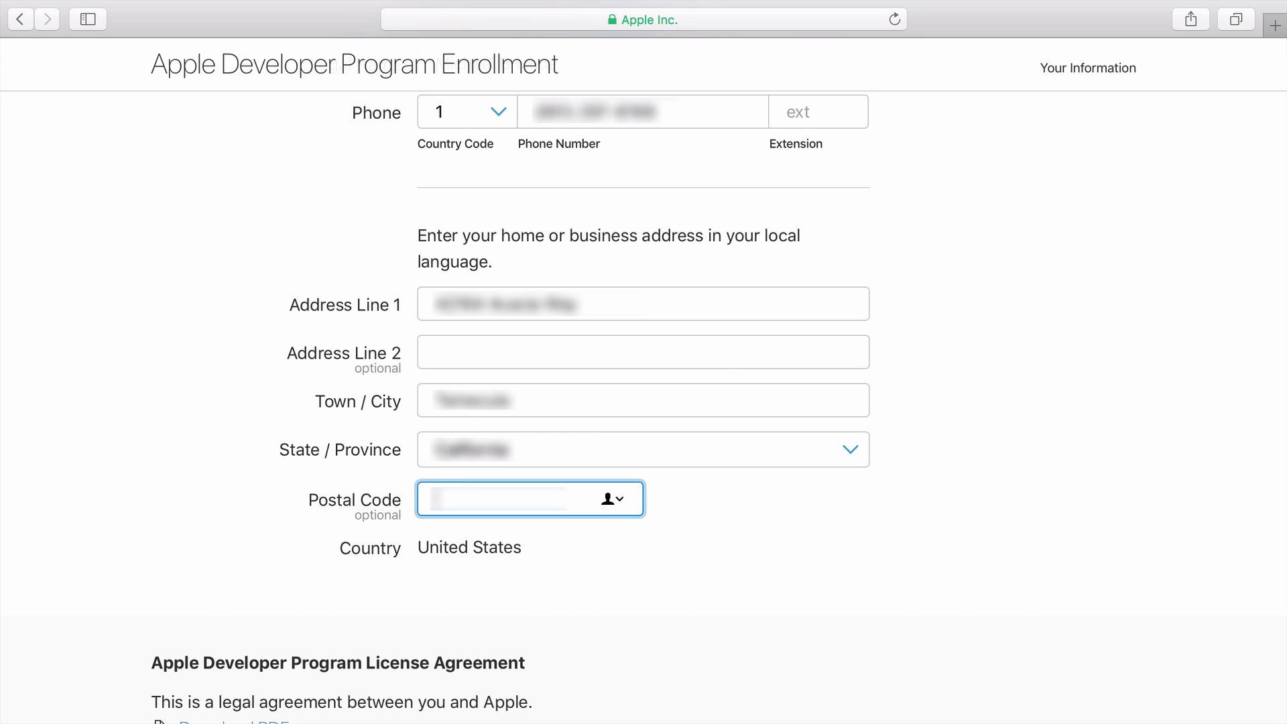
Read through and agree to the Developer Program License Agreement
scroll("down", 3)
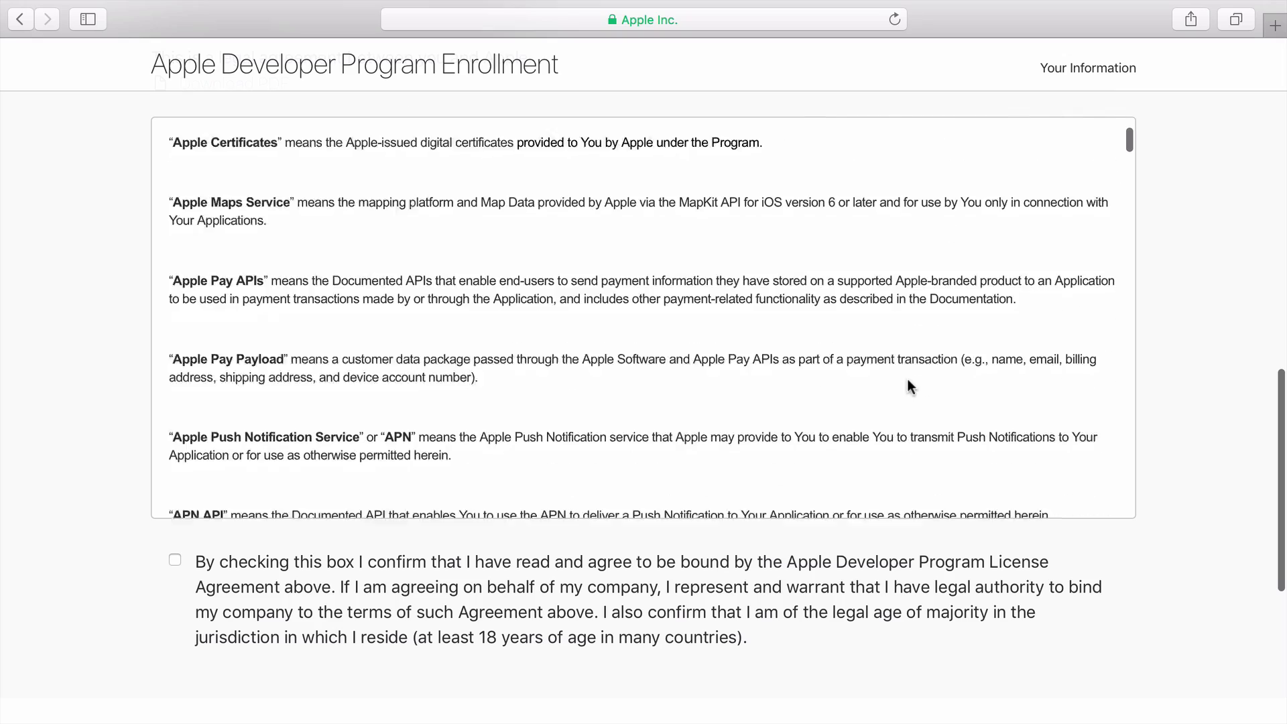
scroll("down", 3)
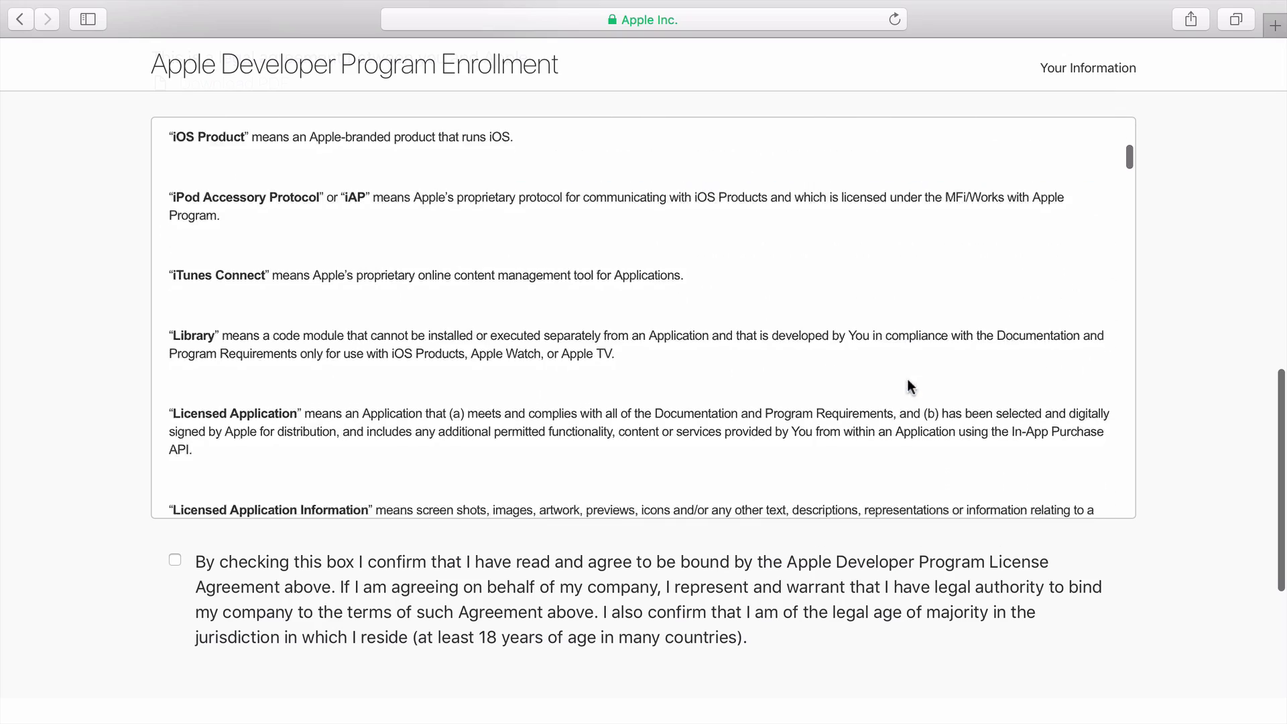
left_click(175, 560)
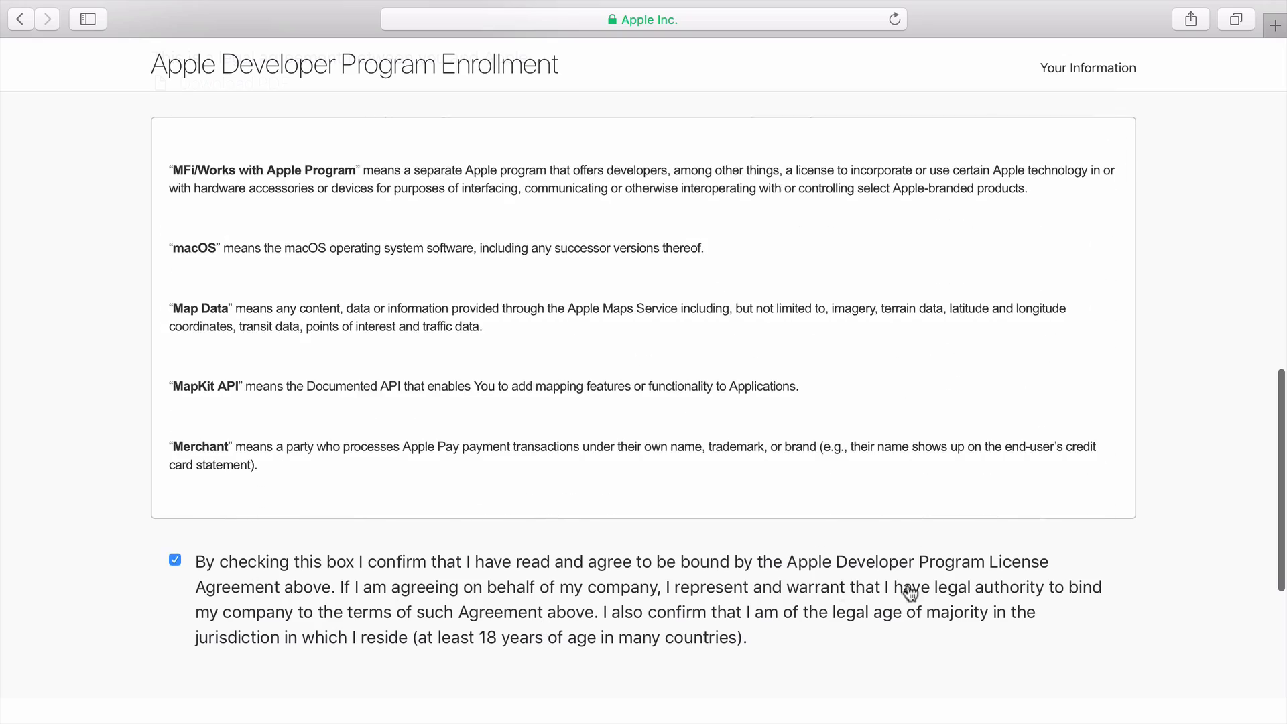
scroll("down", 3)
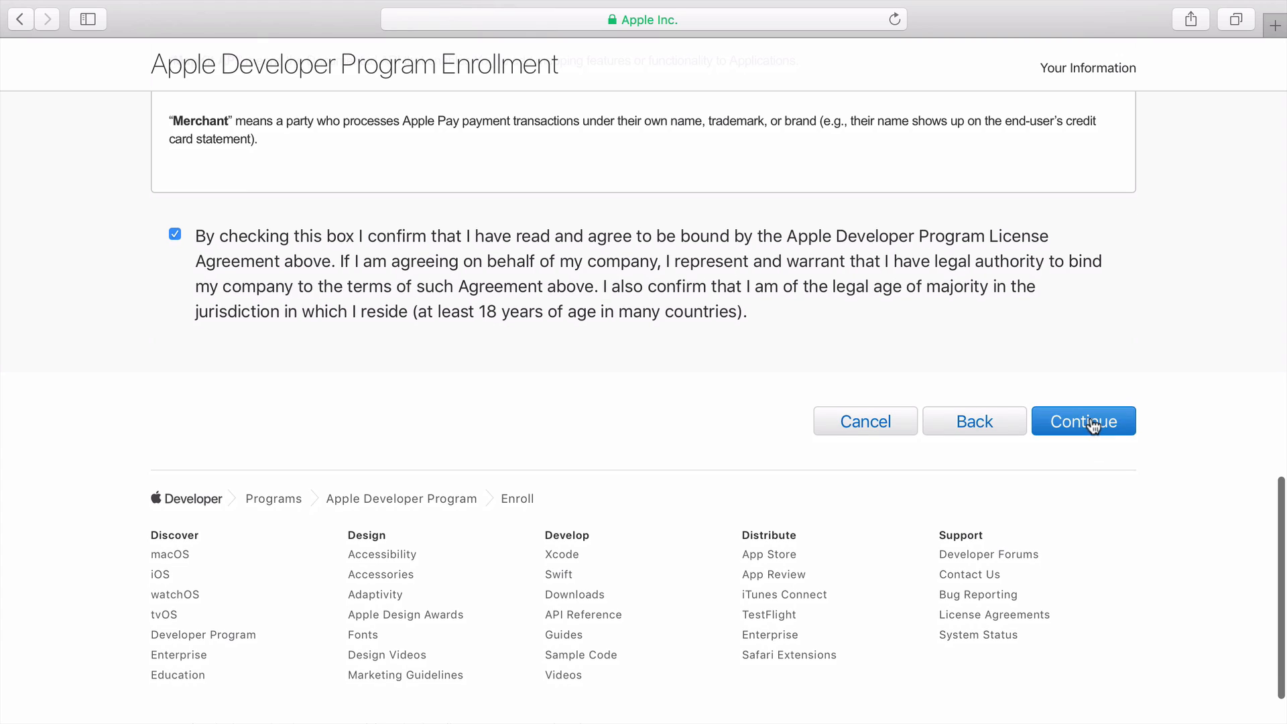
Review the enrollment summary and confirm it to proceed to the US$99 membership purchase
left_click(1084, 421)
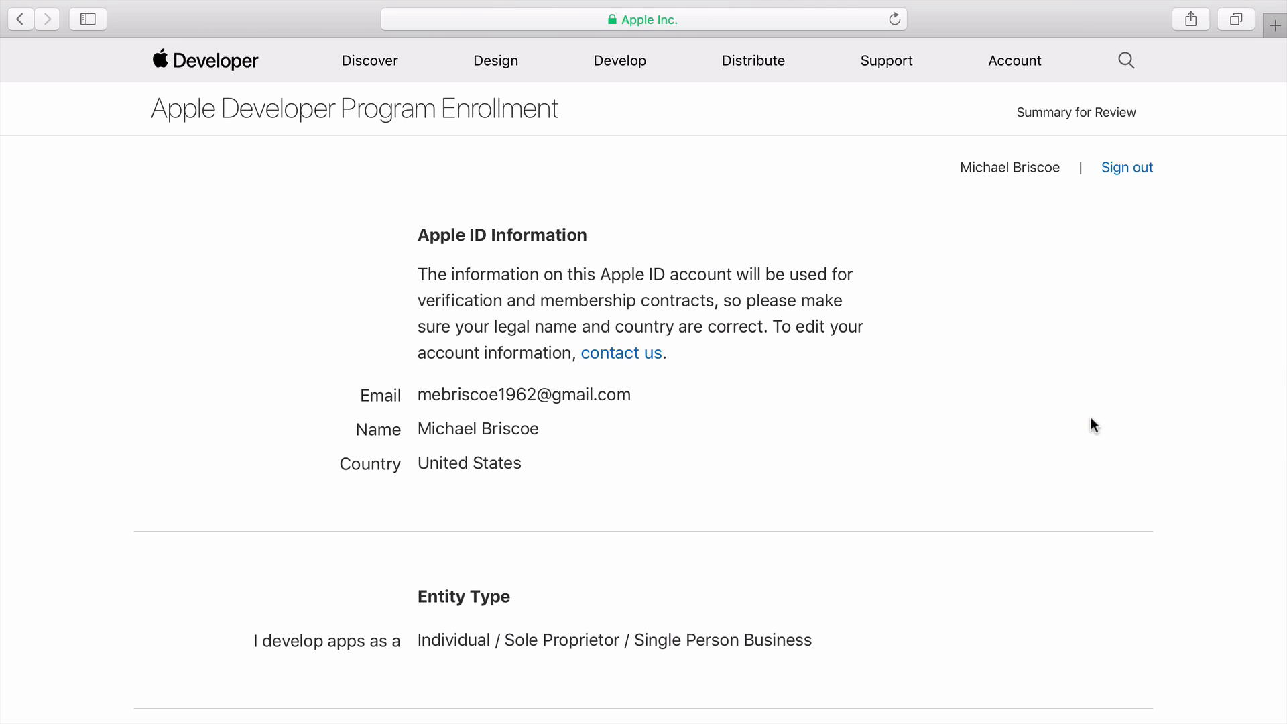
mouse_move(517, 566)
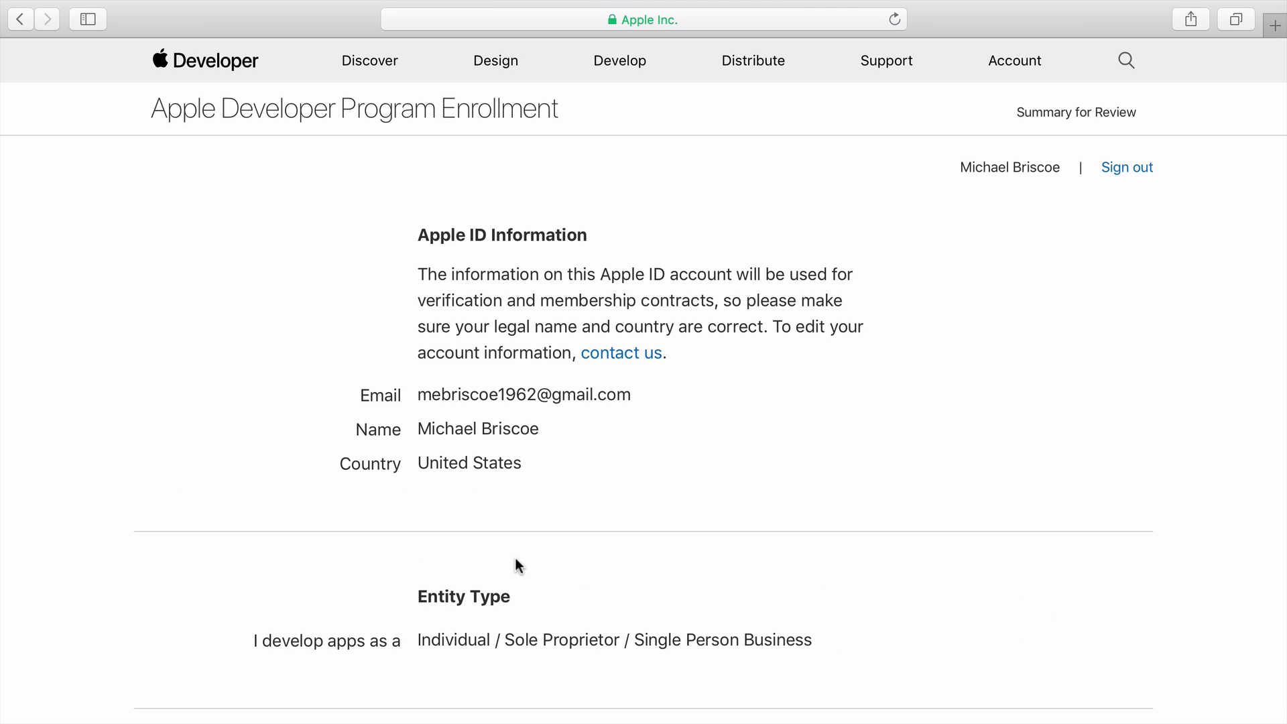
mouse_move(572, 569)
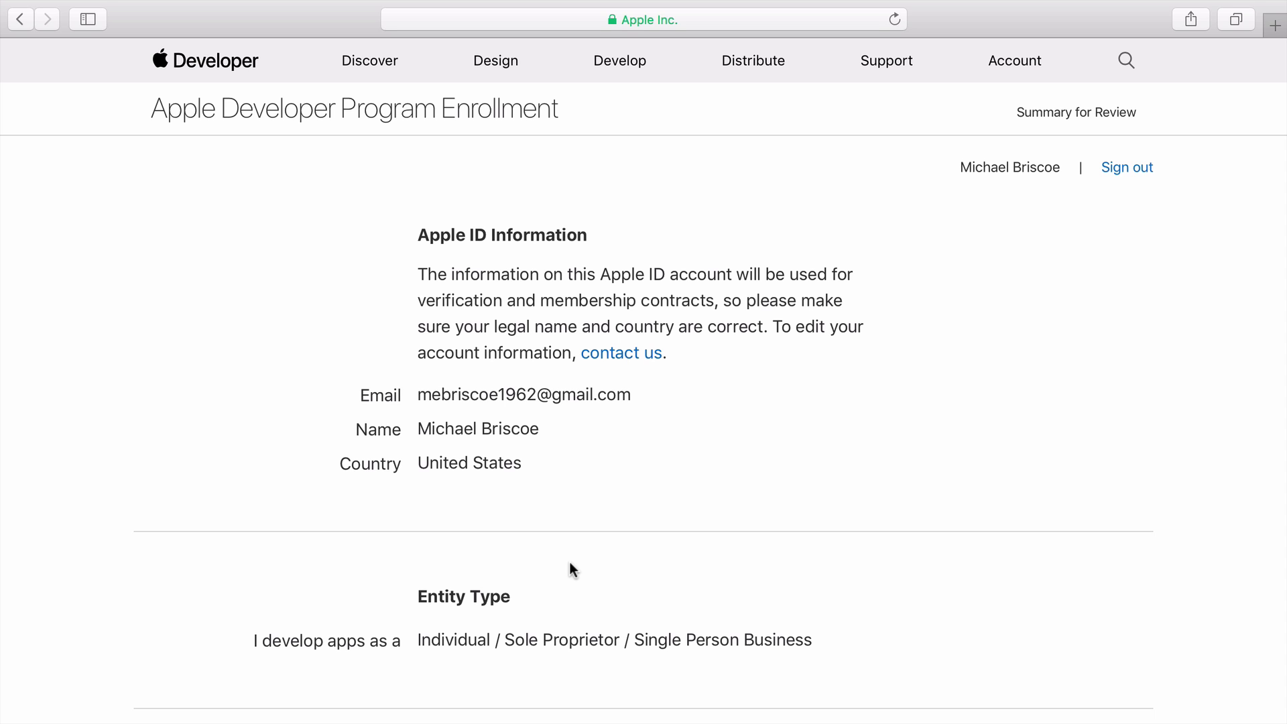
scroll("down", 3)
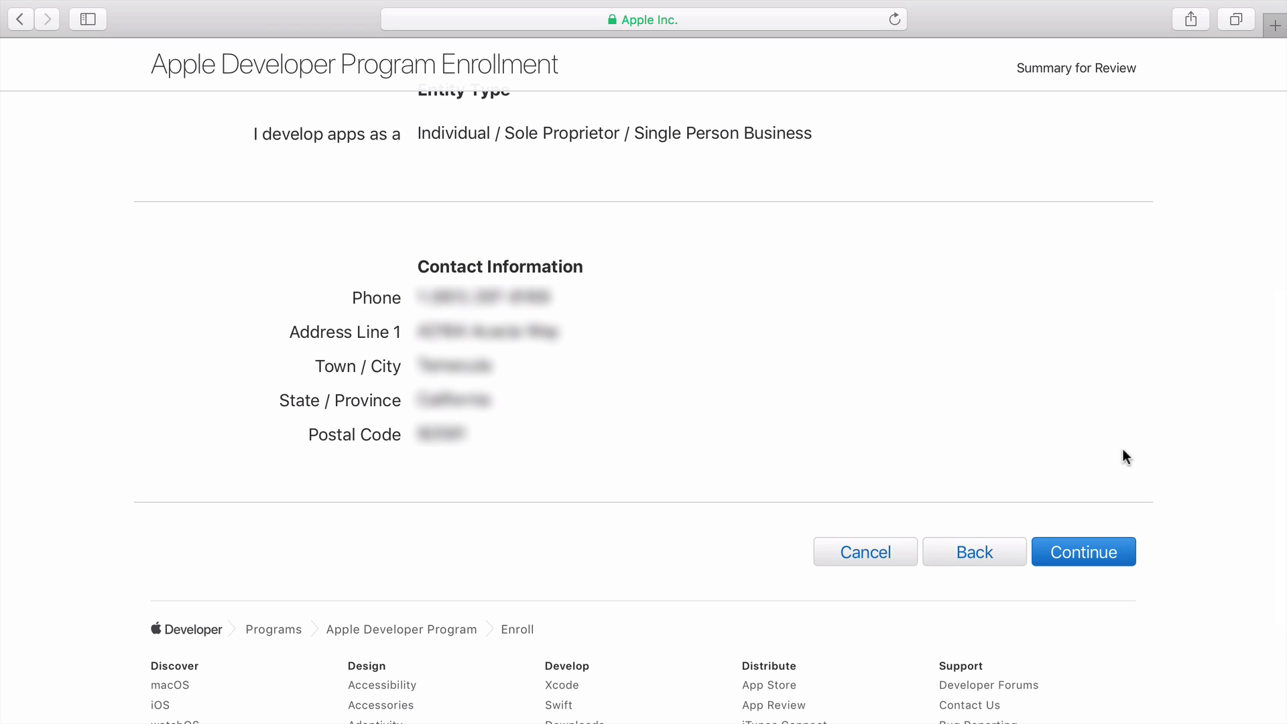
left_click(1082, 551)
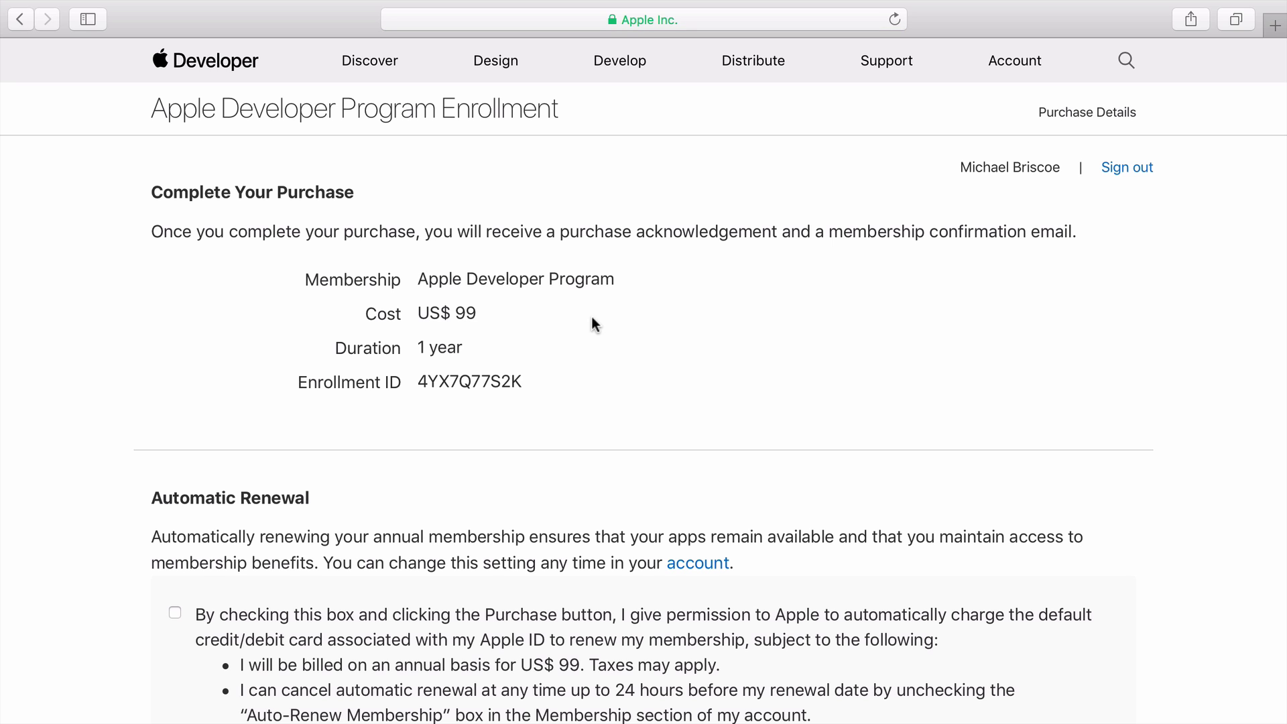
mouse_move(675, 334)
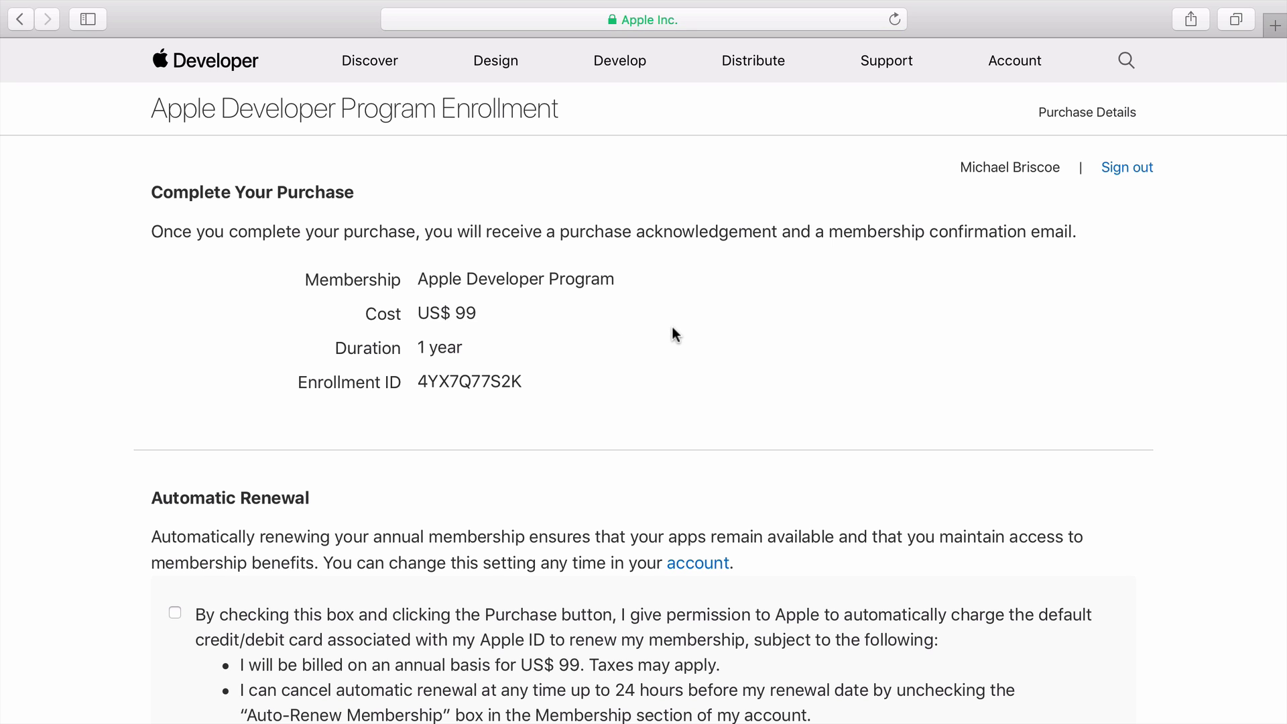
Submit the membership purchase without auto-renewal, sign in to the Apple Online Store and save the password
scroll("down", 3)
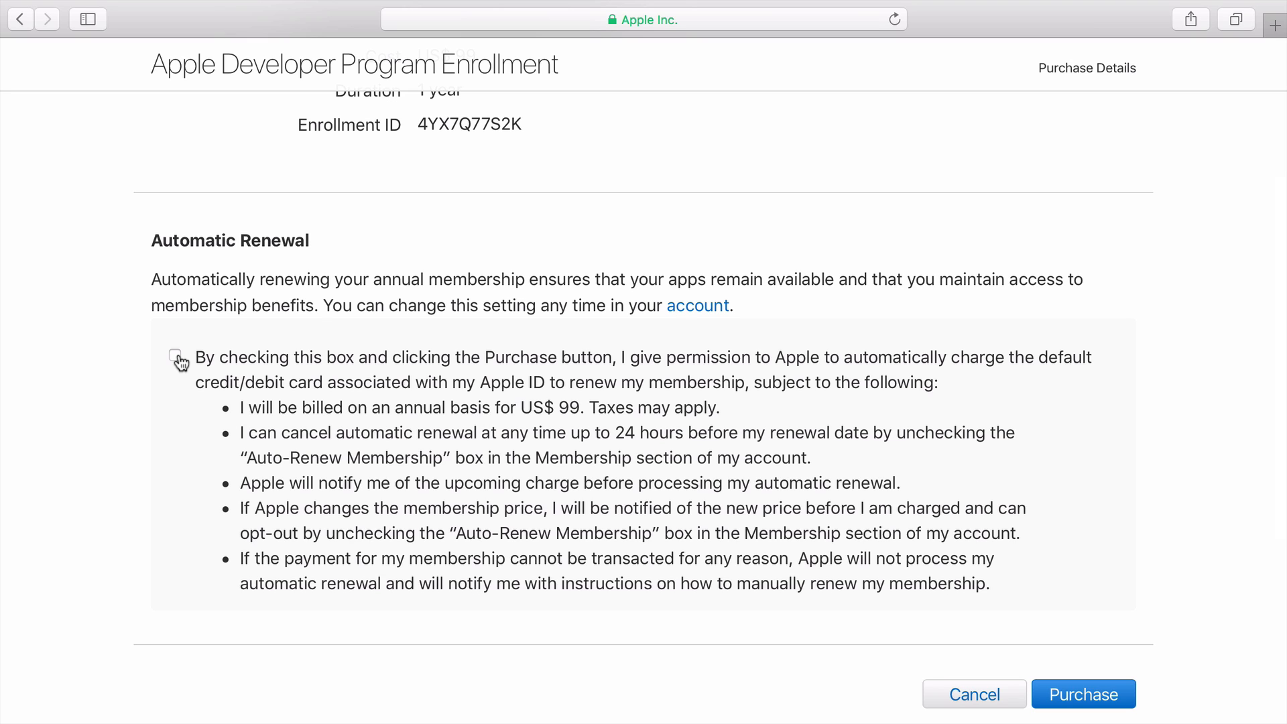
mouse_move(1084, 693)
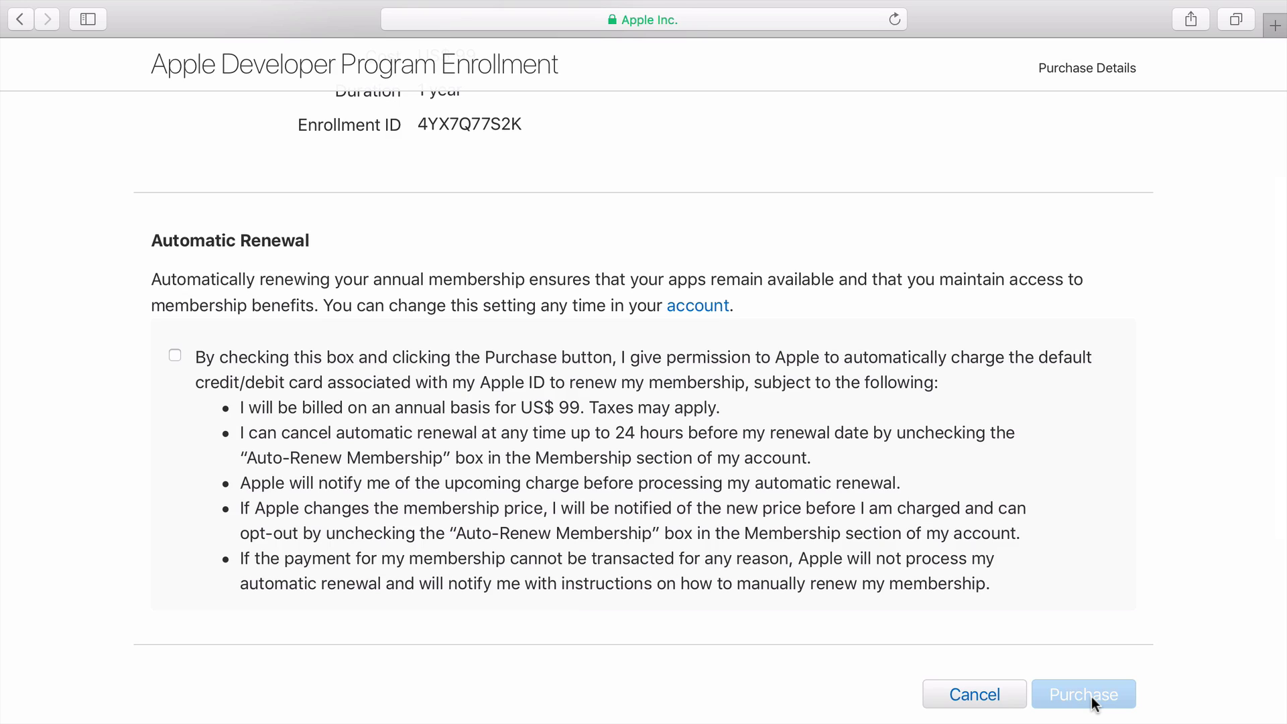
left_click(1083, 693)
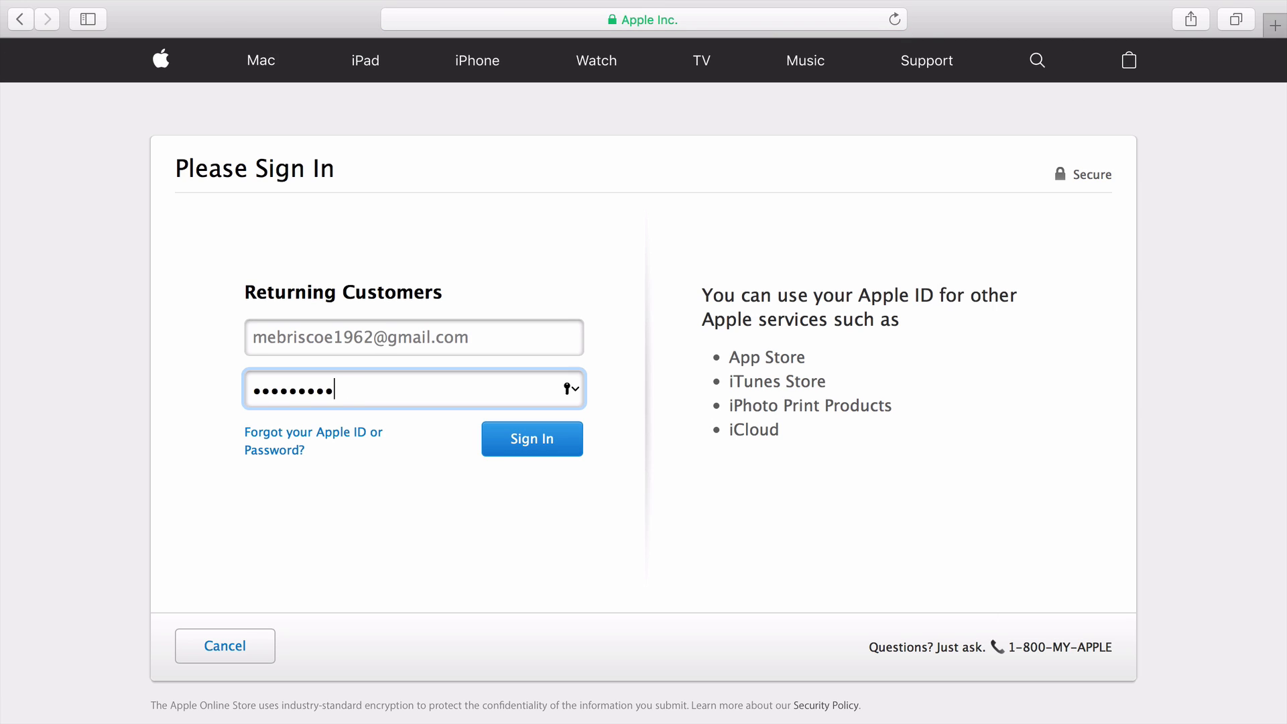
left_click(531, 438)
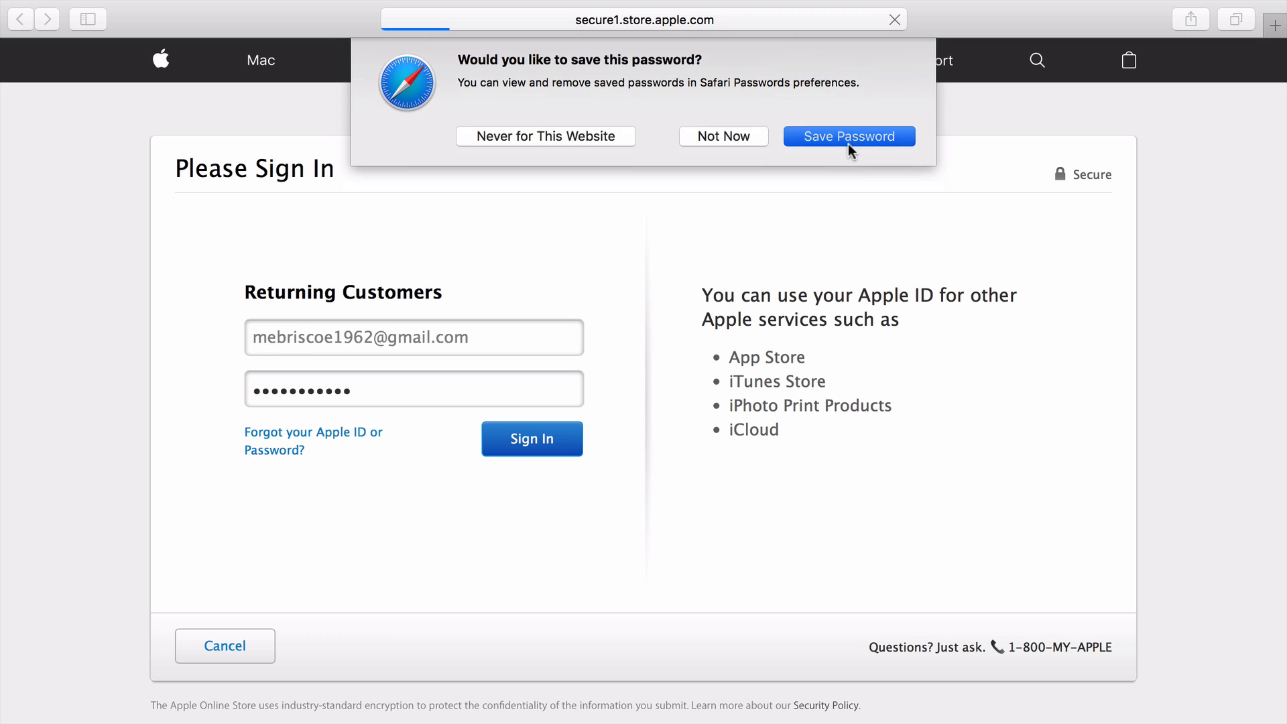
left_click(849, 137)
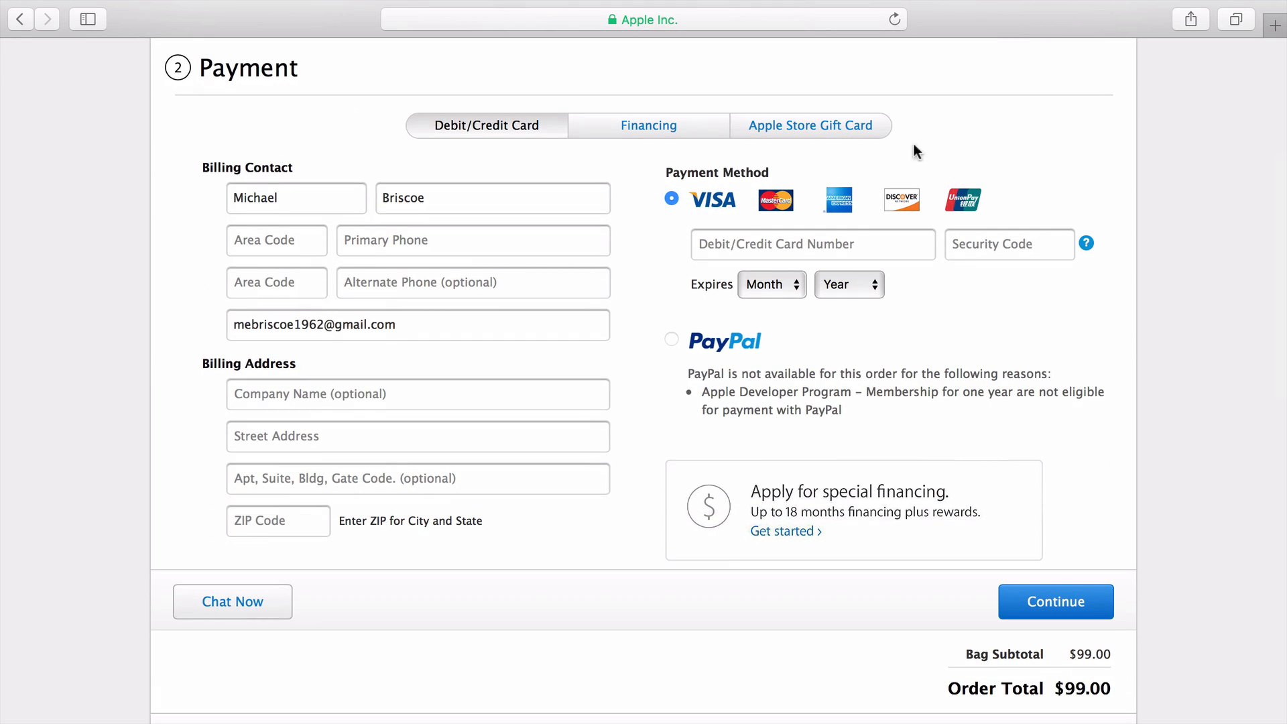
mouse_move(968, 141)
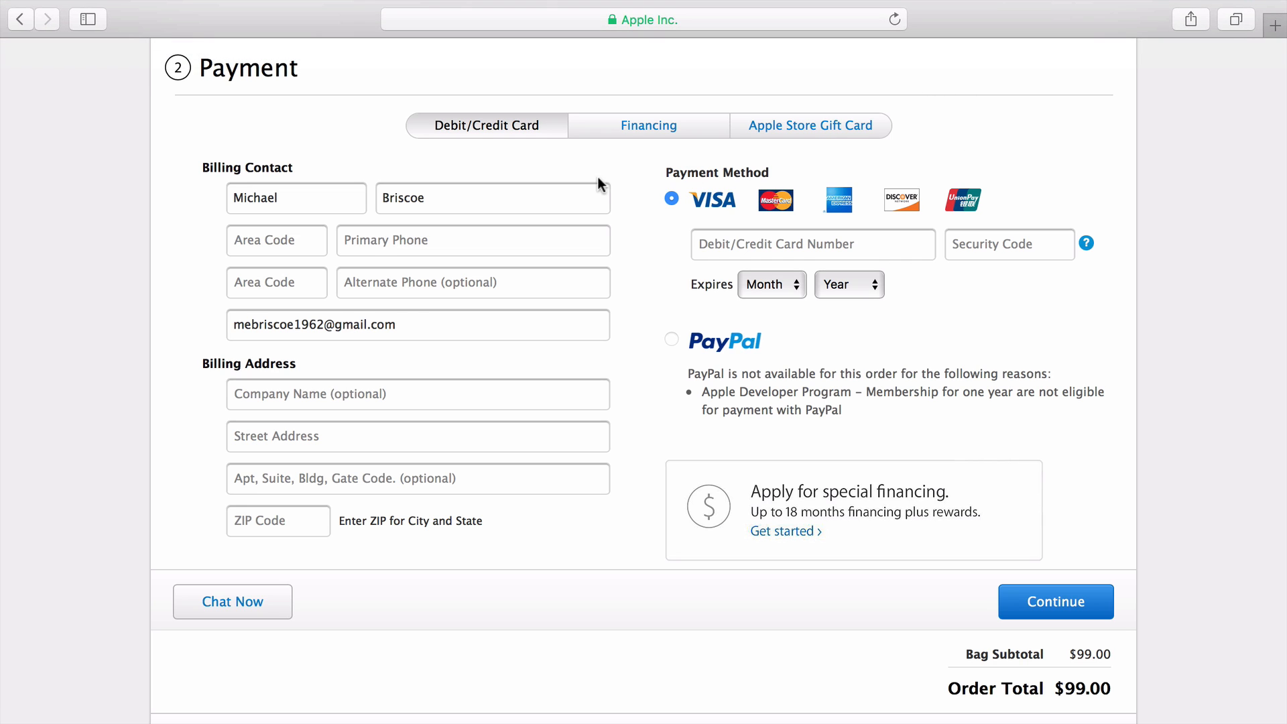
Enter billing phone and card number and continue to the $99.00 order review page
left_click(472, 240)
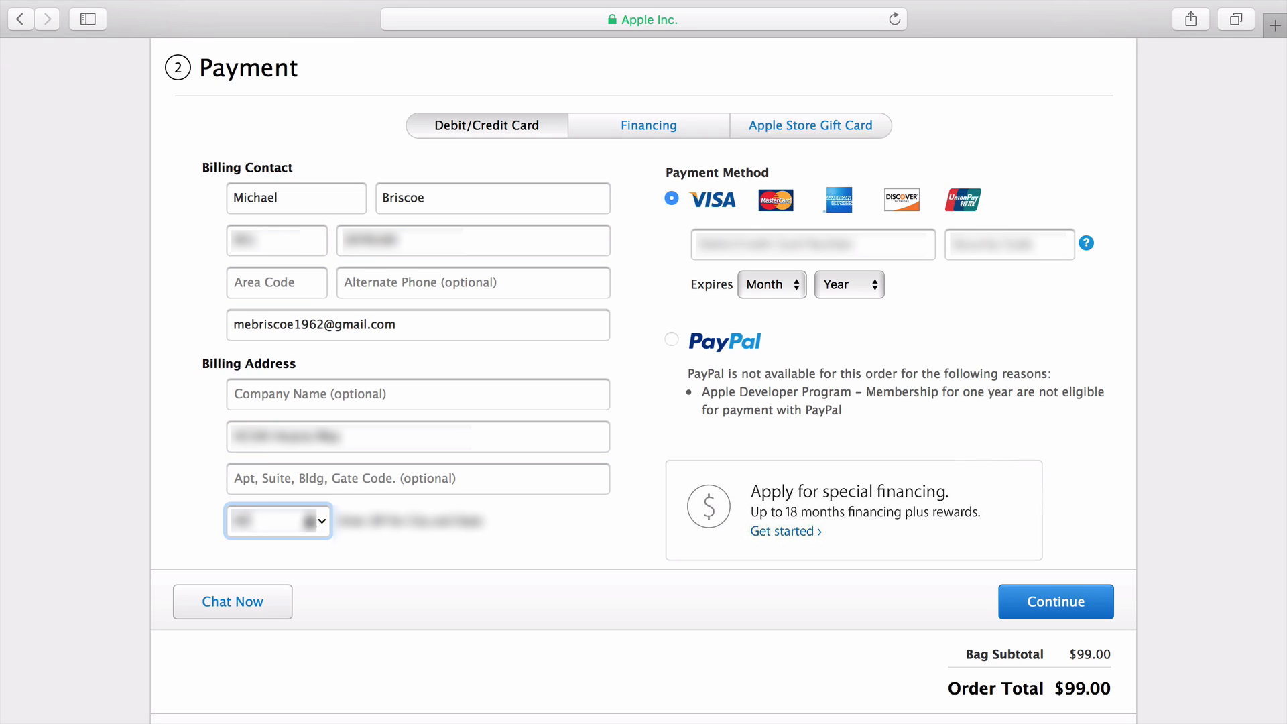
left_click(813, 244)
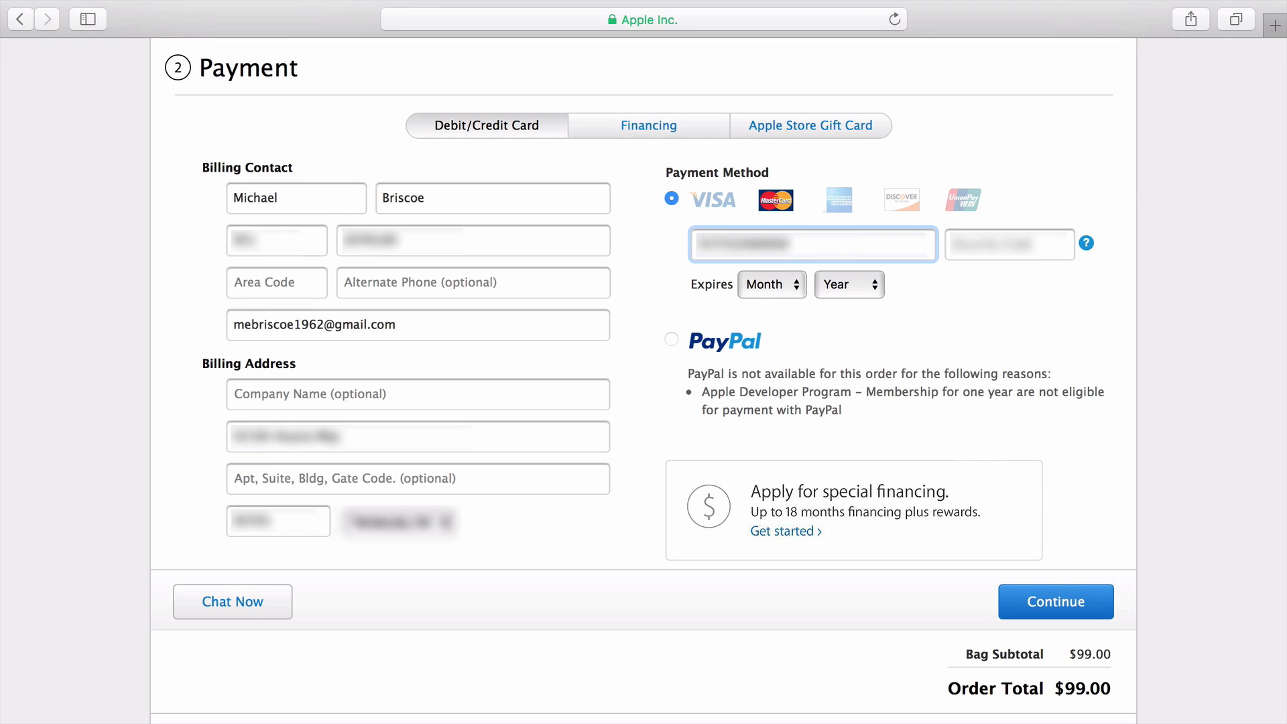
left_click(1055, 602)
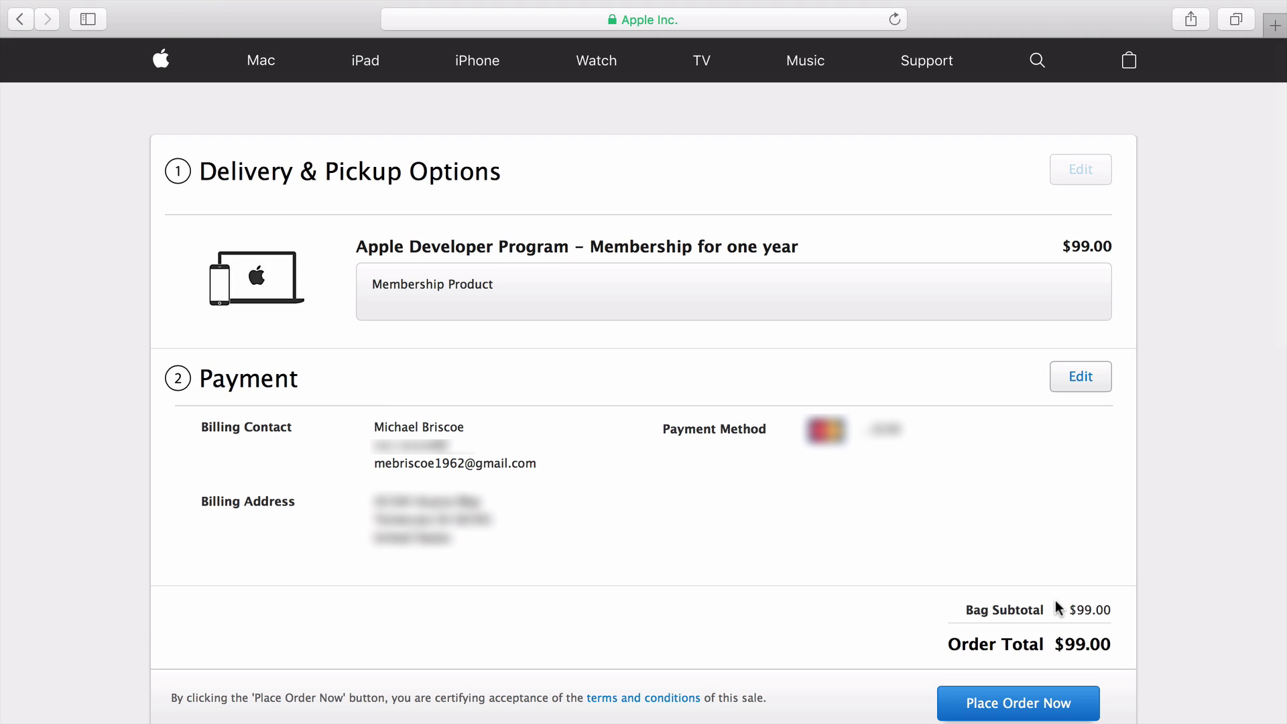
scroll("down", 3)
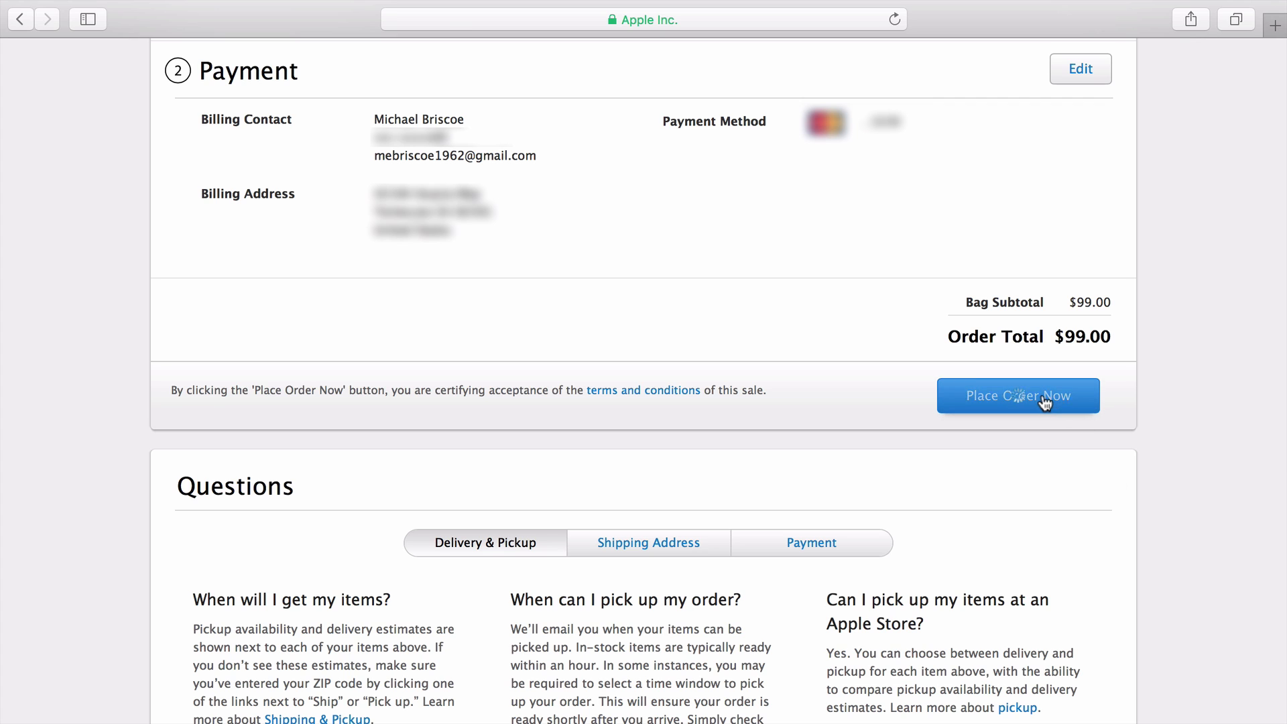
Place the $99.00 membership order and return to the Apple Developer account
left_click(1018, 394)
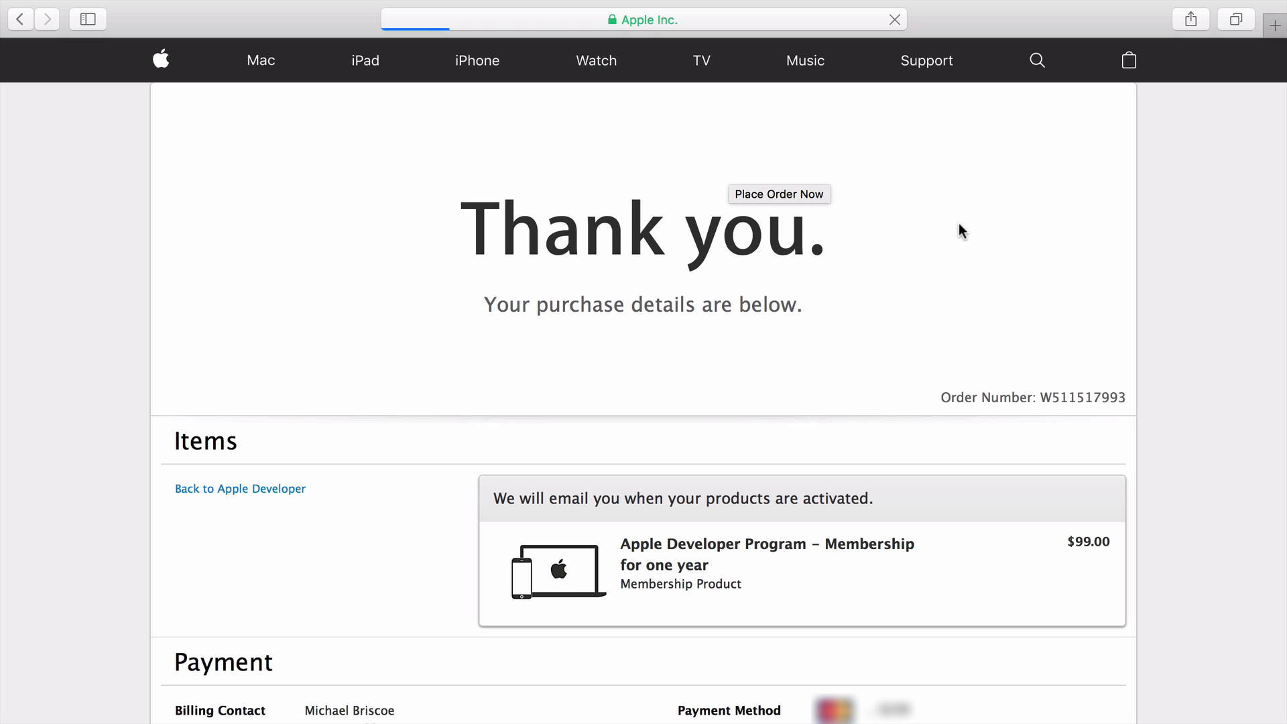
left_click(778, 193)
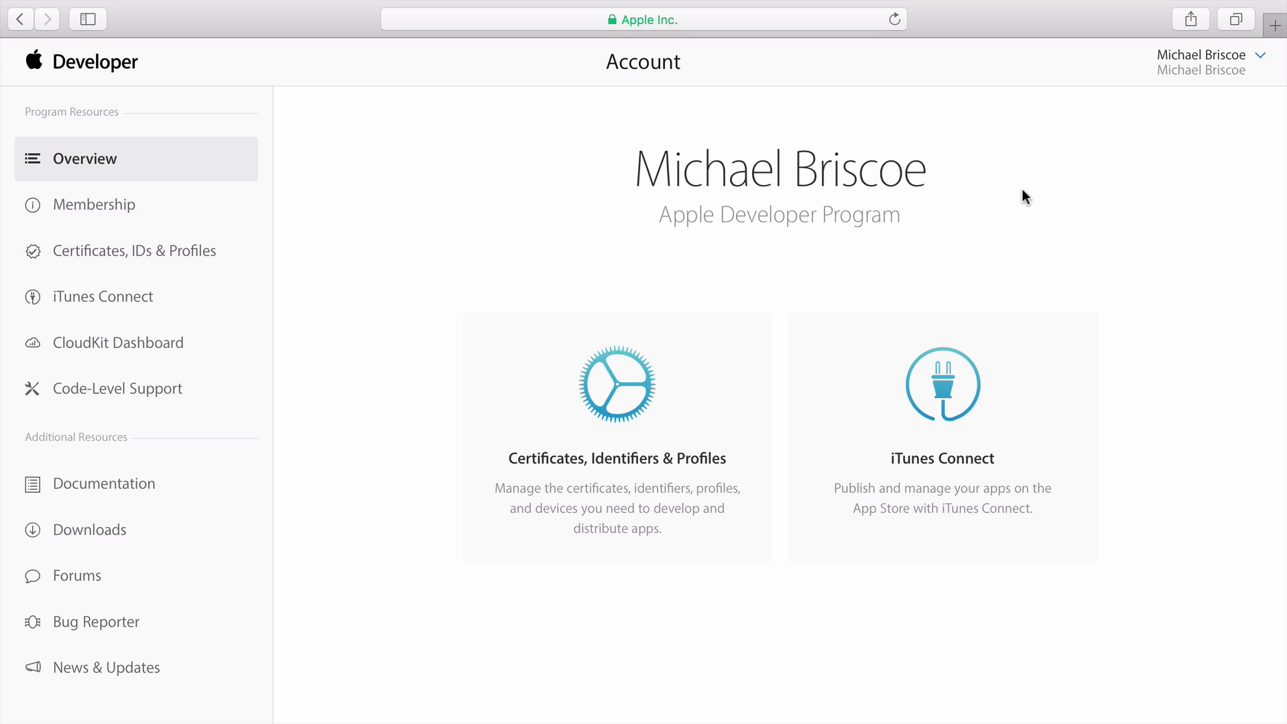
mouse_move(201, 246)
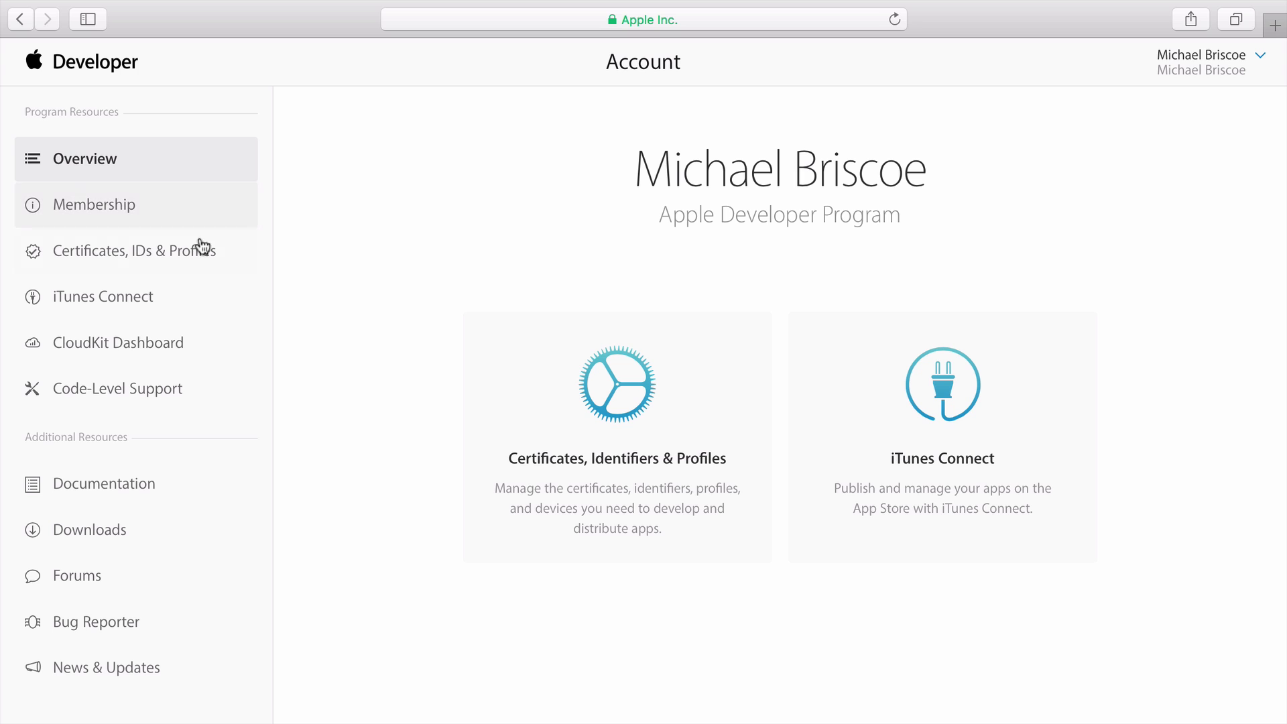
Go to Certificates, IDs & Profiles from the Account sidebar
left_click(134, 250)
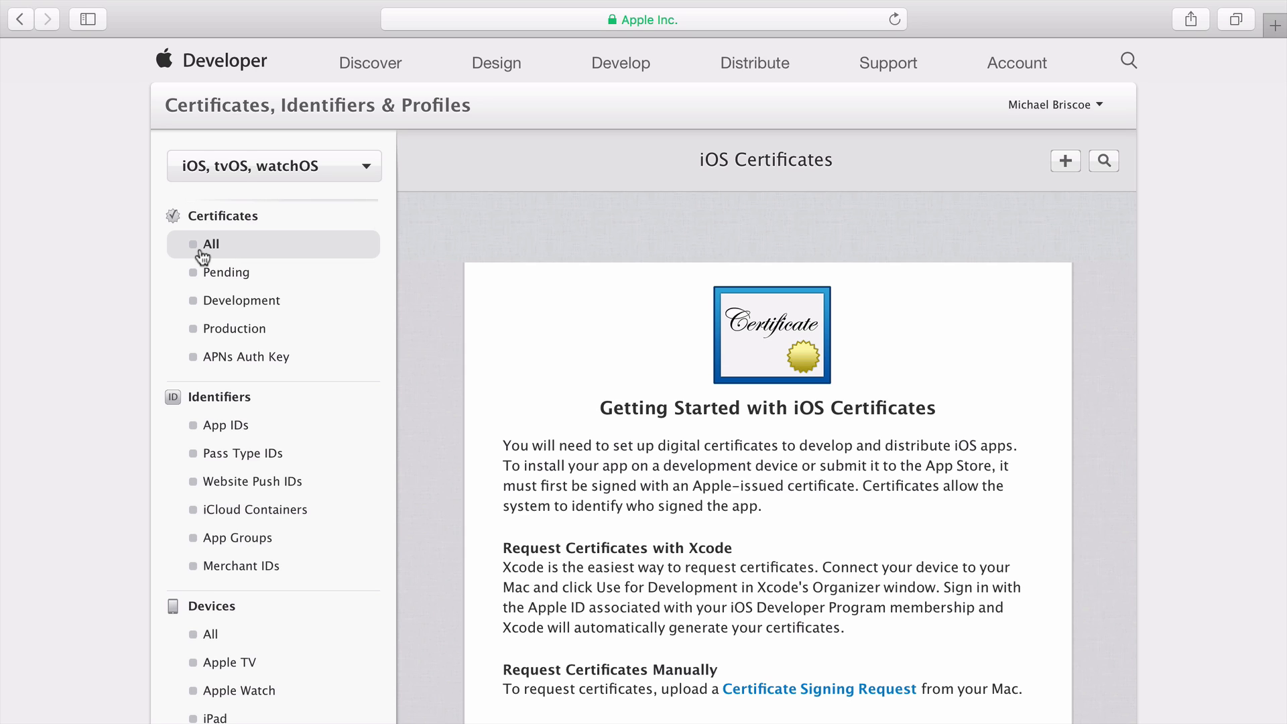
mouse_move(208, 249)
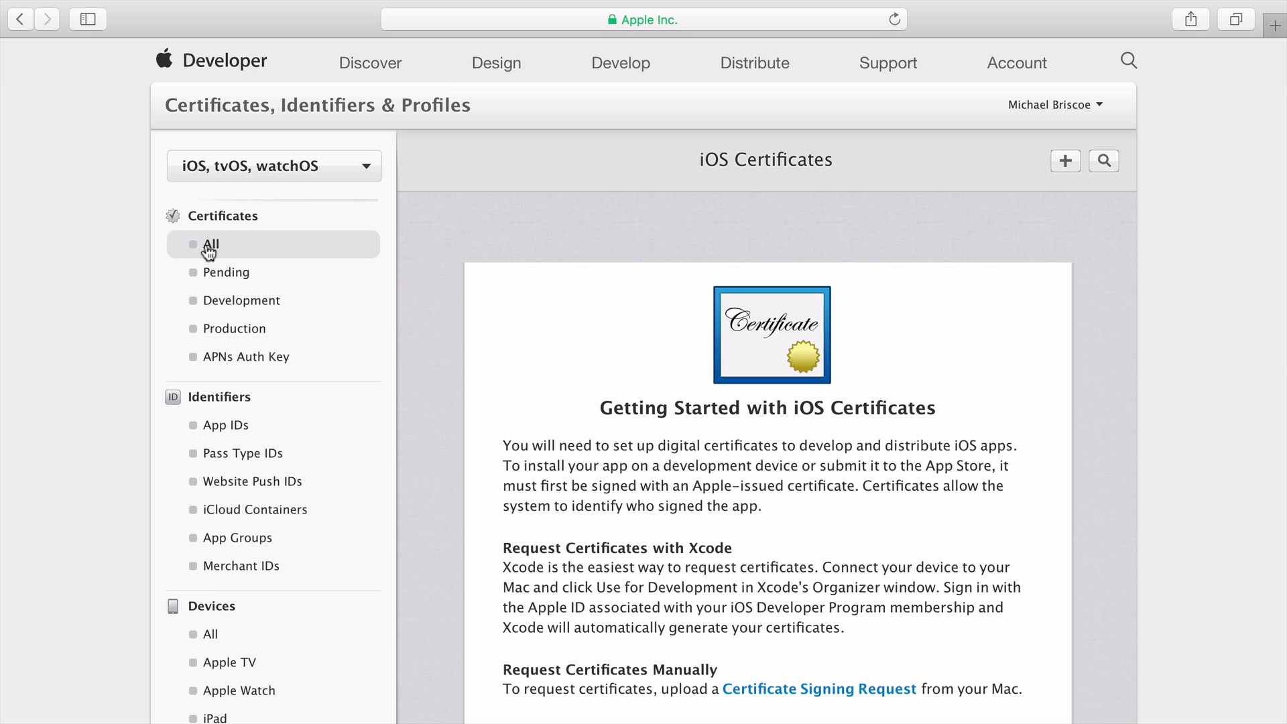
mouse_move(353, 177)
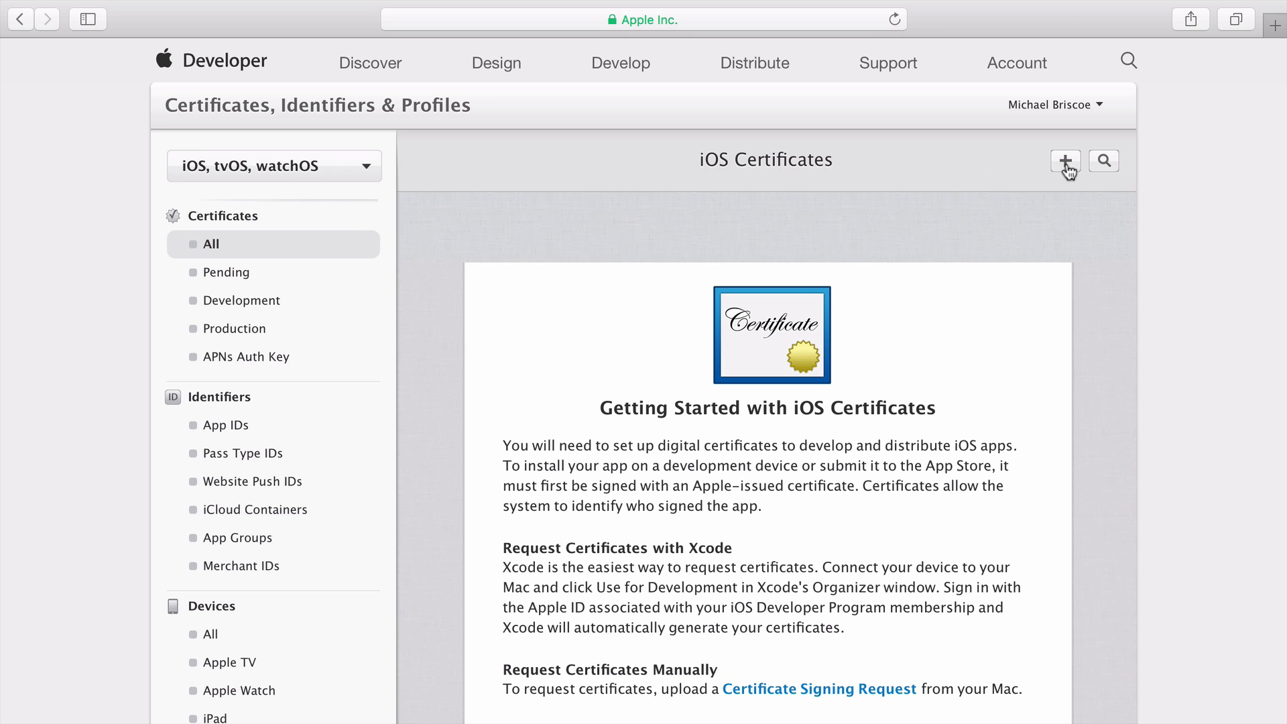
Start a new iOS certificate with type iOS App Development and continue
left_click(1066, 160)
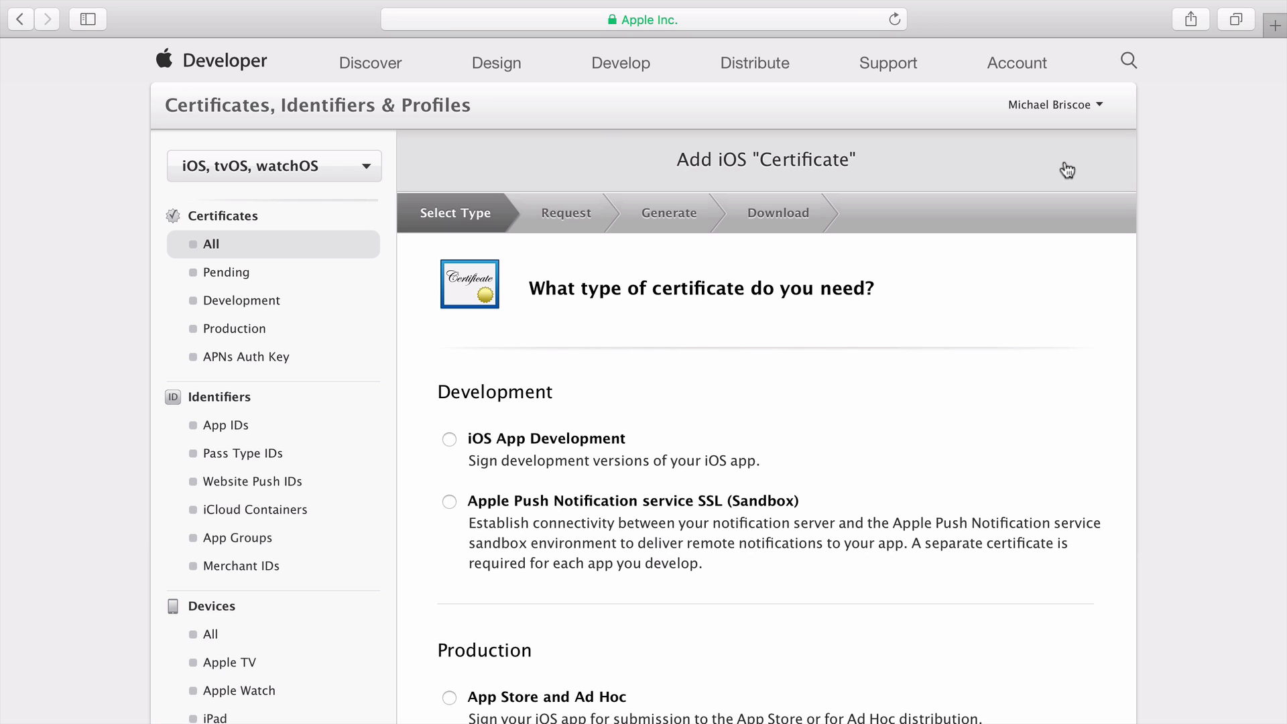
left_click(450, 439)
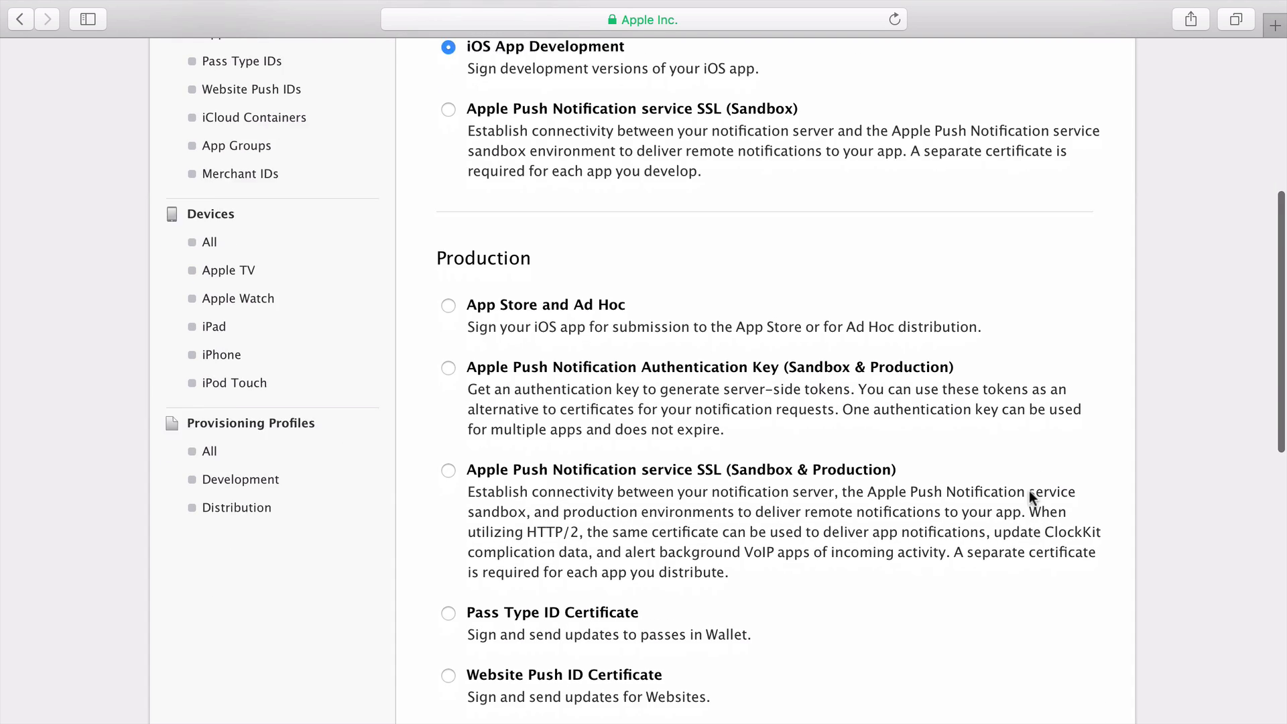
scroll("down", 3)
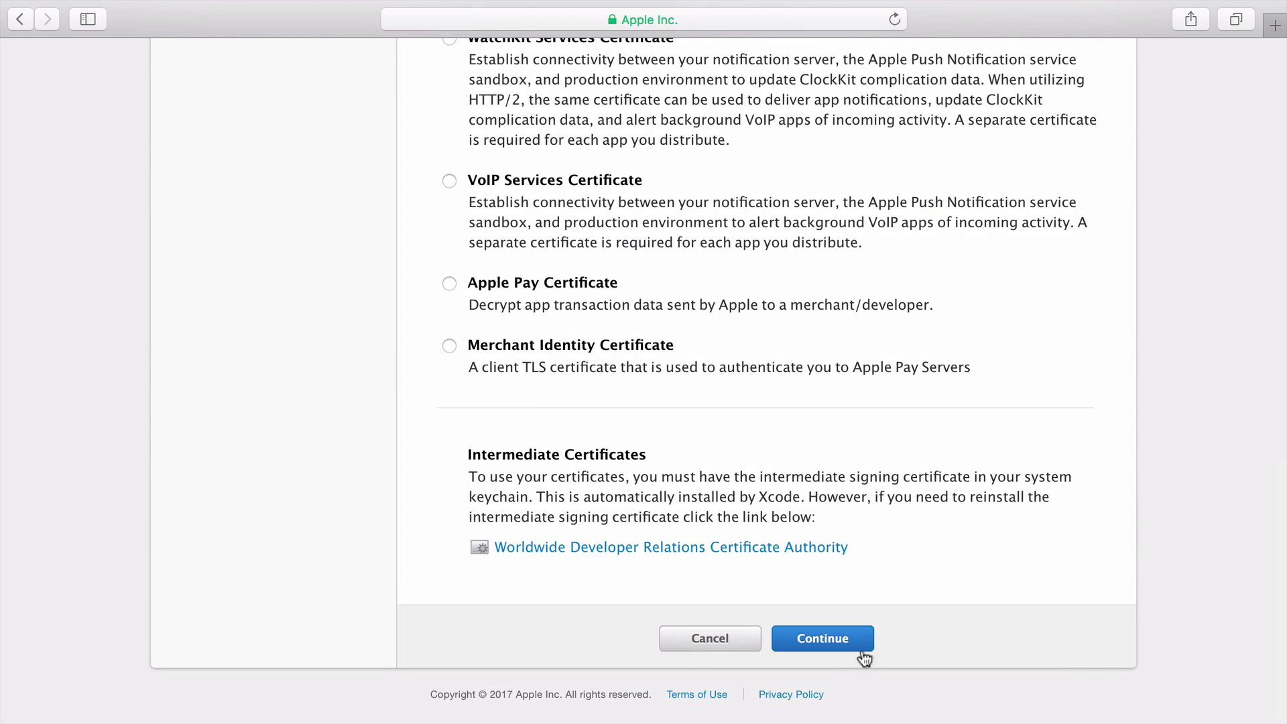
left_click(822, 638)
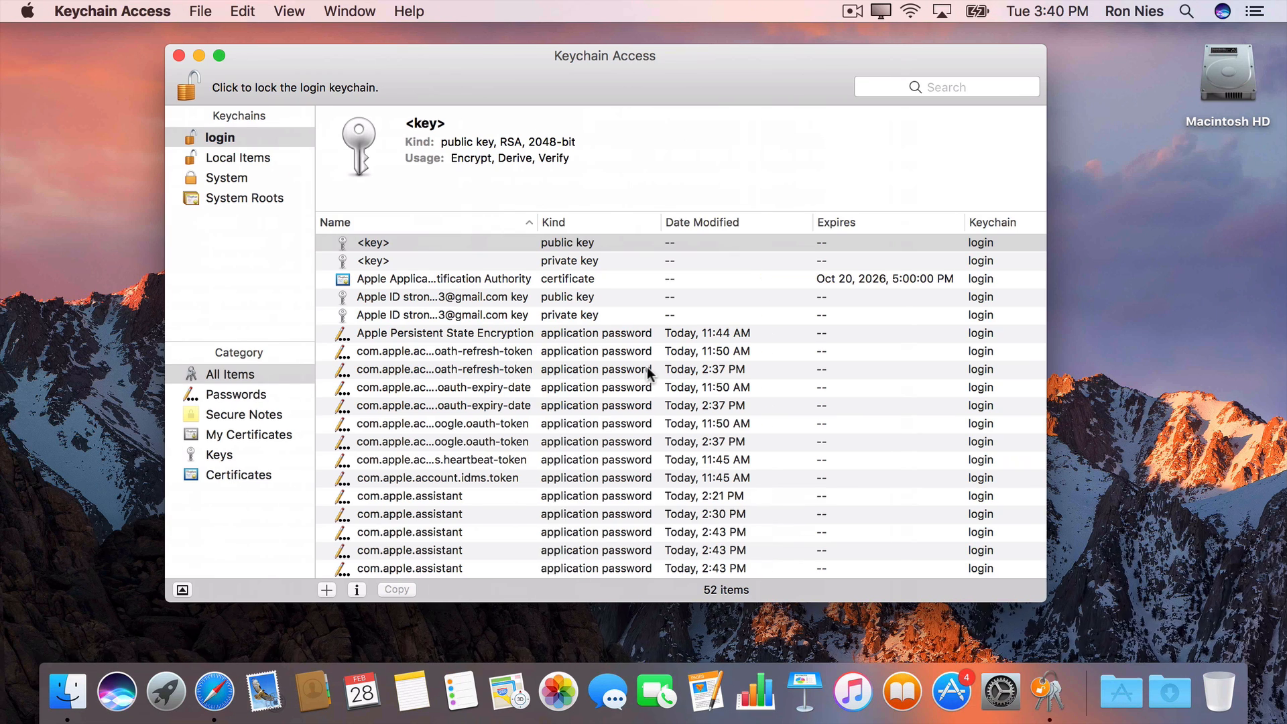
Request a certificate from a certificate authority and save the CSR to the Desktop
left_click(112, 11)
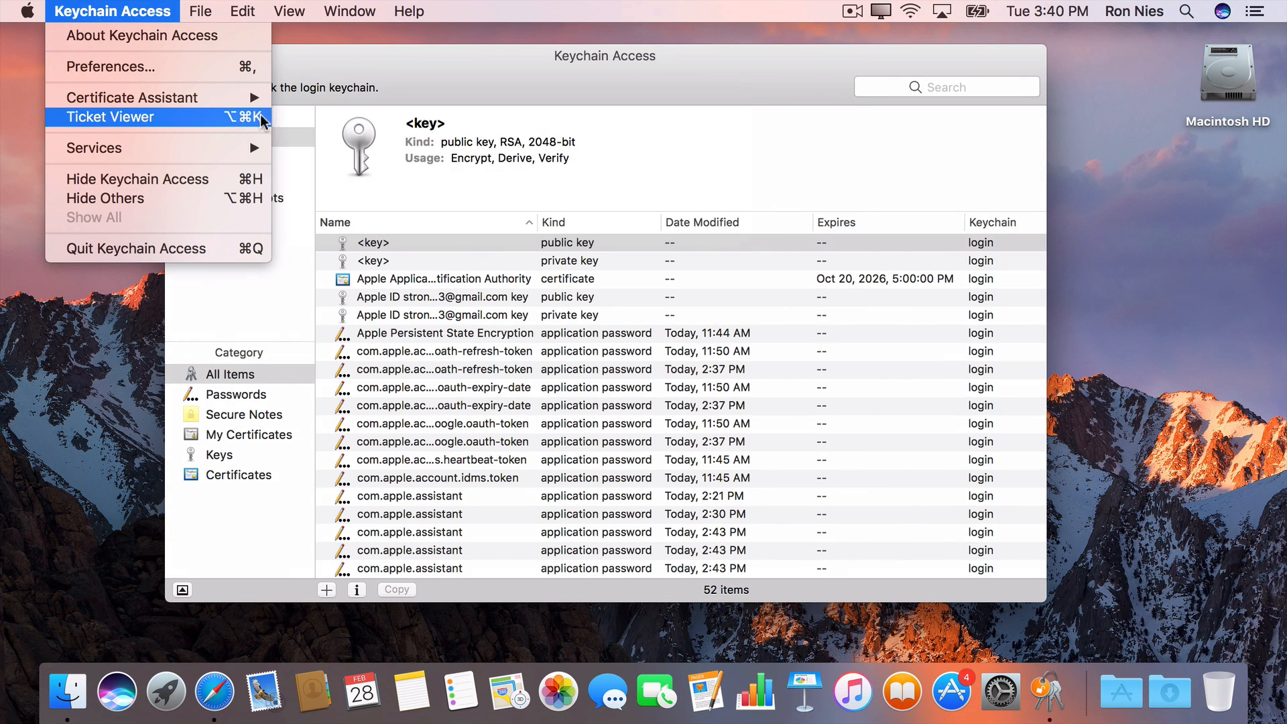
mouse_move(133, 98)
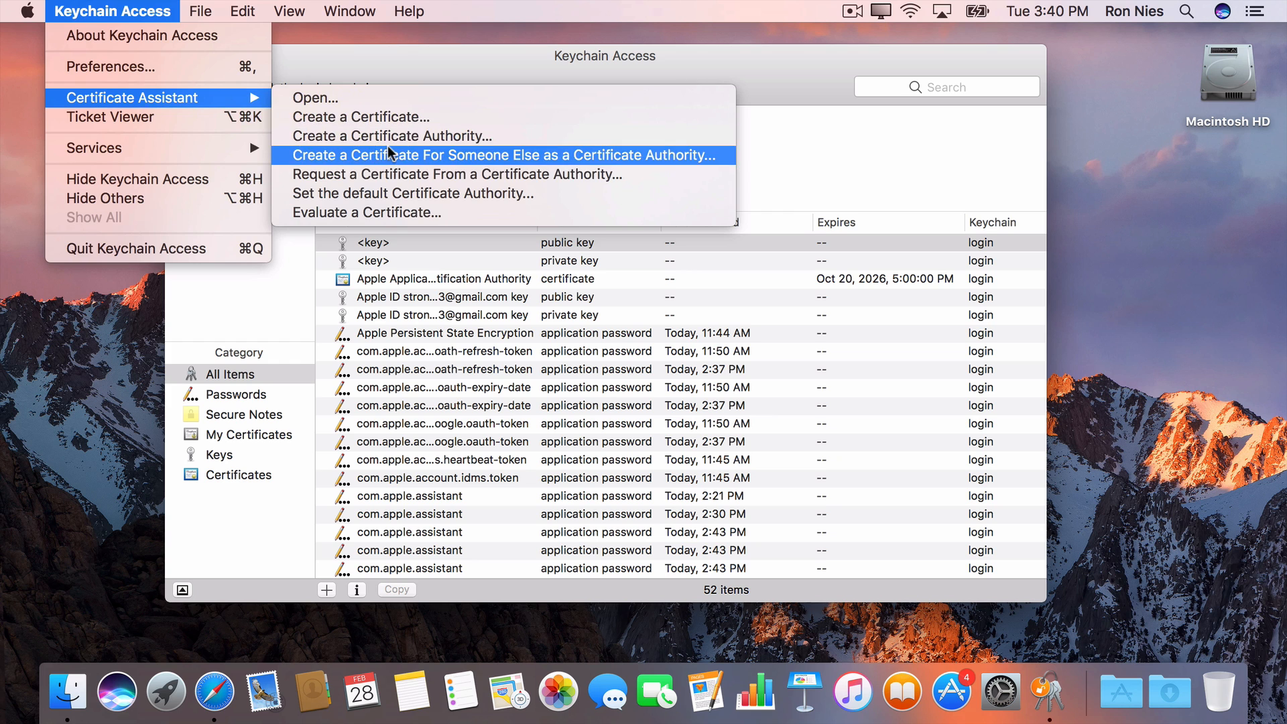
mouse_move(394, 175)
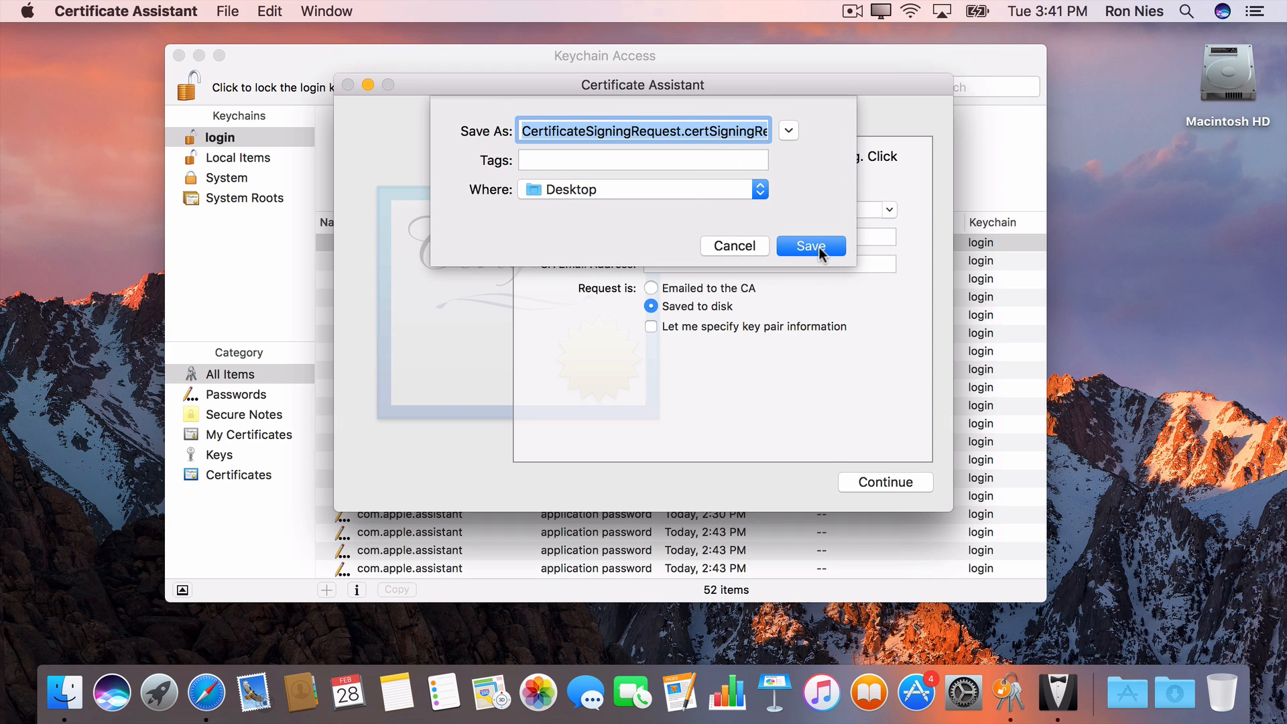
left_click(810, 245)
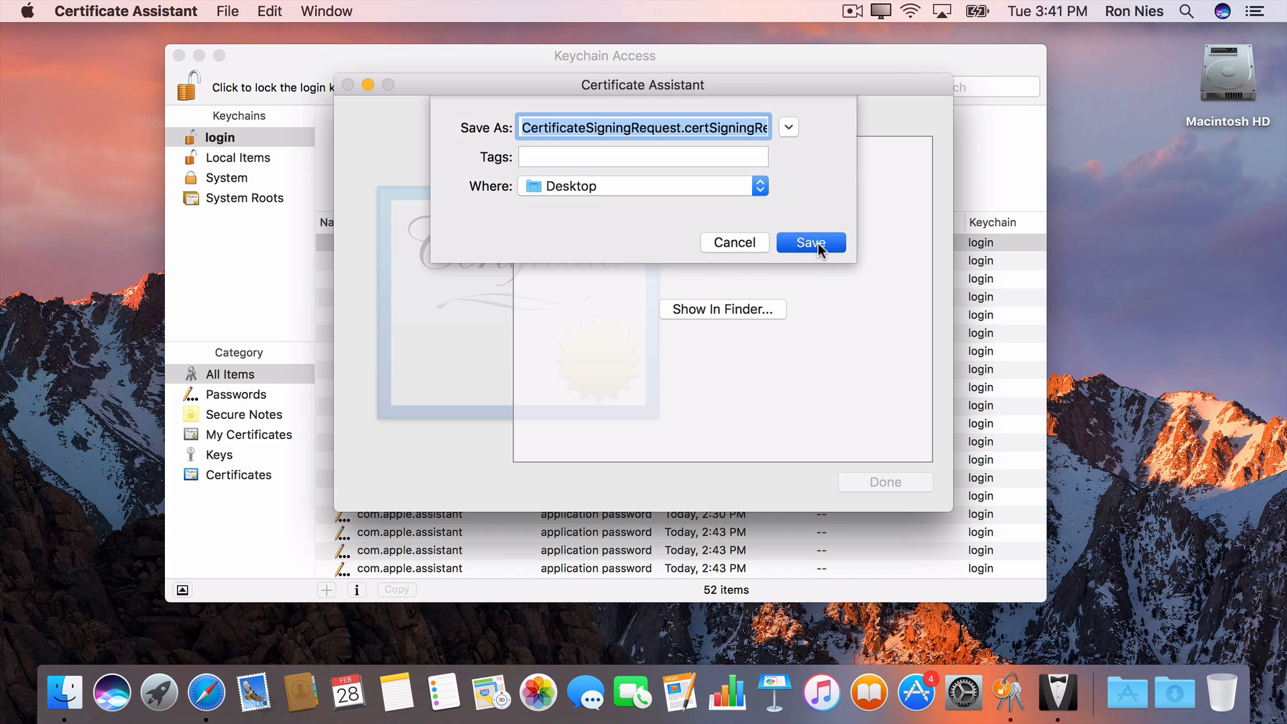
left_click(810, 243)
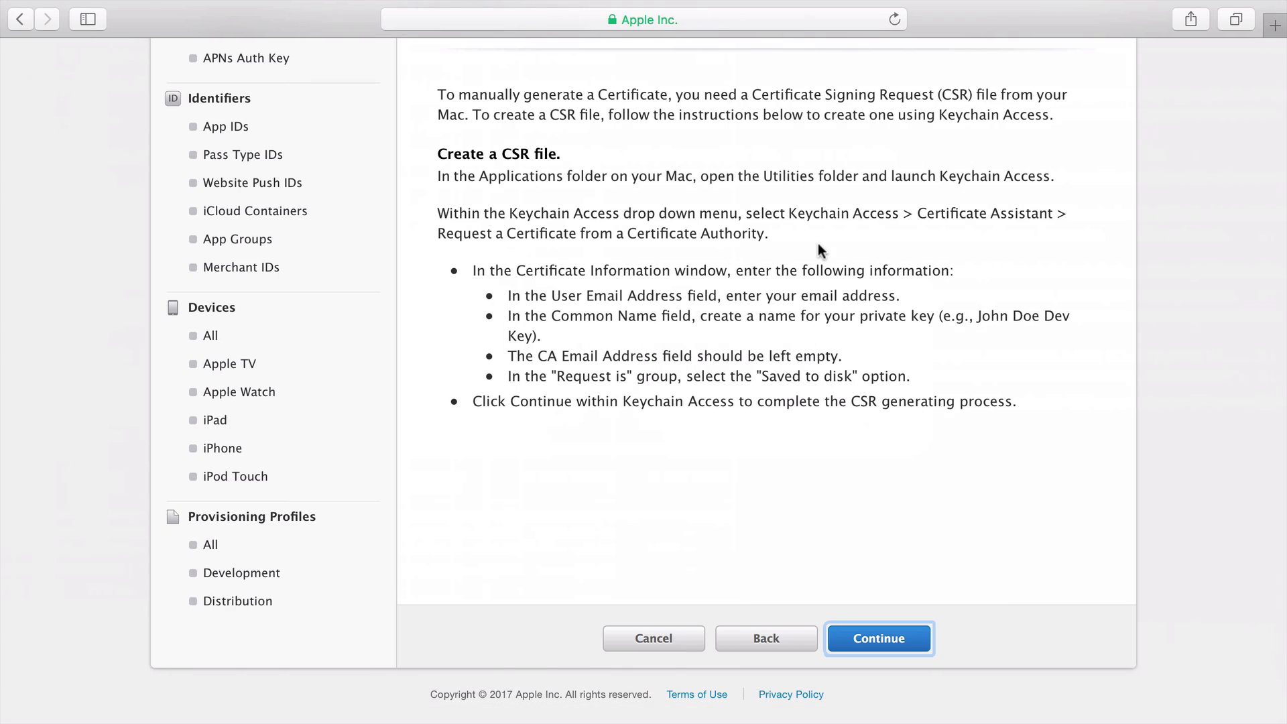
Upload the CertificateSigningRequest file, generate the iOS Development certificate and download it
left_click(879, 639)
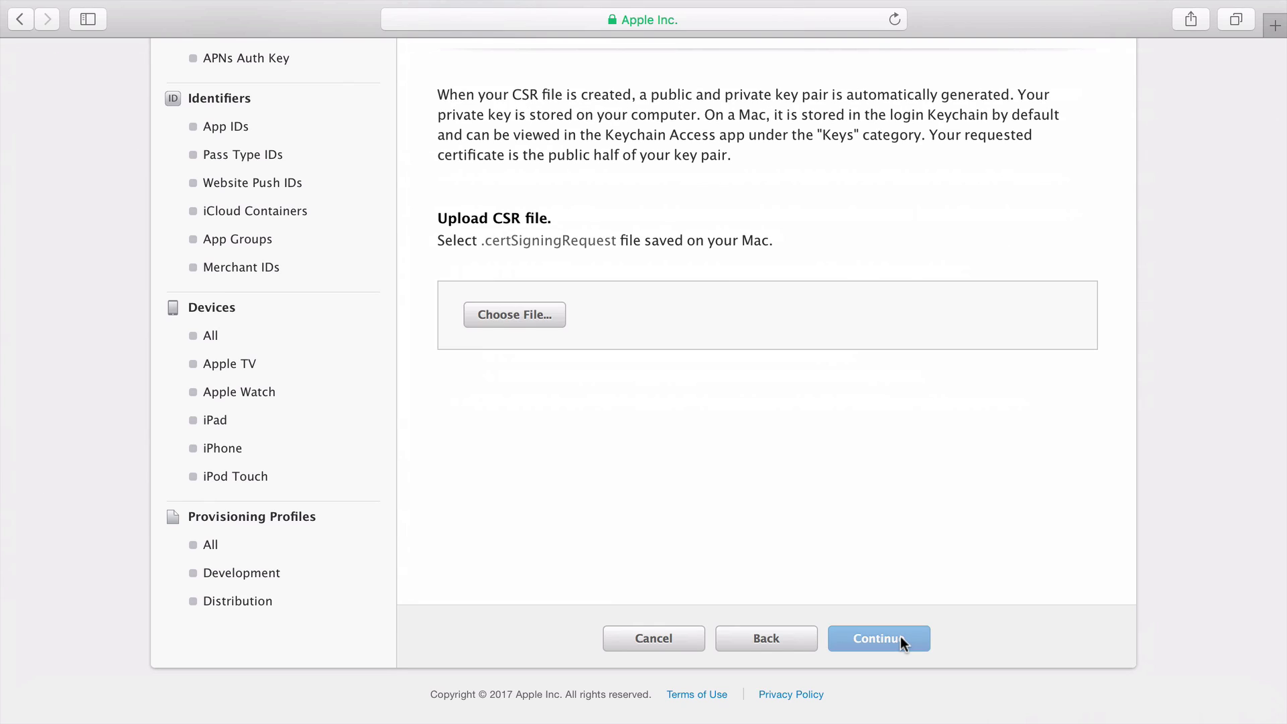
mouse_move(514, 321)
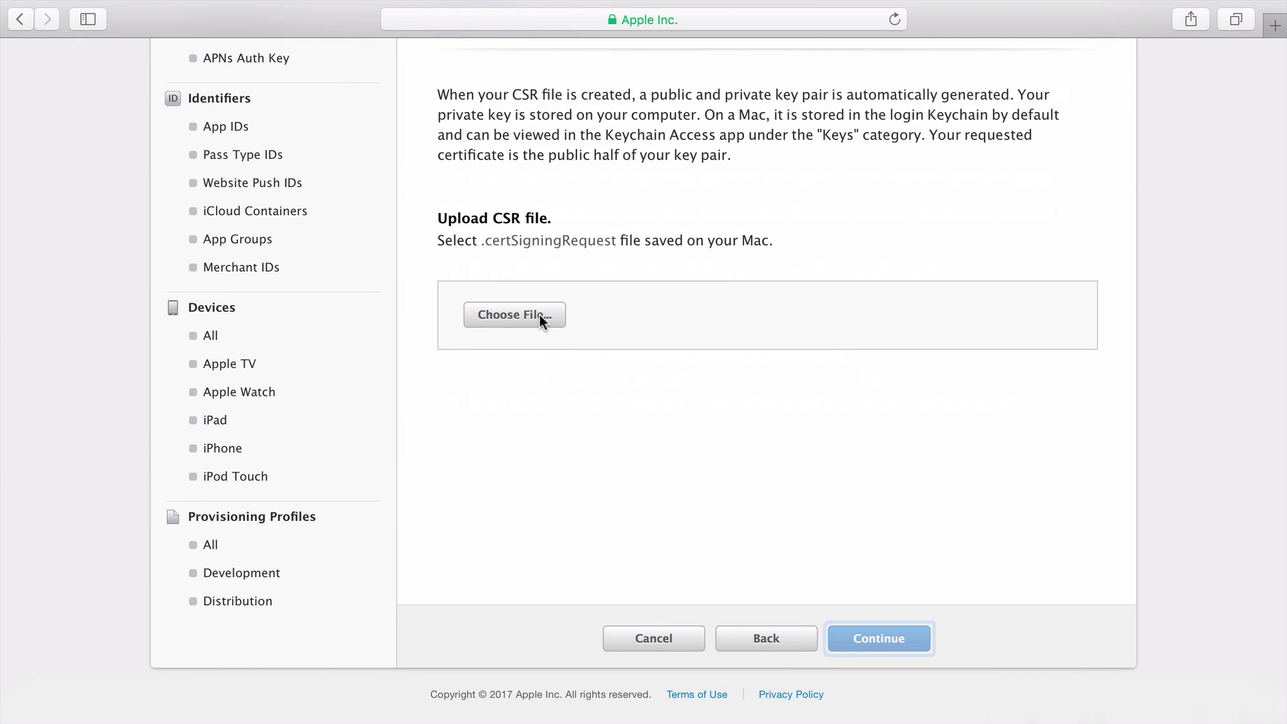
mouse_move(513, 314)
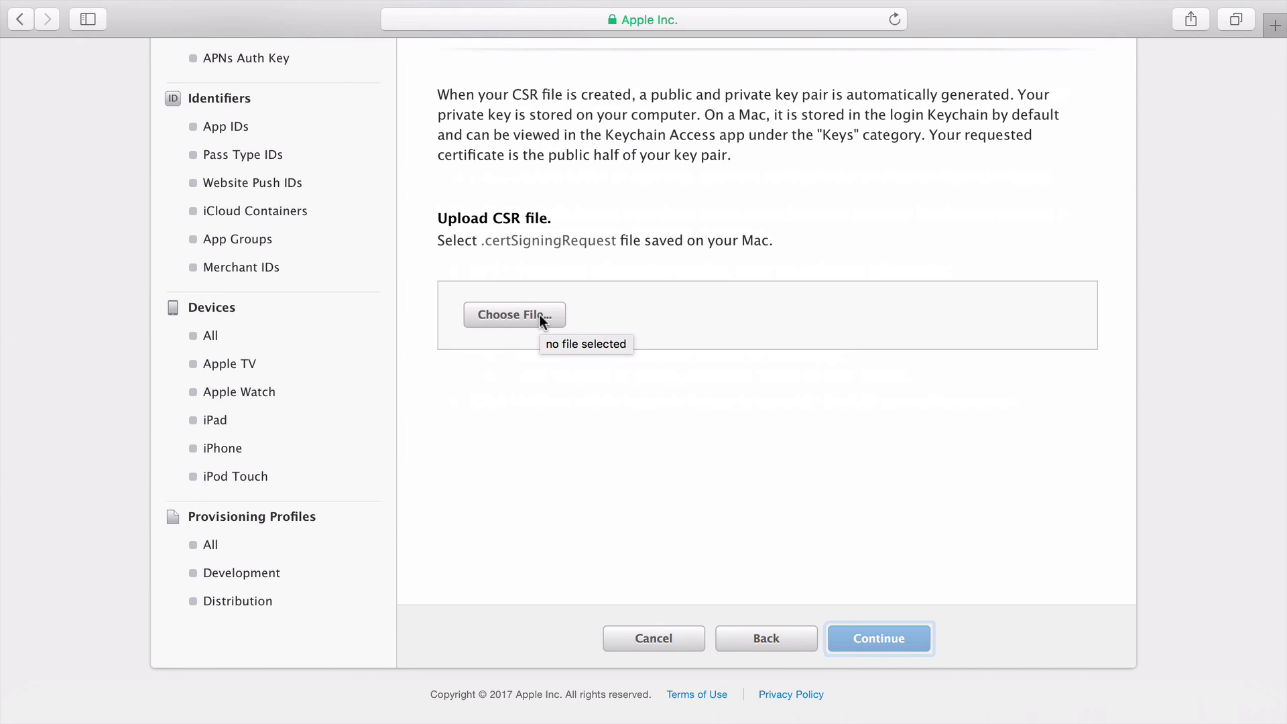
left_click(514, 315)
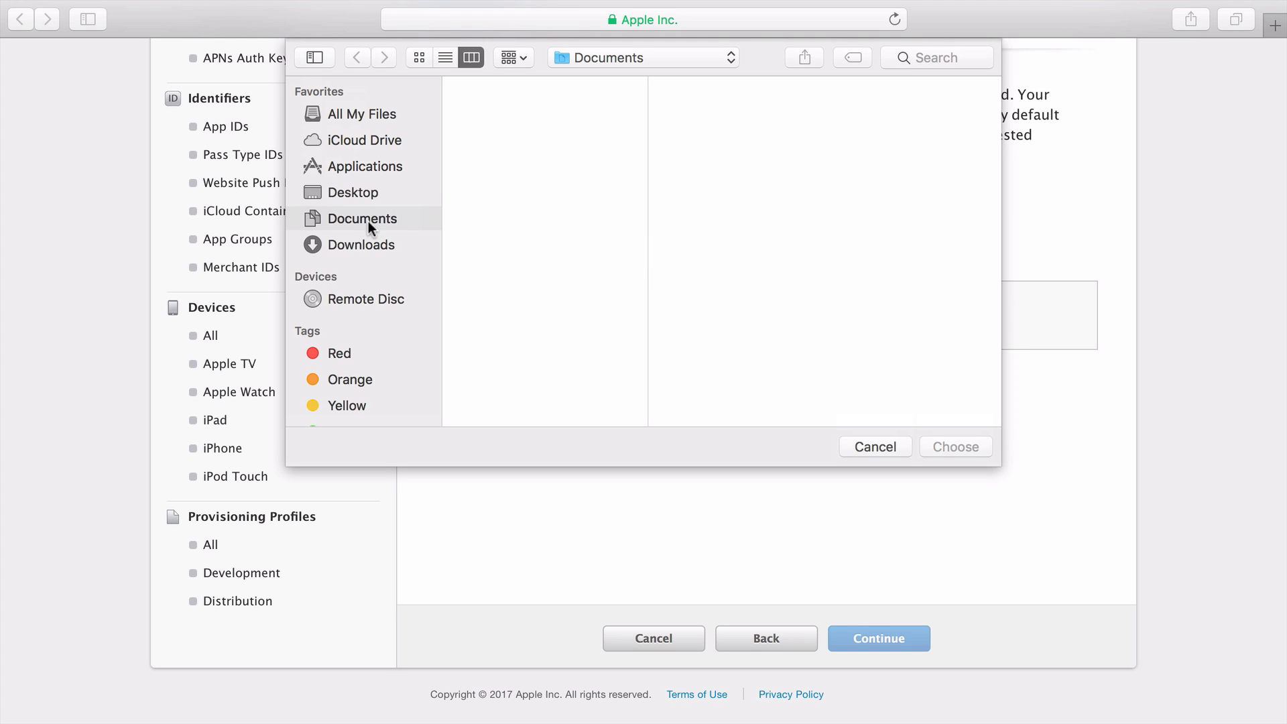
left_click(954, 446)
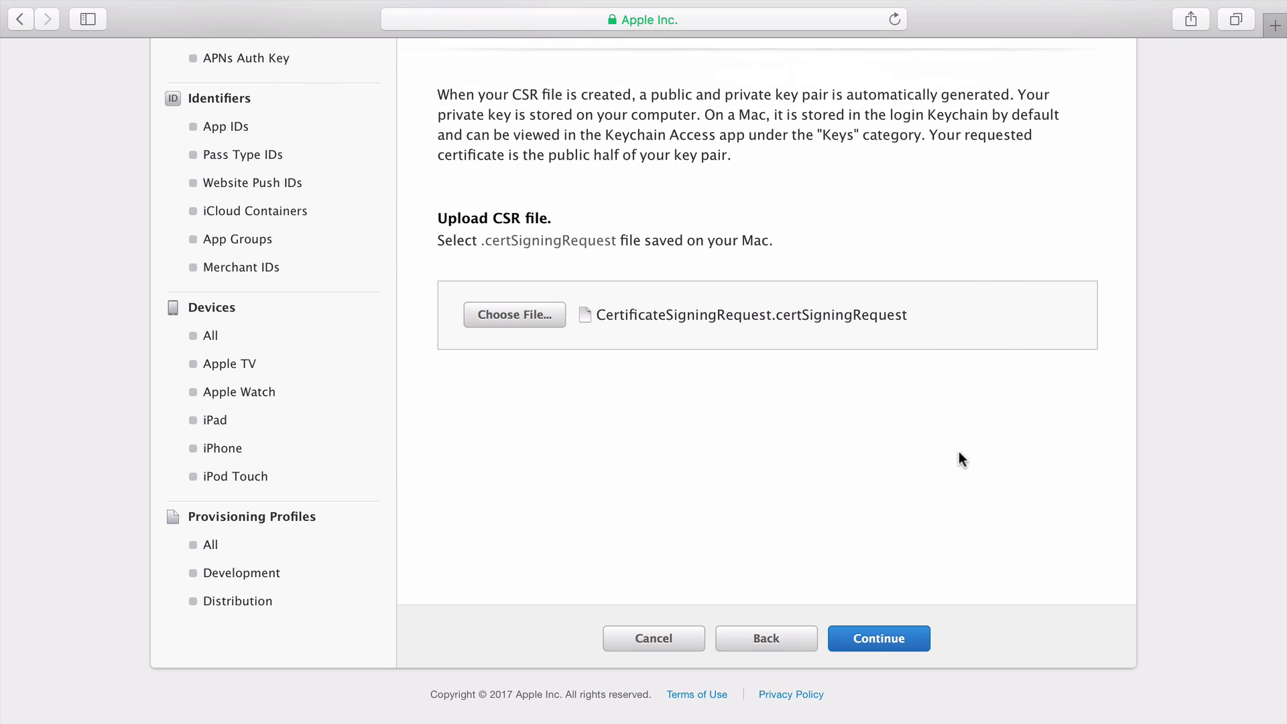
left_click(877, 638)
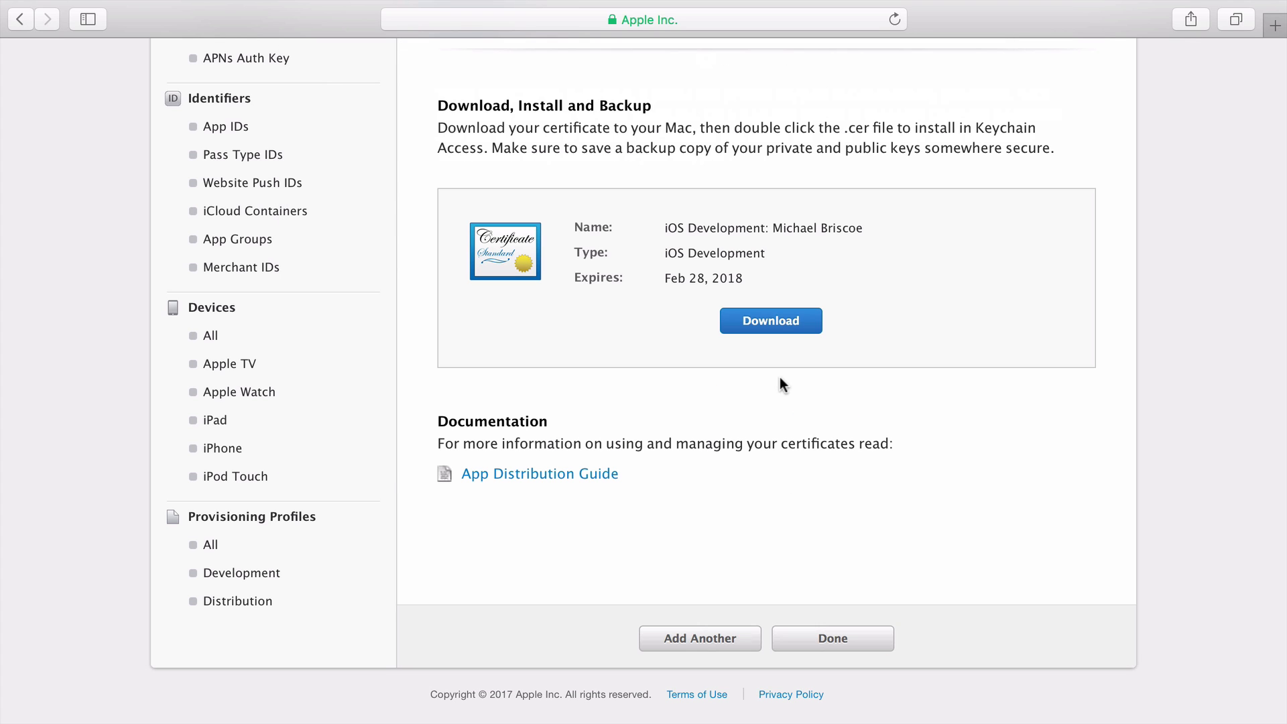
mouse_move(771, 326)
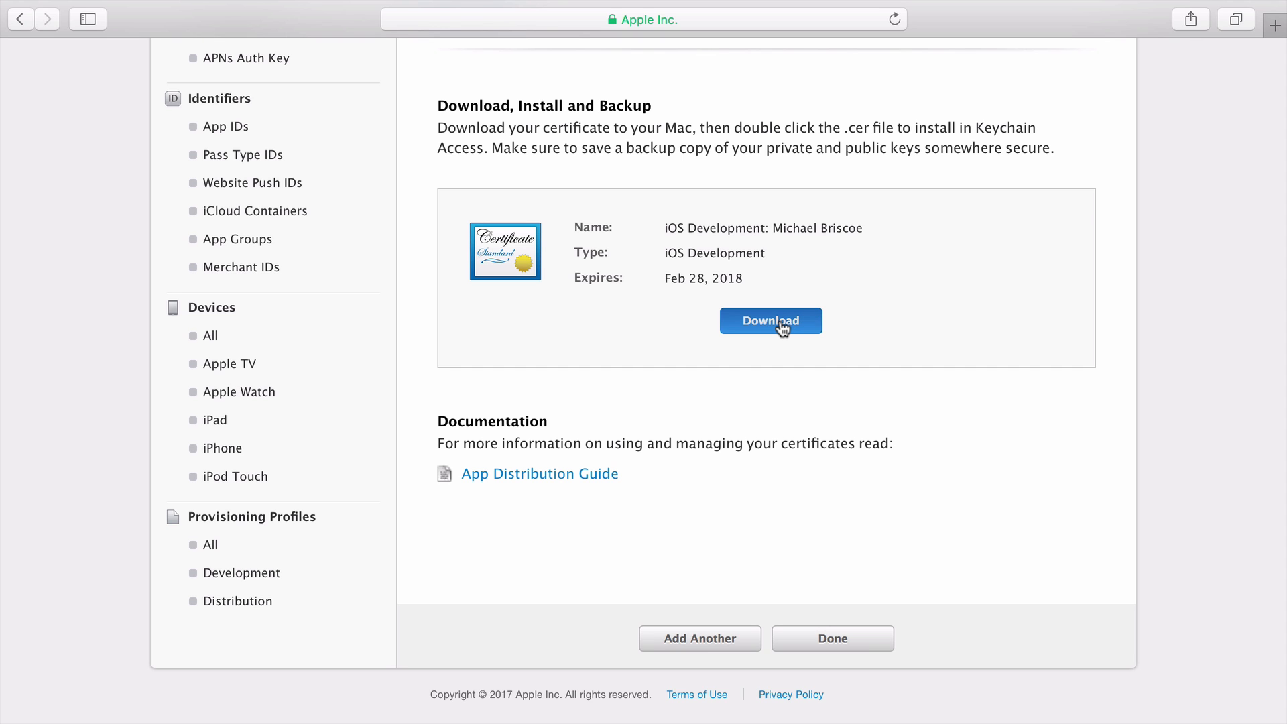
left_click(769, 321)
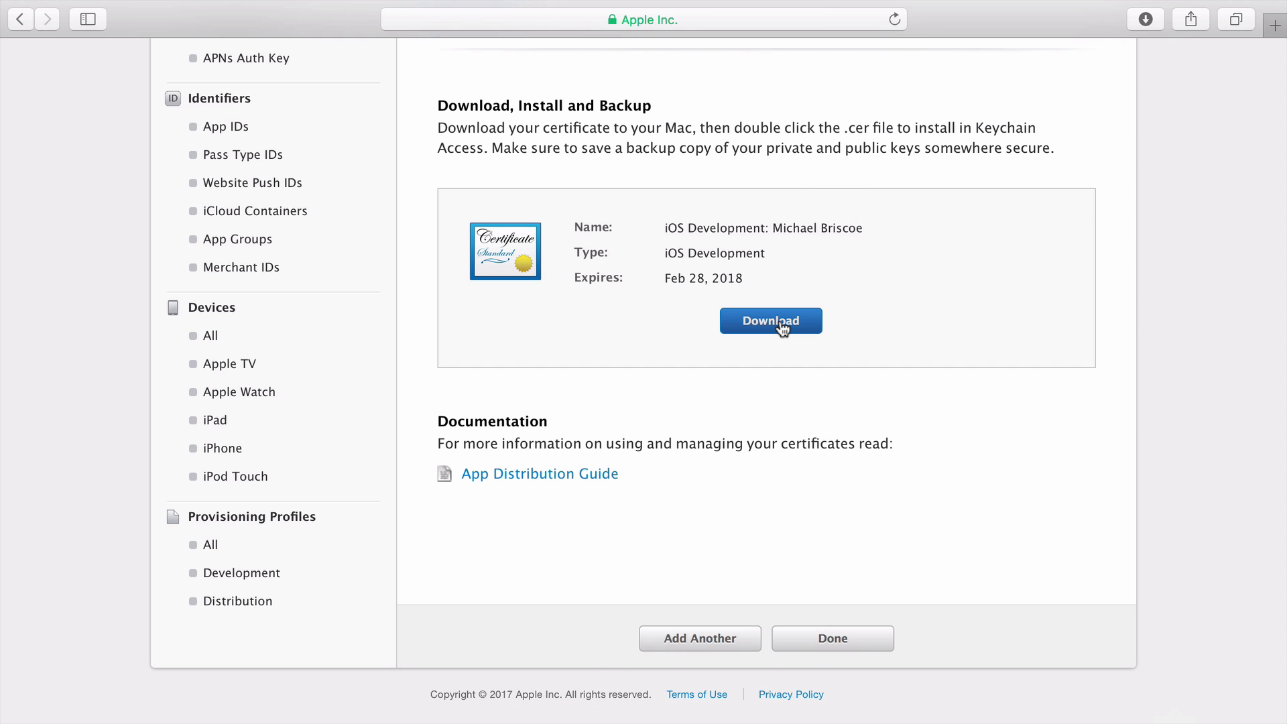
left_click(770, 321)
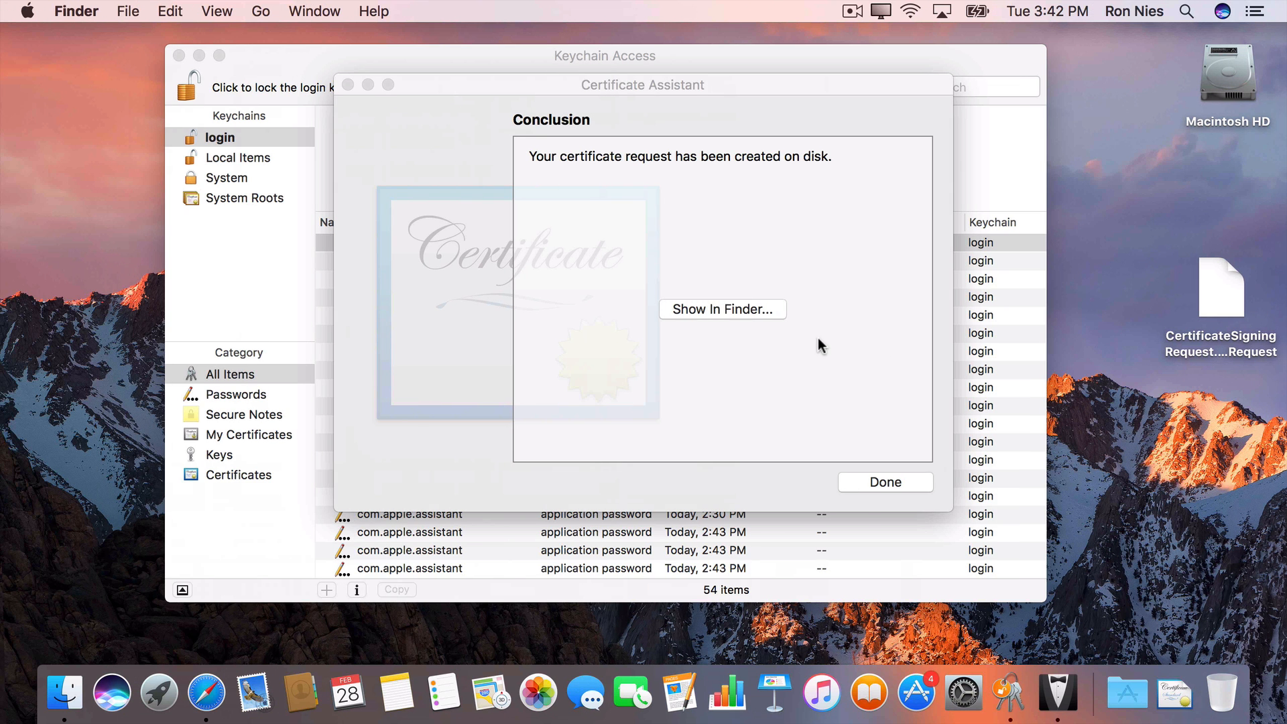
Add ios_development.cer to the login keychain
left_click(885, 481)
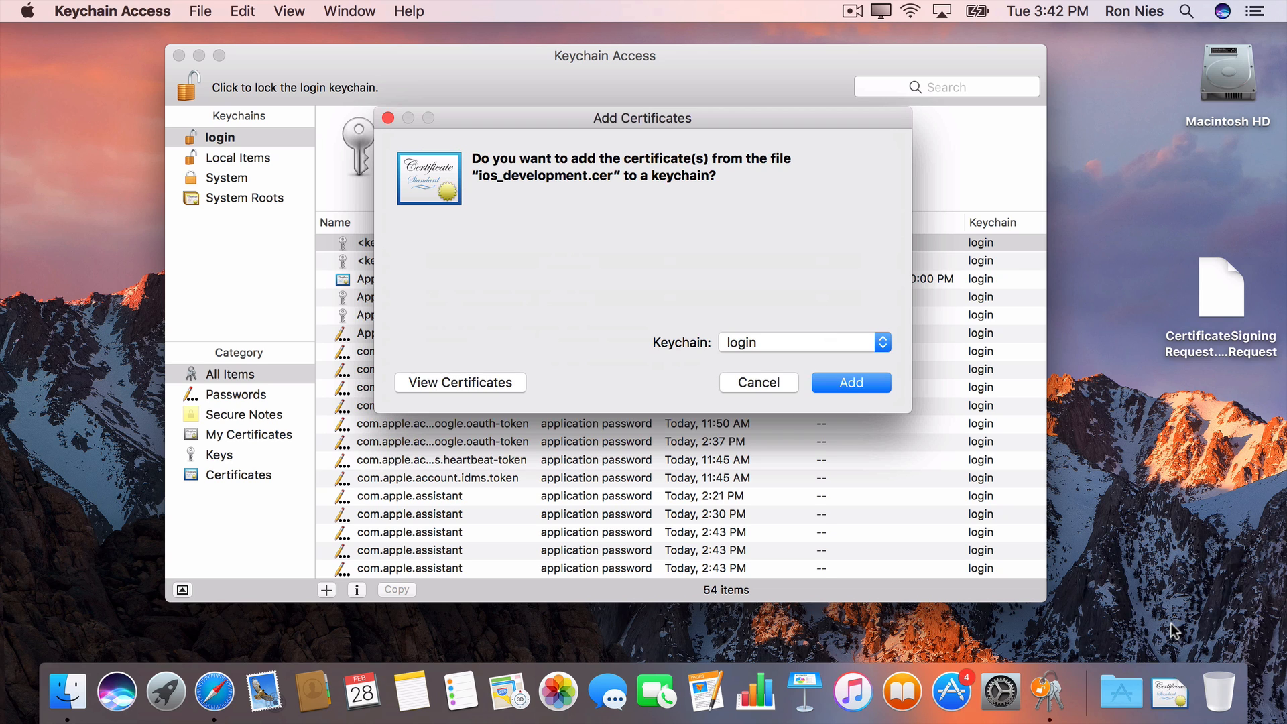
mouse_move(941, 397)
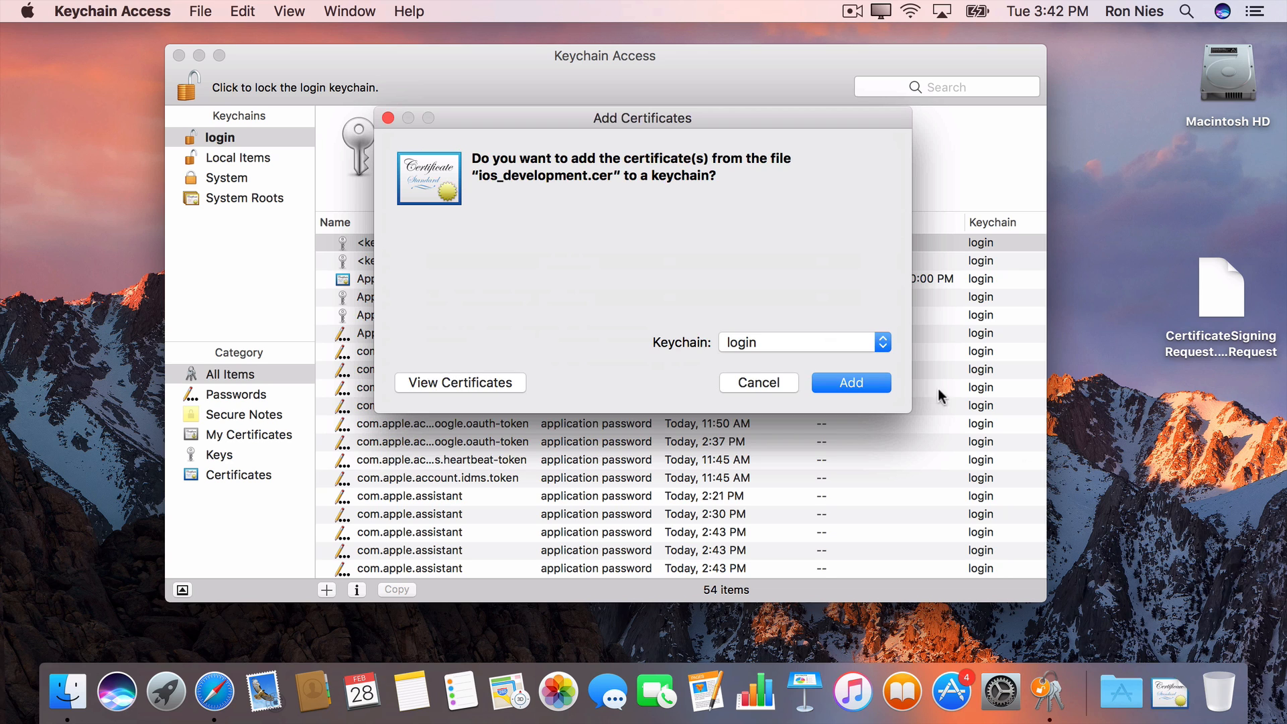
left_click(850, 382)
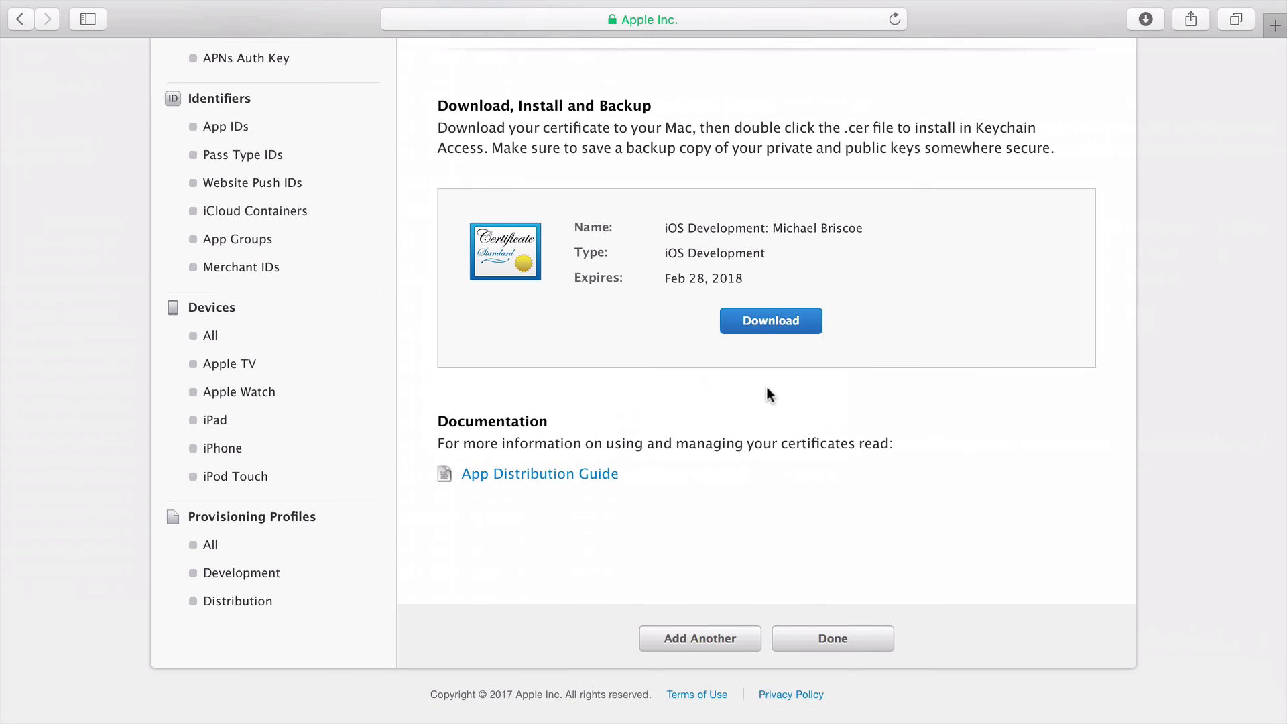
mouse_move(700, 638)
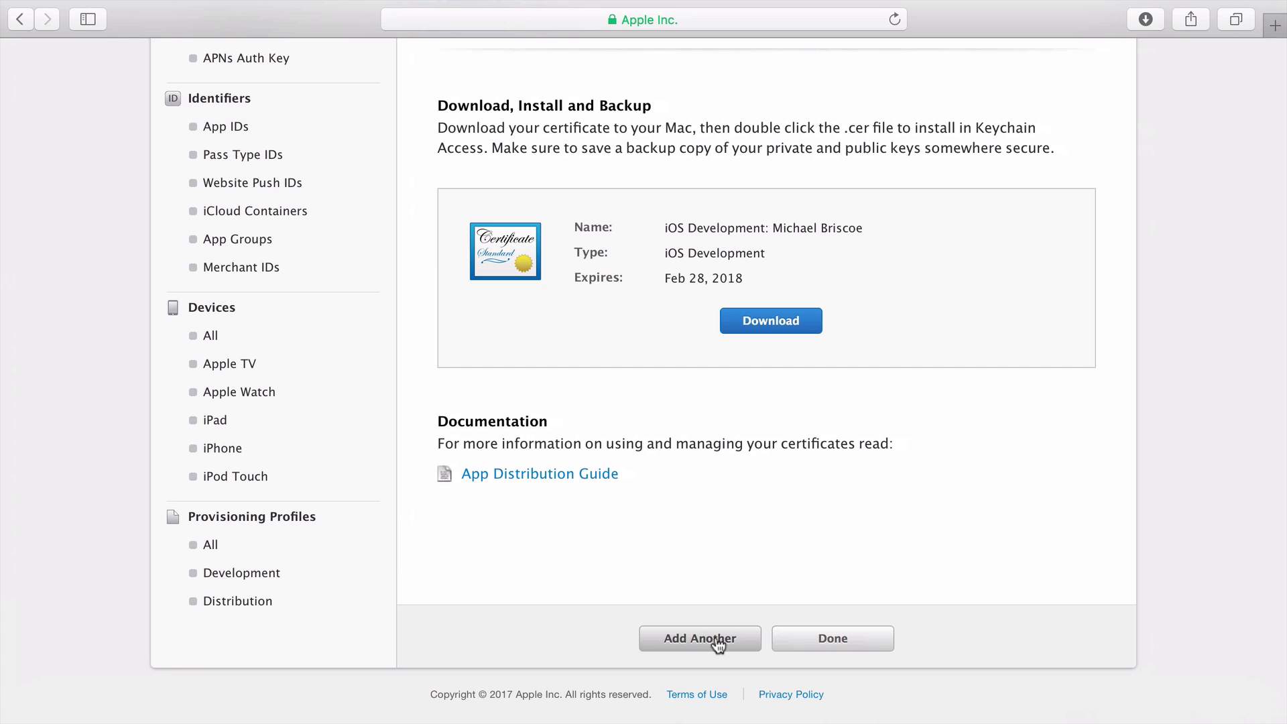
Add another certificate of type App Store and Ad Hoc from the same CSR and download ios_distribution.cer
left_click(698, 638)
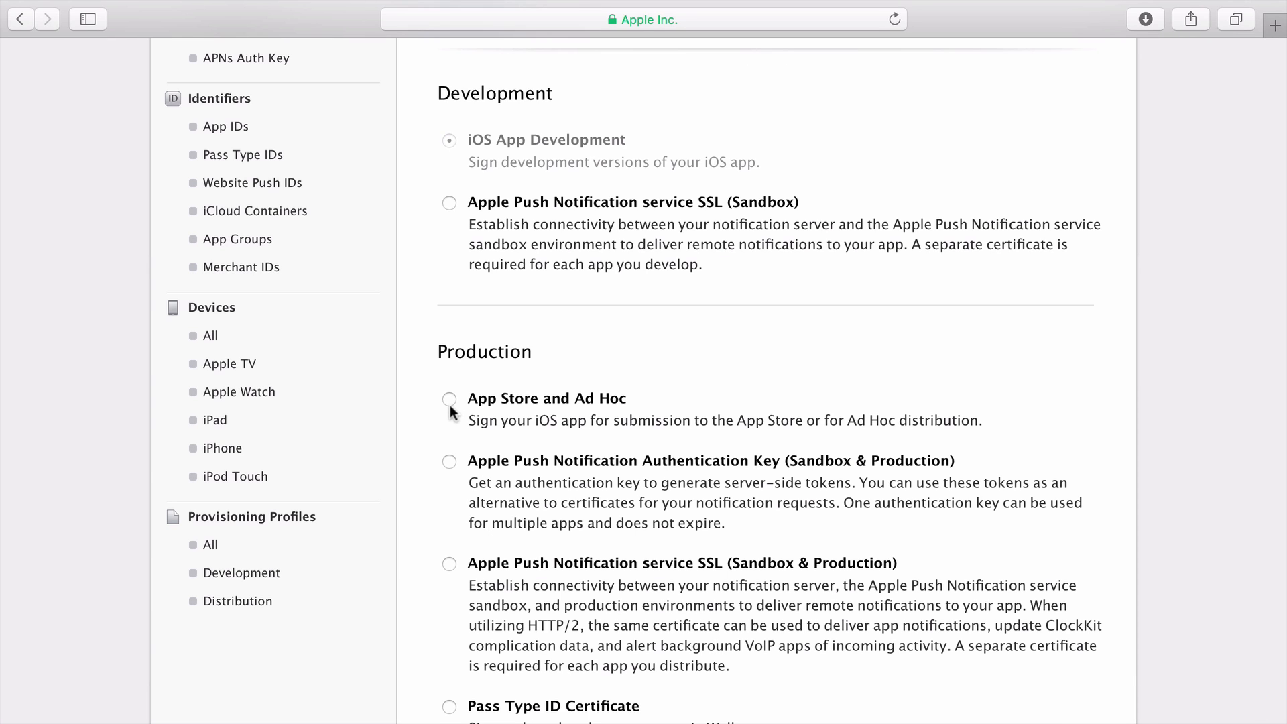
mouse_move(454, 403)
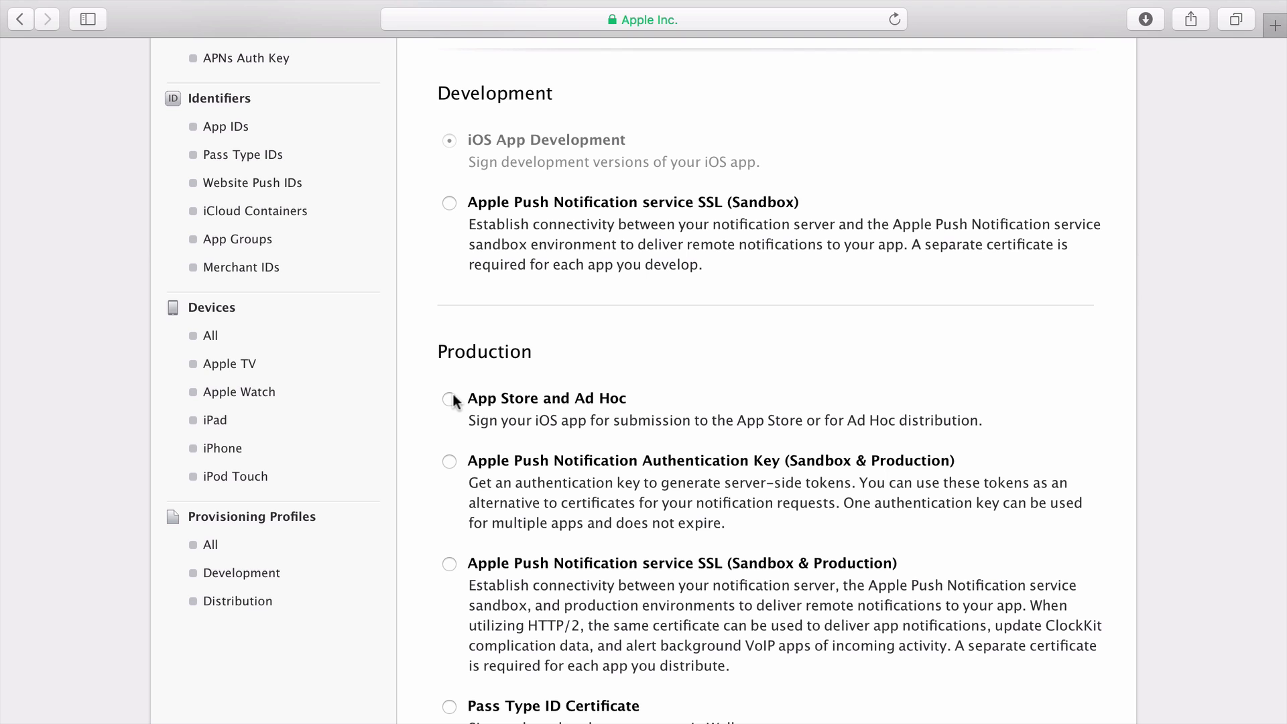
left_click(449, 400)
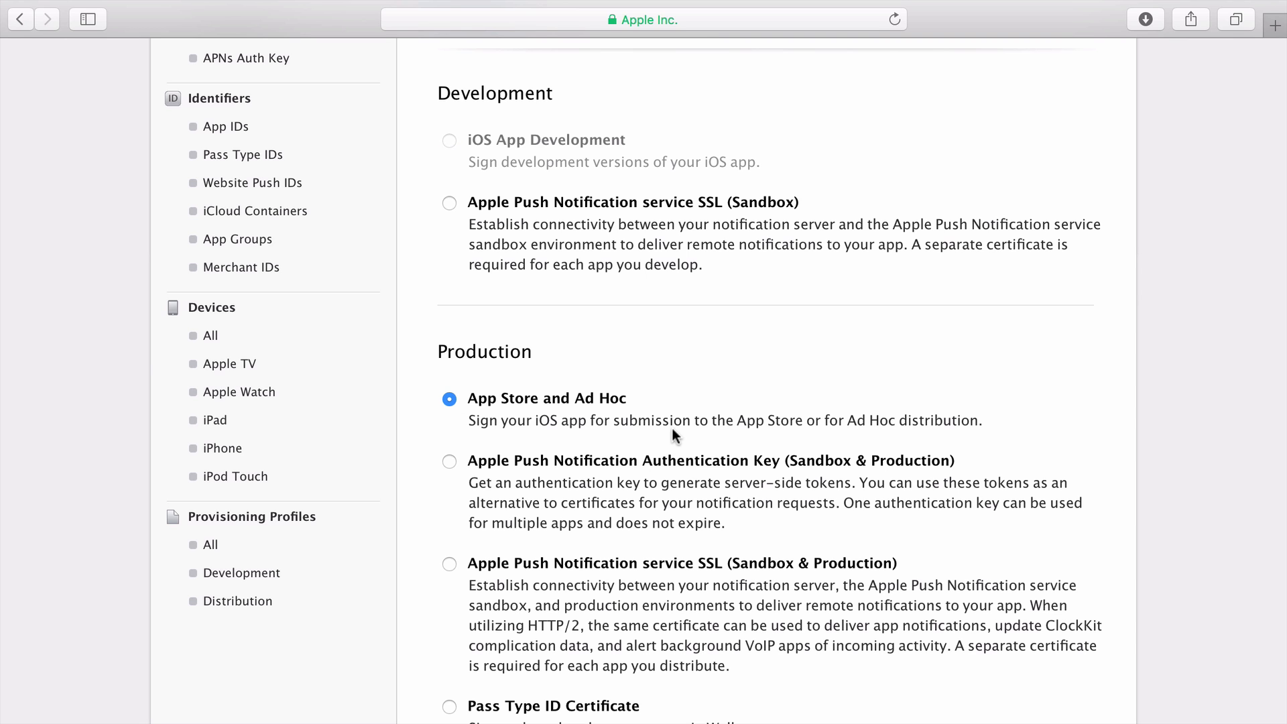
left_click(878, 638)
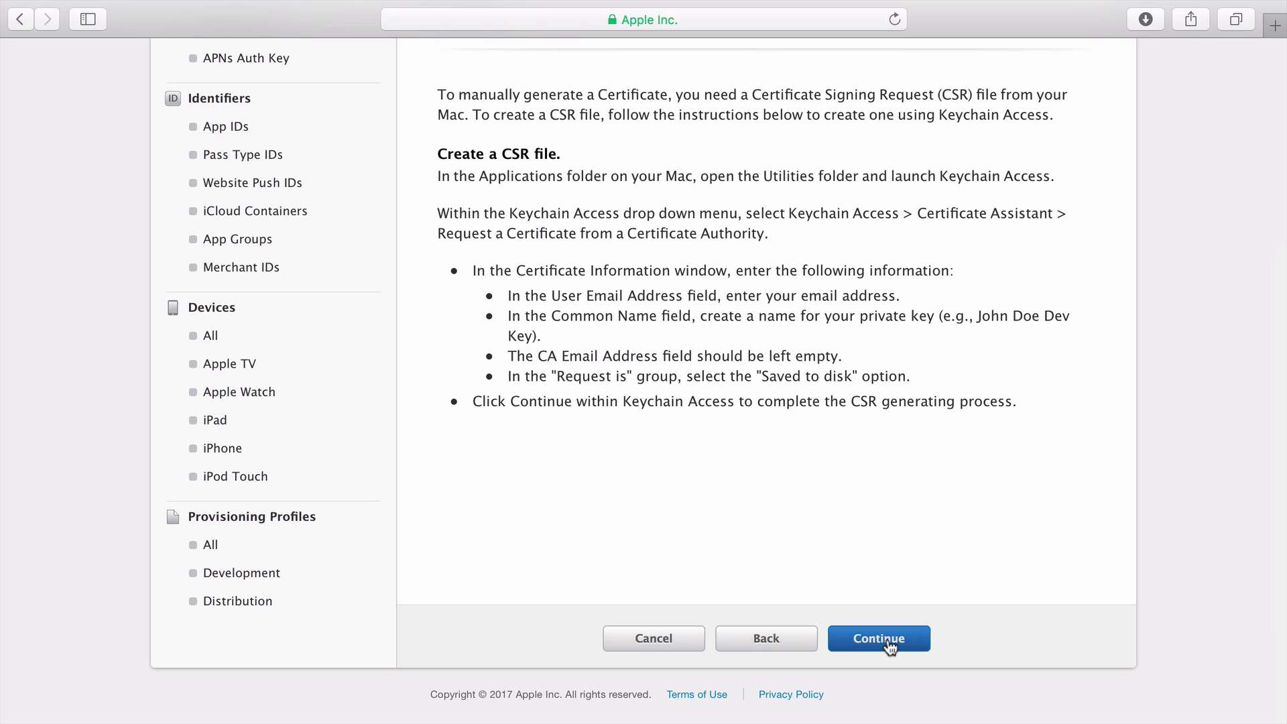
left_click(877, 638)
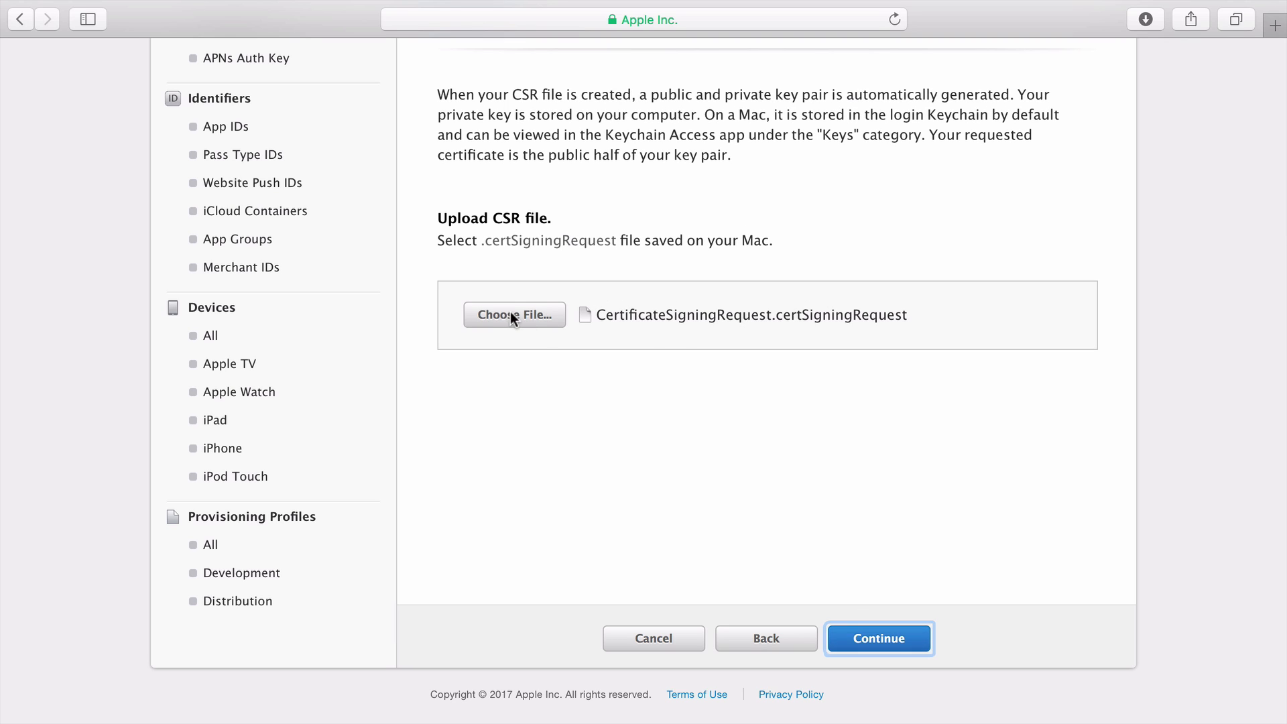
mouse_move(848, 523)
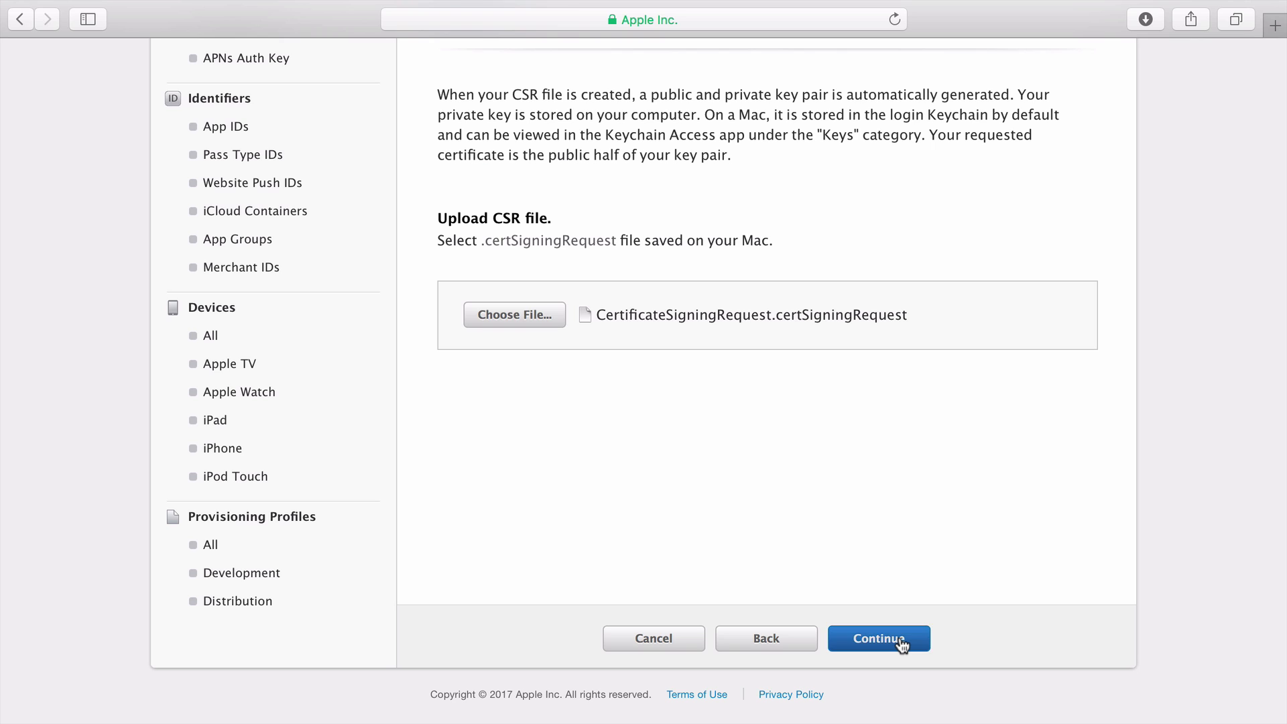
left_click(877, 638)
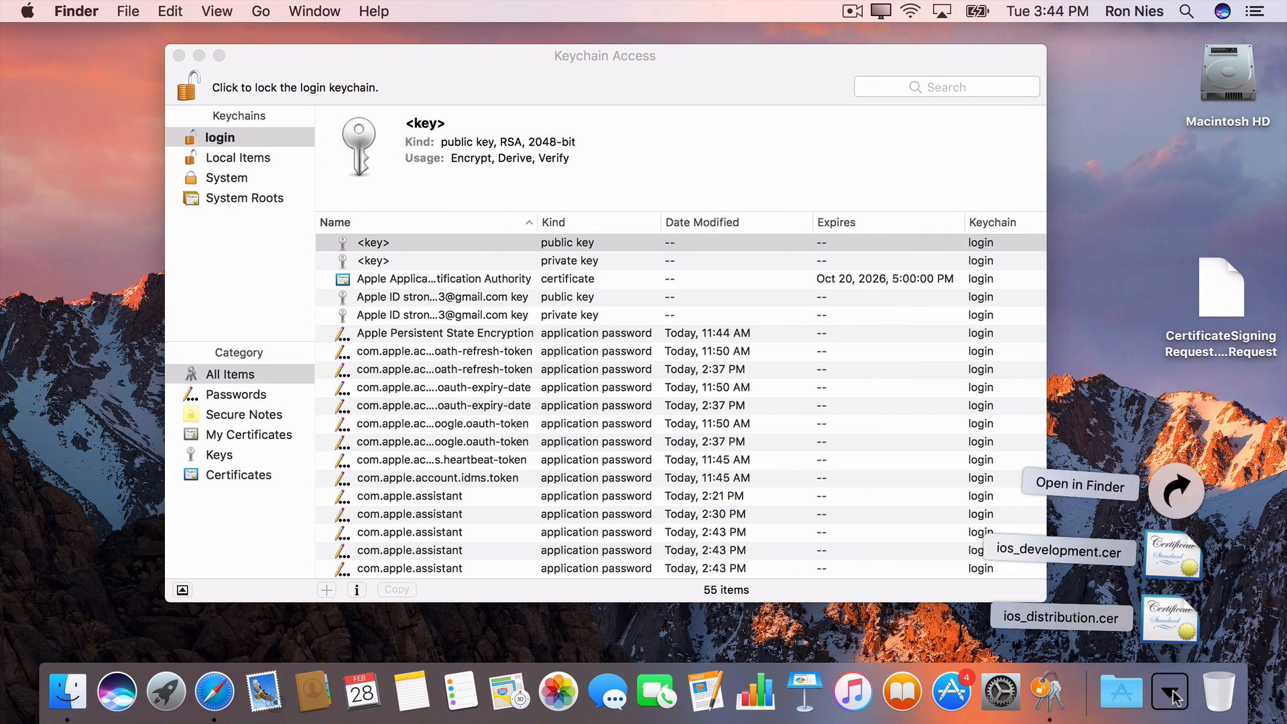
mouse_move(1175, 631)
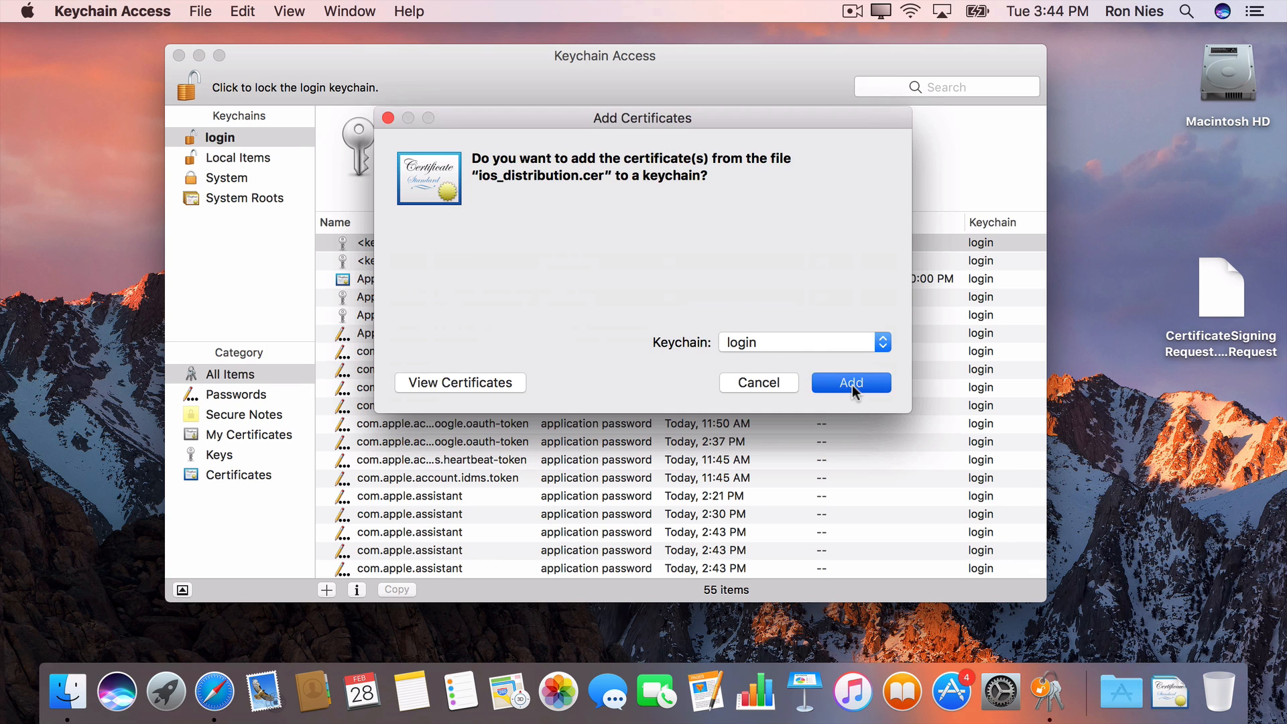
Add ios_distribution.cer to the login keychain and verify iPhone Developer and iPhone Distribution under My Certificates
left_click(850, 383)
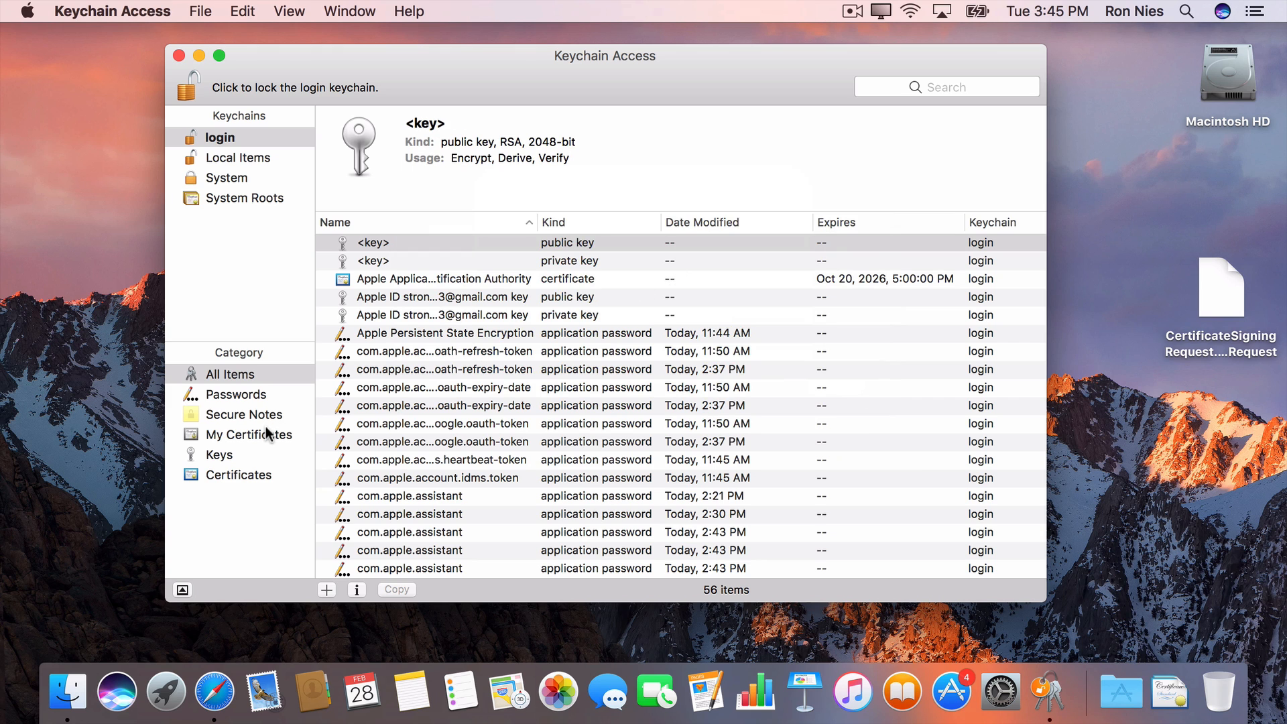
left_click(244, 433)
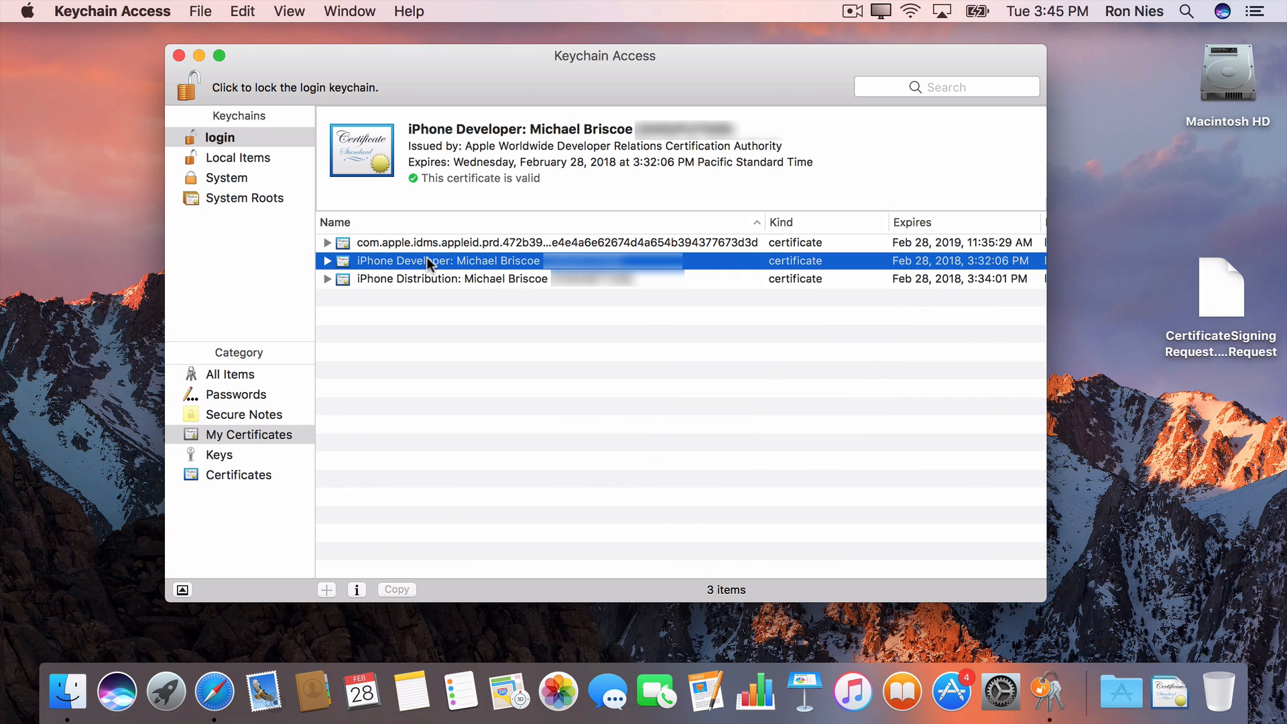
left_click(452, 279)
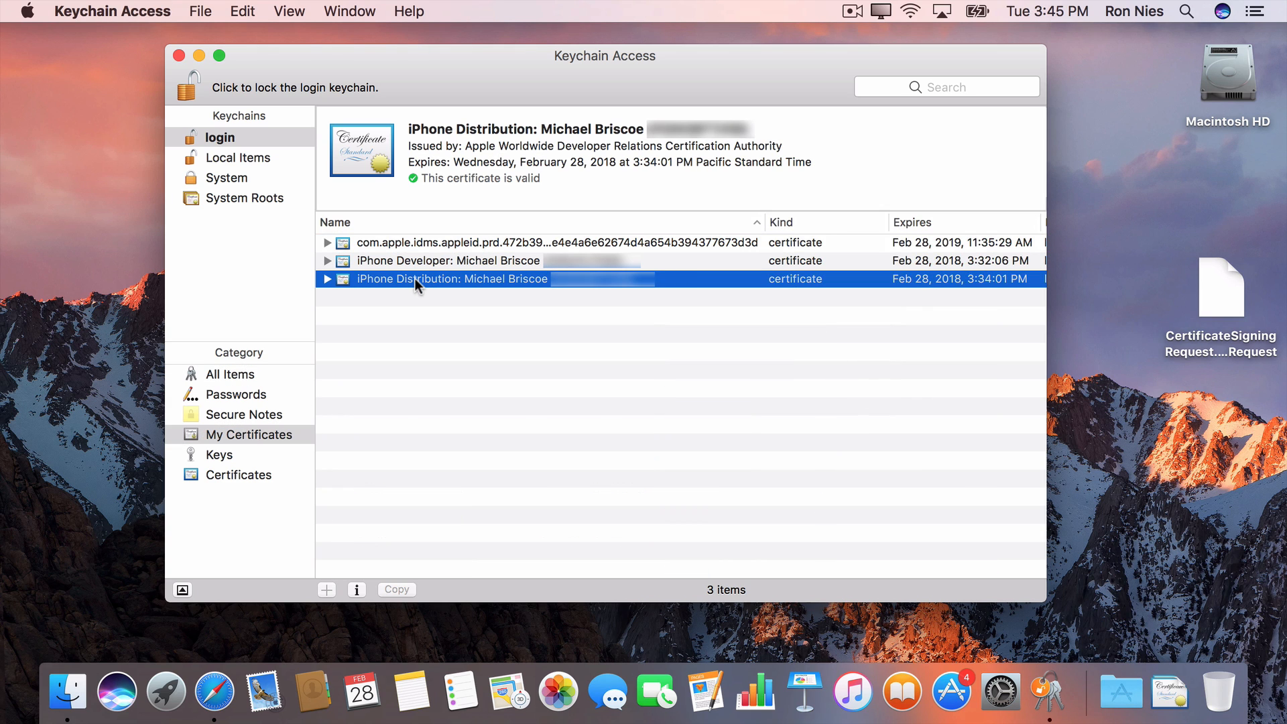
left_click(177, 55)
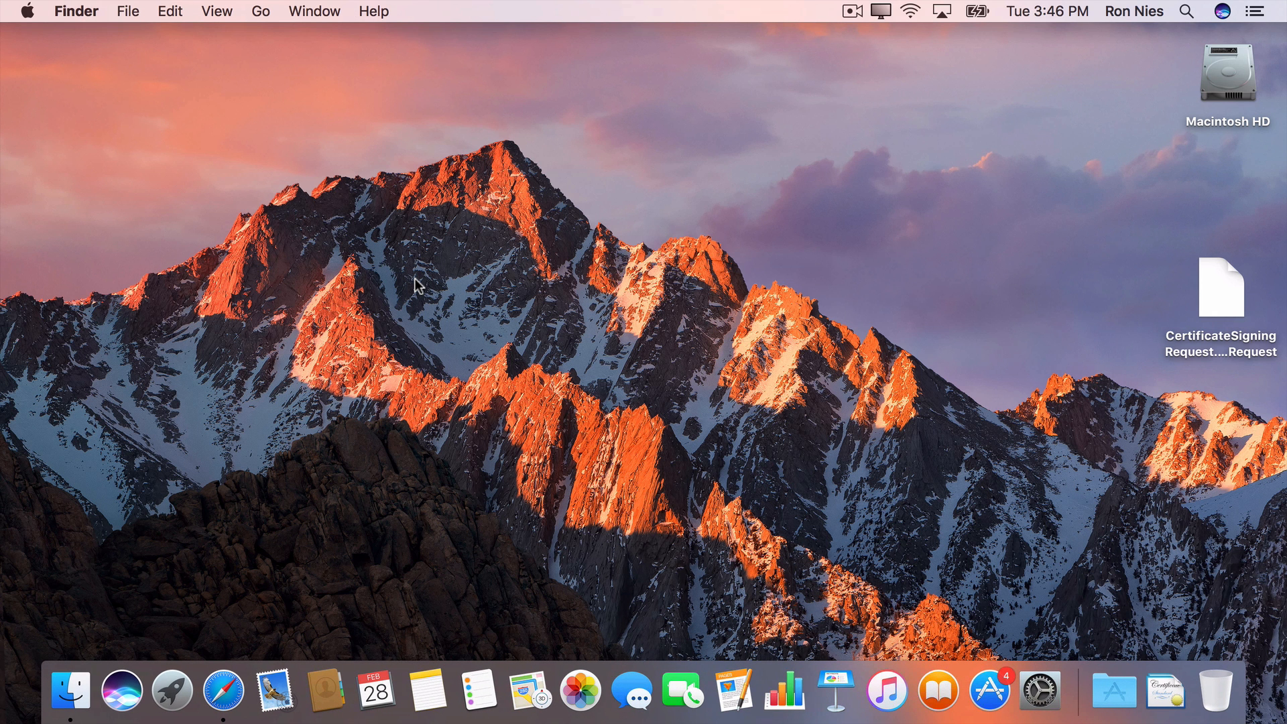
mouse_move(852, 45)
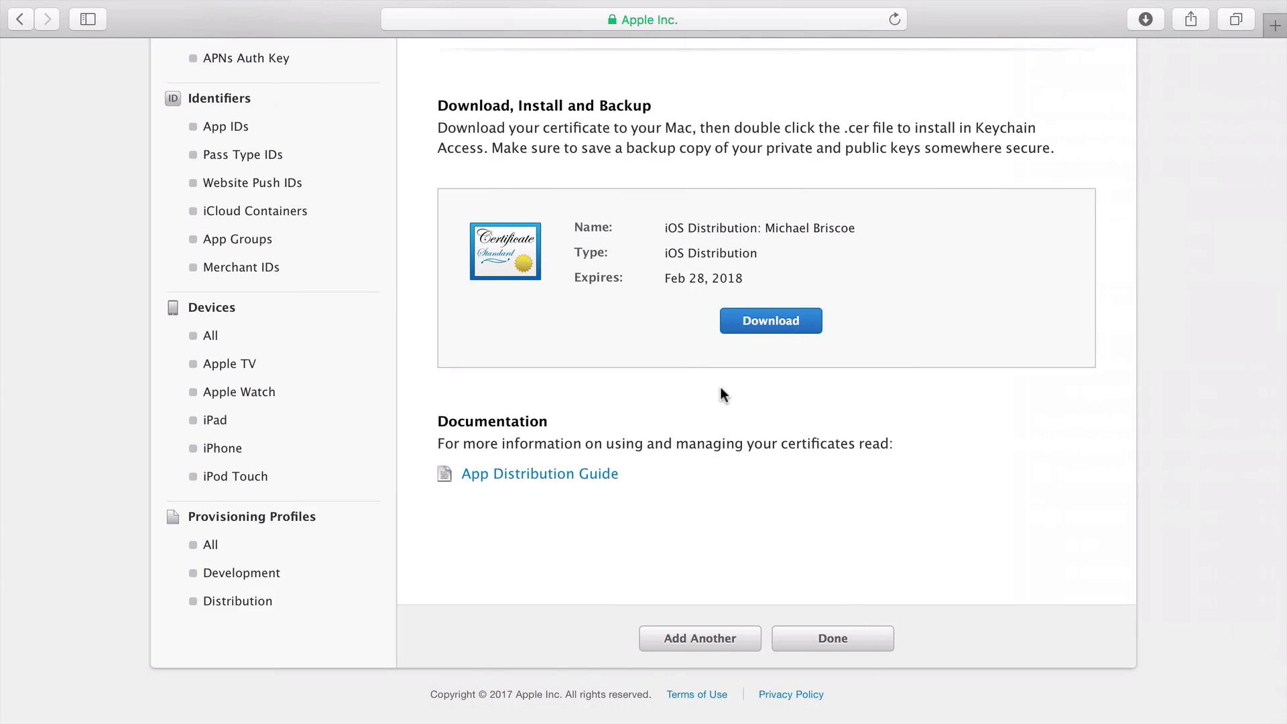
mouse_move(320, 259)
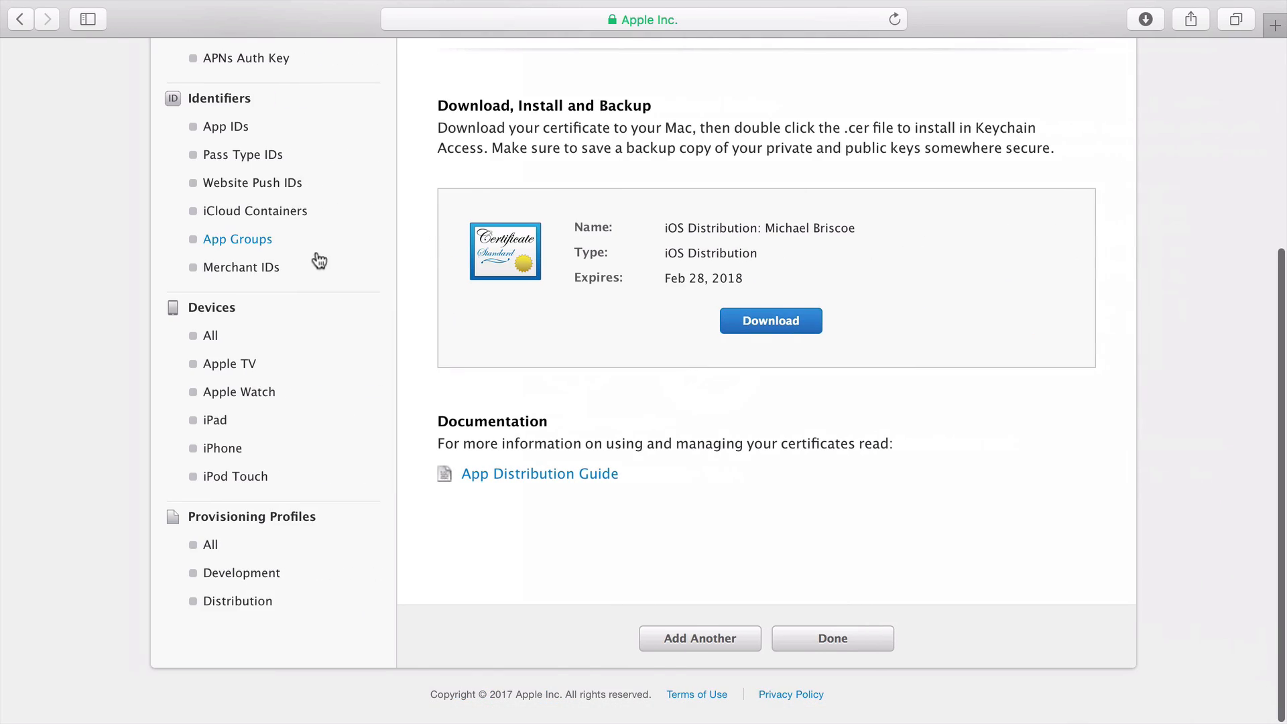
Start registering a new device in the portal and launch iTunes from the Dock
scroll("up", 3)
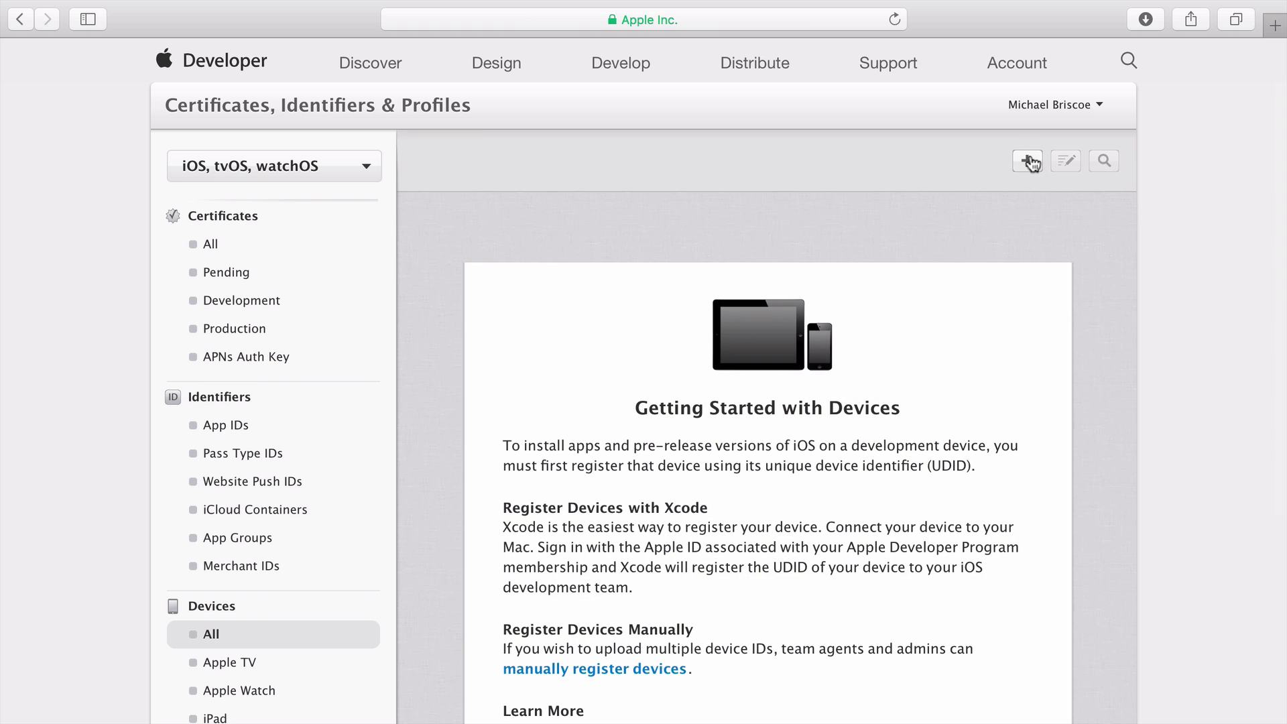
left_click(1027, 160)
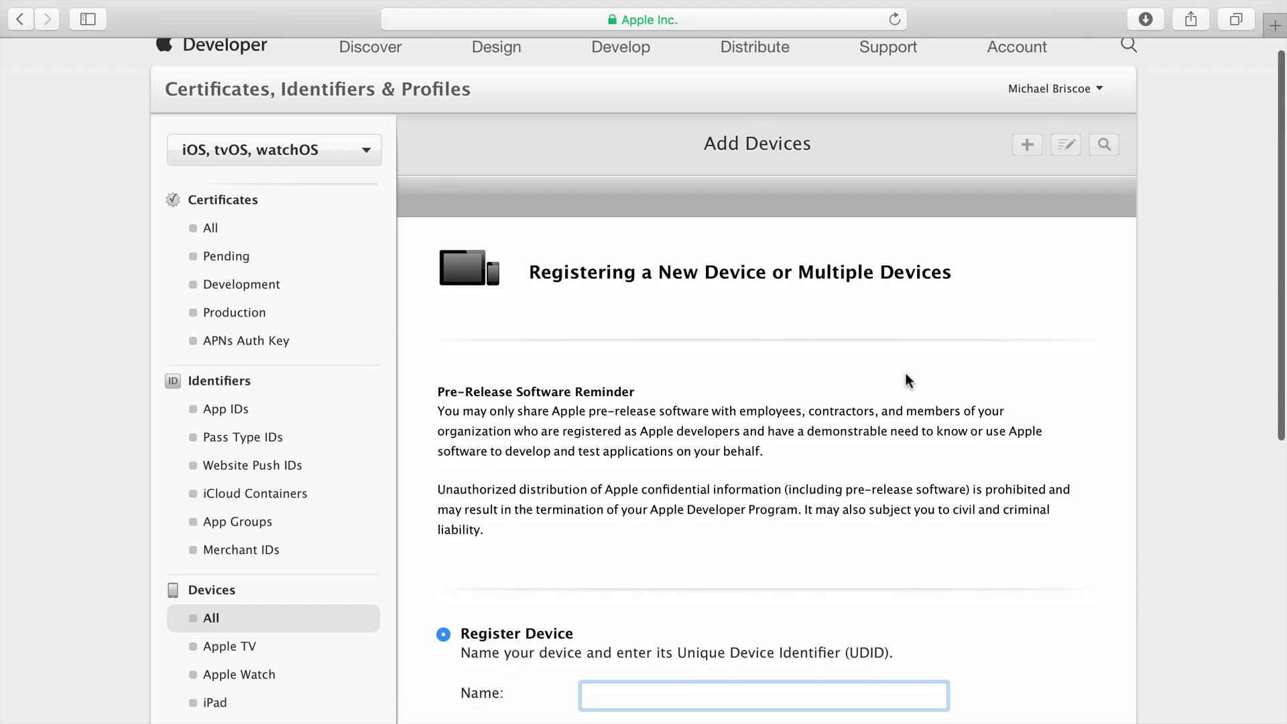
scroll("down", 3)
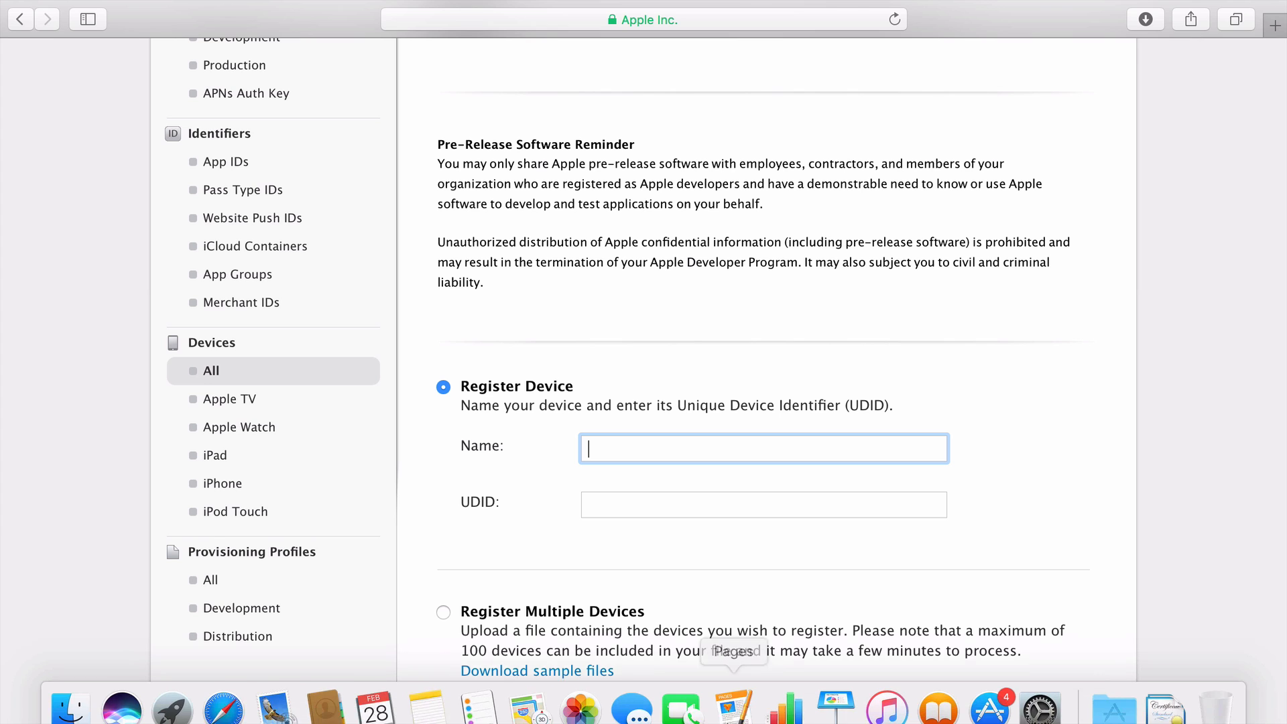
mouse_move(886, 689)
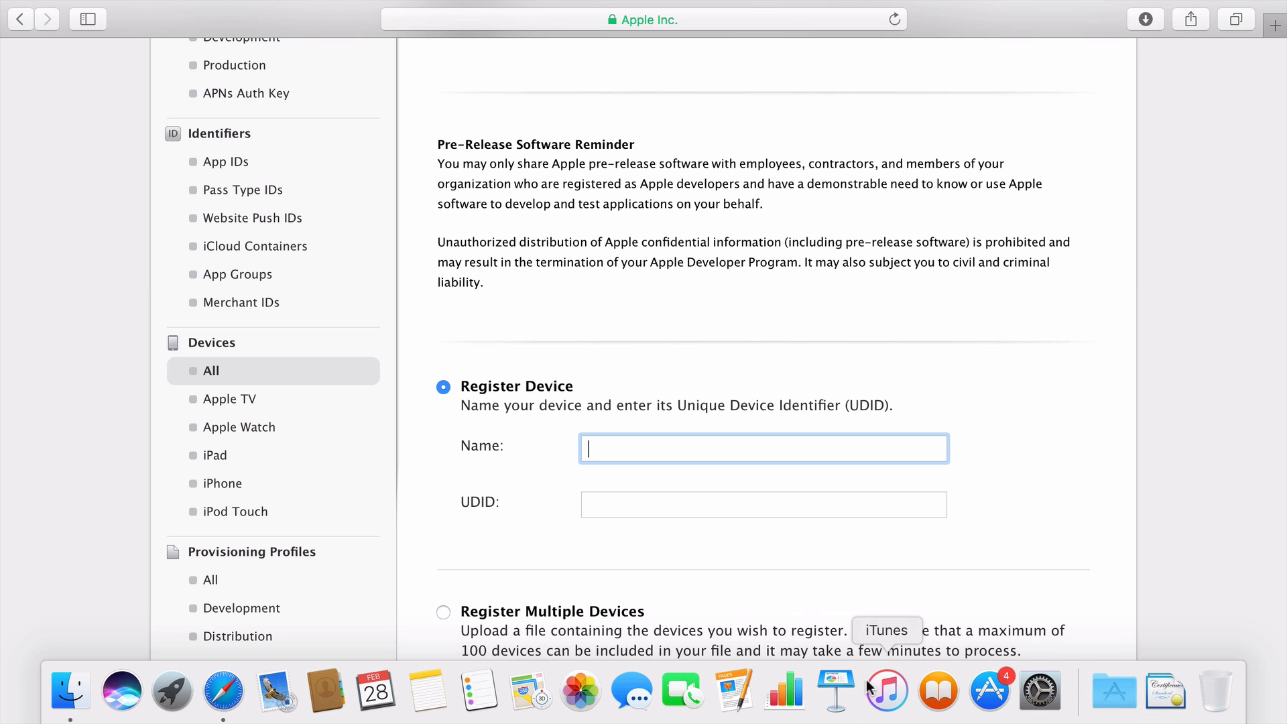
left_click(886, 690)
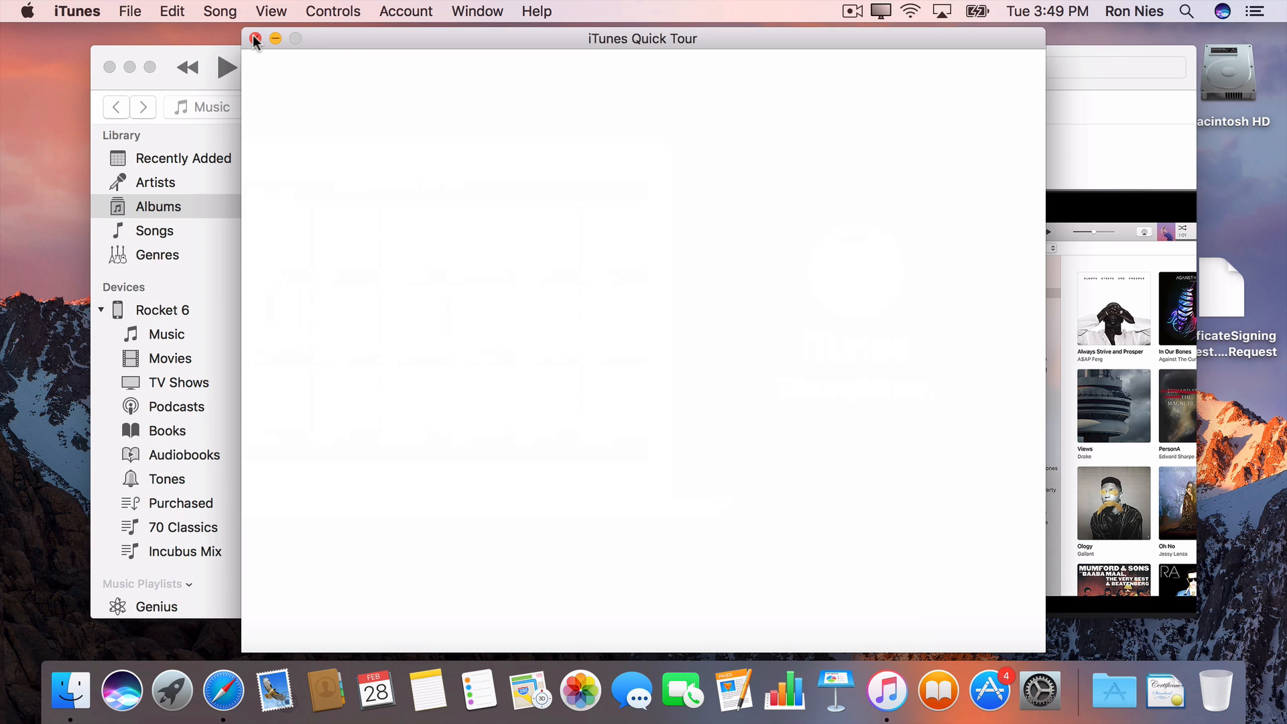
Close the quick tour and show the connected iPhone 6's UDID on its summary page
left_click(255, 39)
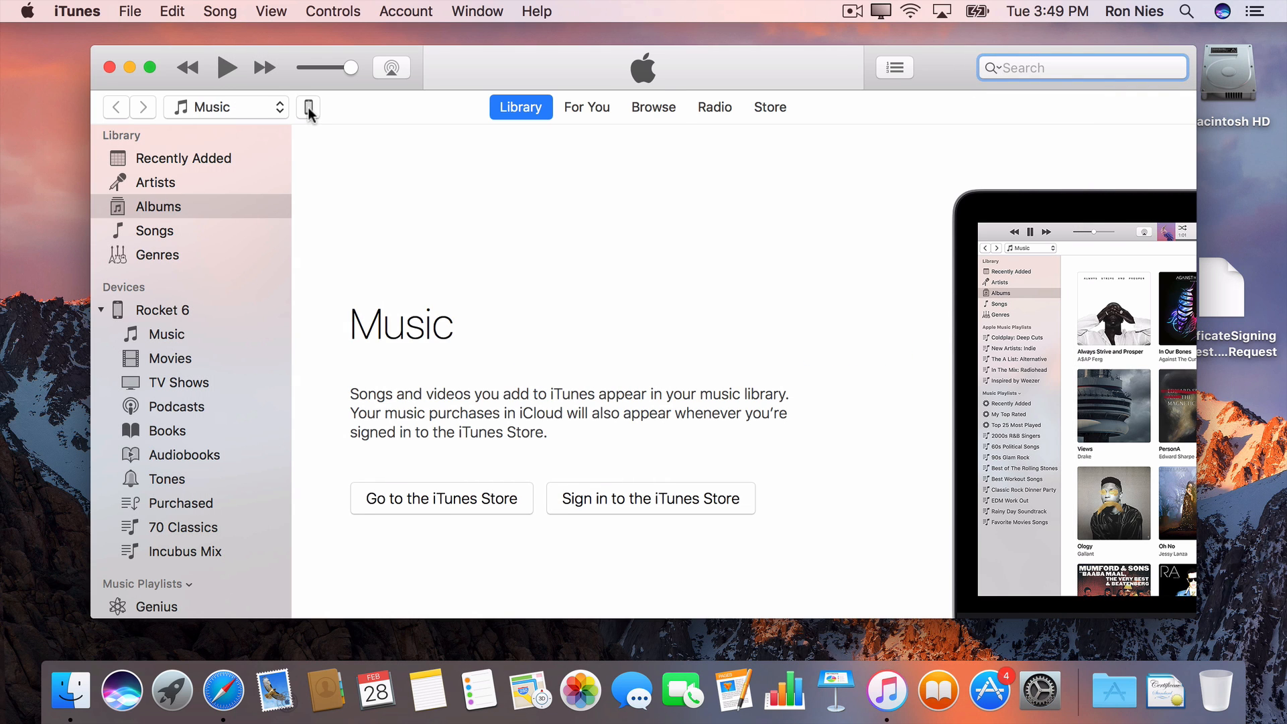
left_click(308, 107)
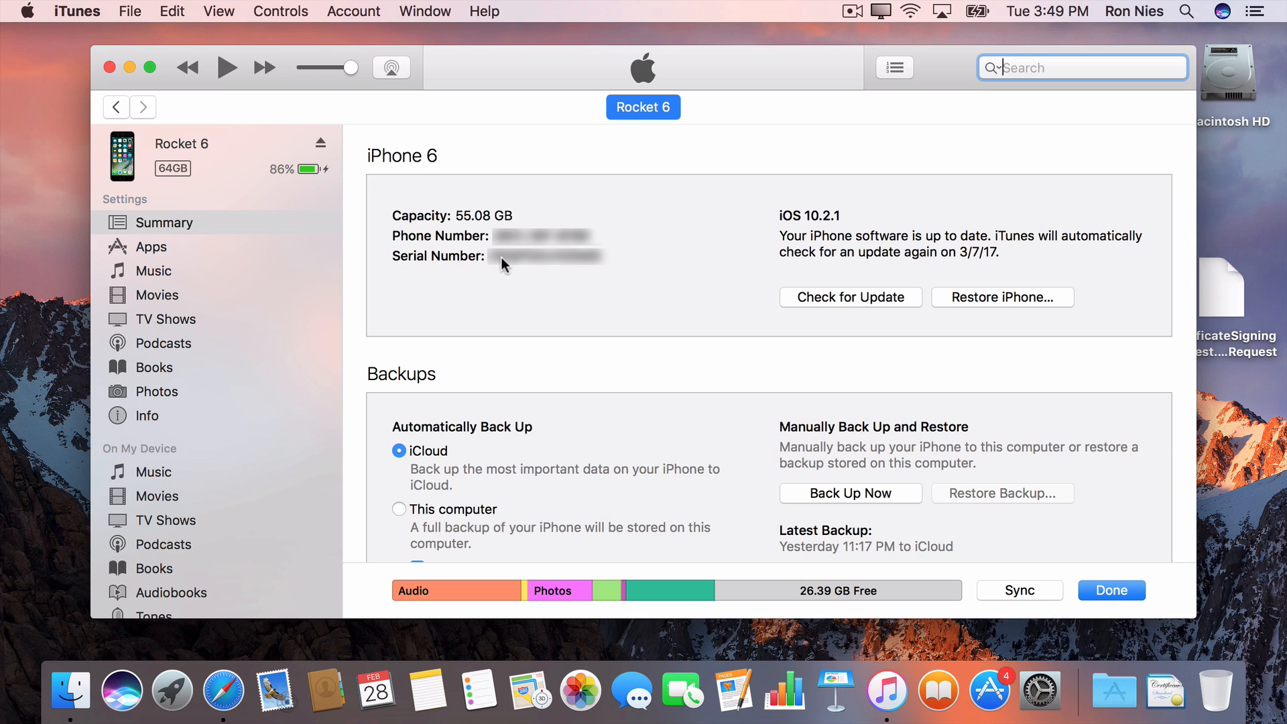
left_click(468, 254)
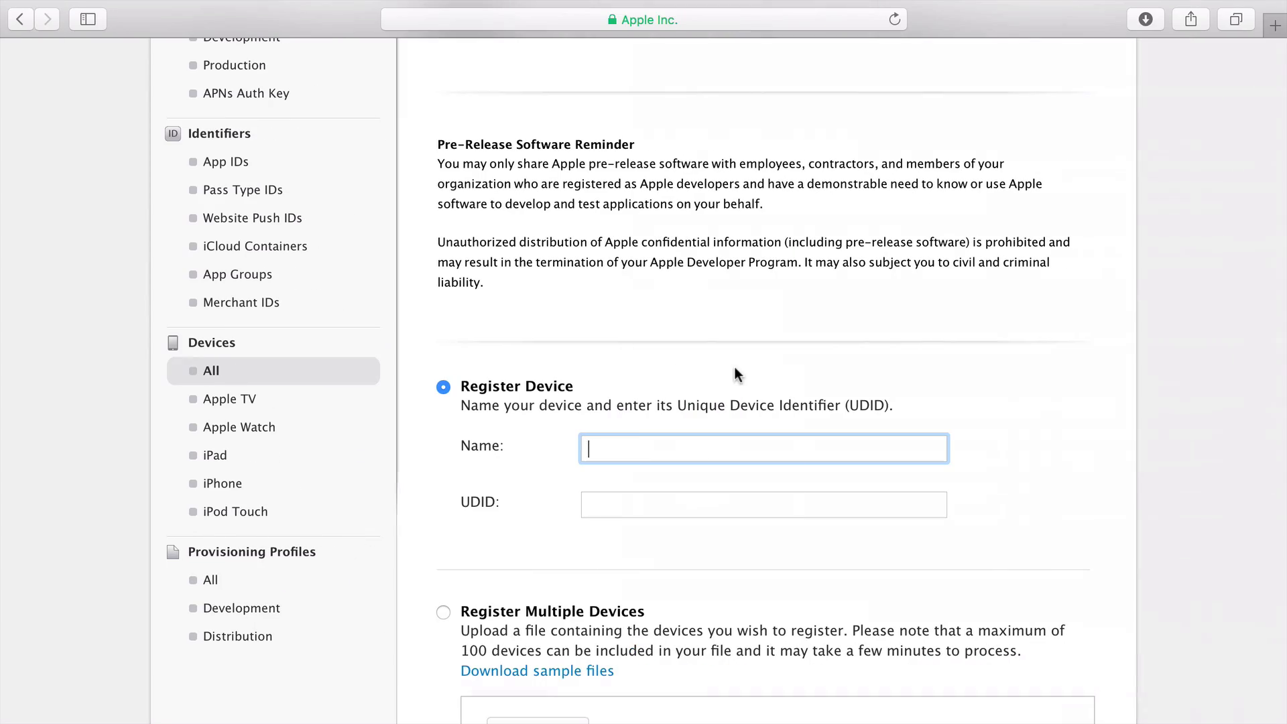
mouse_move(679, 437)
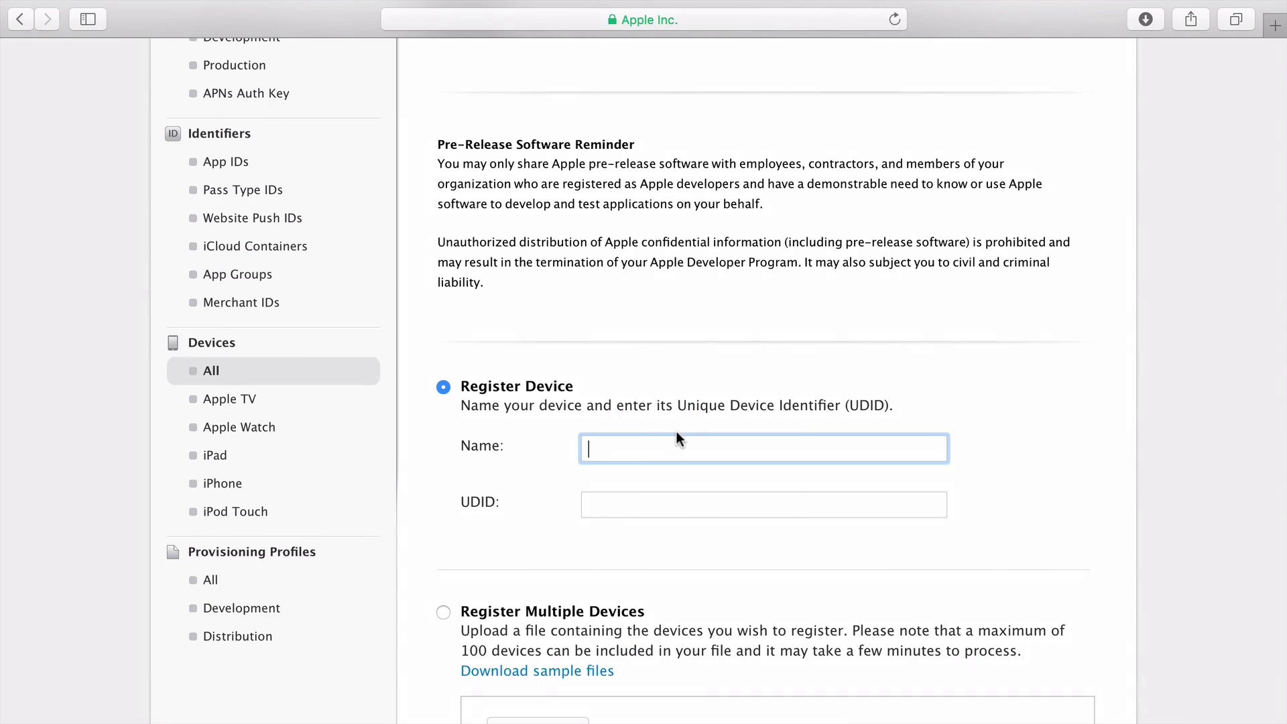
Register the iPhone 6 as 'My iPhone' and return to the Account overview
type("My iP")
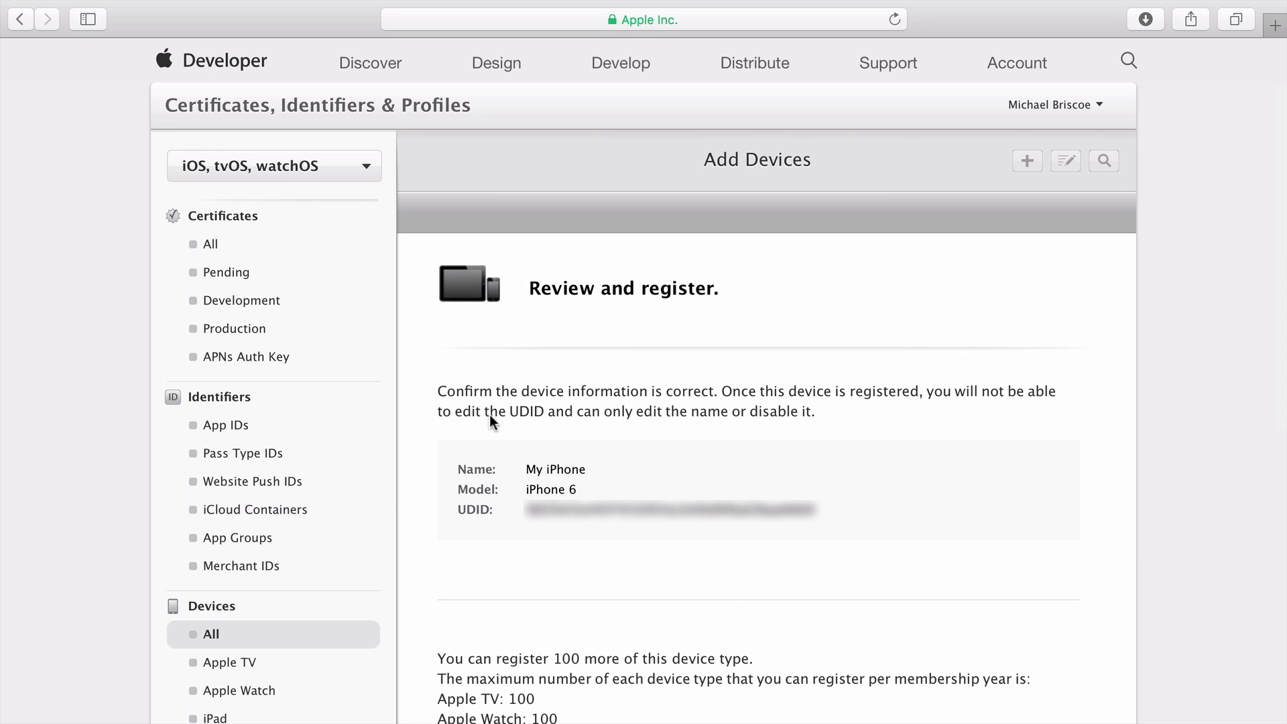
mouse_move(914, 413)
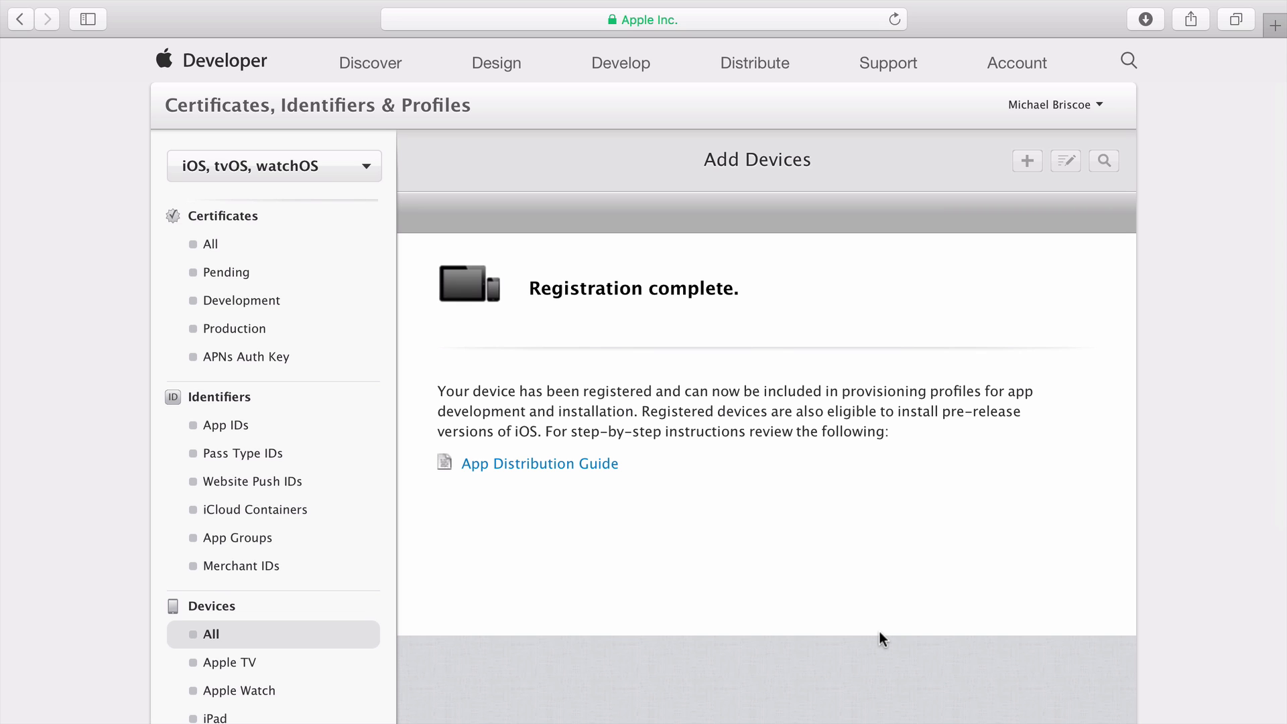
left_click(1016, 63)
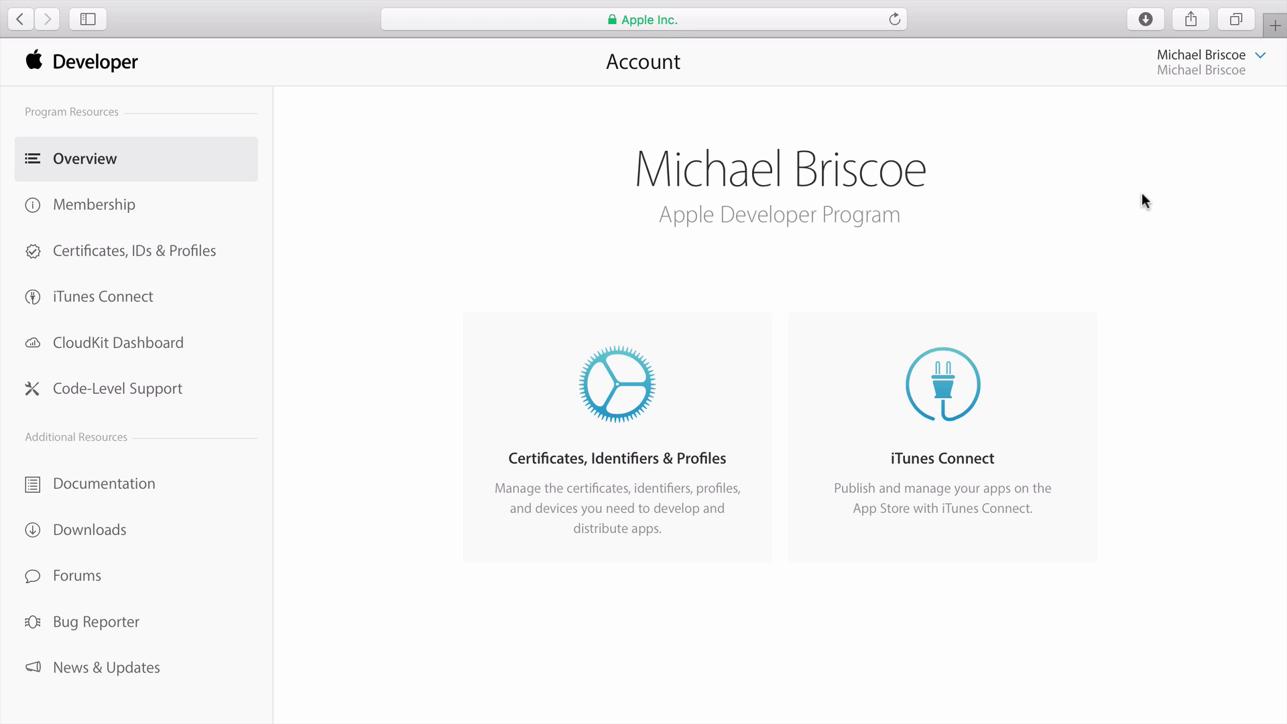
mouse_move(227, 269)
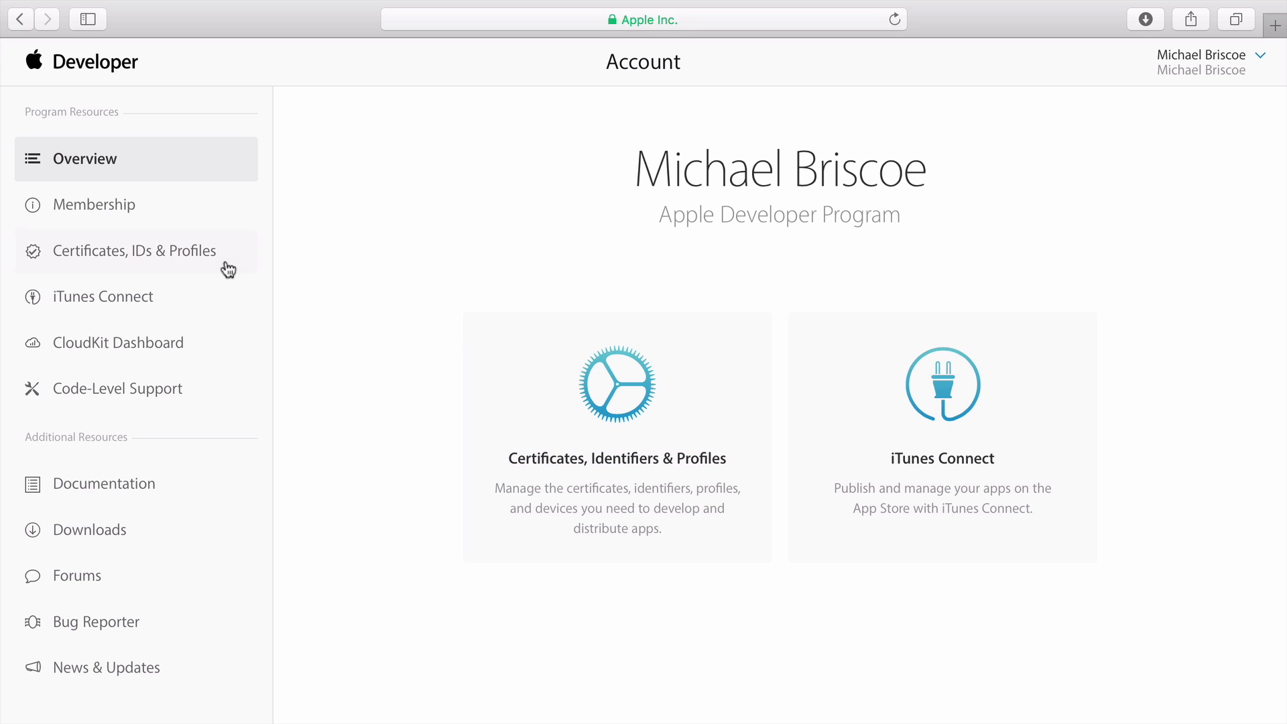
Start a new App ID from the App IDs list in Certificates, IDs & Profiles
left_click(135, 251)
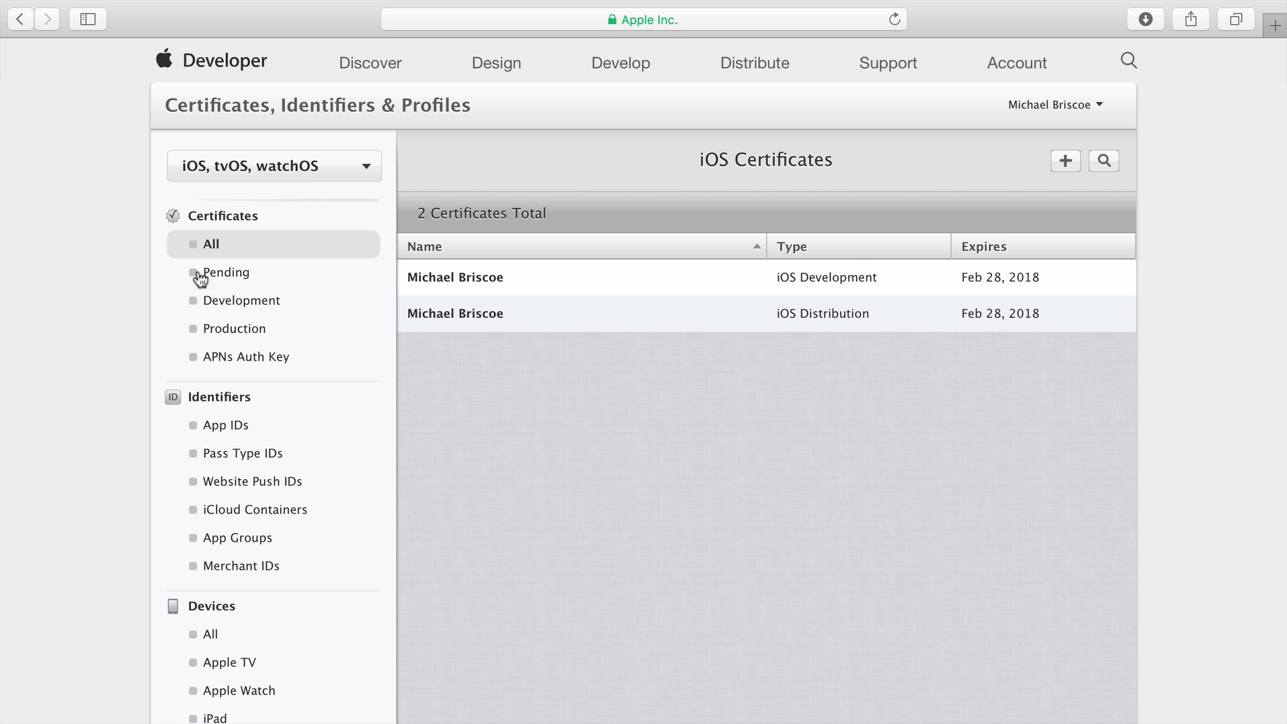
mouse_move(224, 425)
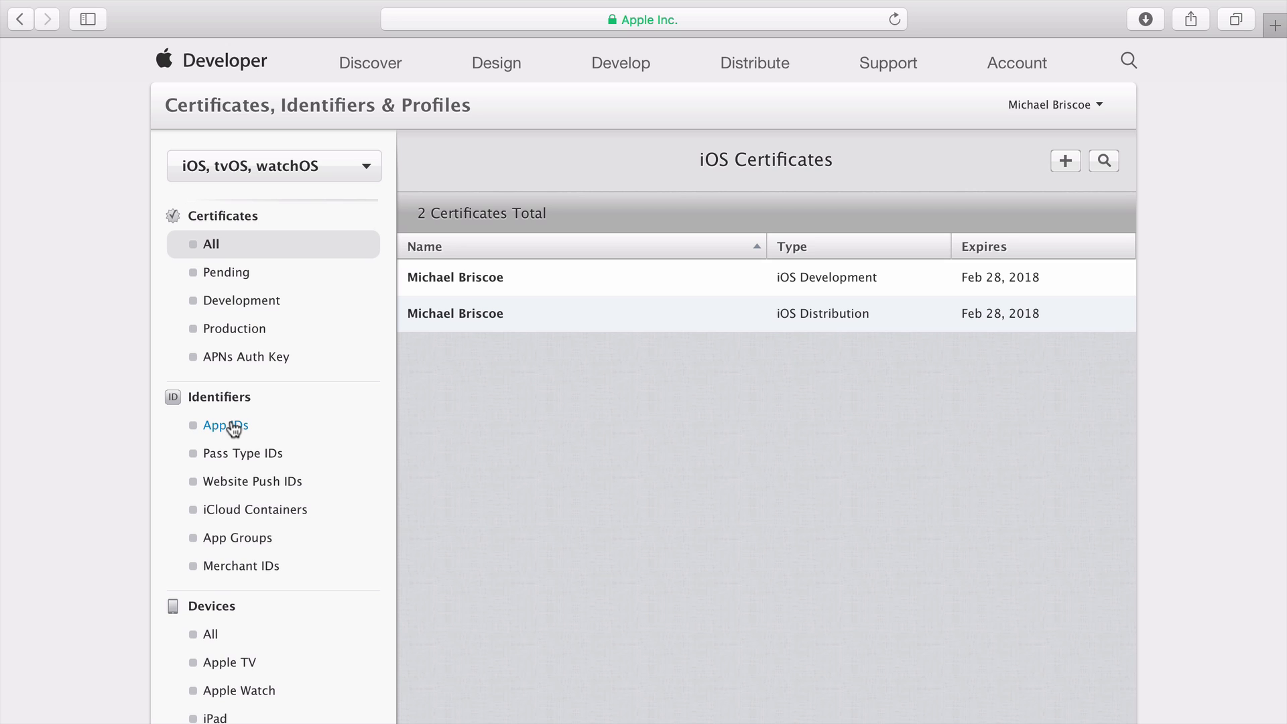
left_click(224, 425)
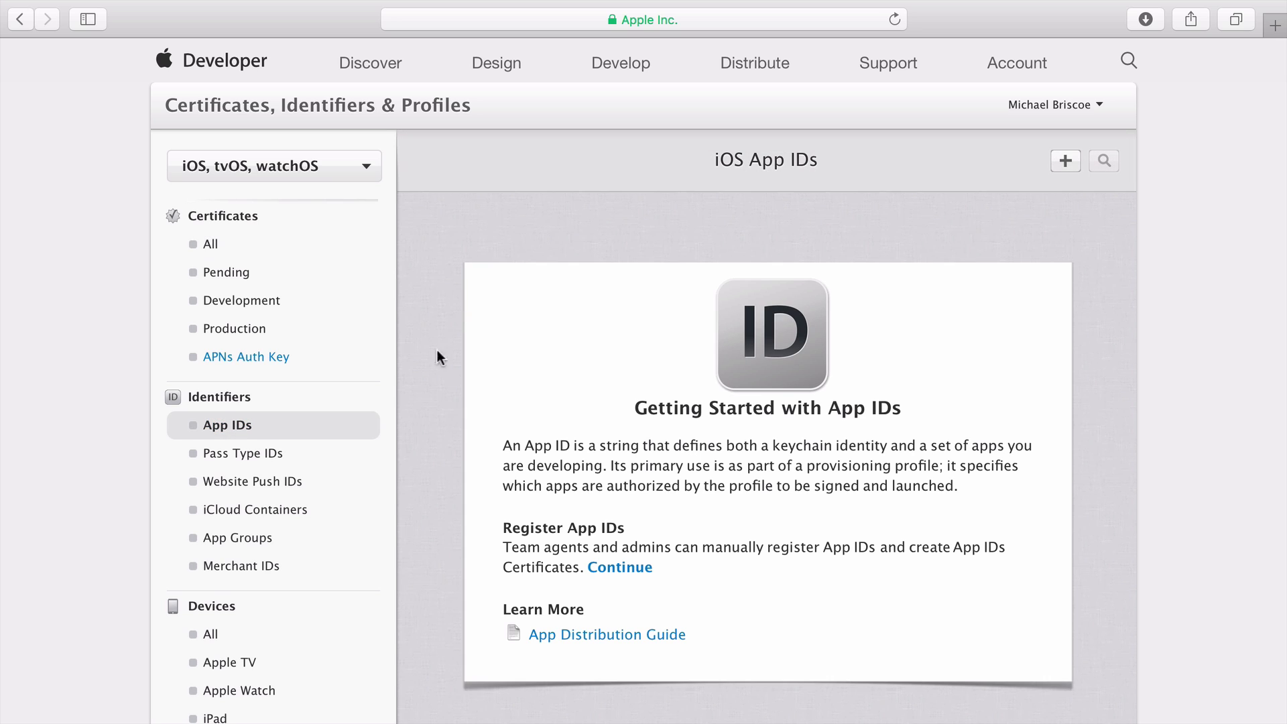
mouse_move(1066, 159)
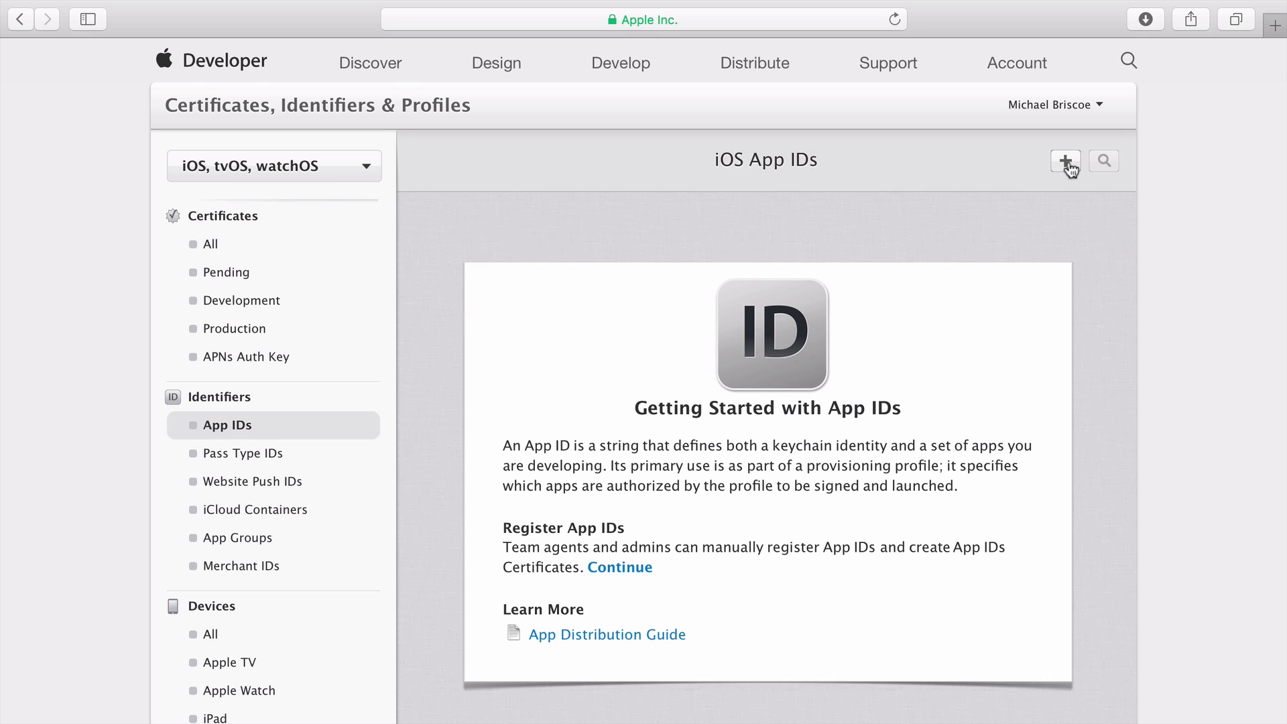
left_click(1066, 161)
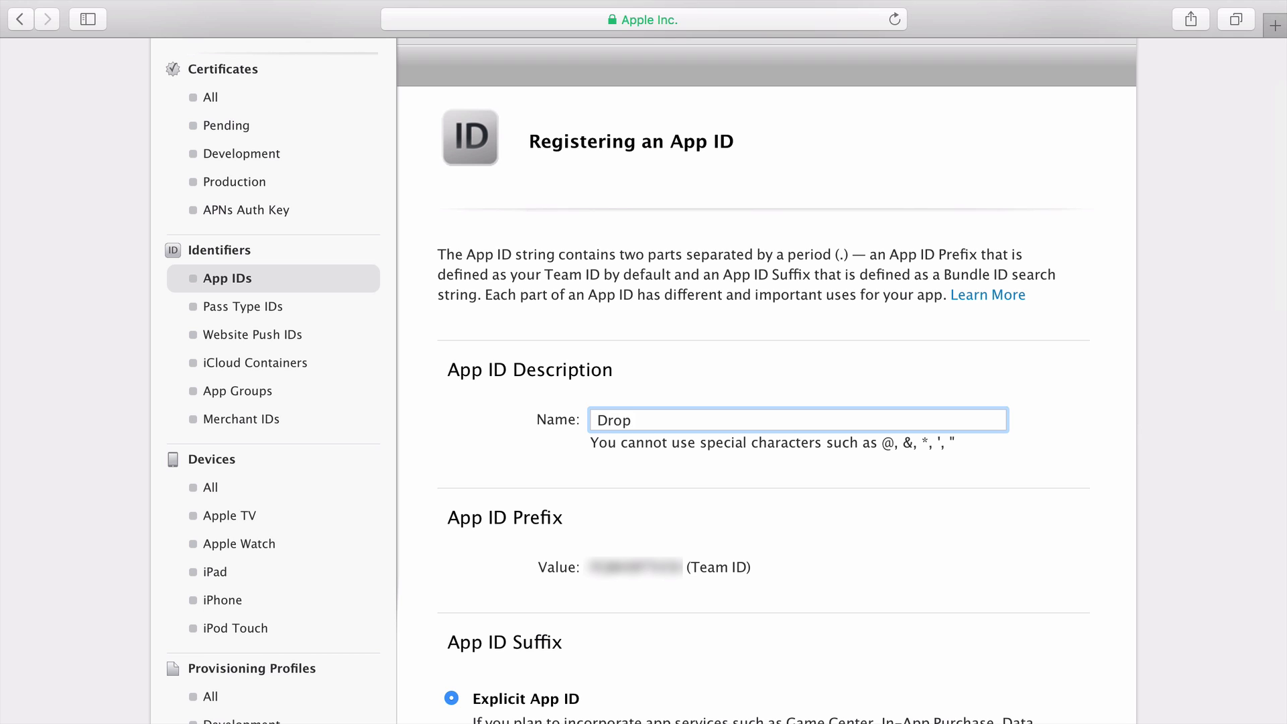
Name it Drop Charge with explicit bundle ID com.razeware.Drop-Charge and continue to review
type("Charge")
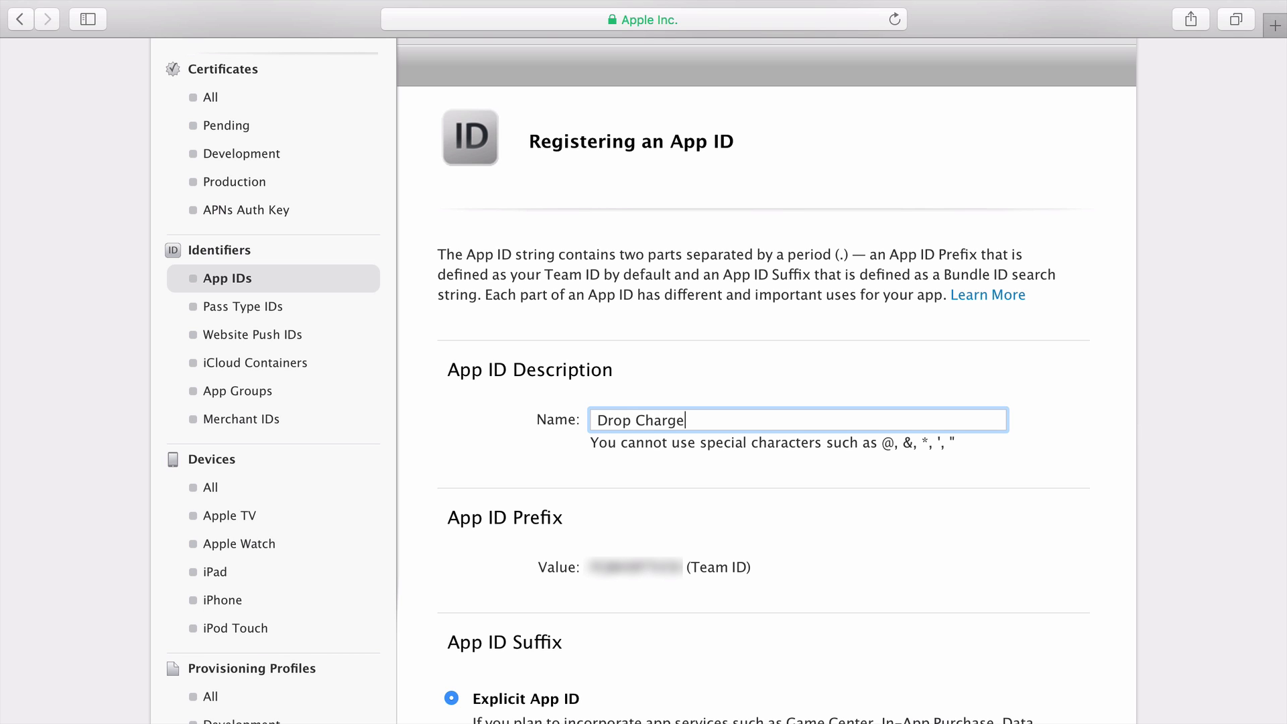
scroll("down", 3)
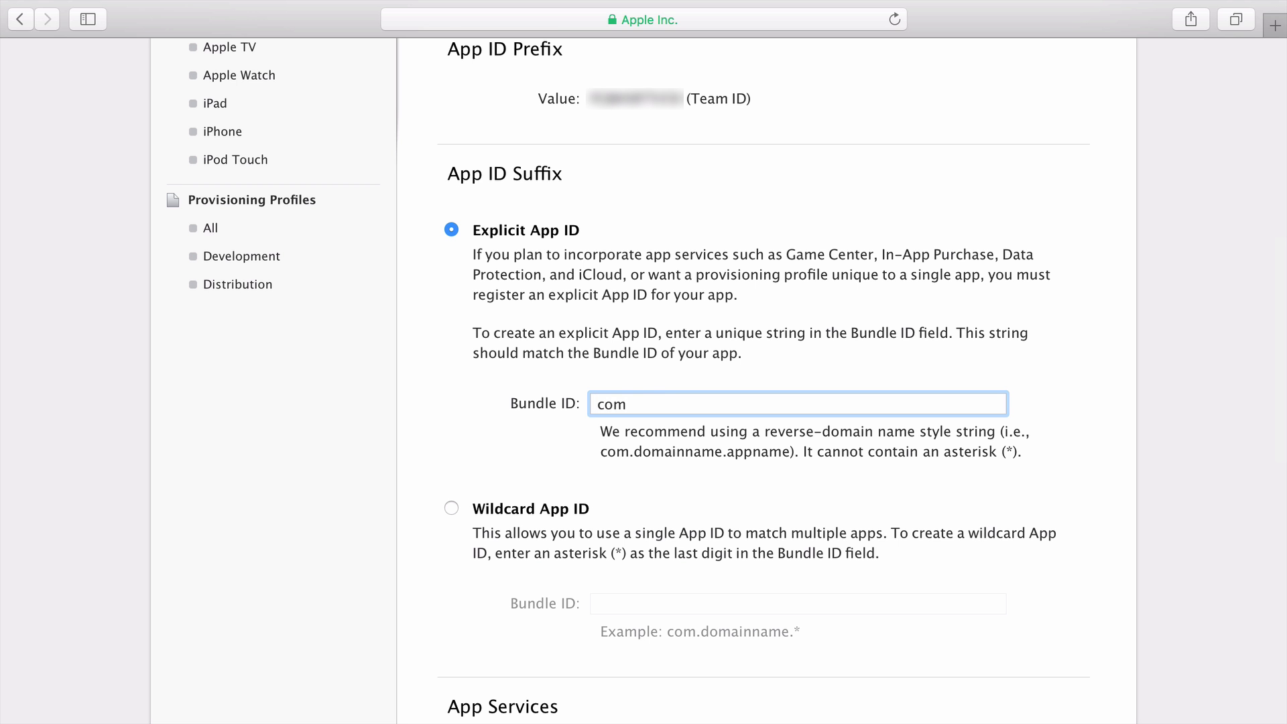
type(".razew")
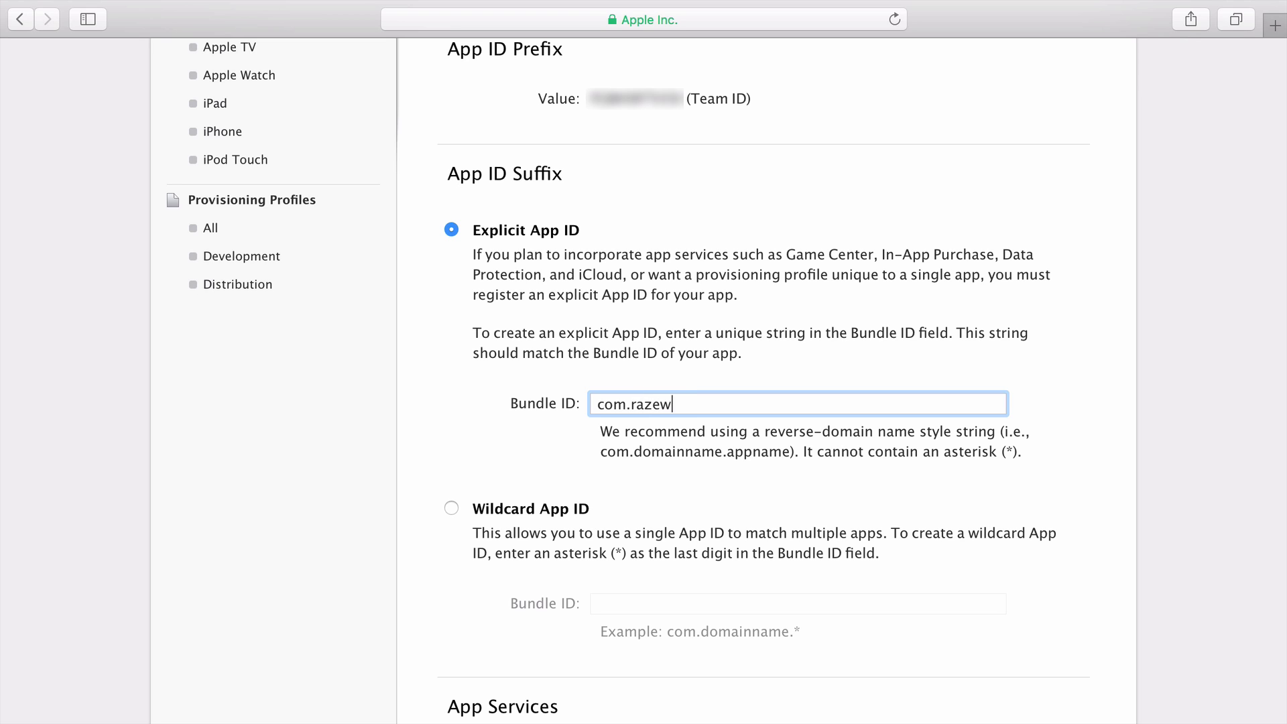
type("are.")
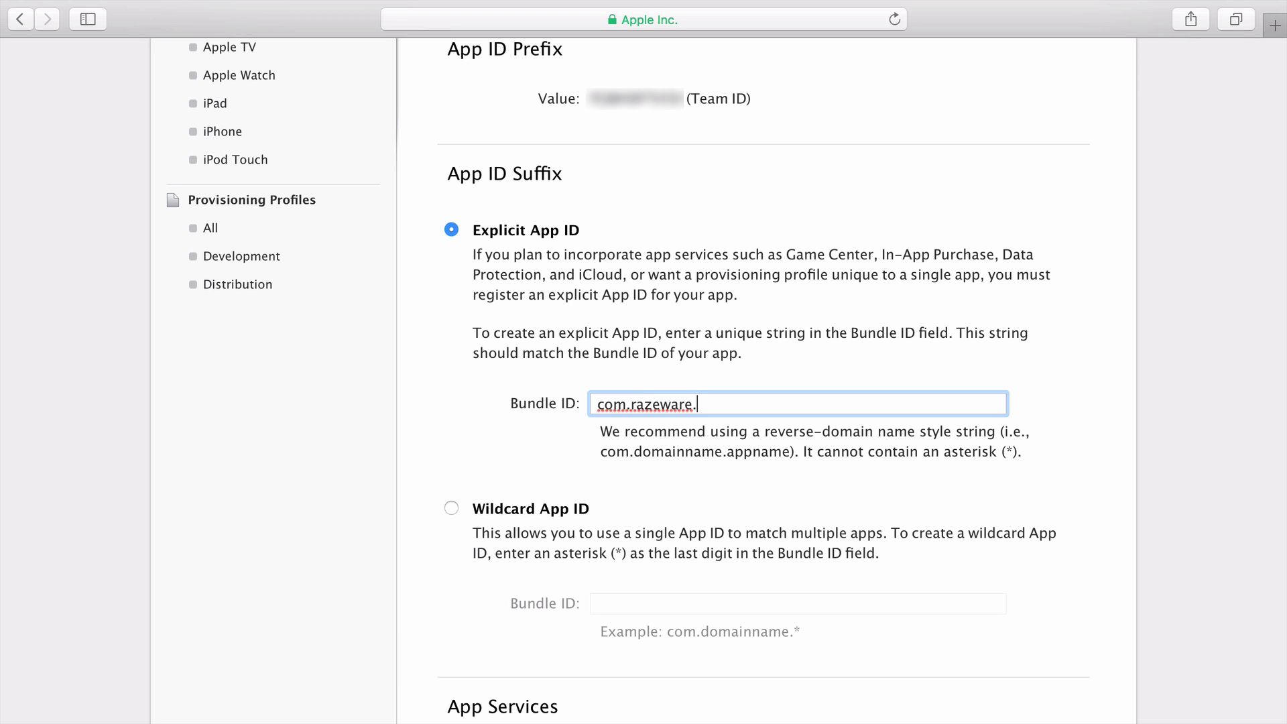
type("Drop")
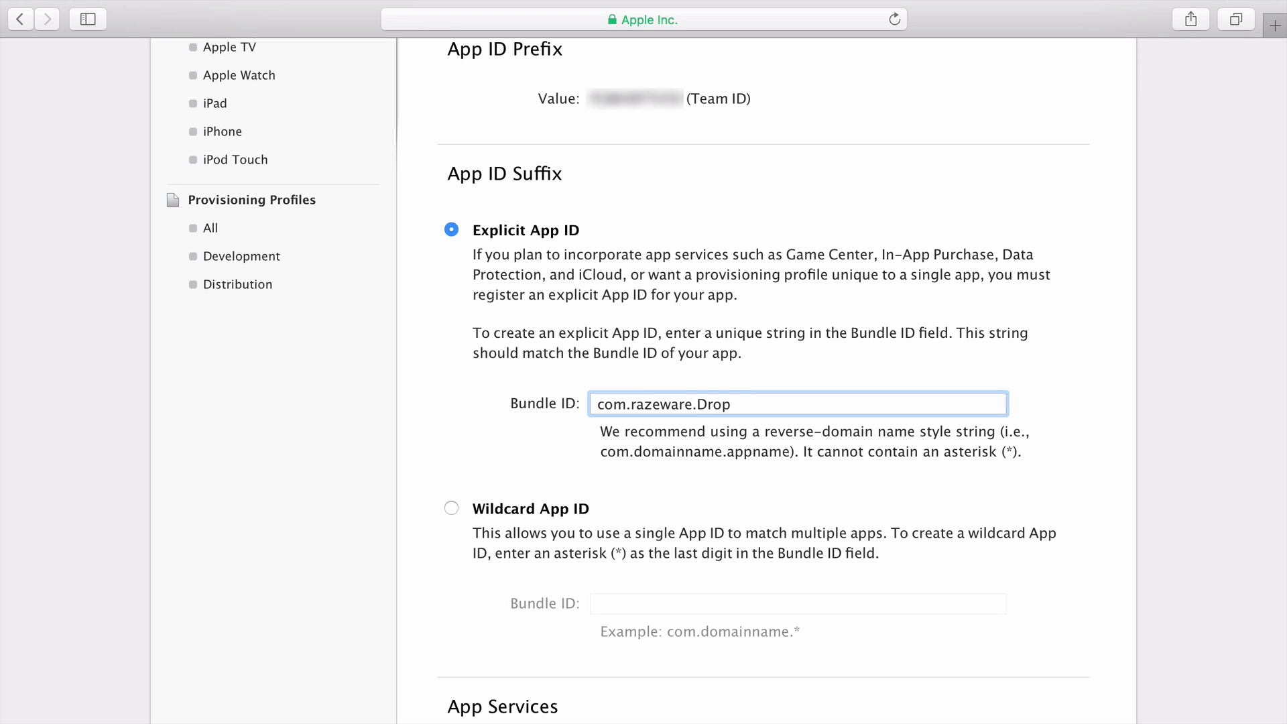
type("-Charge")
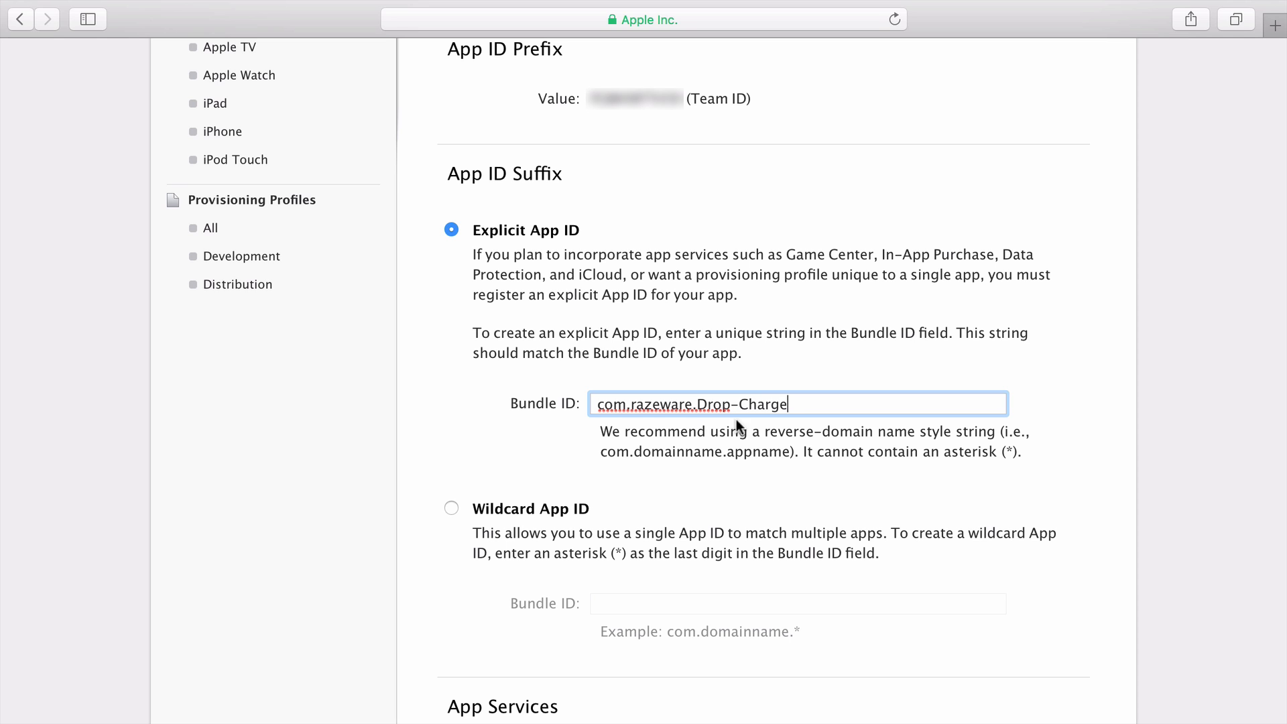
scroll("down", 3)
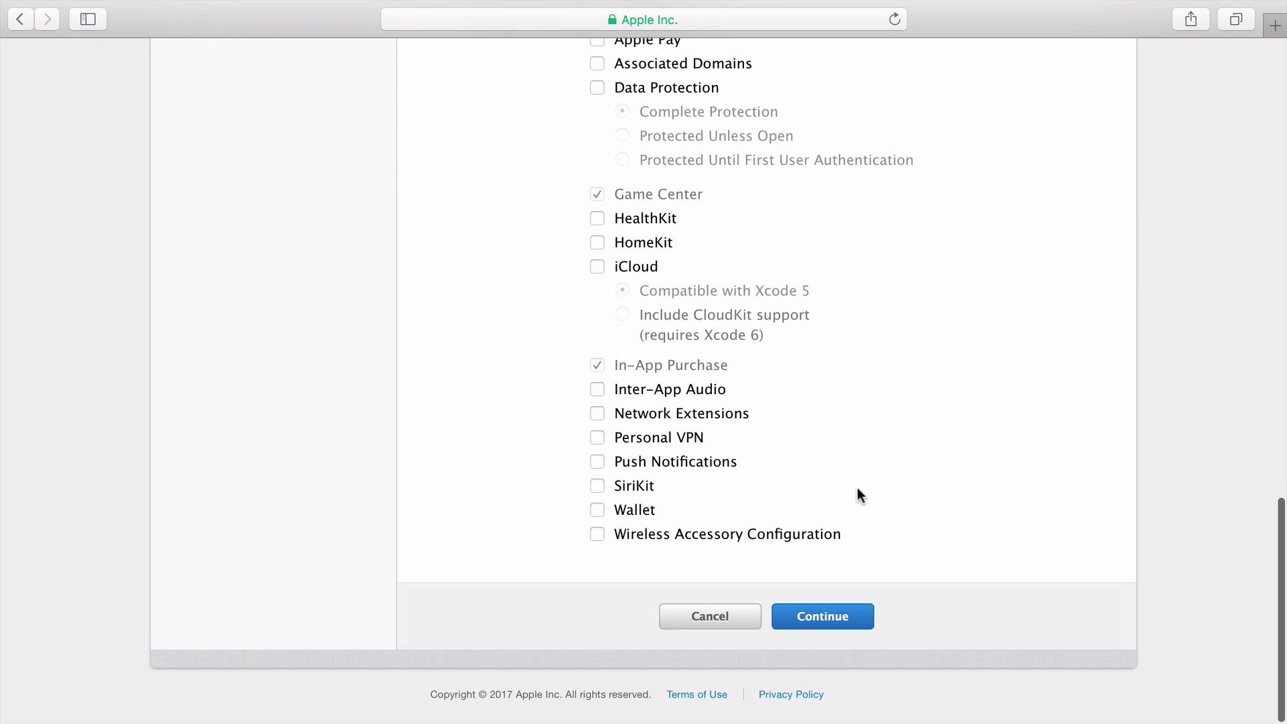
left_click(822, 616)
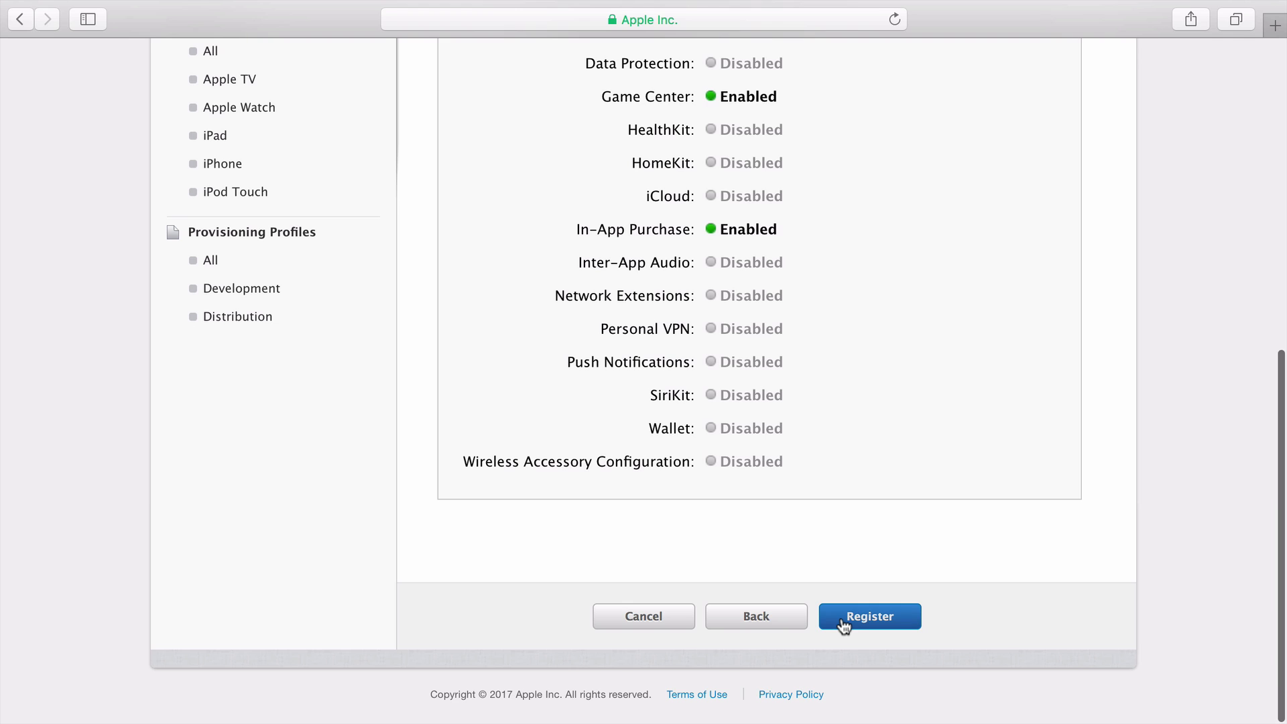
mouse_move(871, 617)
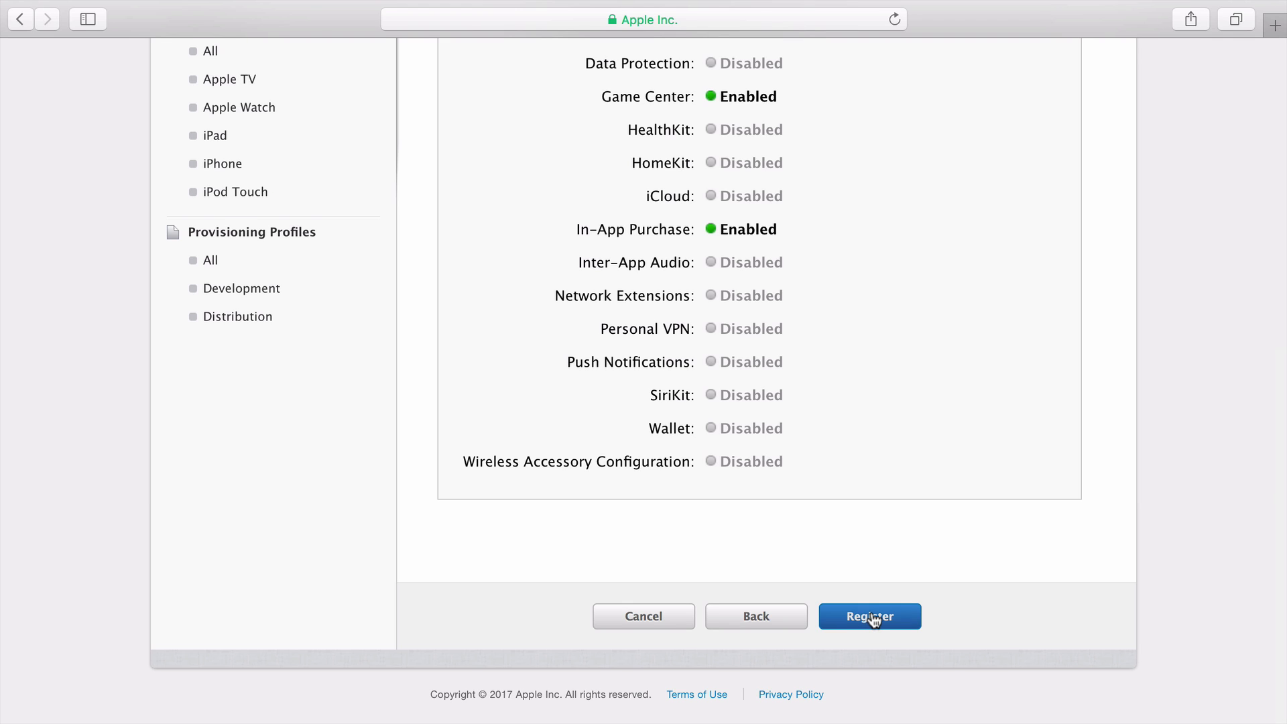
Register the Drop Charge App ID and finish the confirmation page
left_click(869, 615)
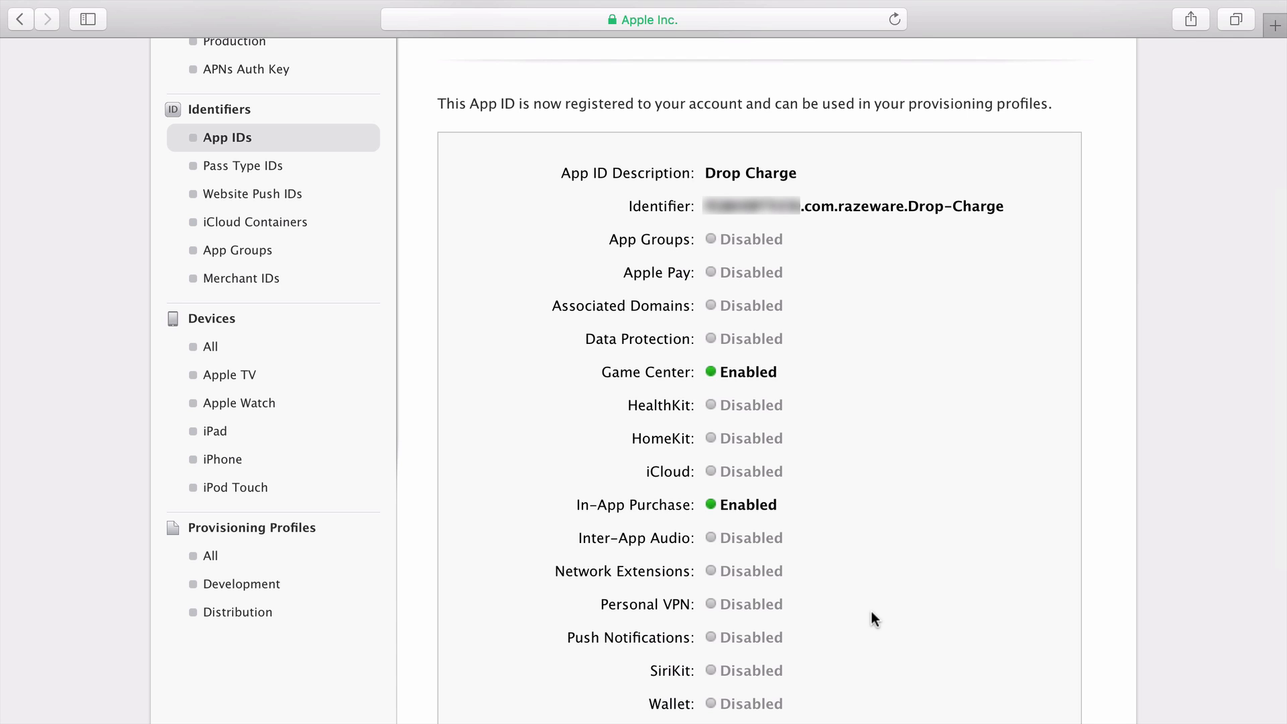
left_click(210, 555)
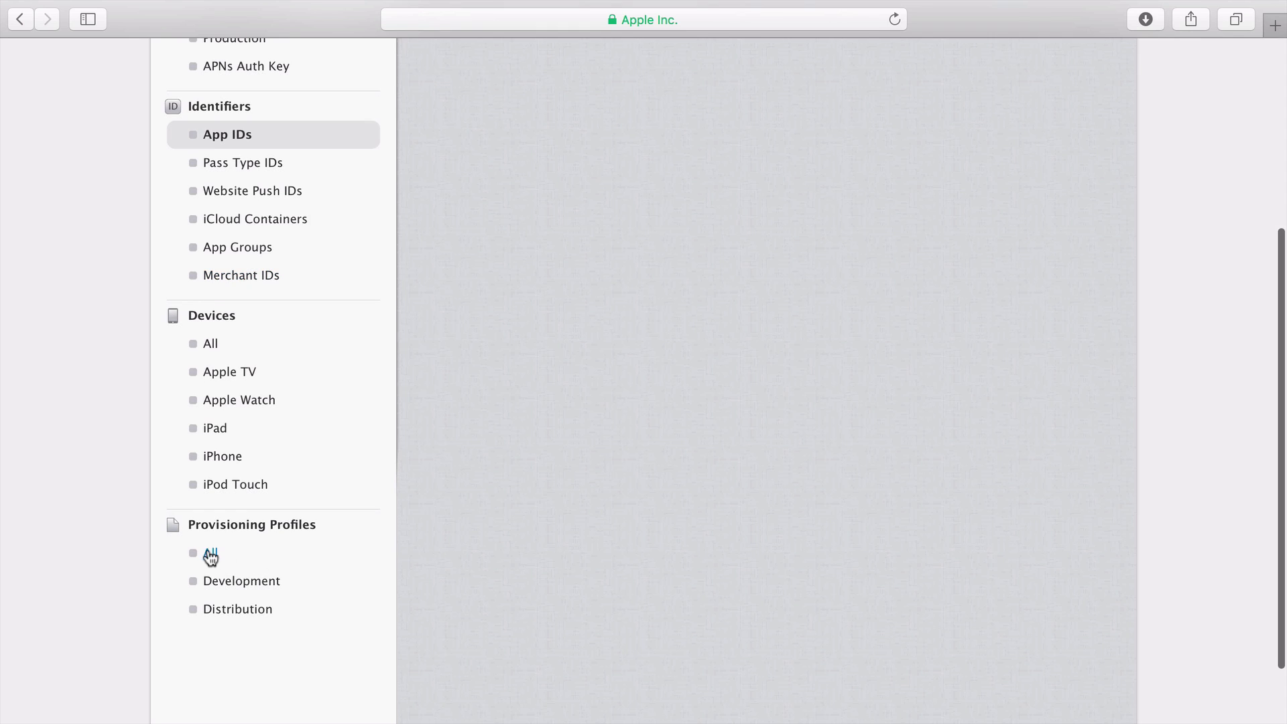
View all provisioning profiles and start creating a new one
left_click(211, 553)
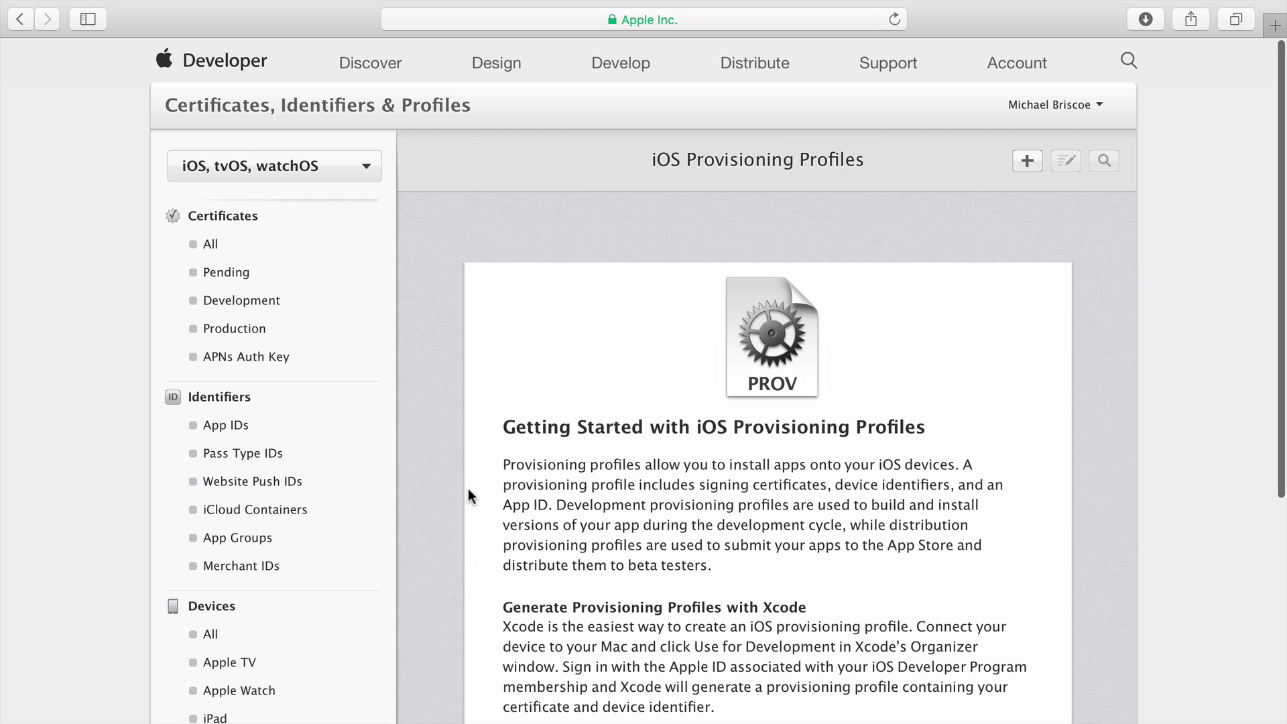
mouse_move(550, 357)
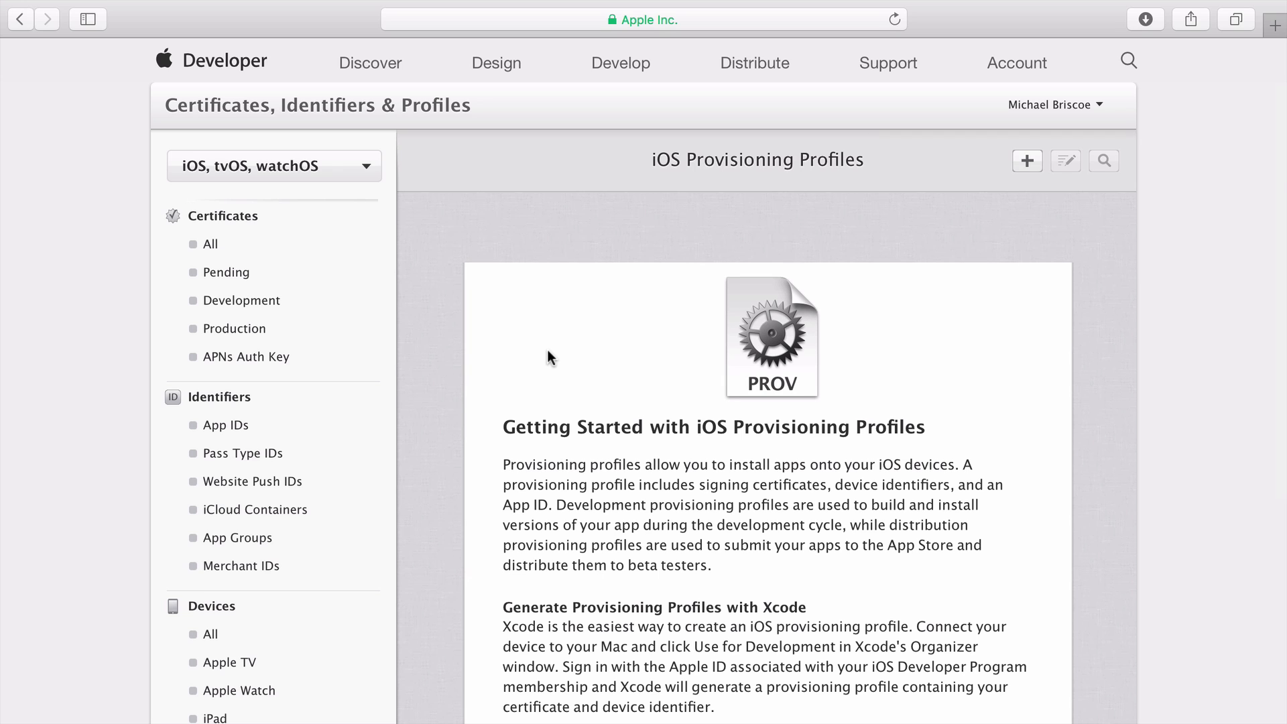
mouse_move(1027, 161)
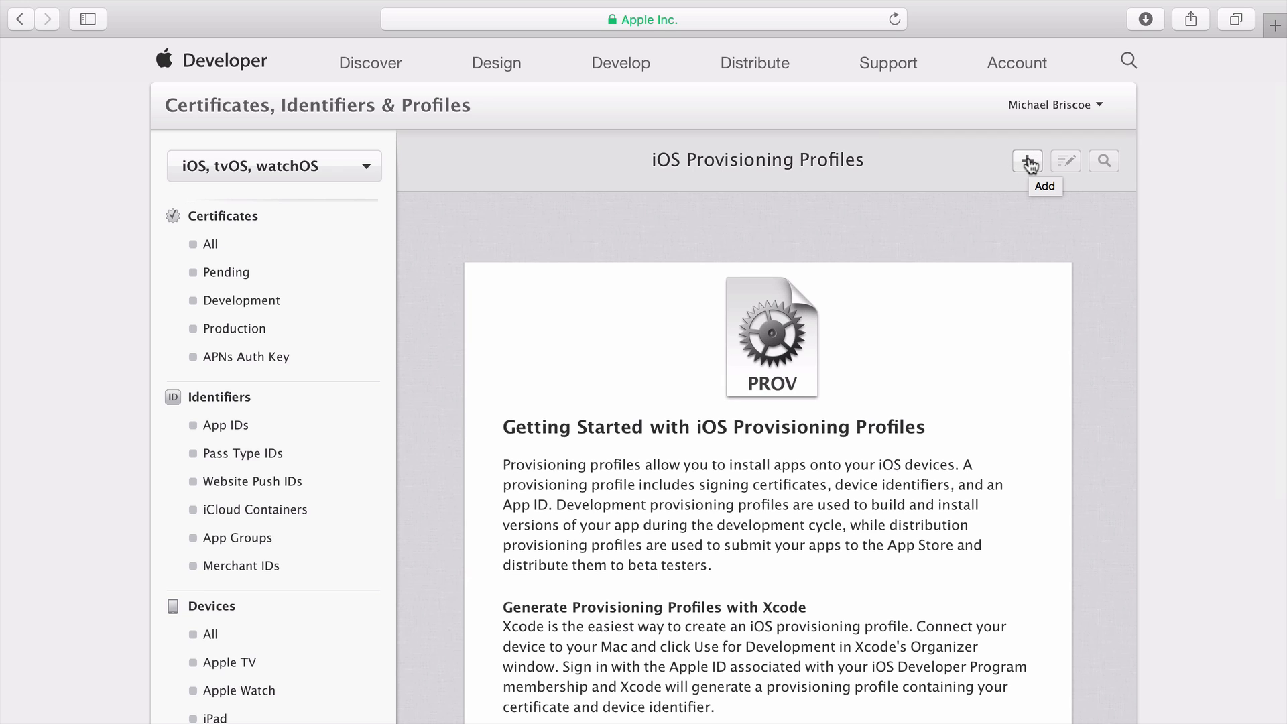
left_click(1025, 160)
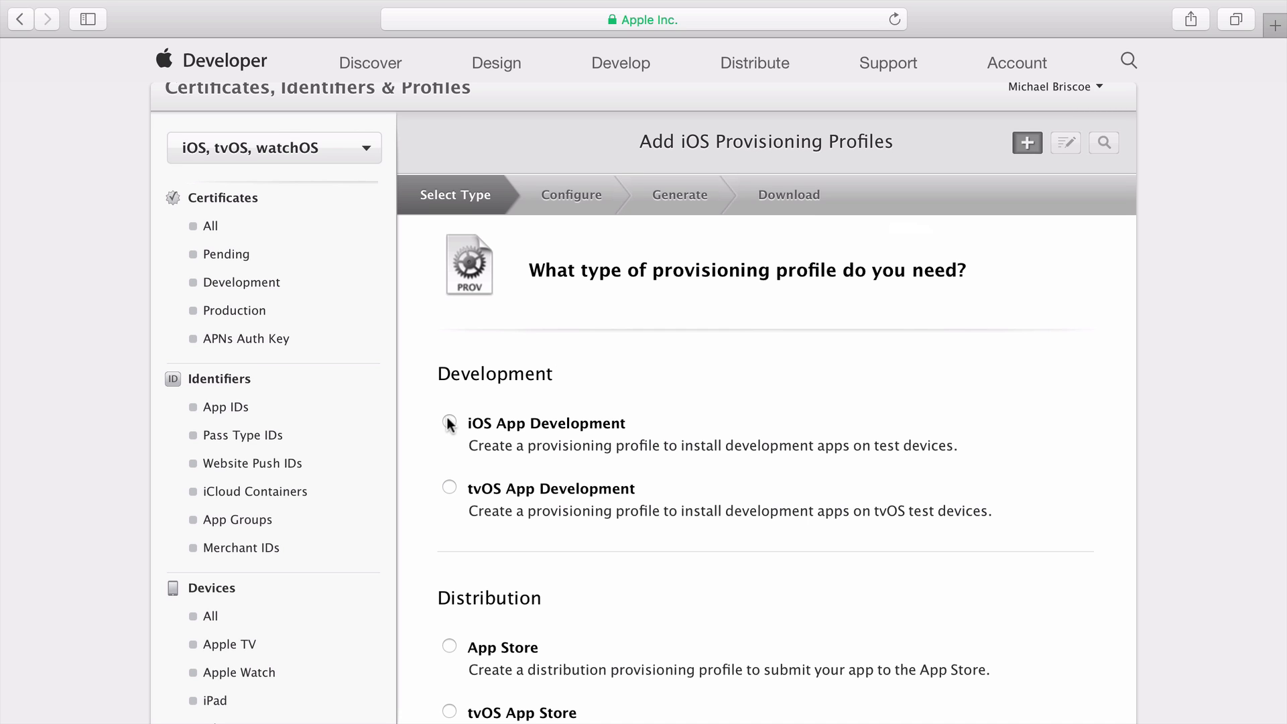
Set up an iOS App Development profile for Drop Charge with the development certificate and My iPhone
left_click(449, 421)
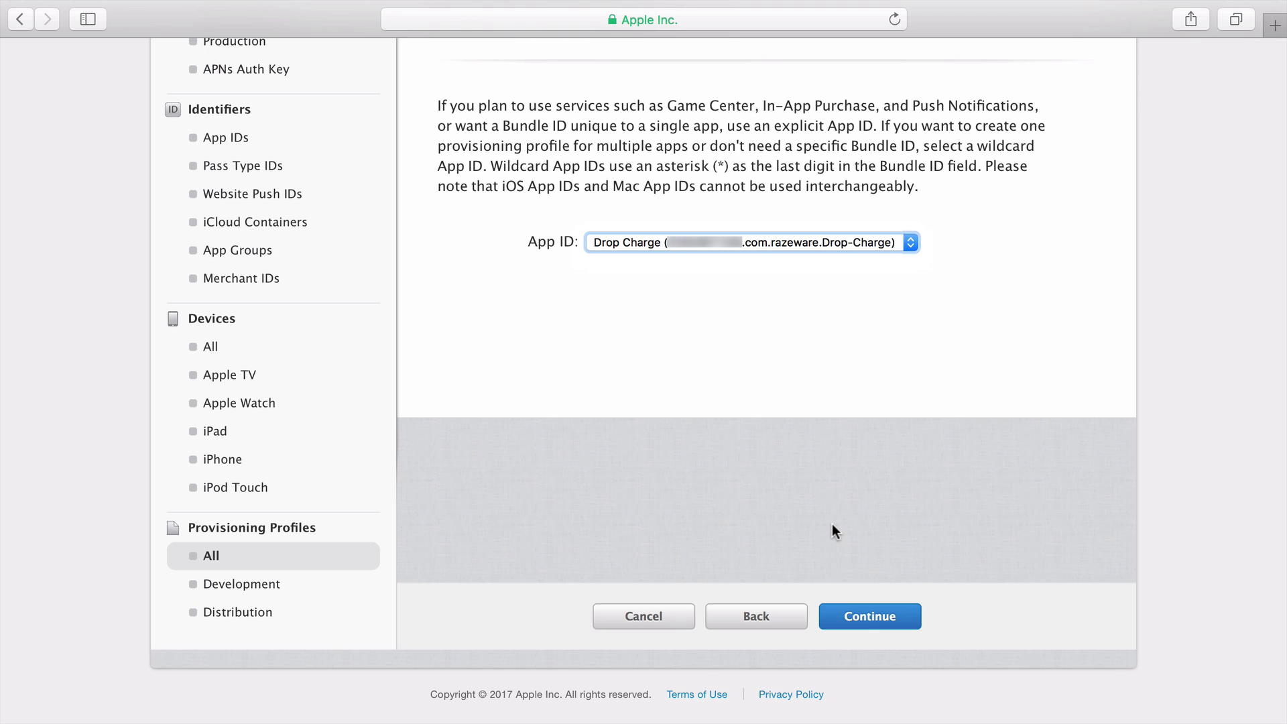
mouse_move(869, 616)
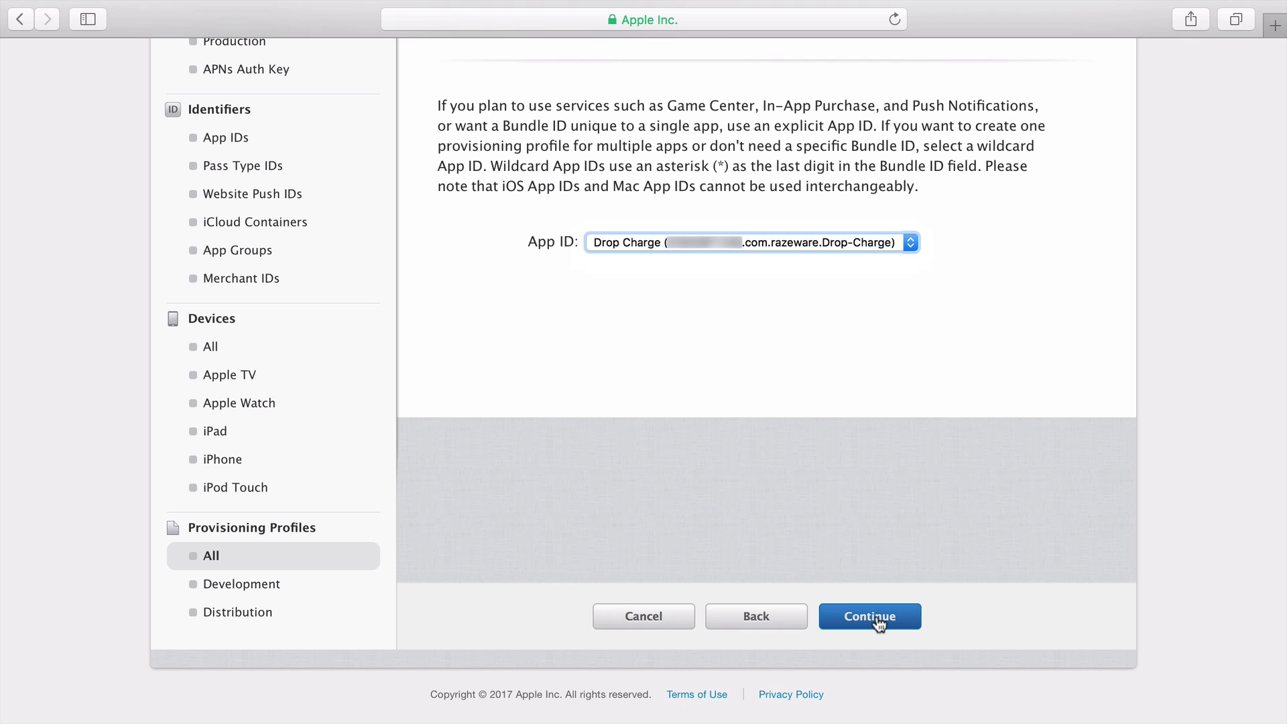
left_click(869, 615)
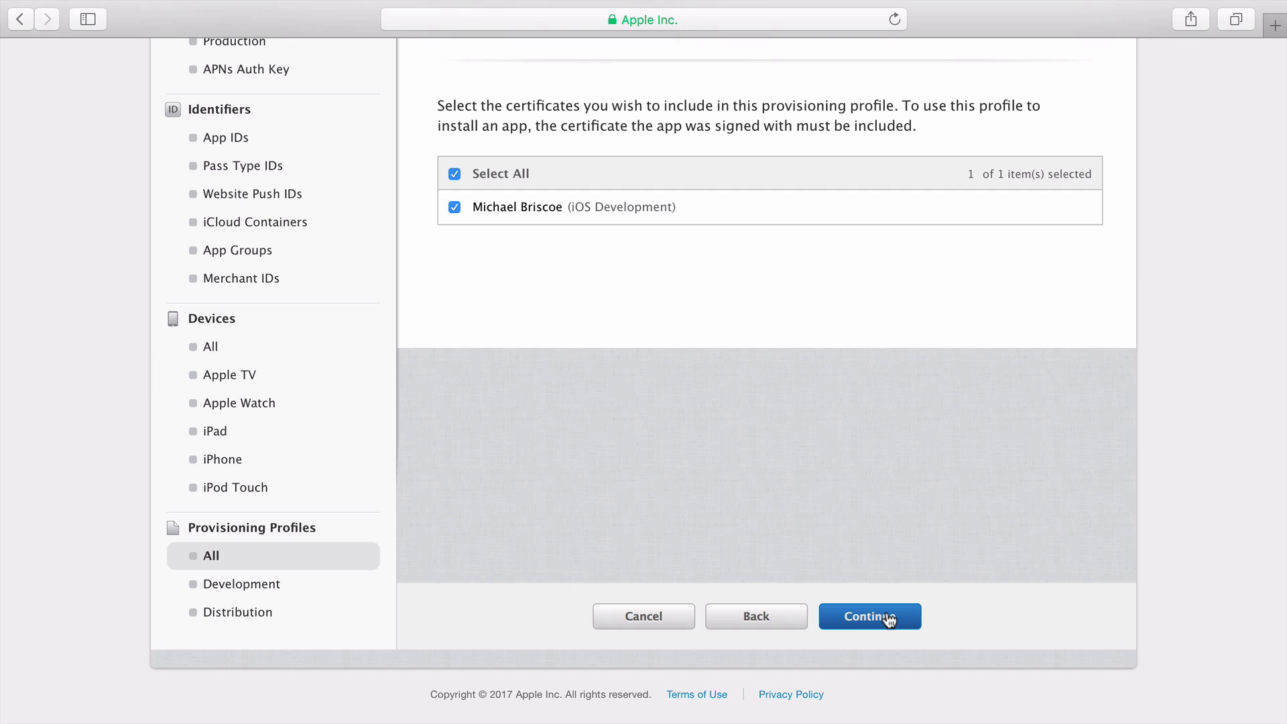
left_click(869, 615)
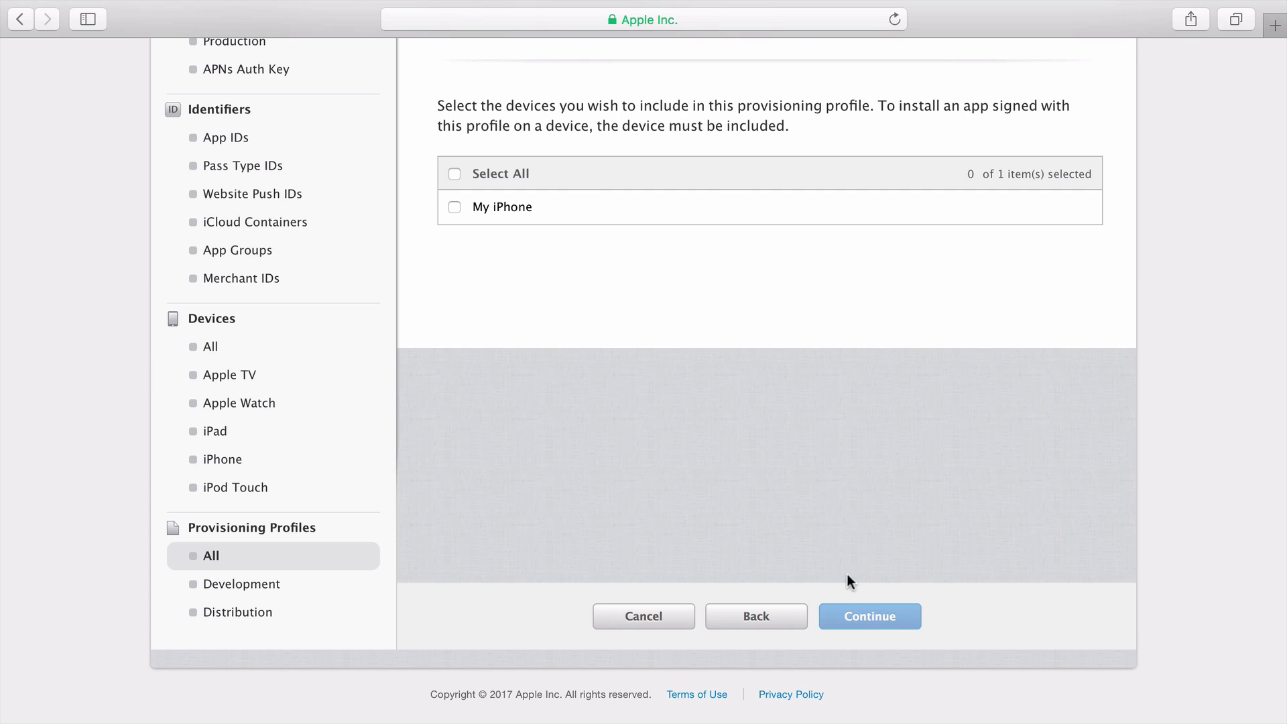
left_click(454, 173)
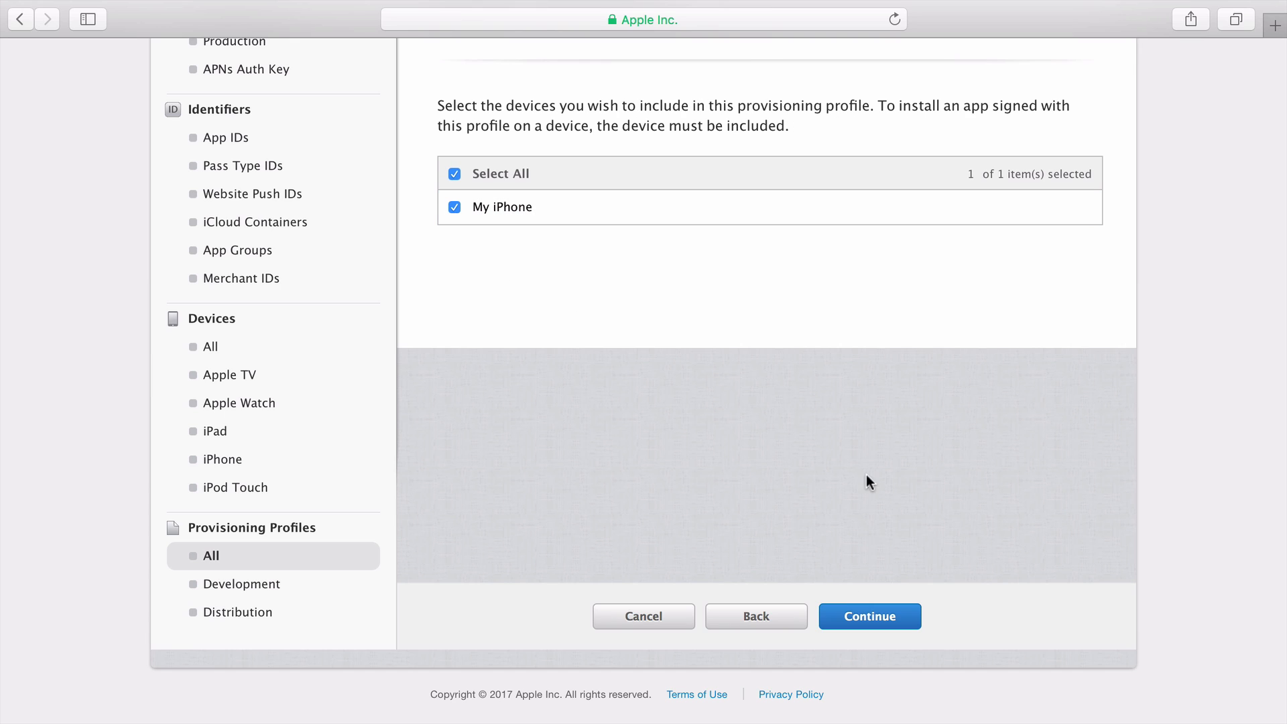
left_click(869, 617)
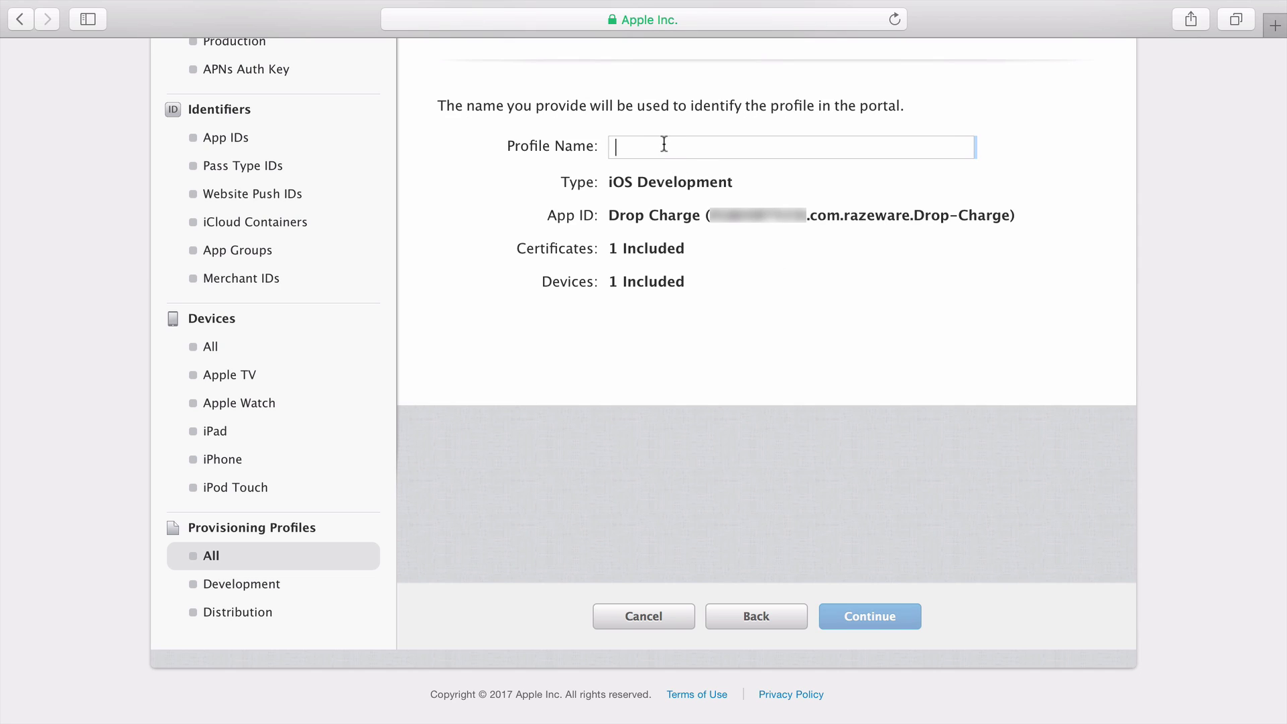
Name the profile DropCharge, generate DropChargeDevelopment and download it
type("DropCharge")
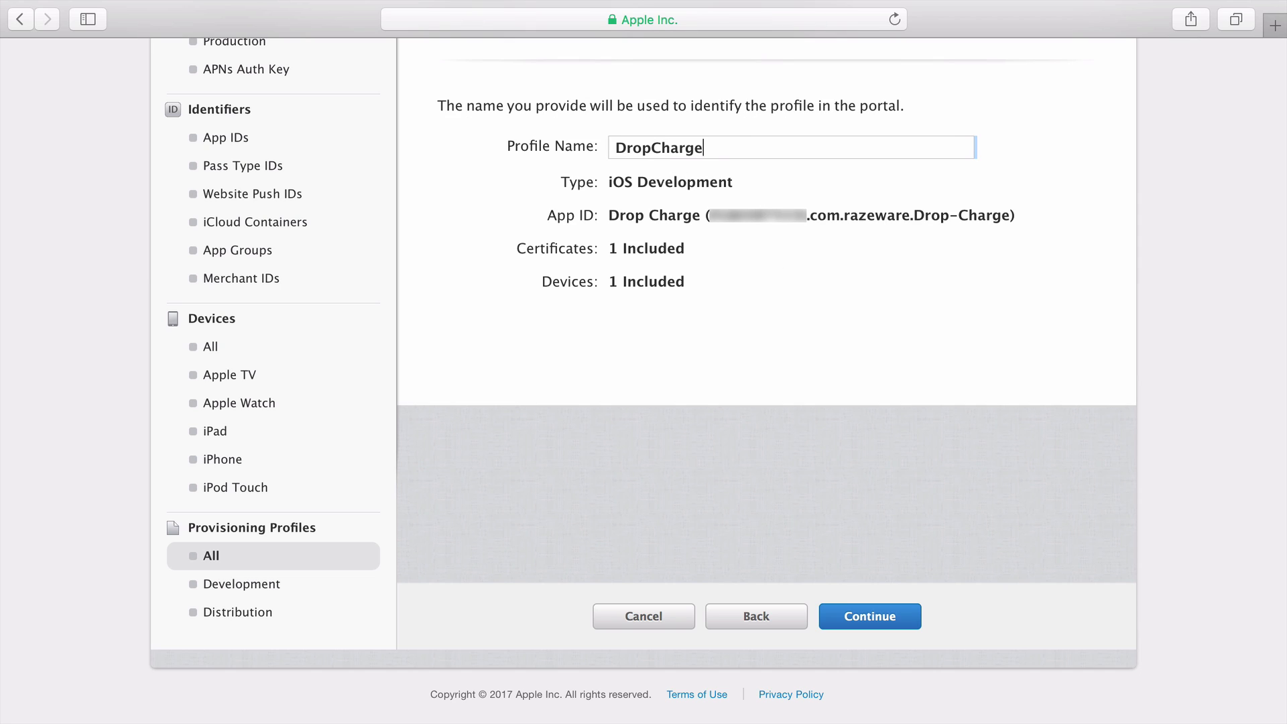
left_click(869, 615)
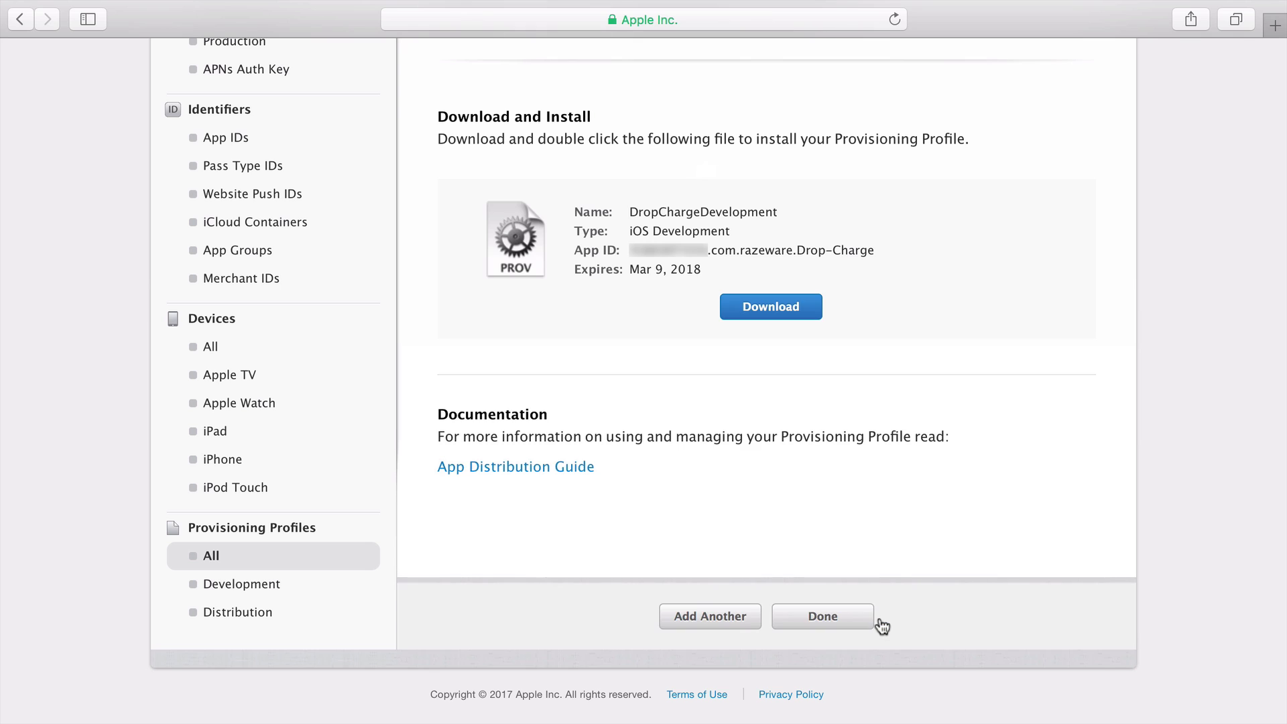
mouse_move(770, 306)
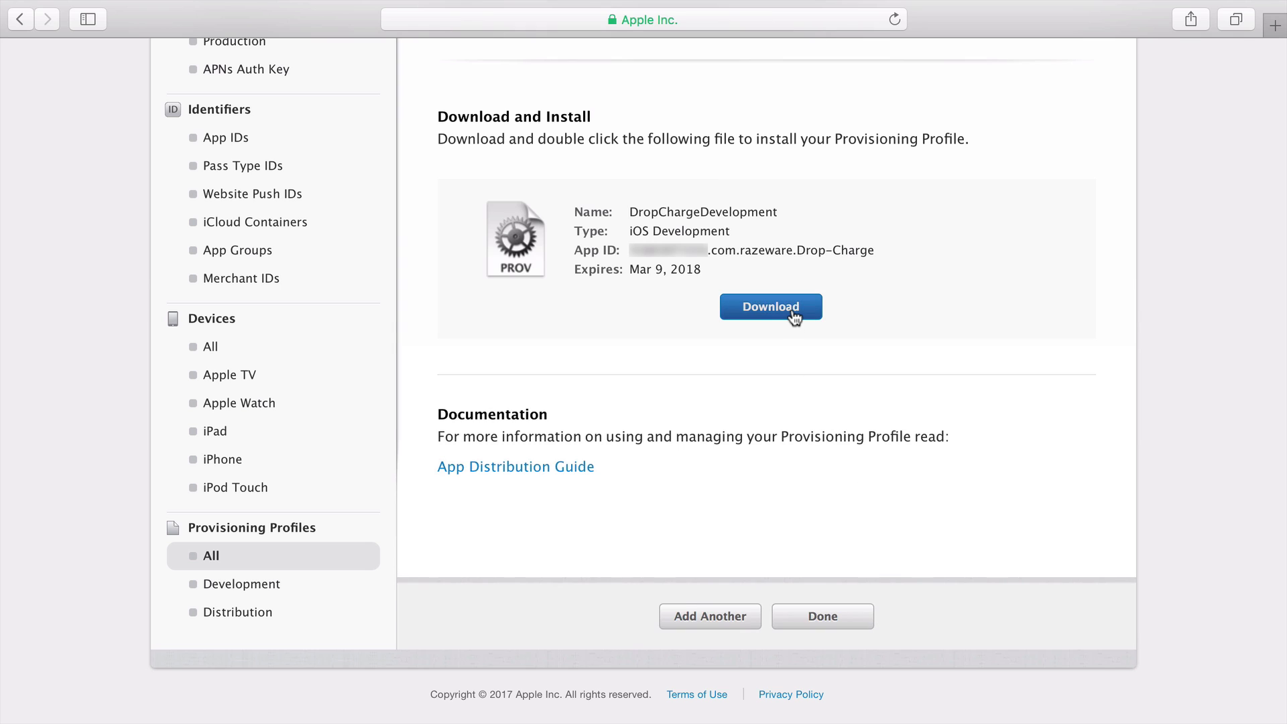
left_click(769, 305)
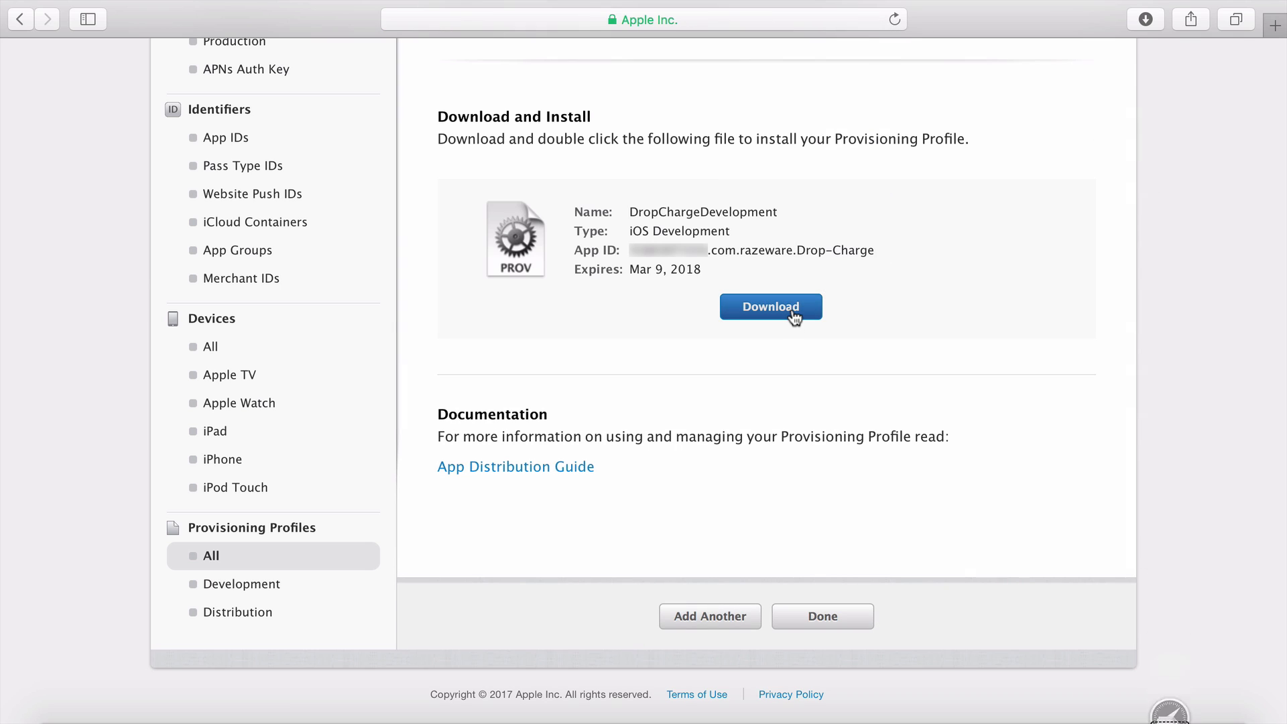
mouse_move(712, 570)
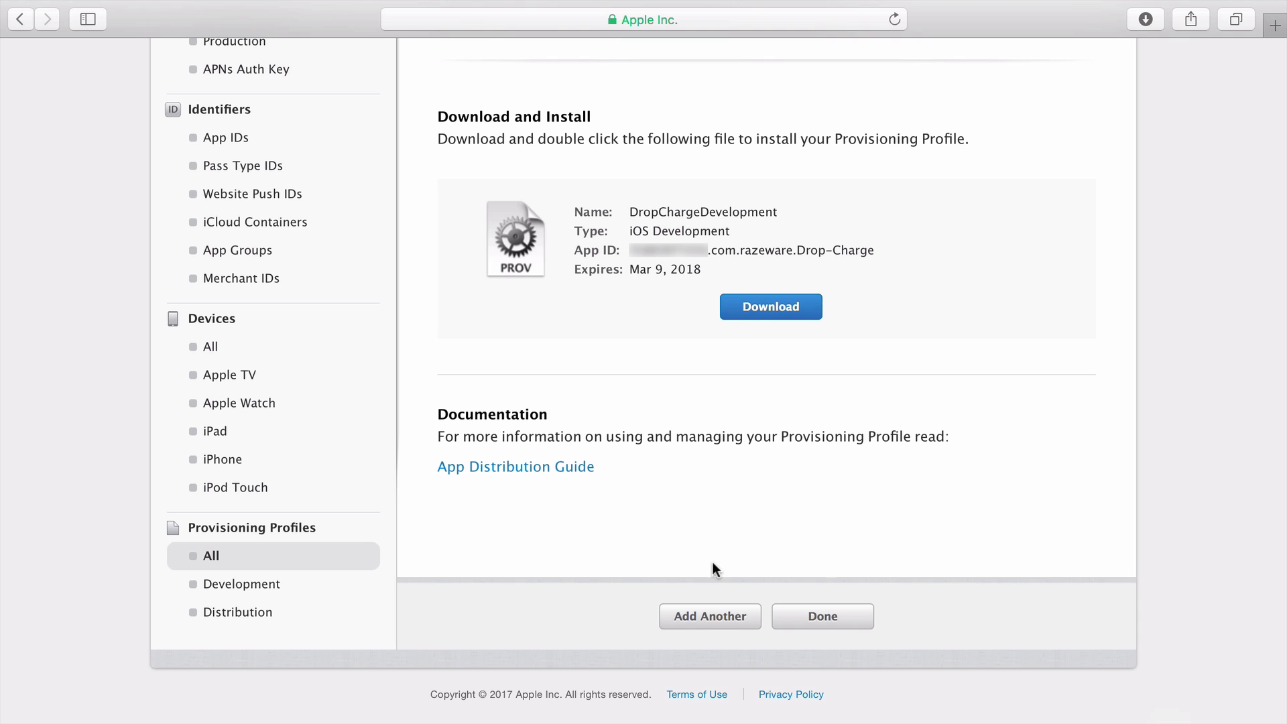
mouse_move(711, 617)
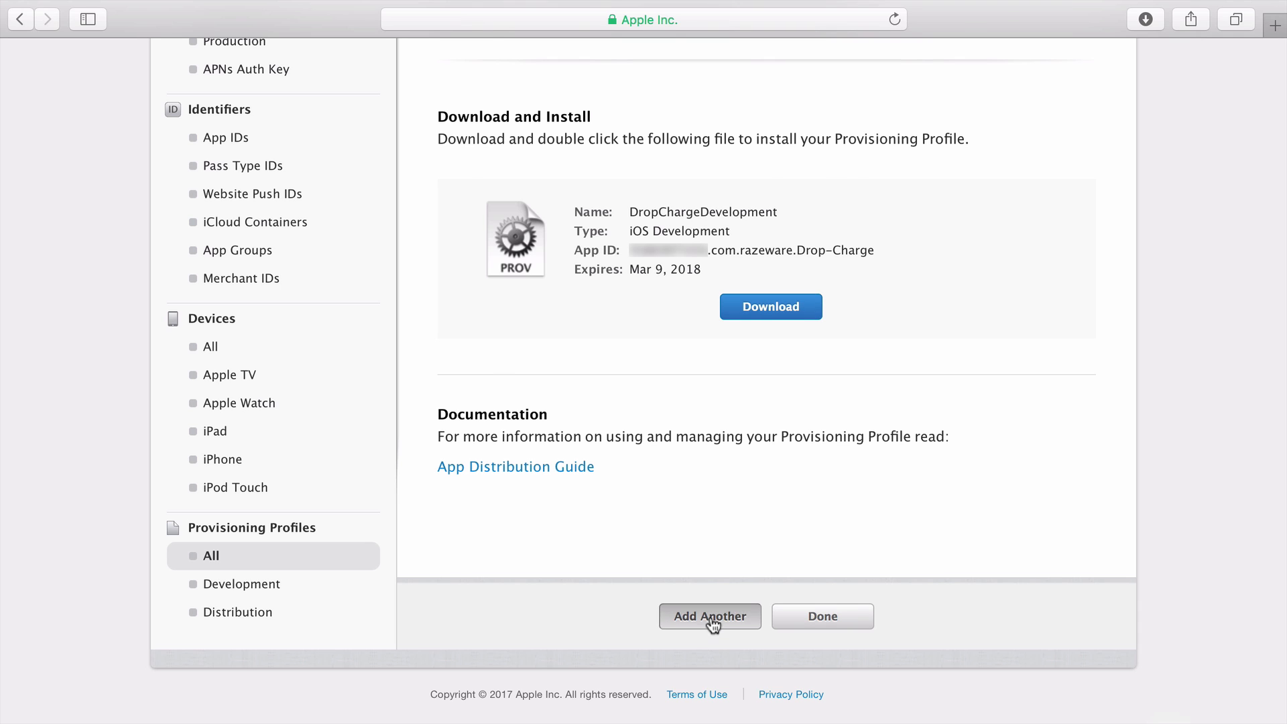
Add another profile of type App Store distribution for the Drop Charge App ID
left_click(709, 615)
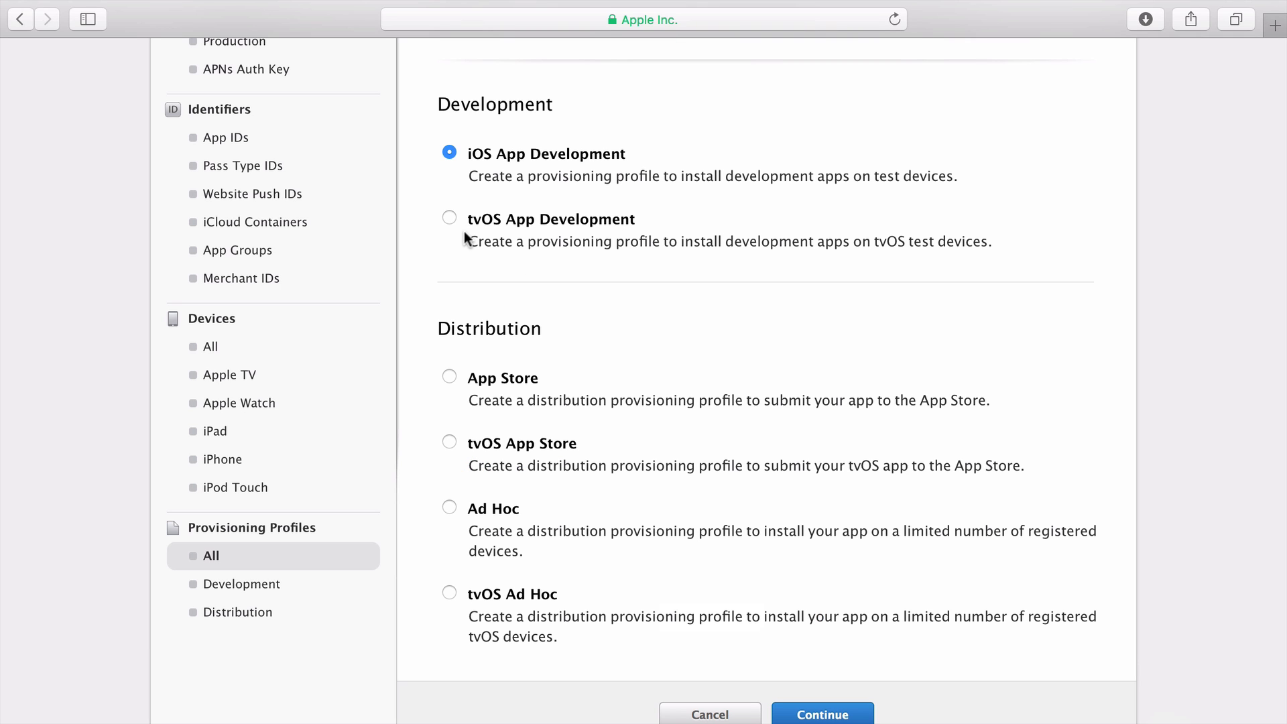
mouse_move(450, 355)
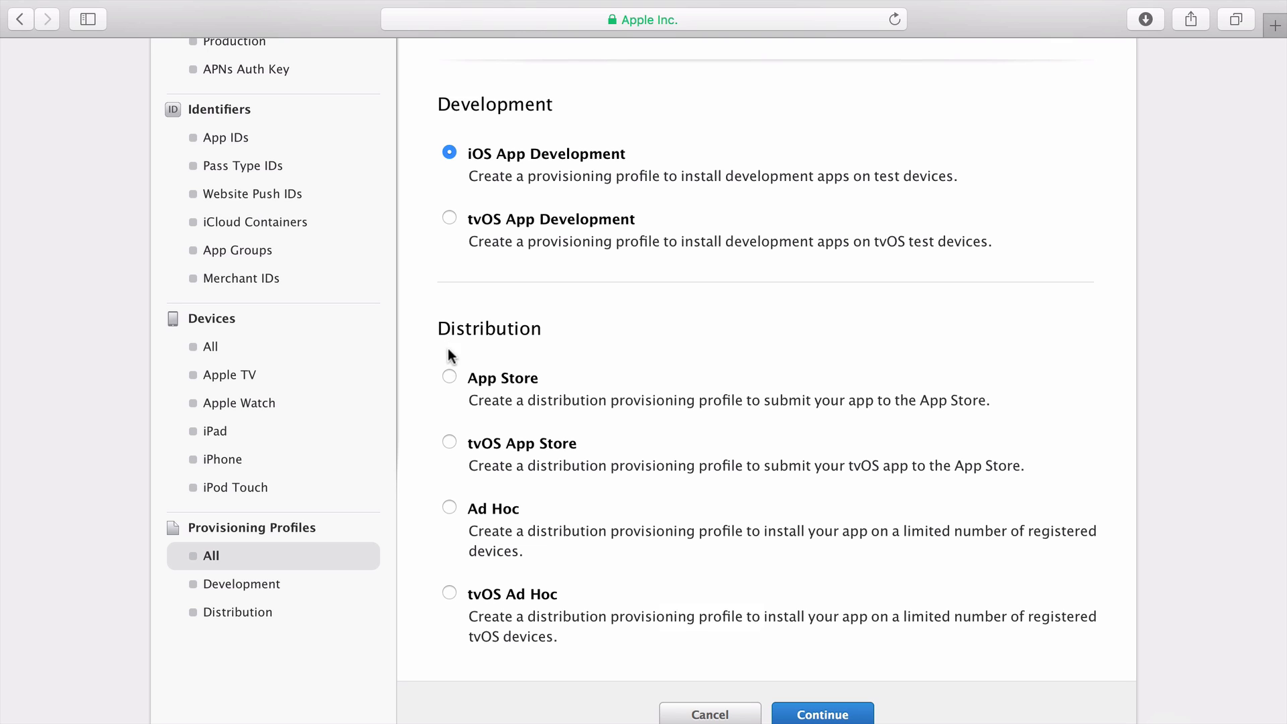
left_click(449, 377)
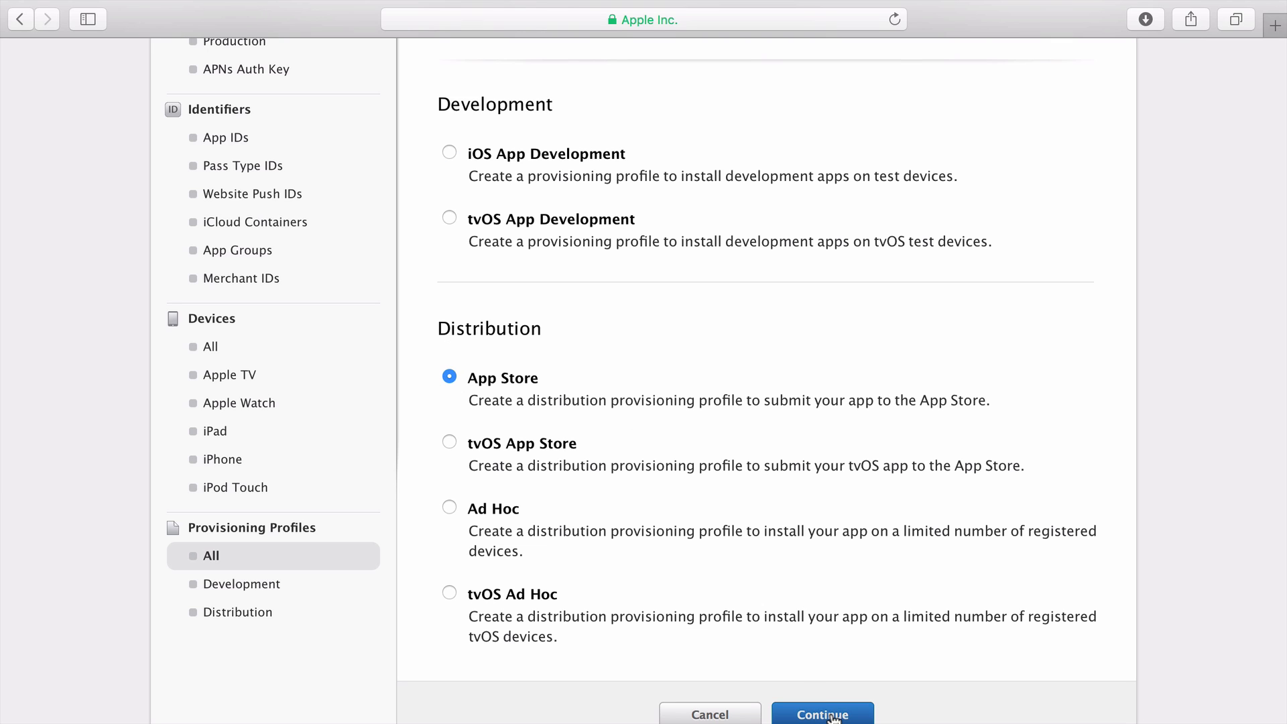
left_click(822, 713)
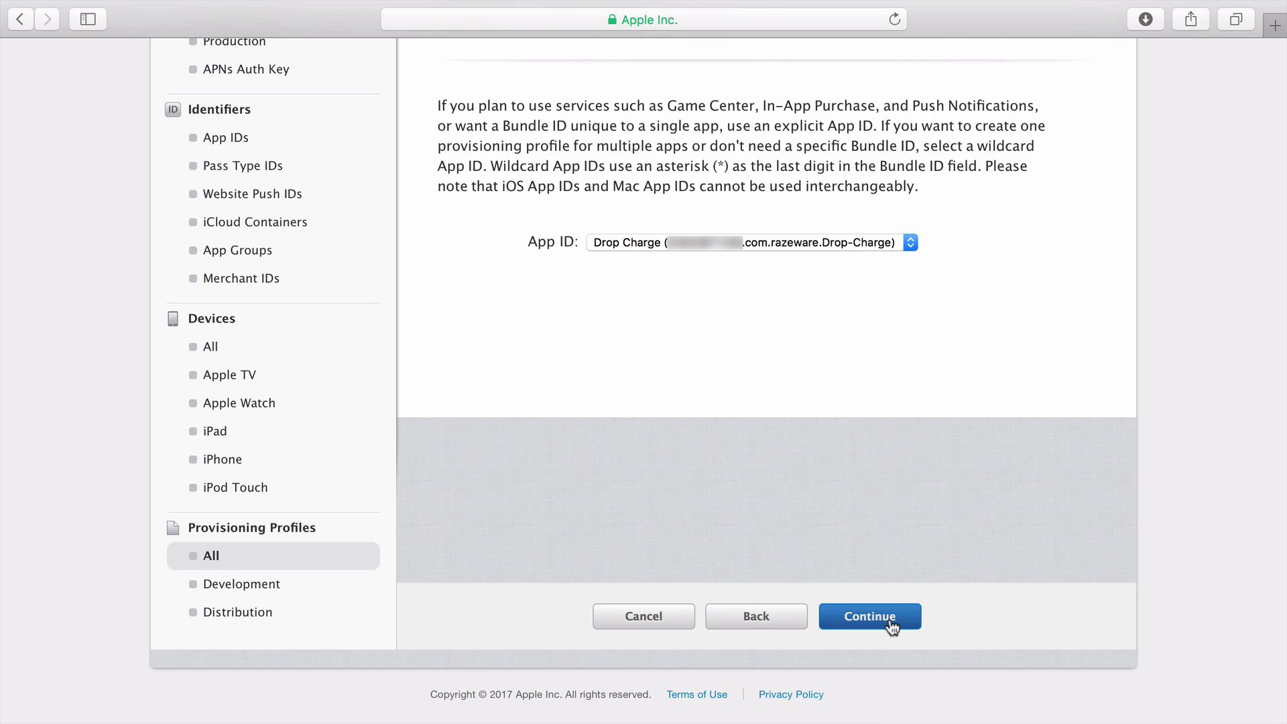
left_click(869, 616)
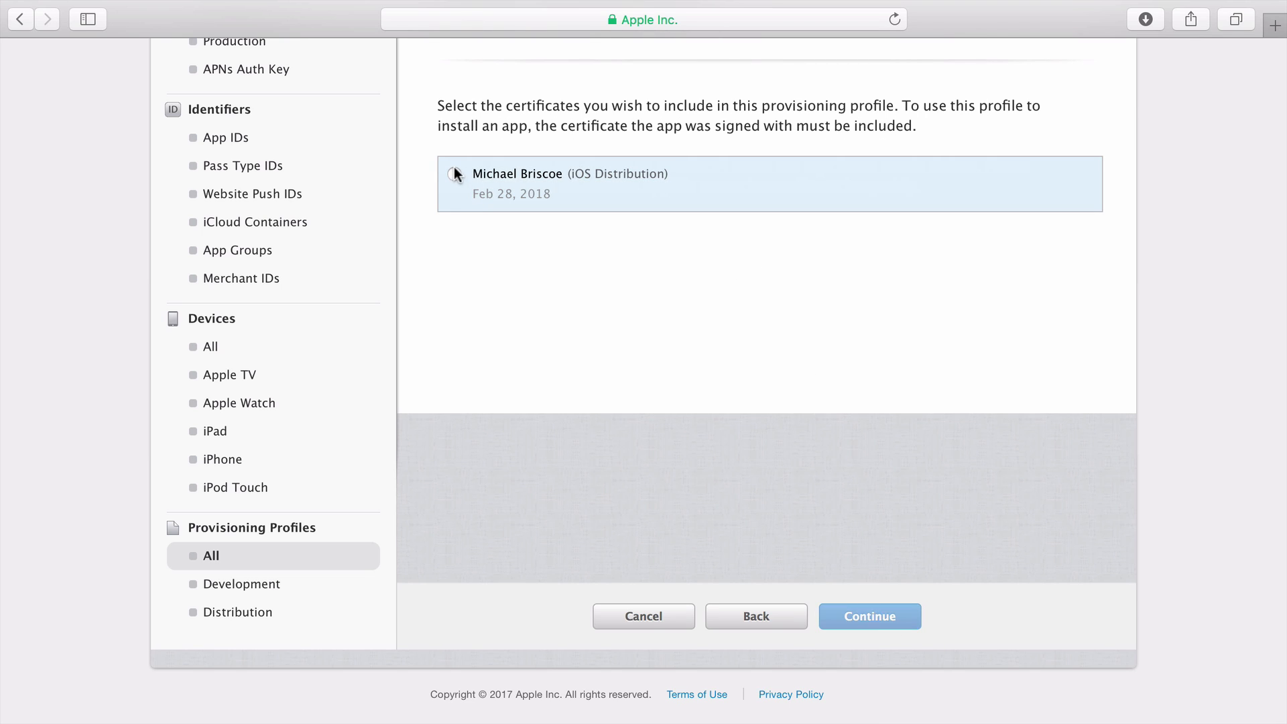
Include the iOS Distribution certificate, keep the name and generate DropChargeDistribution
left_click(456, 173)
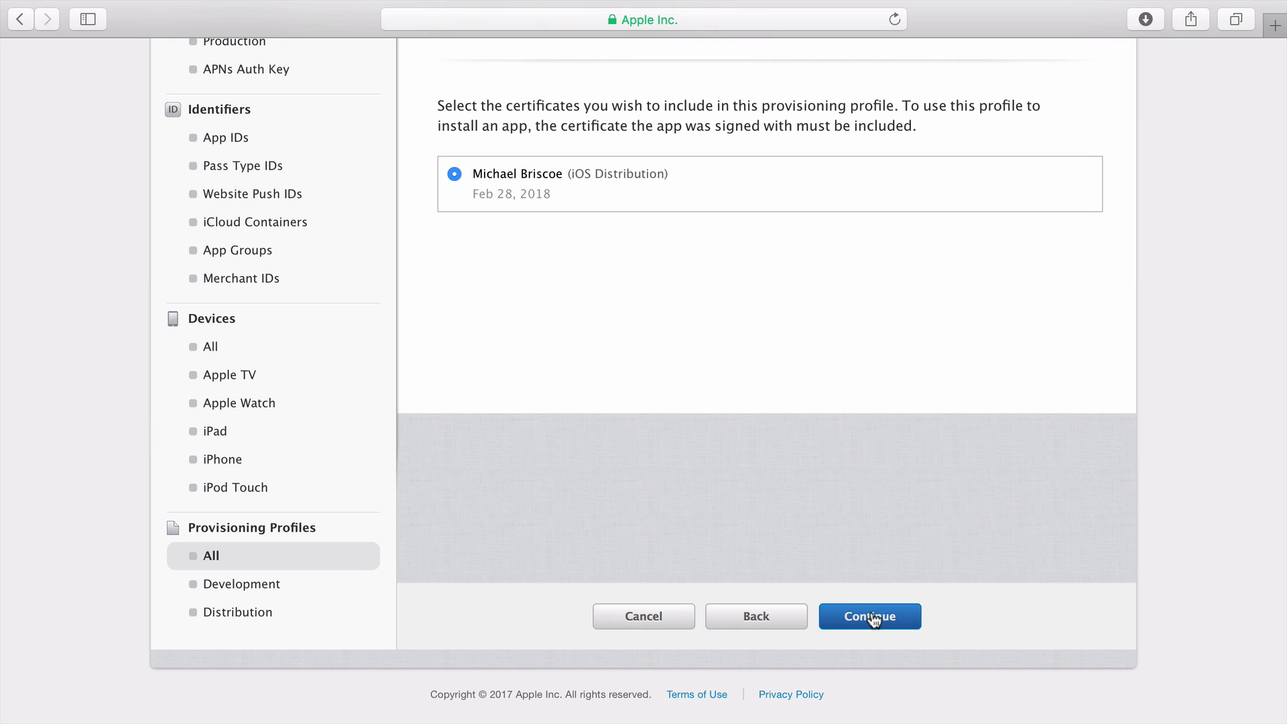
left_click(869, 616)
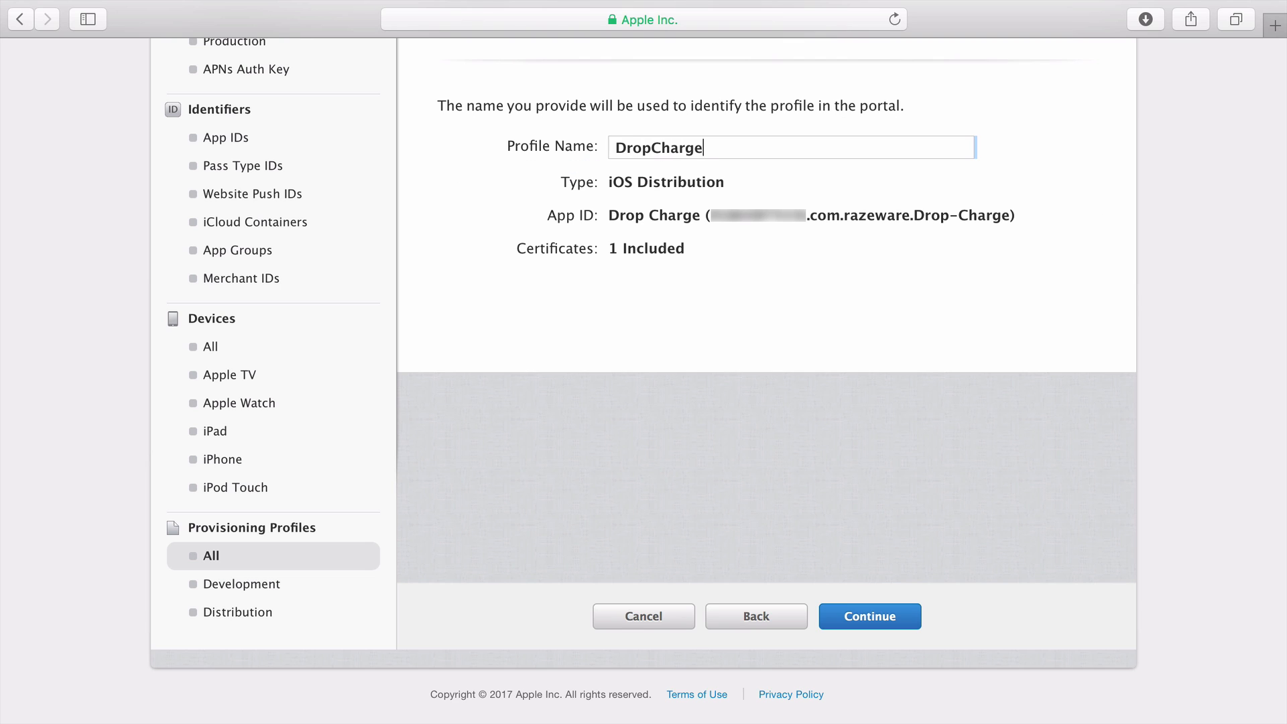
left_click(869, 615)
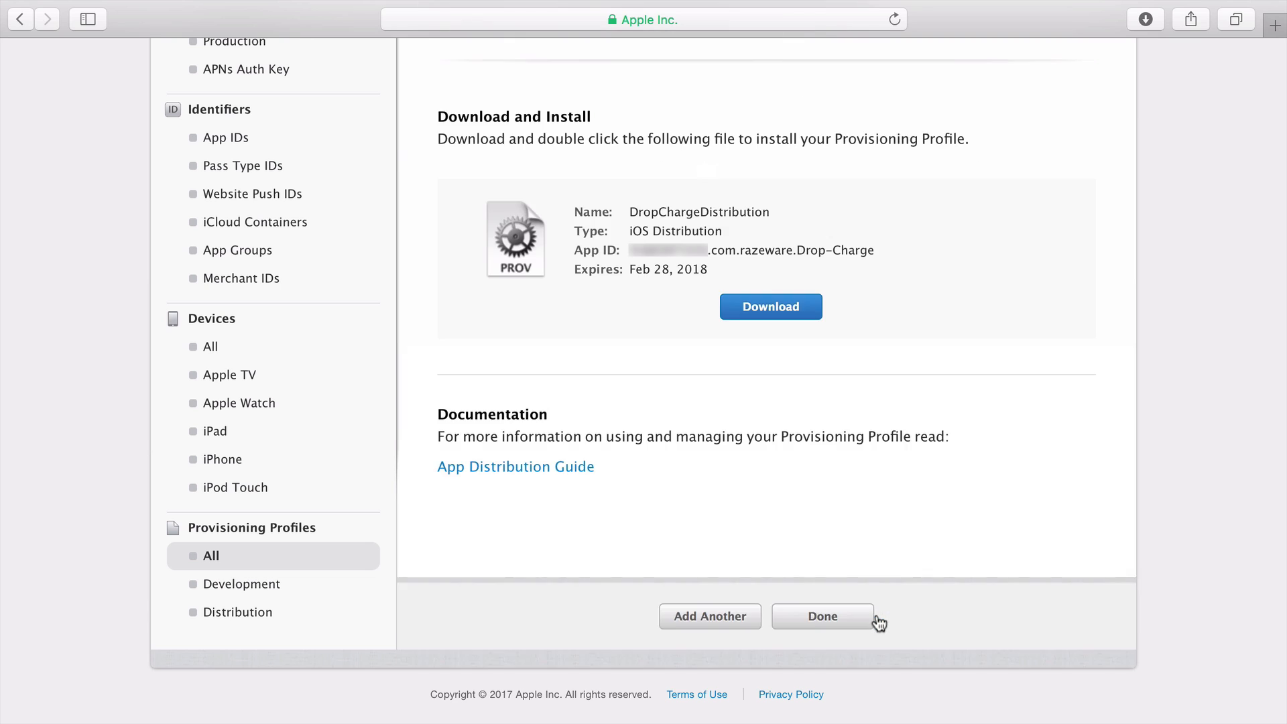
mouse_move(770, 305)
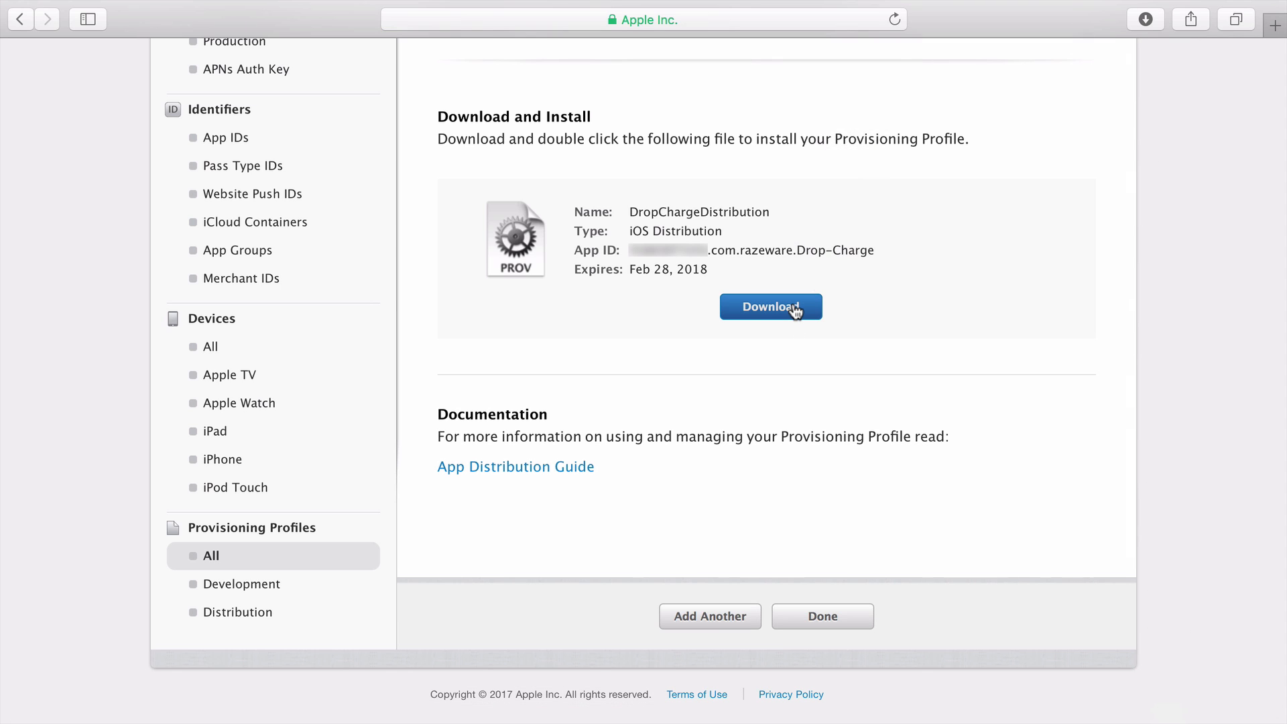
mouse_move(822, 616)
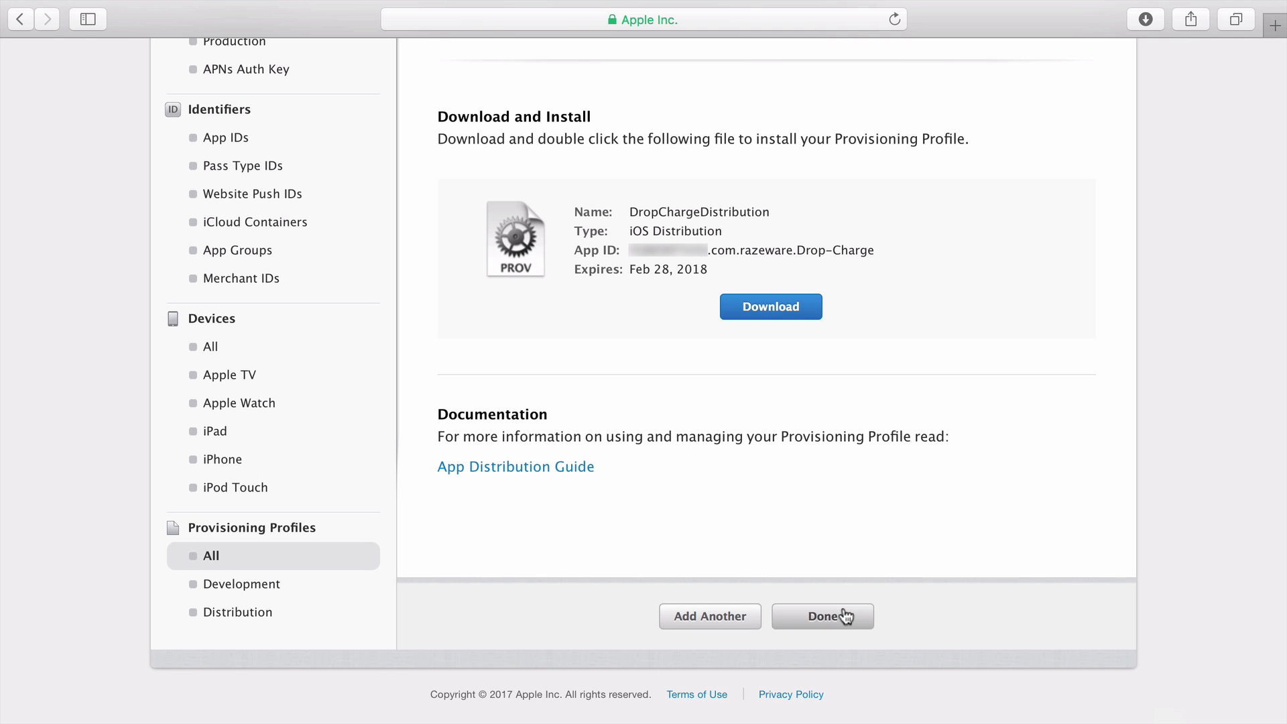